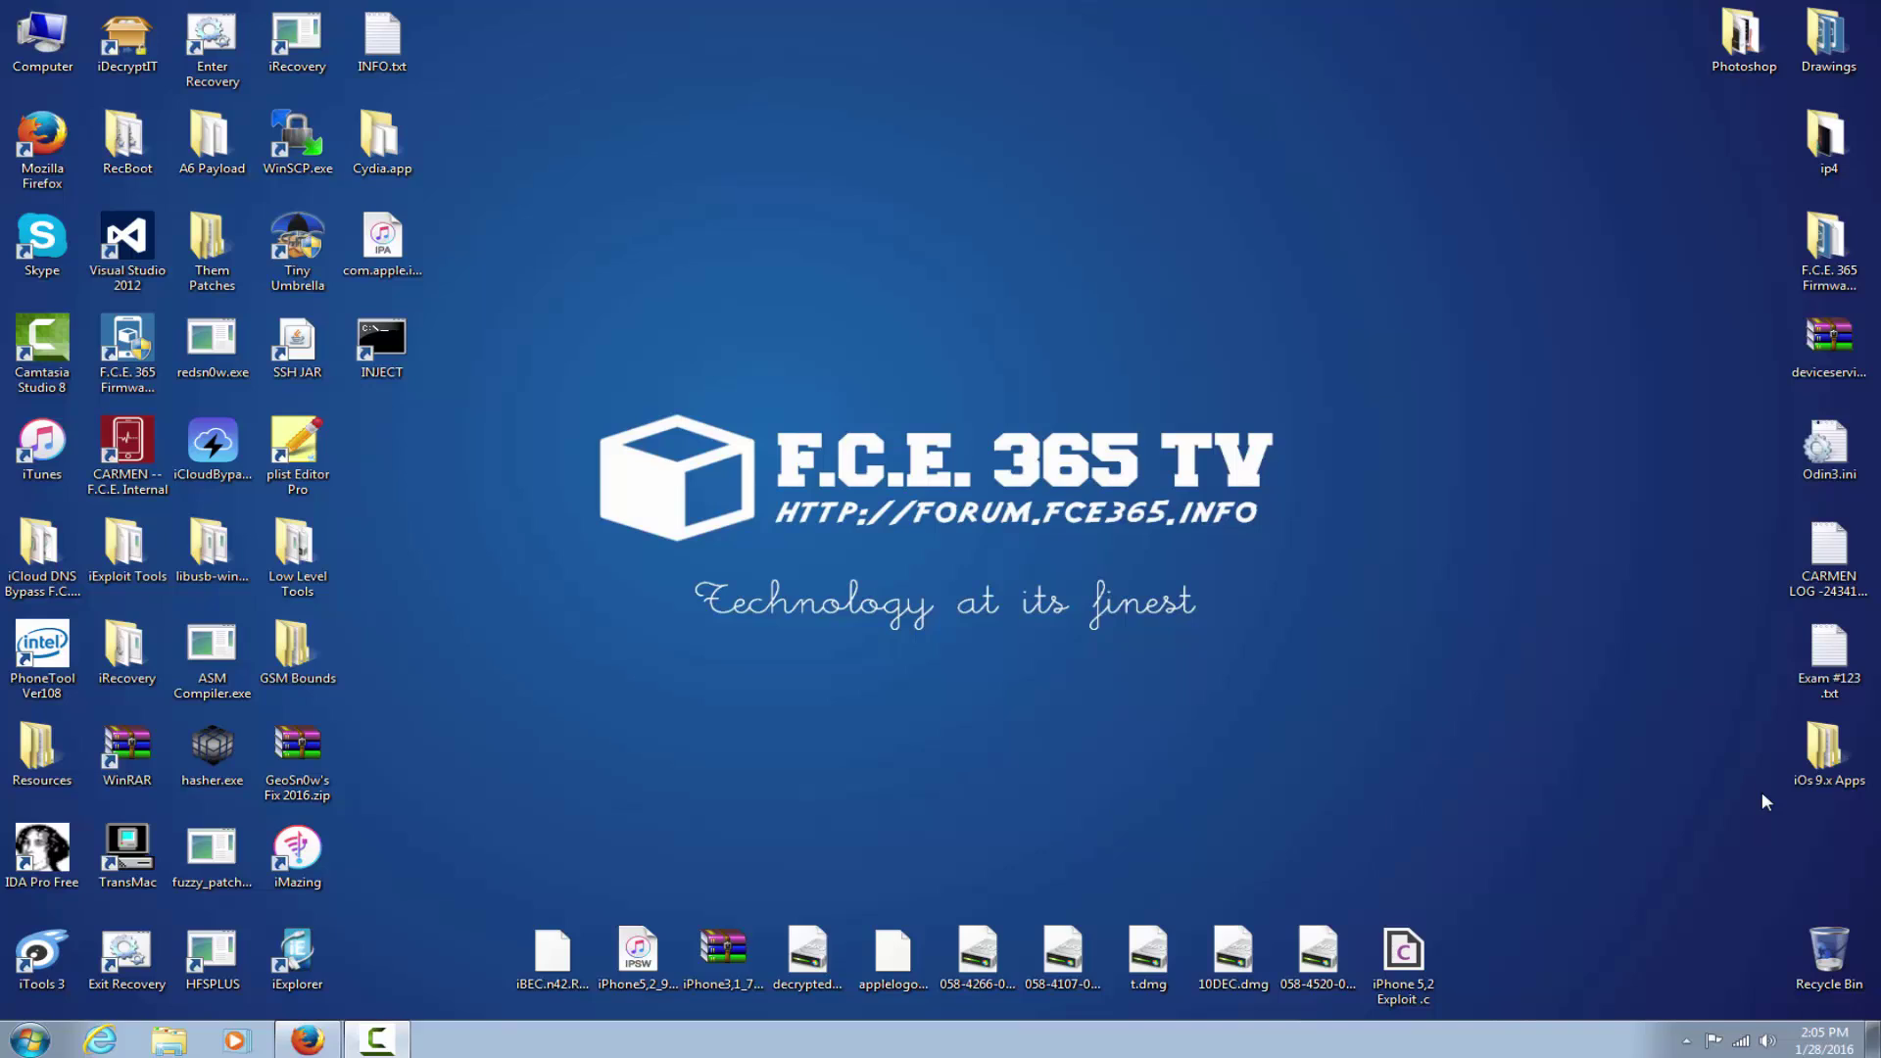
mouse_move(835, 639)
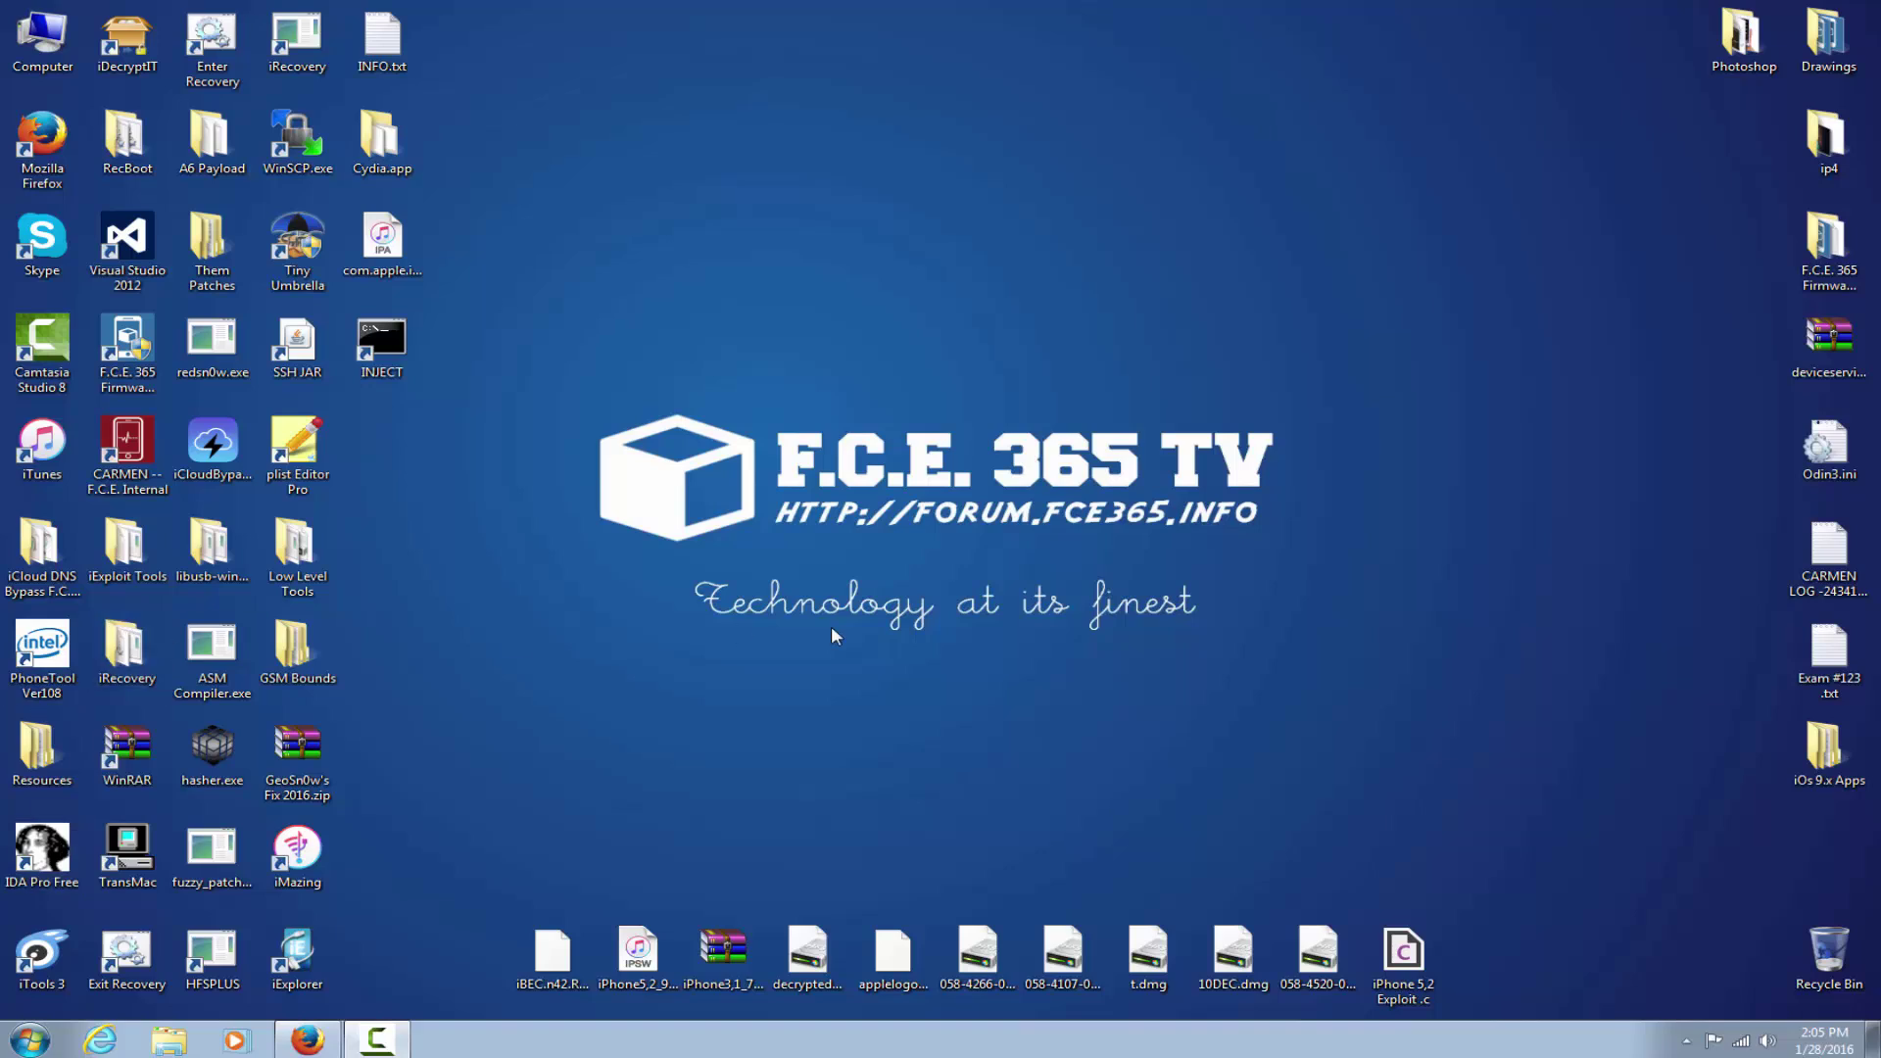
- Launch Command Prompt via Run and open the iRecovery folder to view iRecovery's usage help
key("Win+r")
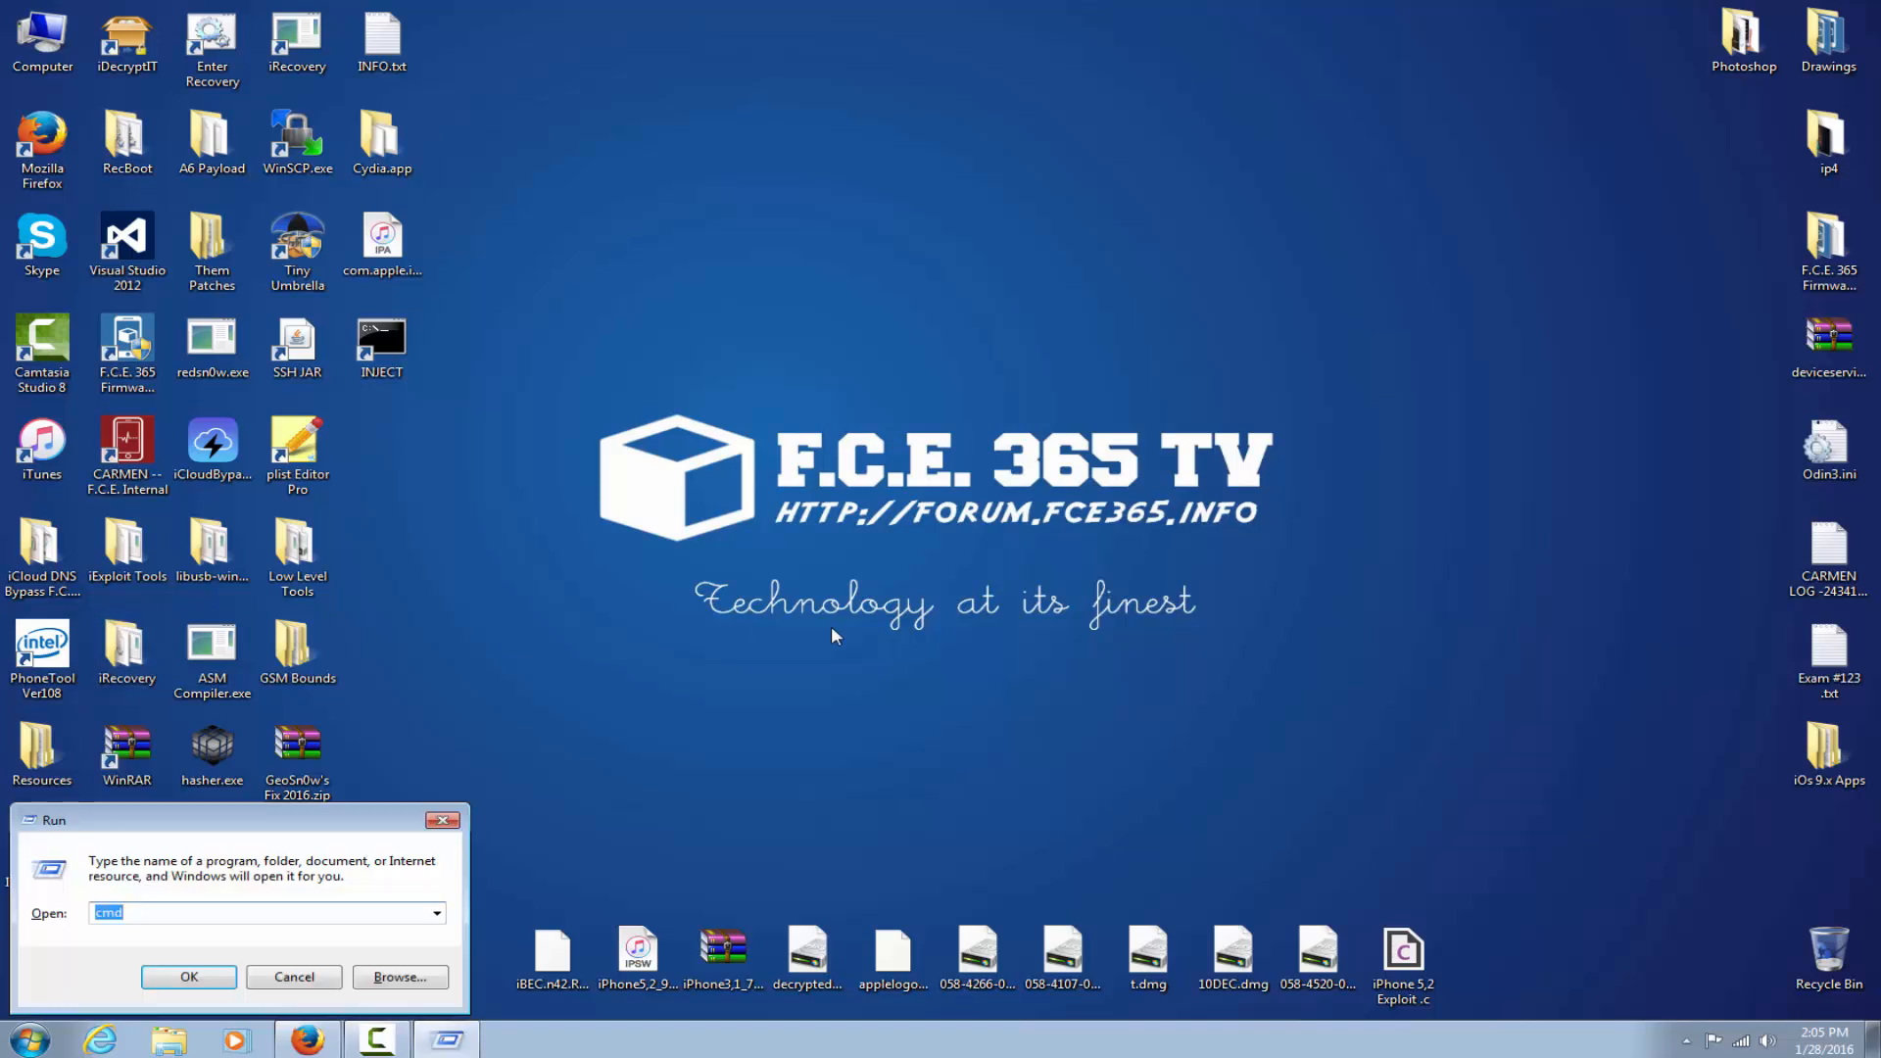
left_click(188, 976)
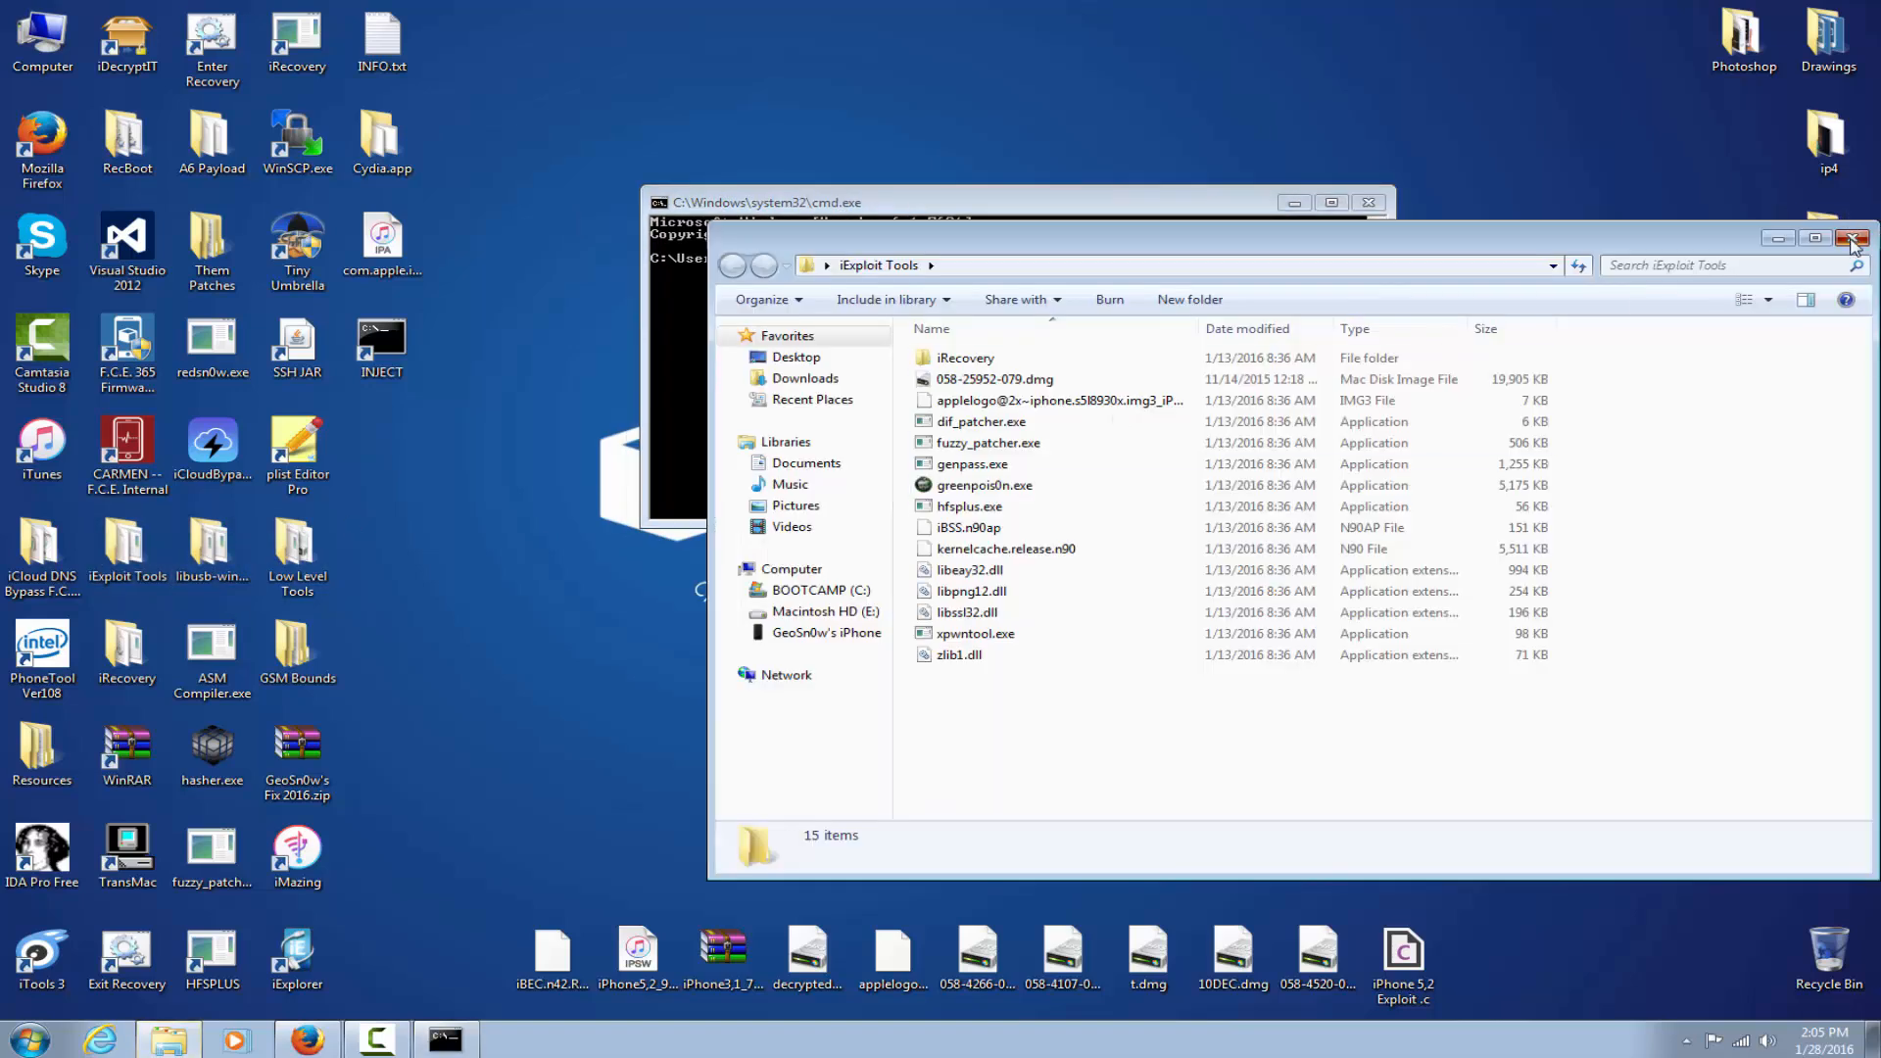
double_click(966, 356)
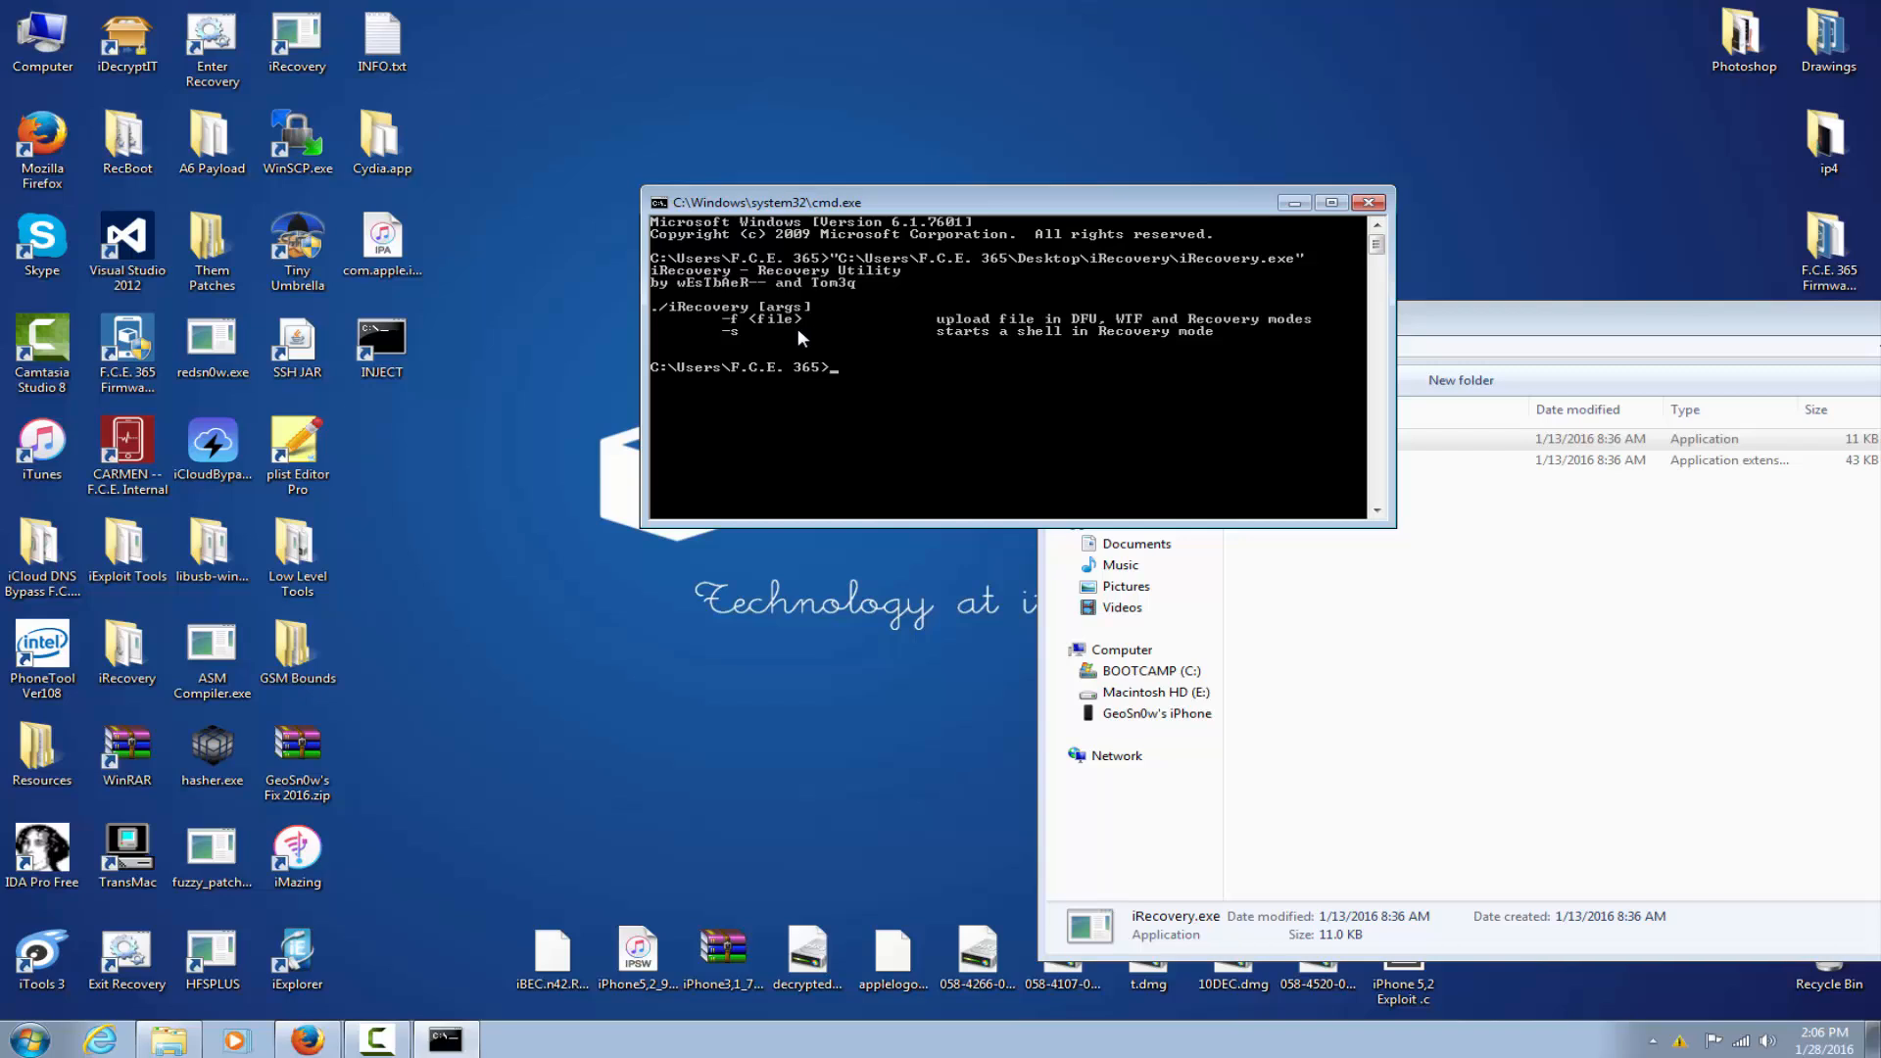
mouse_move(930, 329)
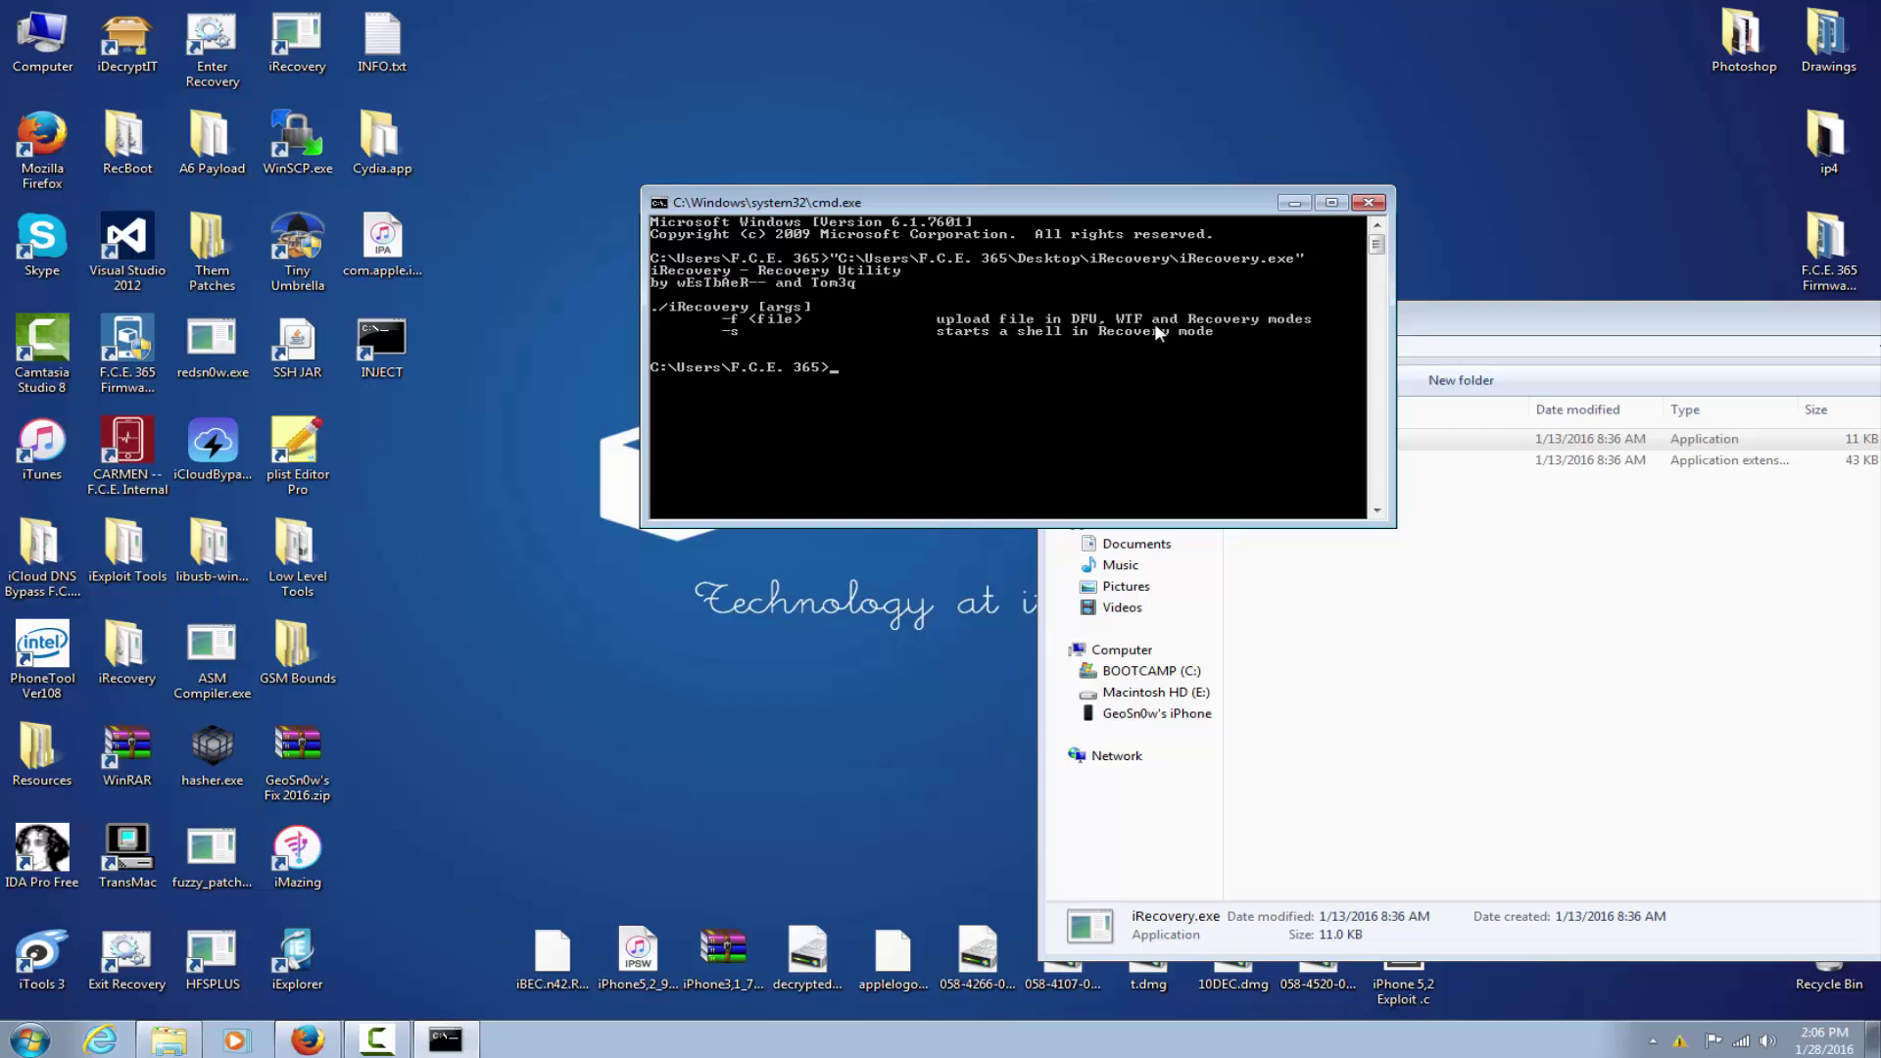
mouse_move(1157, 341)
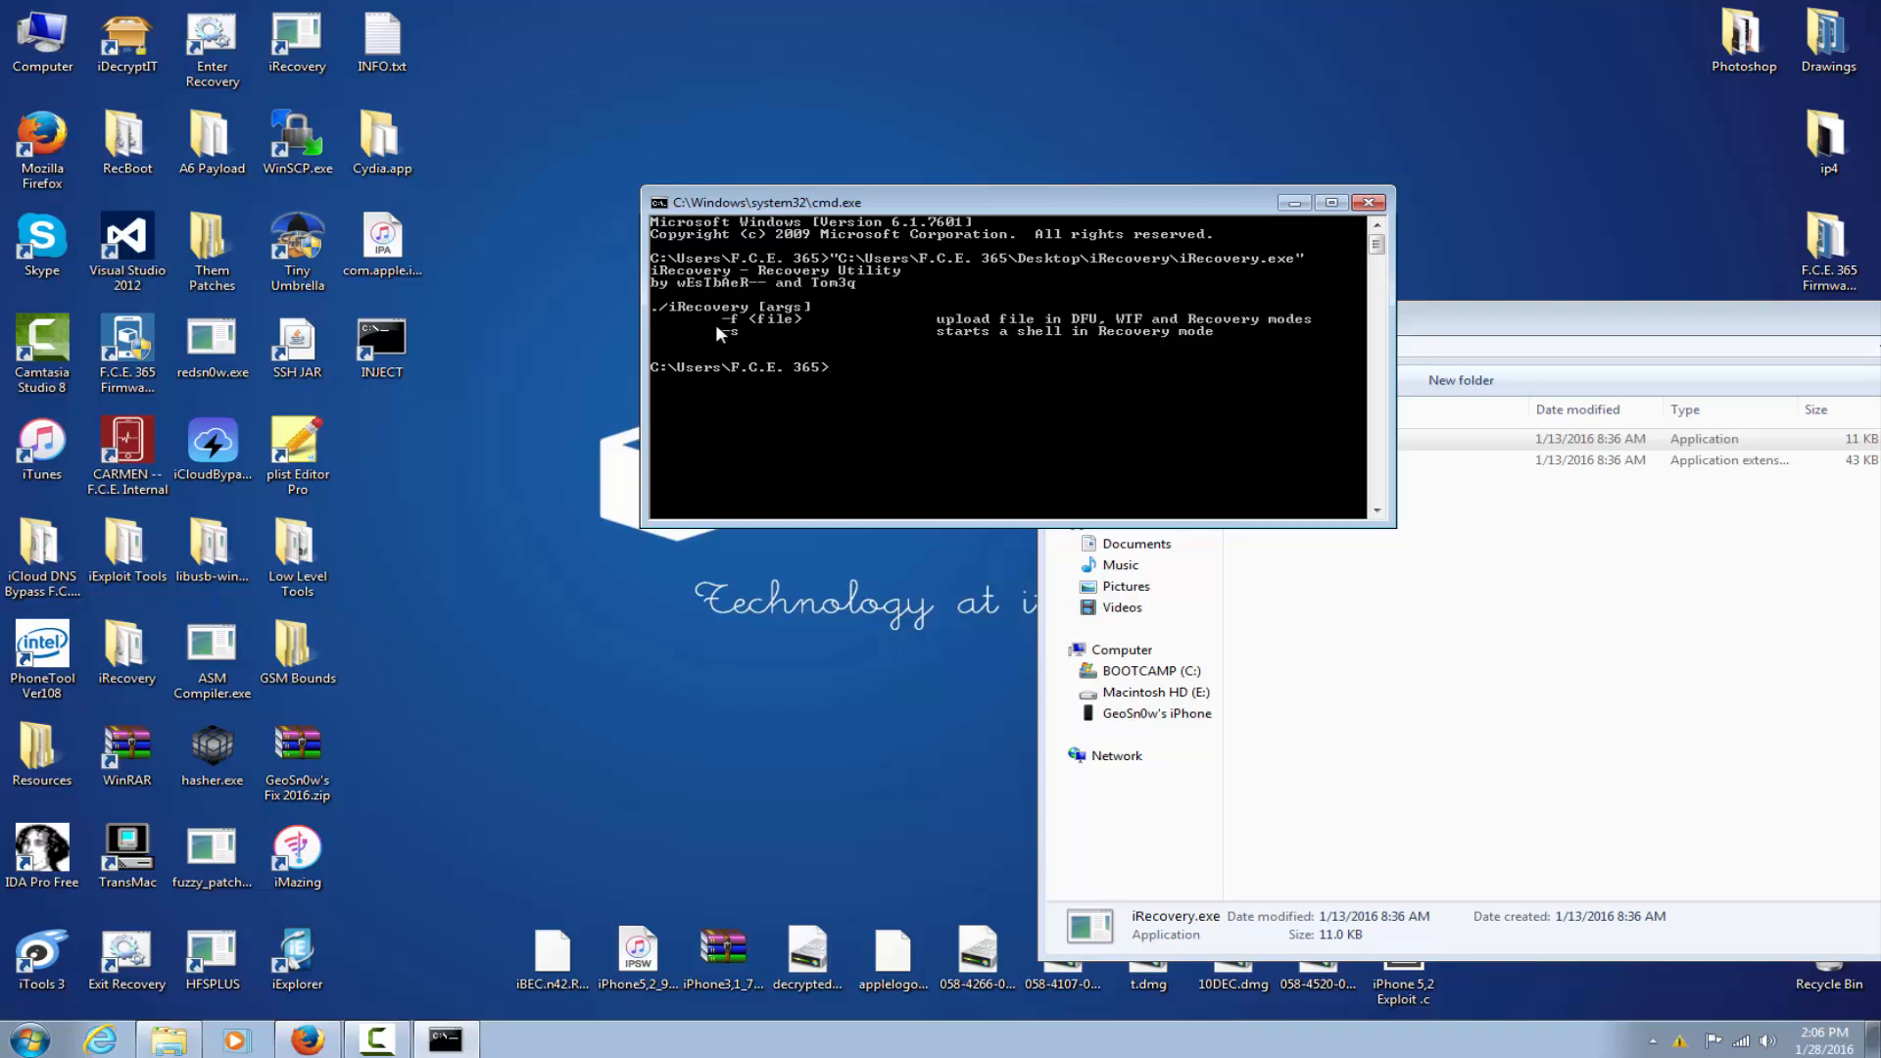
mouse_move(1068, 349)
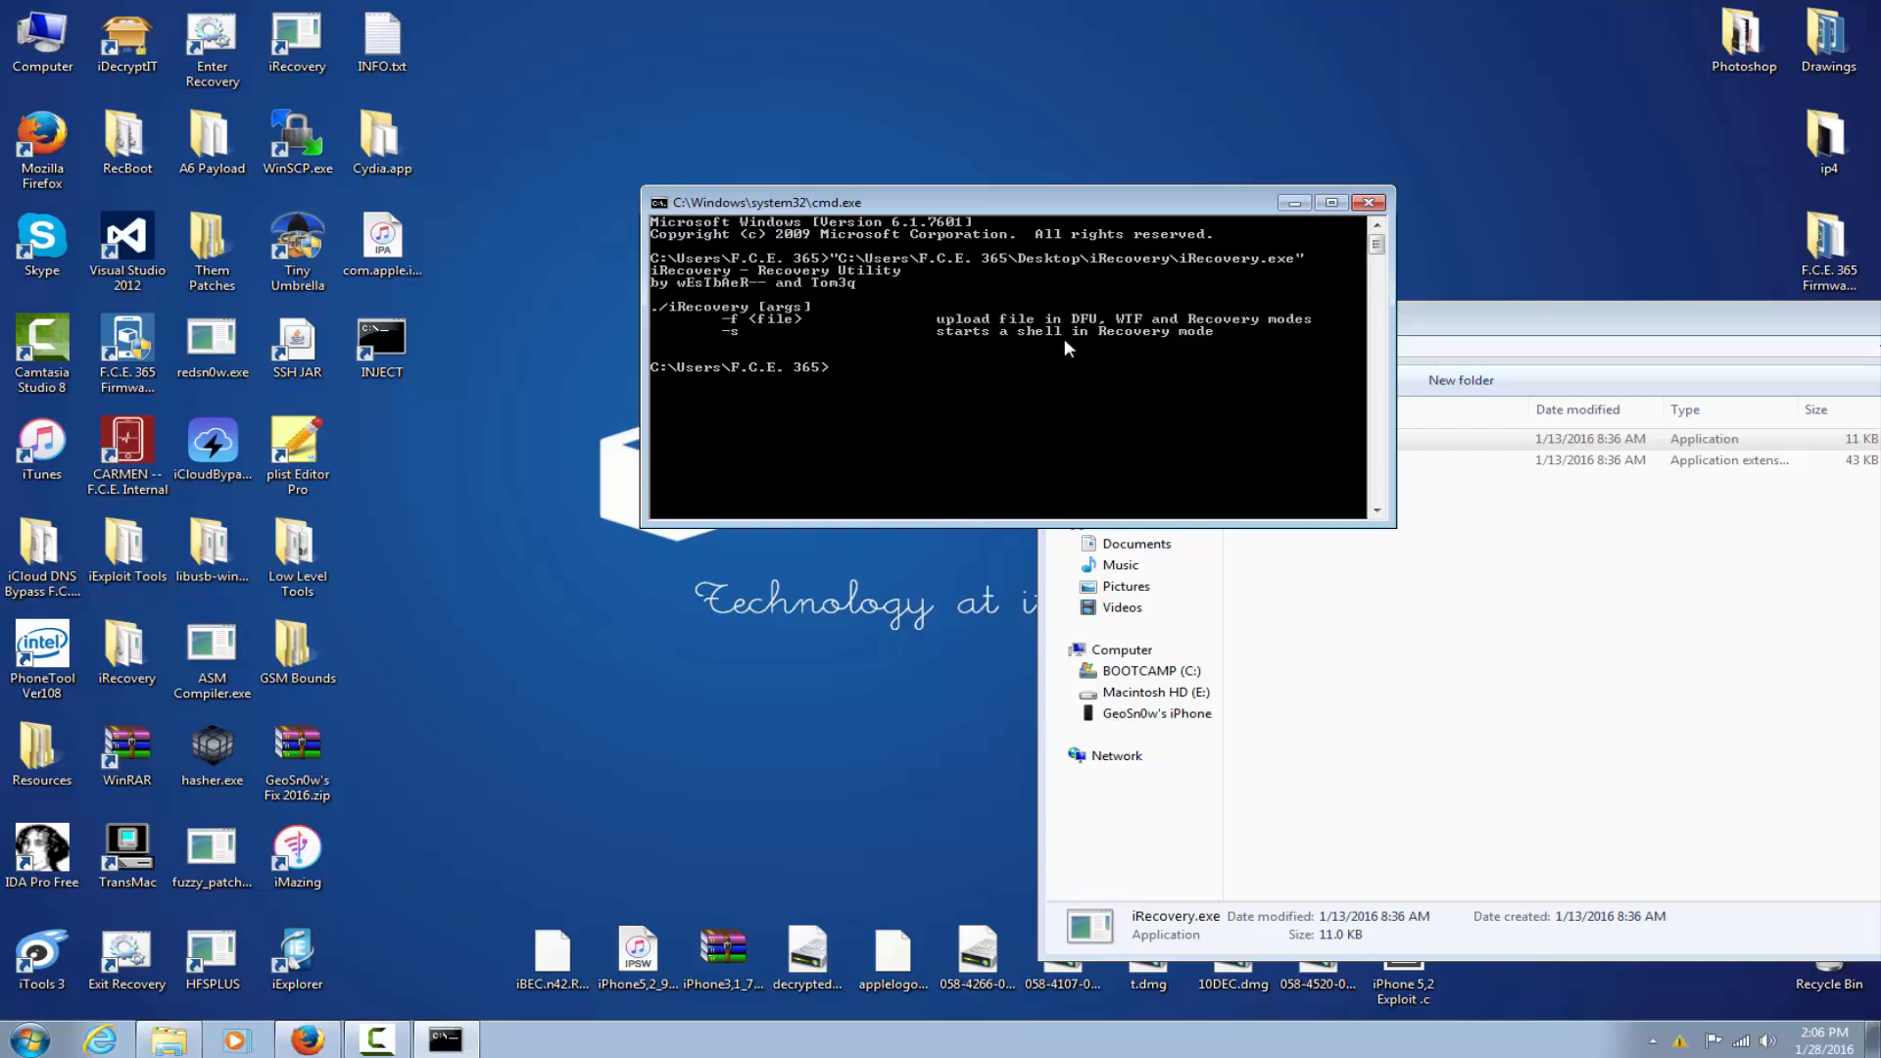
mouse_move(1186, 351)
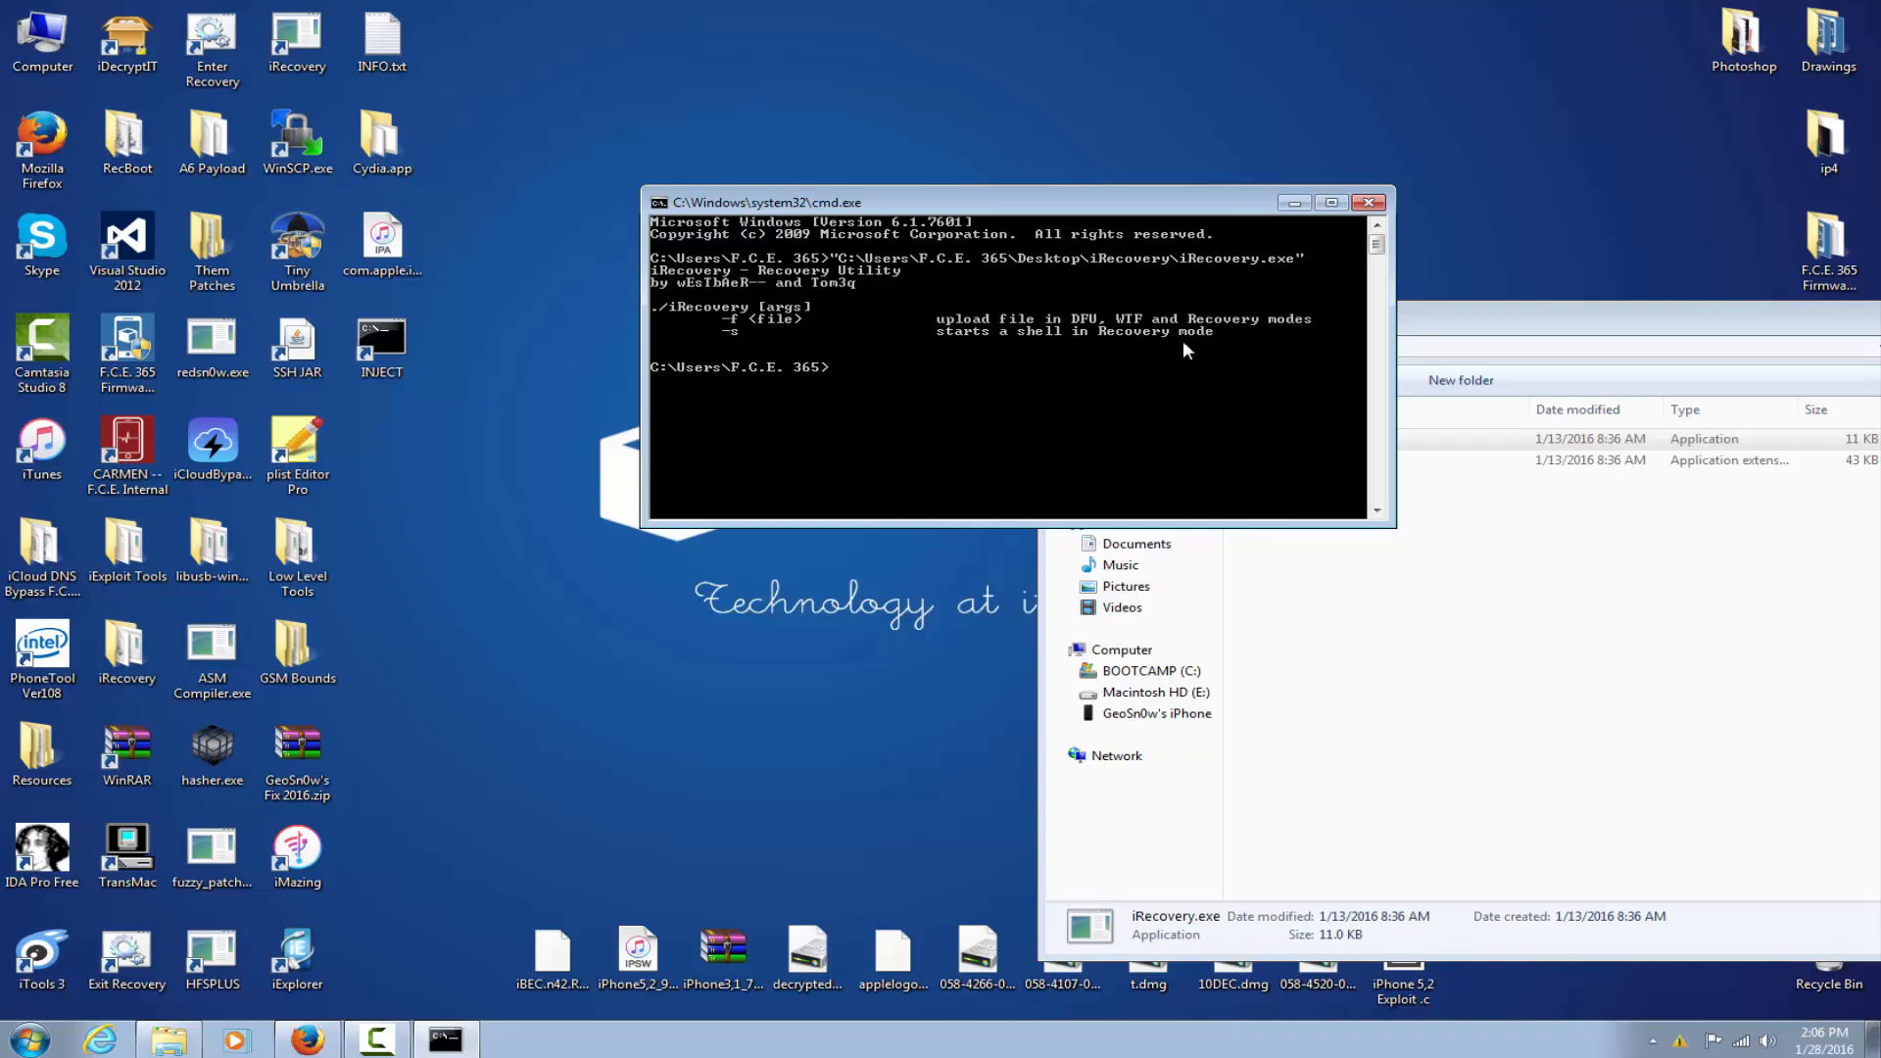
- Run "C:\Users\F.C.E. 365\Desktop\iRecovery\iRecovery.exe" -s, which reports no iPhone/iPod found
type("\"C:\\Users\\F.C.E. 365\\Desktop\\iRecovery\\iRecovery.exe\" -s")
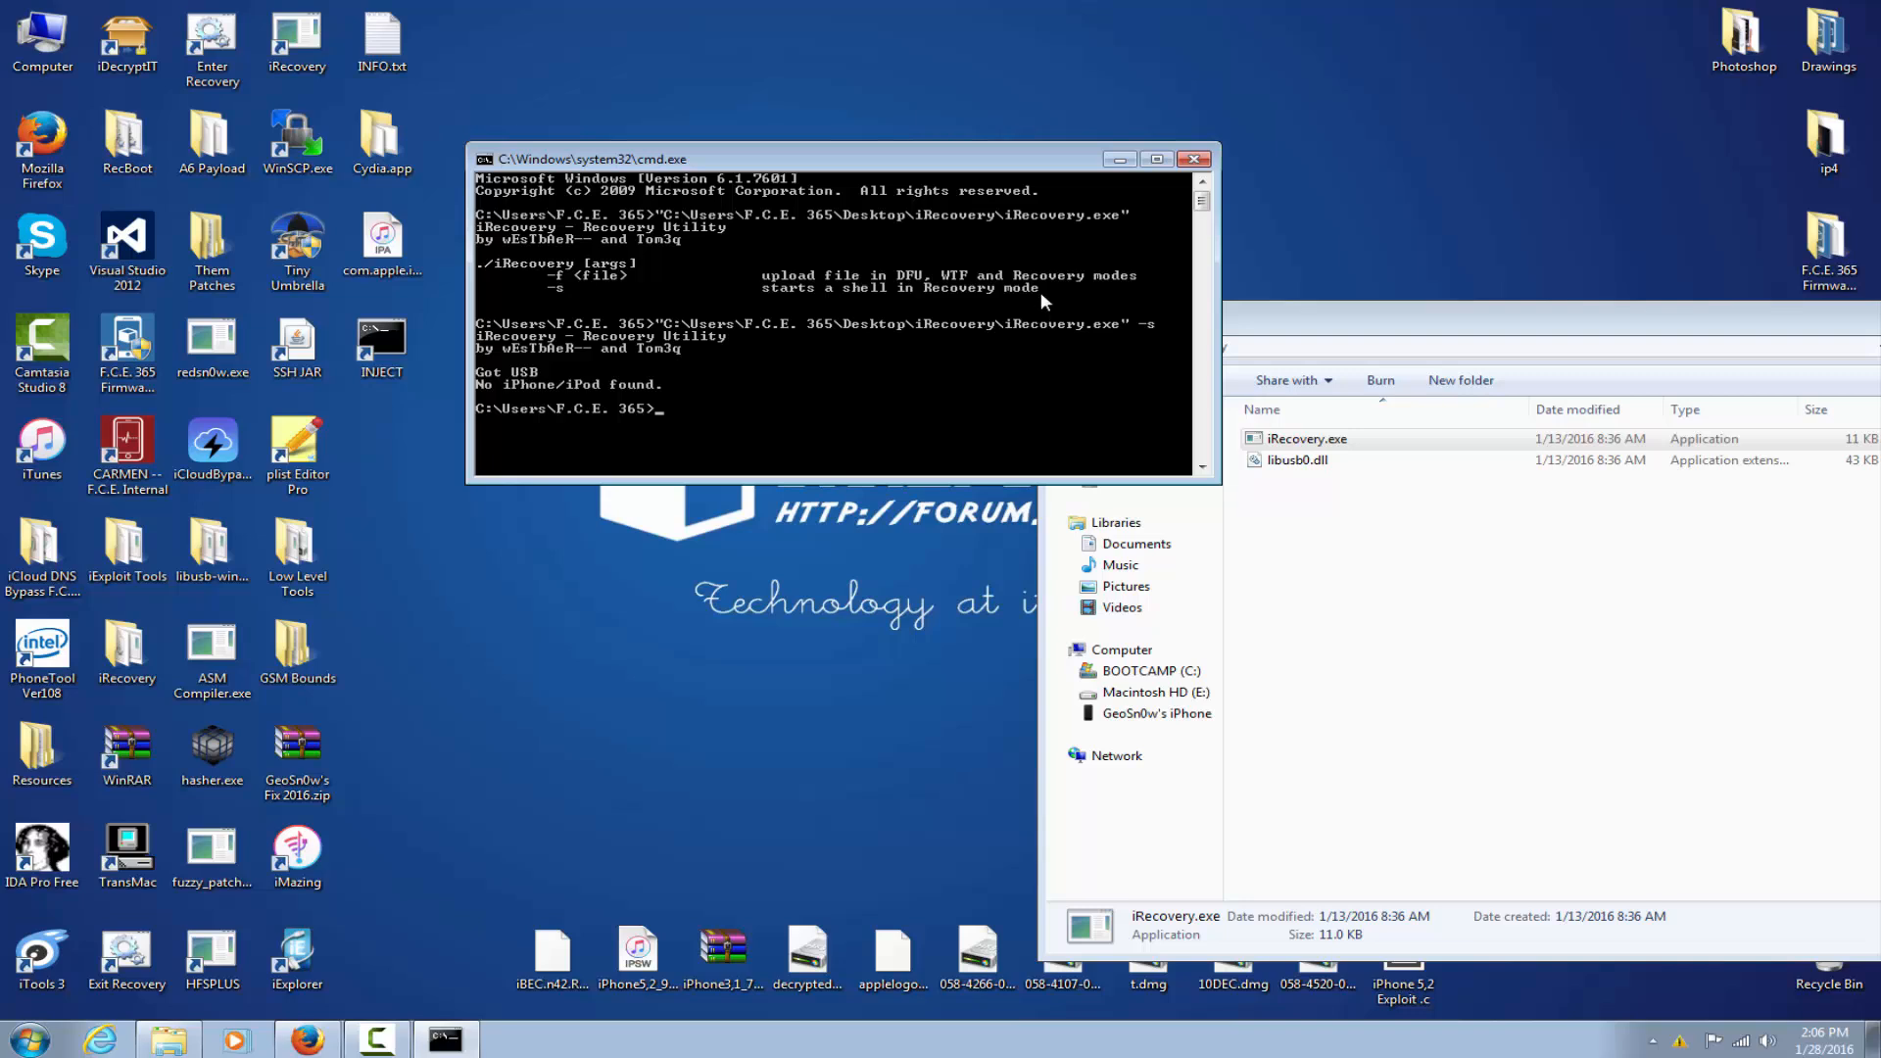
left_click(1194, 157)
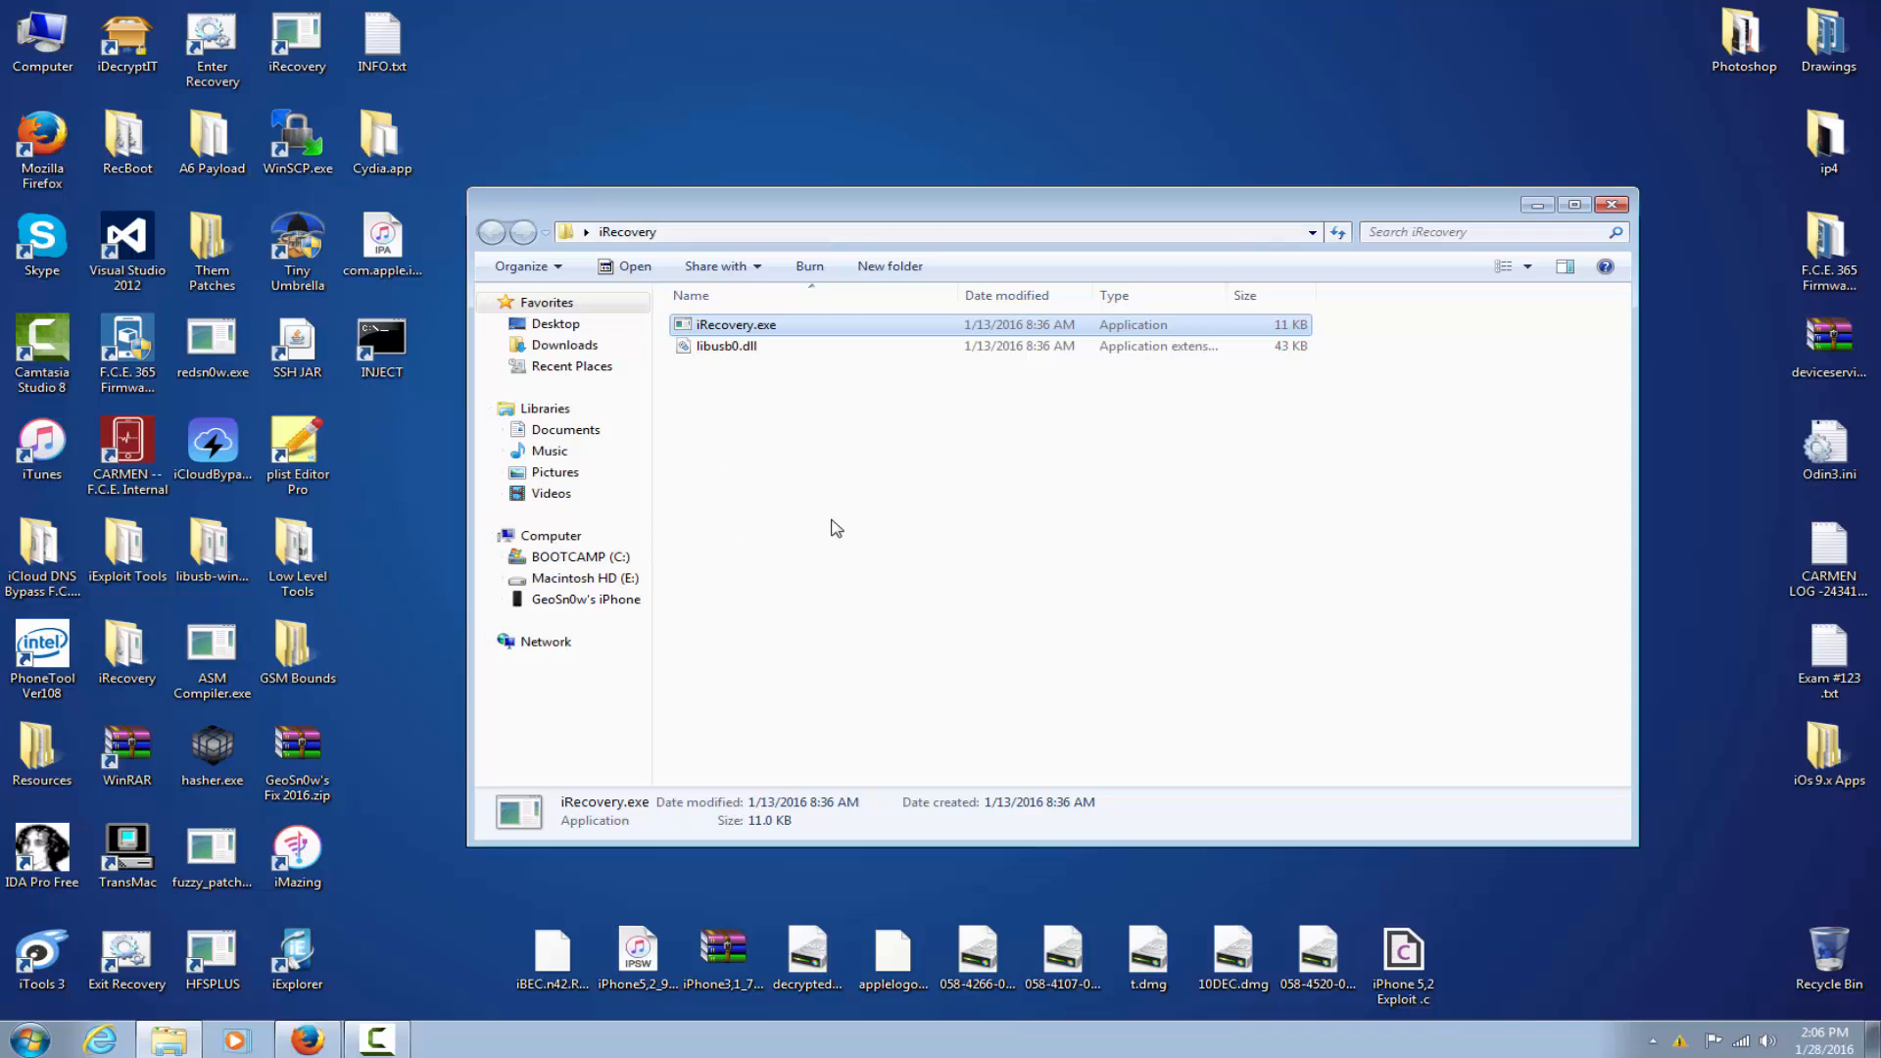
- Check libusb0.dll in the iRecovery folder and close the Explorer window
left_click(725, 344)
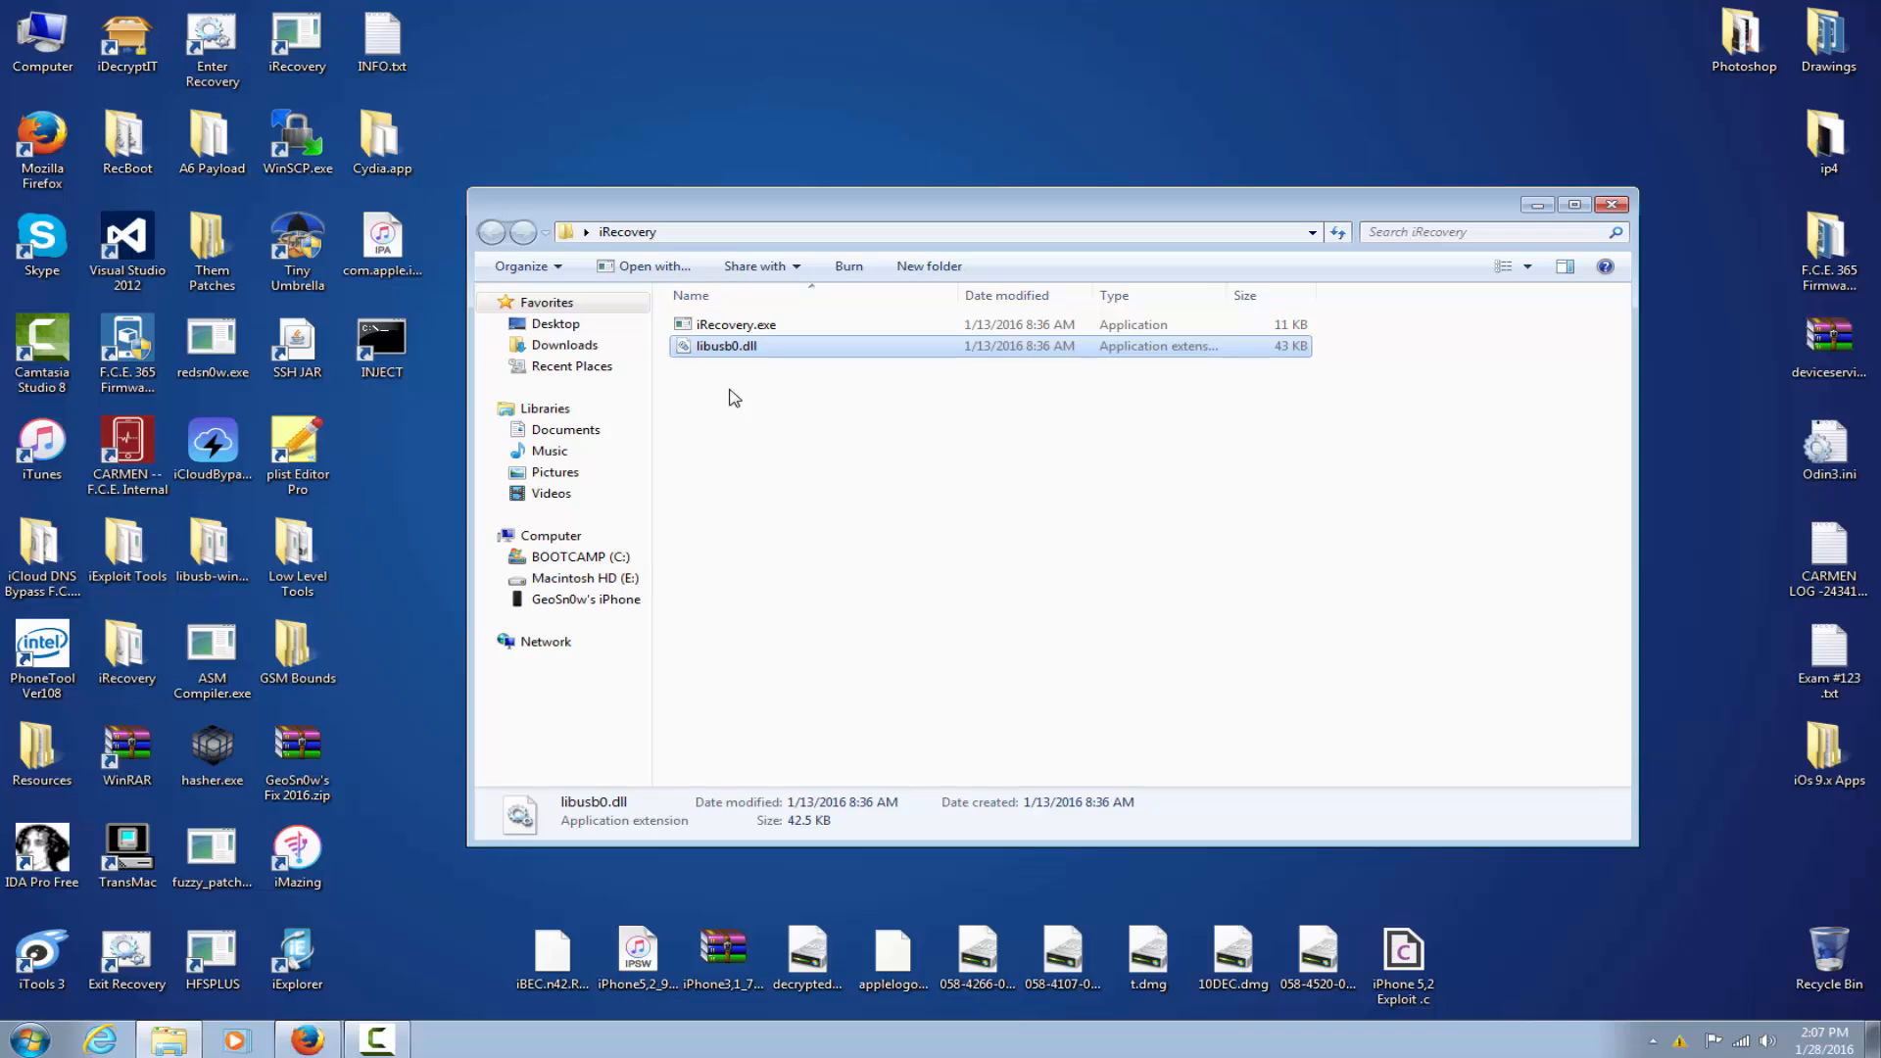
mouse_move(755, 345)
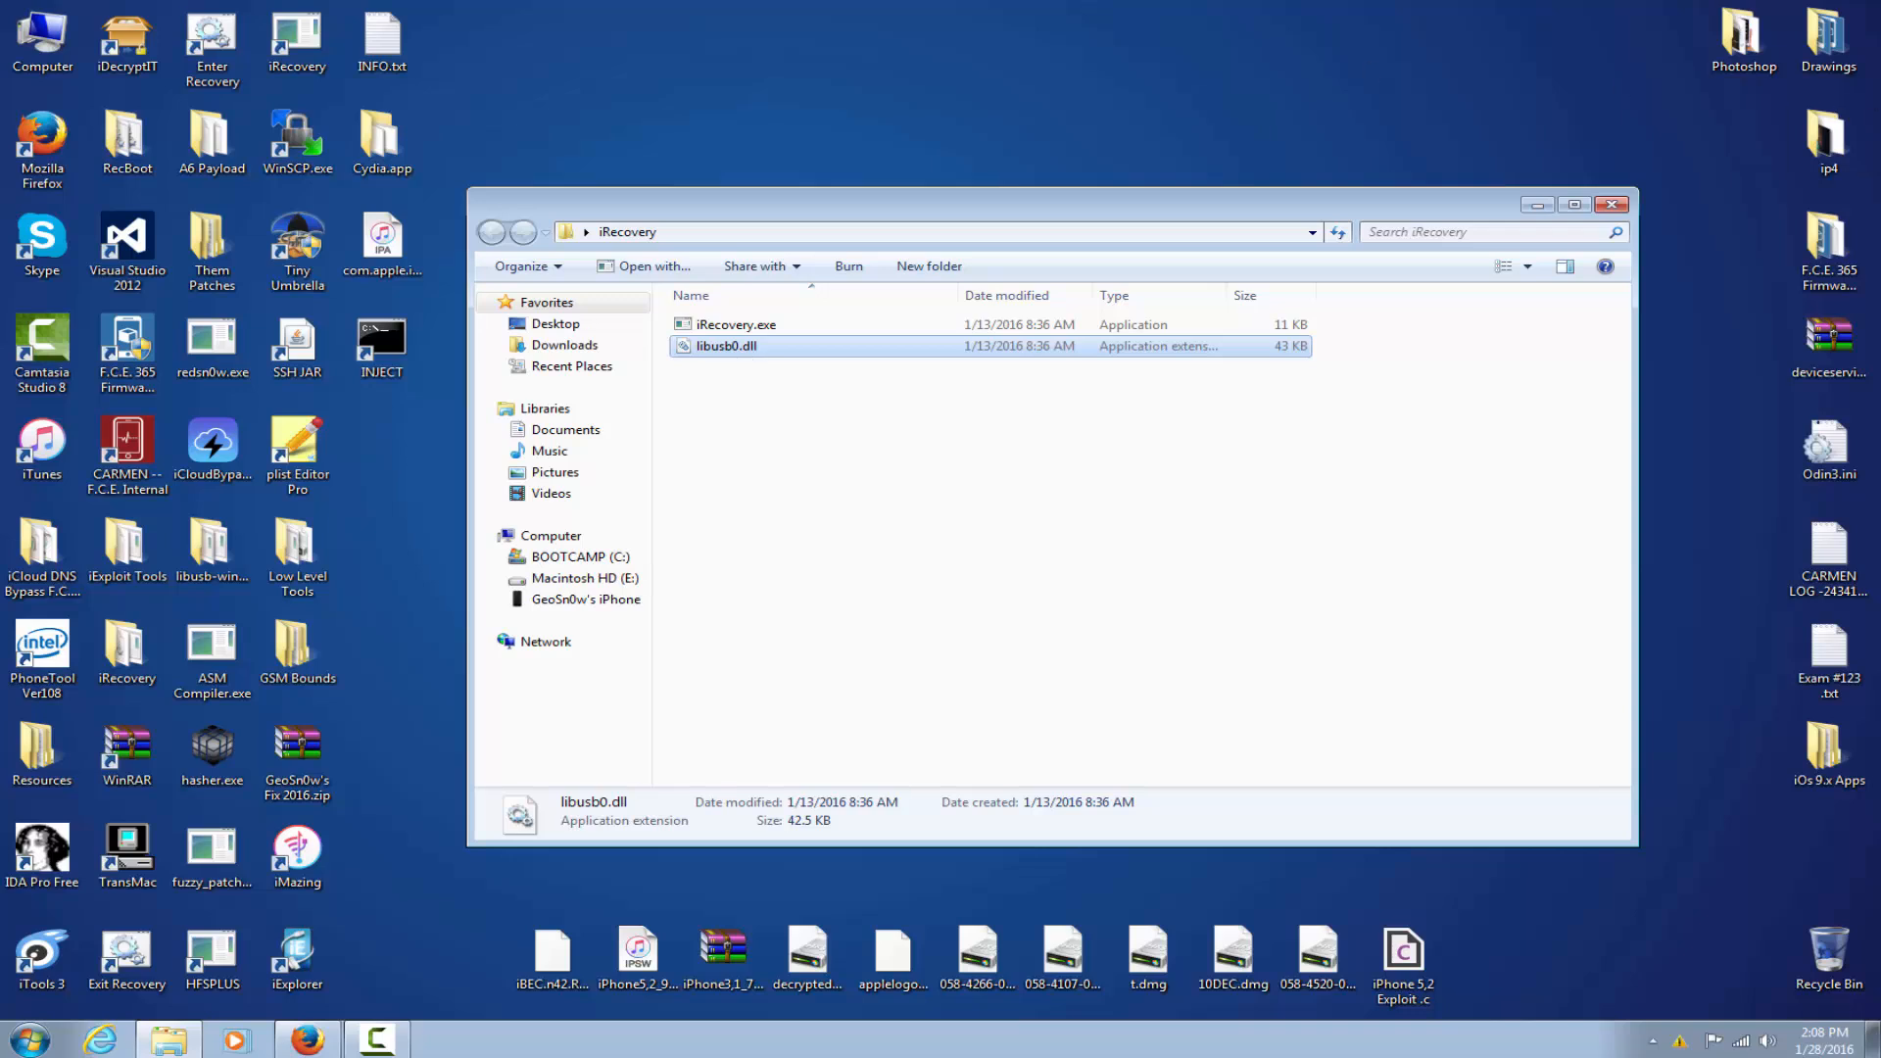
left_click(1611, 203)
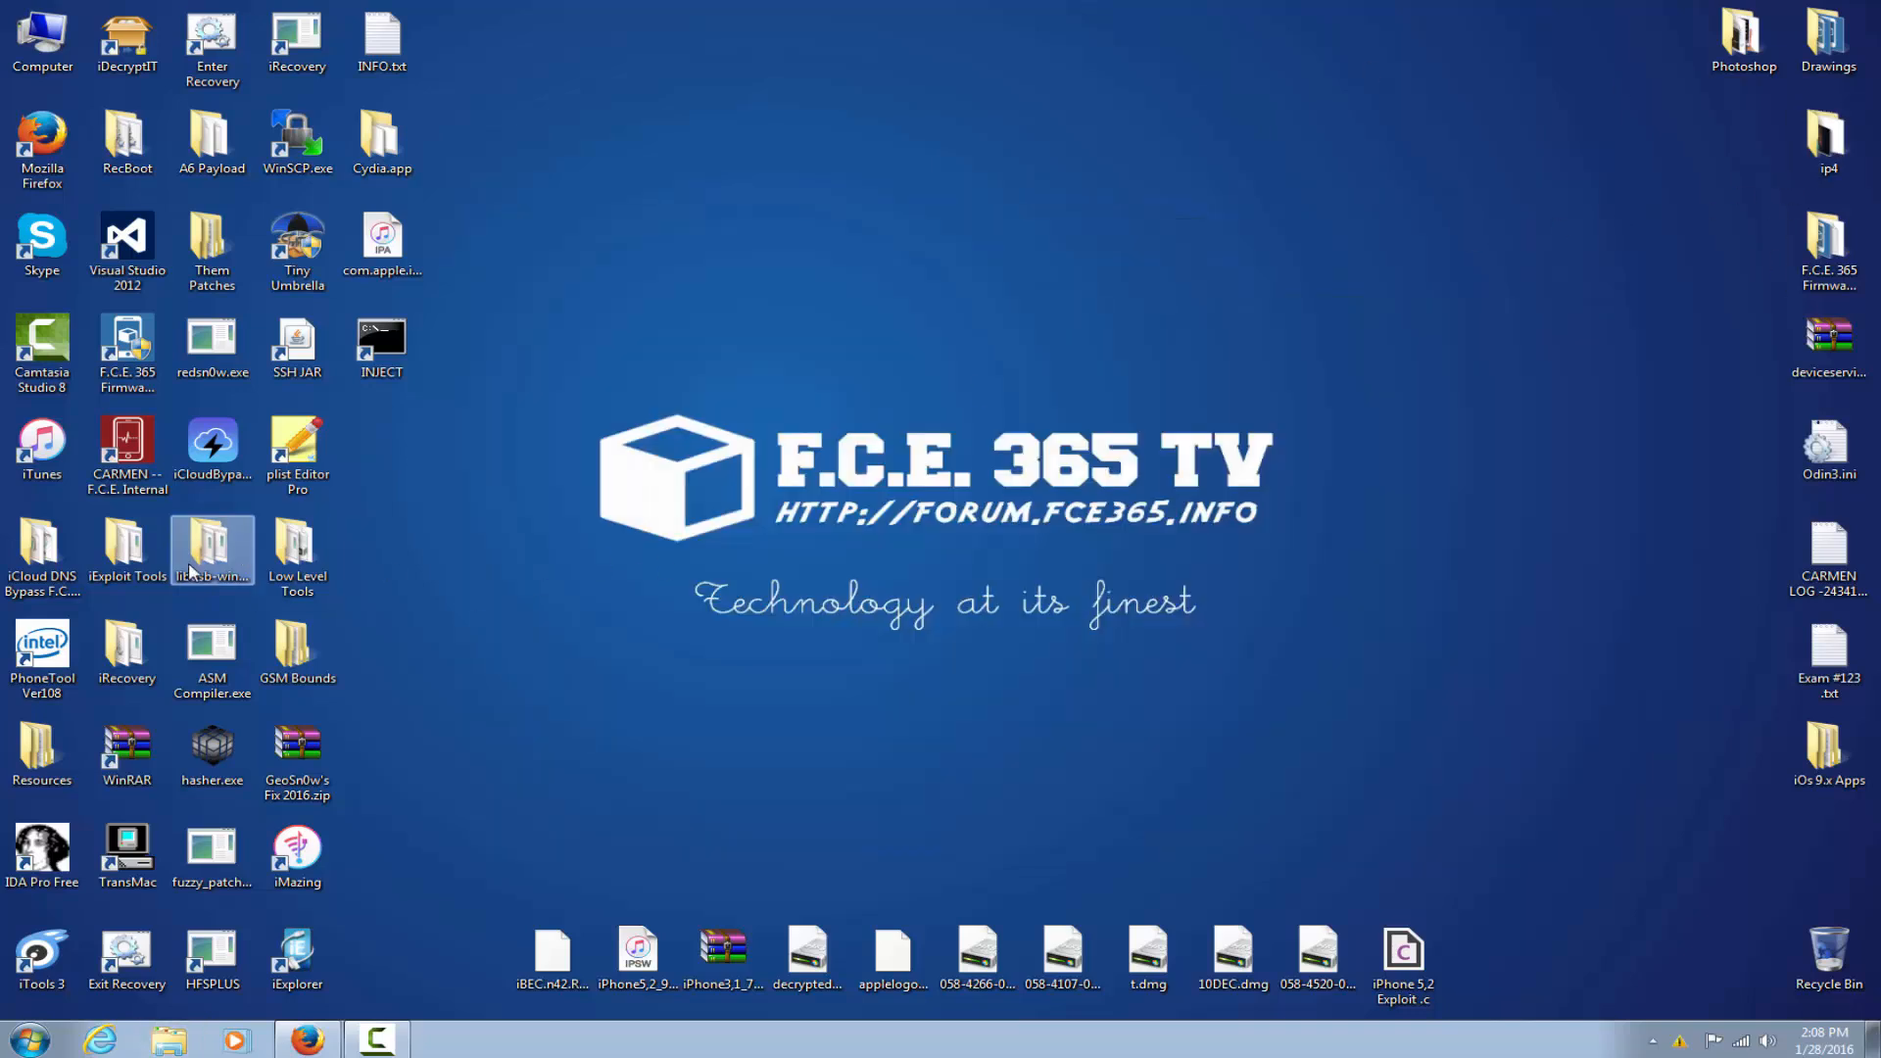
- Open the libusb-win32-bin-1.2.6.0 folder from the desktop and inspect installer_x86.exe and installer_x64.exe
left_click_drag(212, 552, 978, 249)
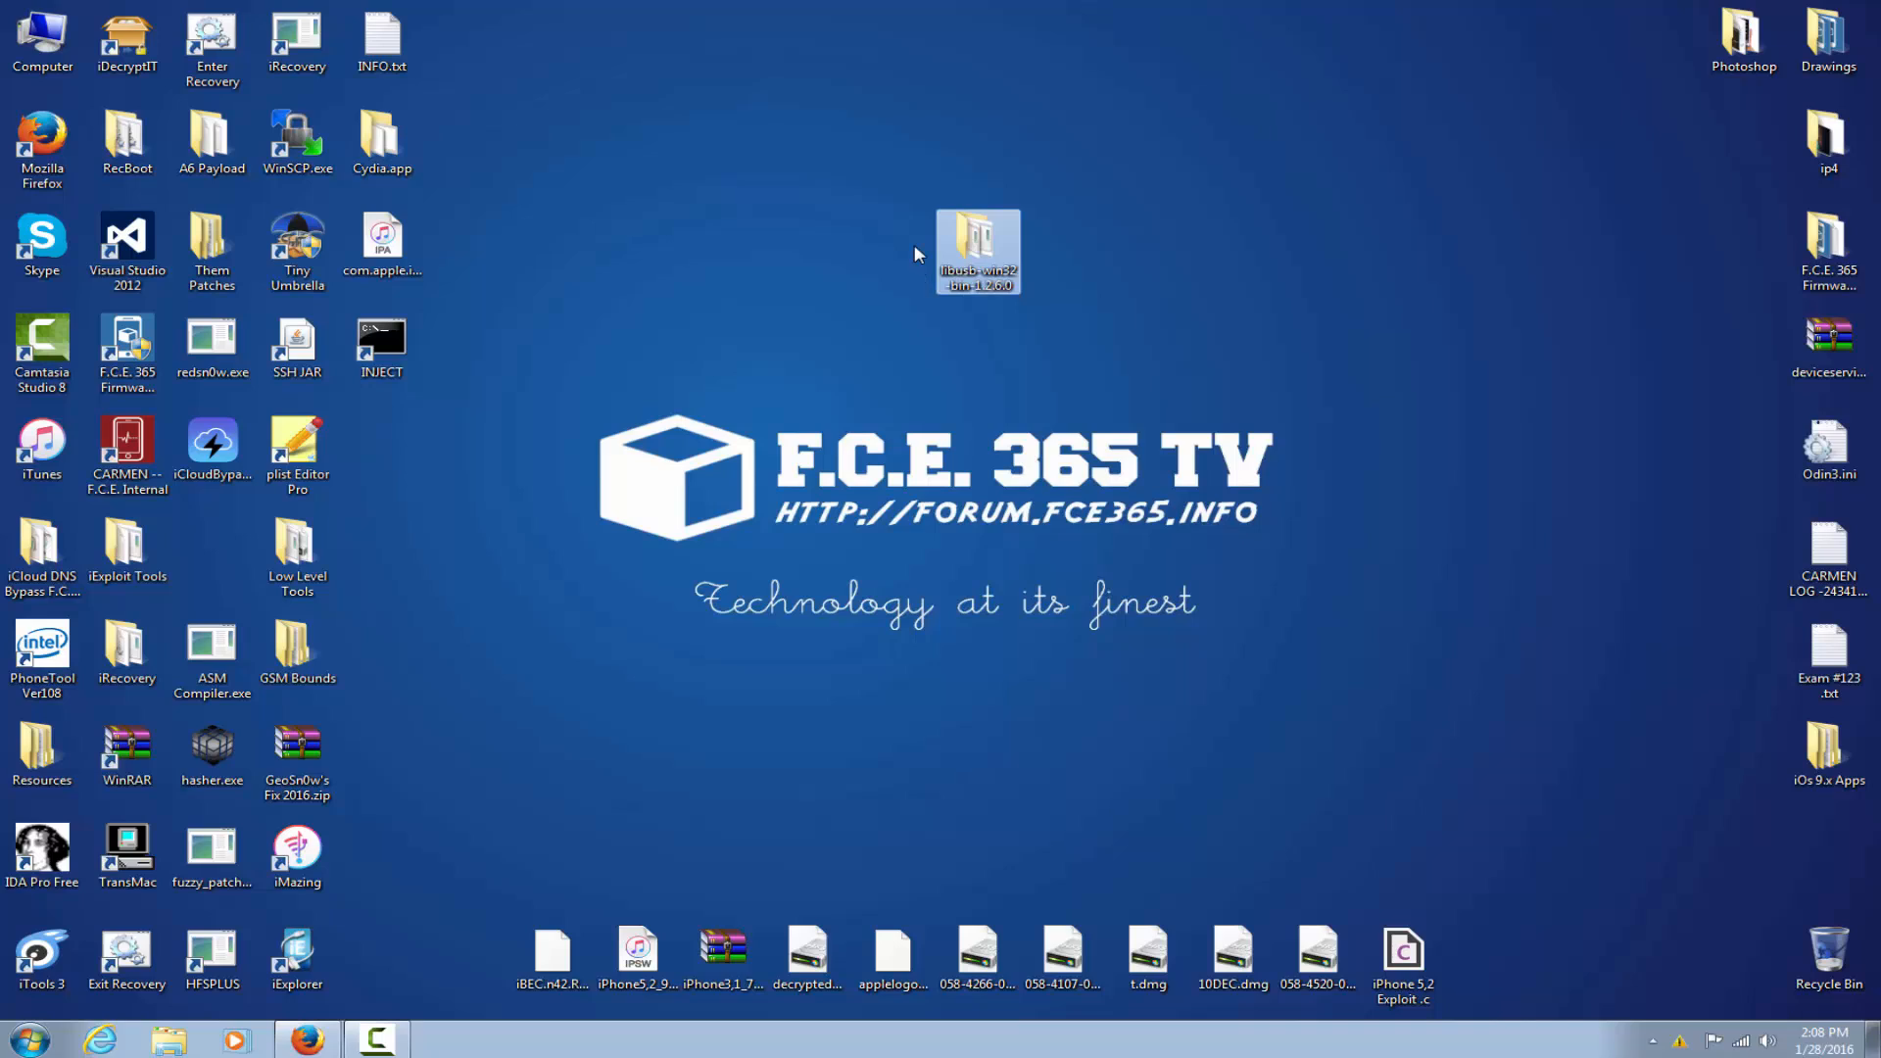
double_click(980, 235)
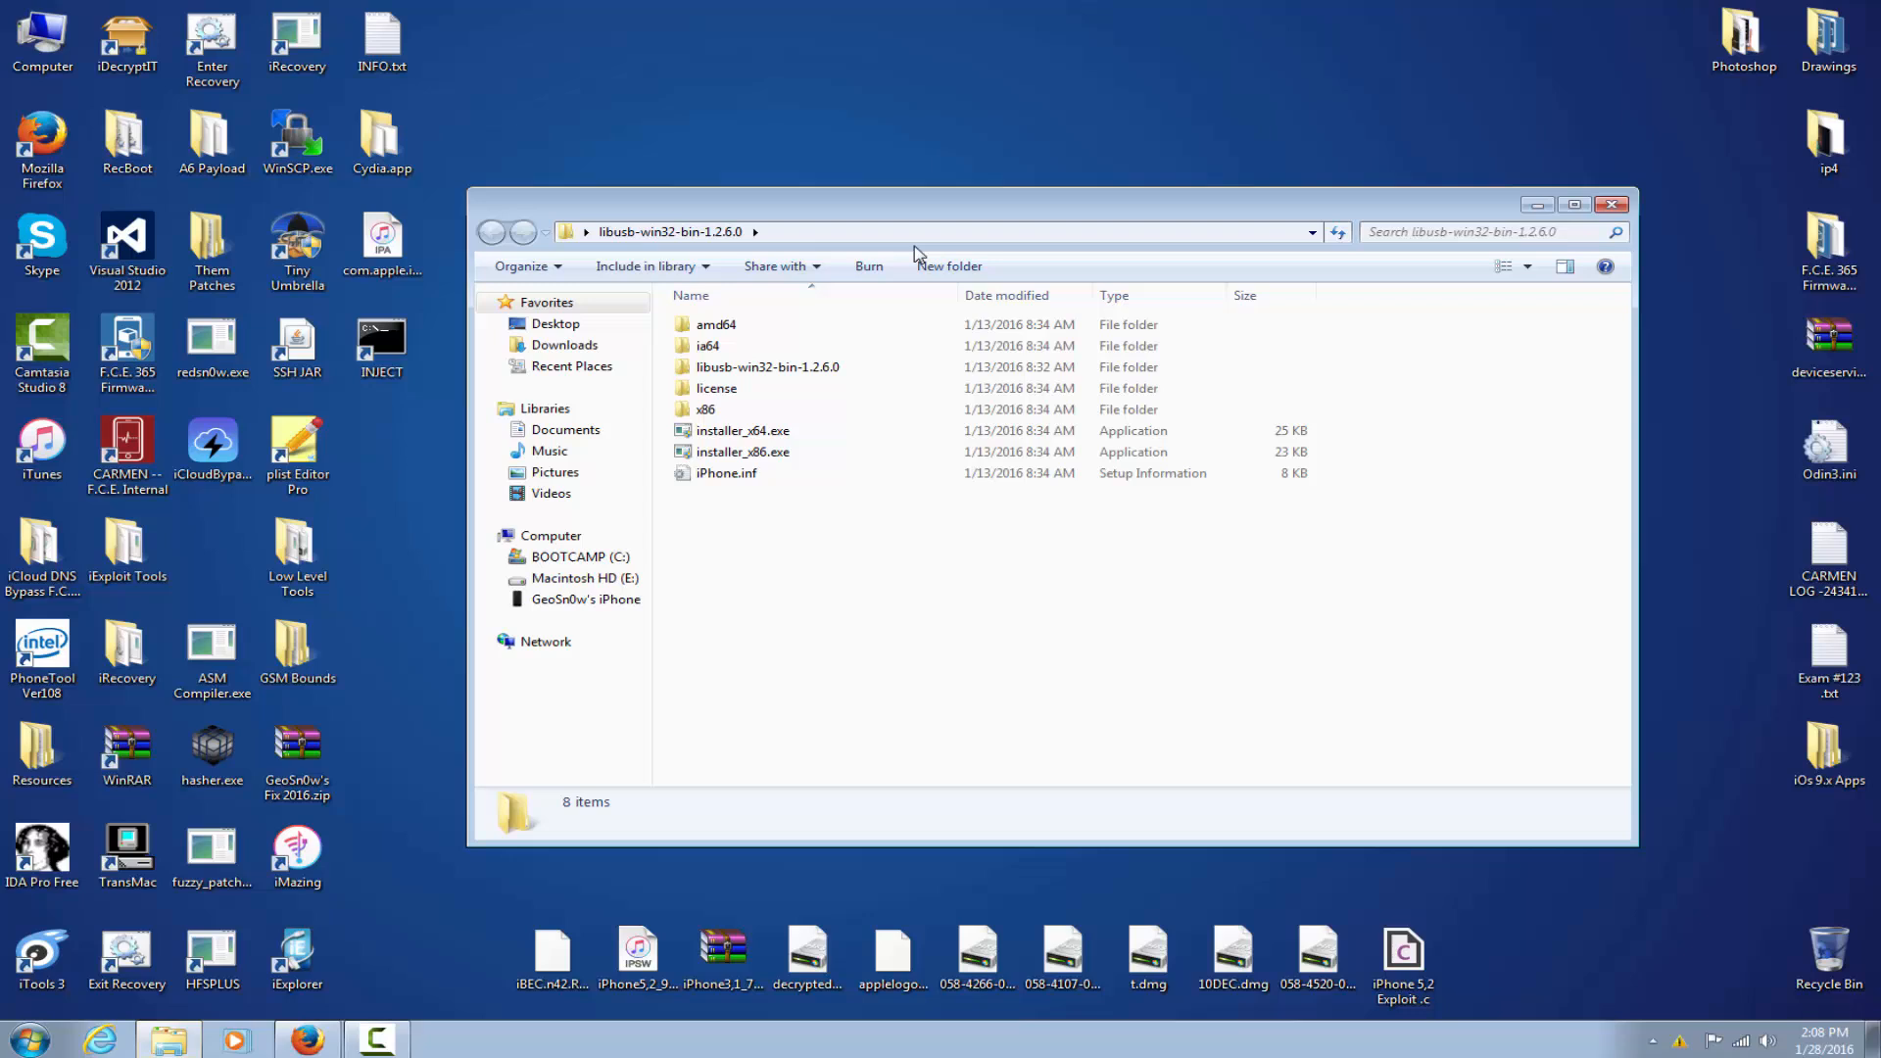
mouse_move(1043, 290)
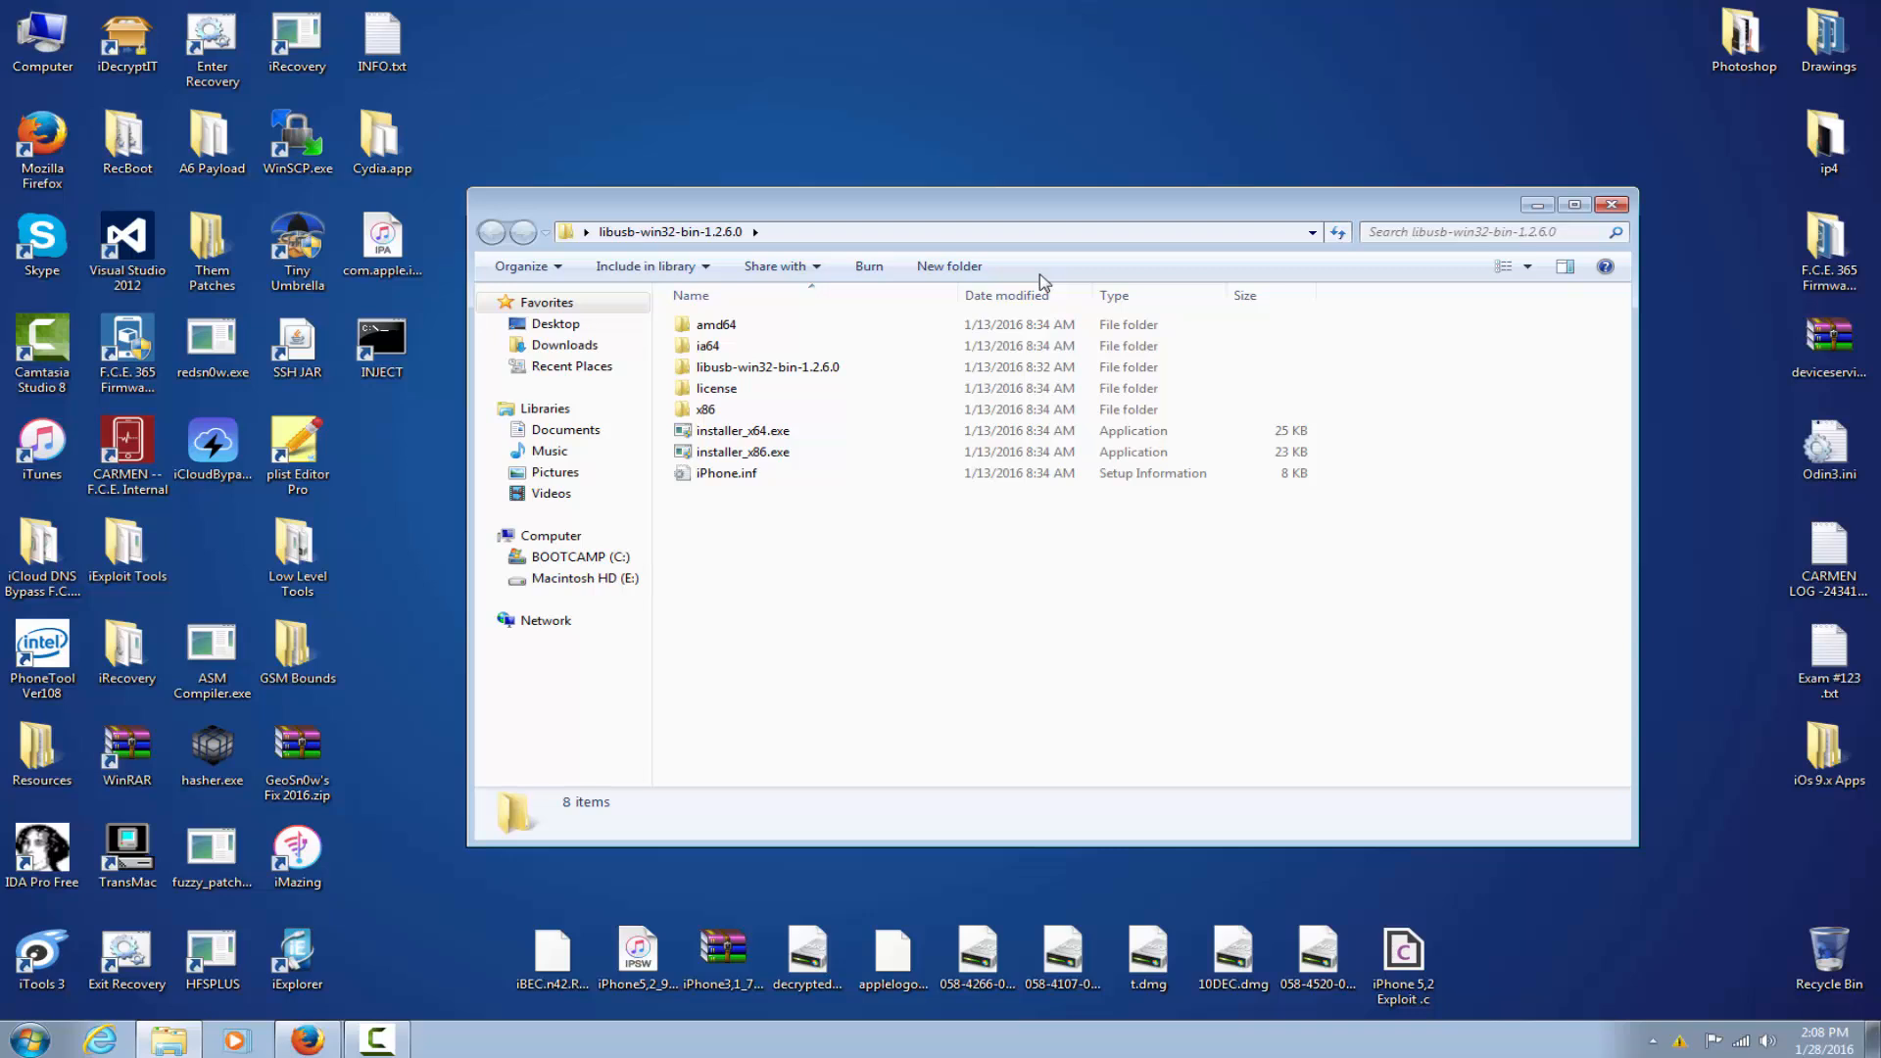
left_click(709, 345)
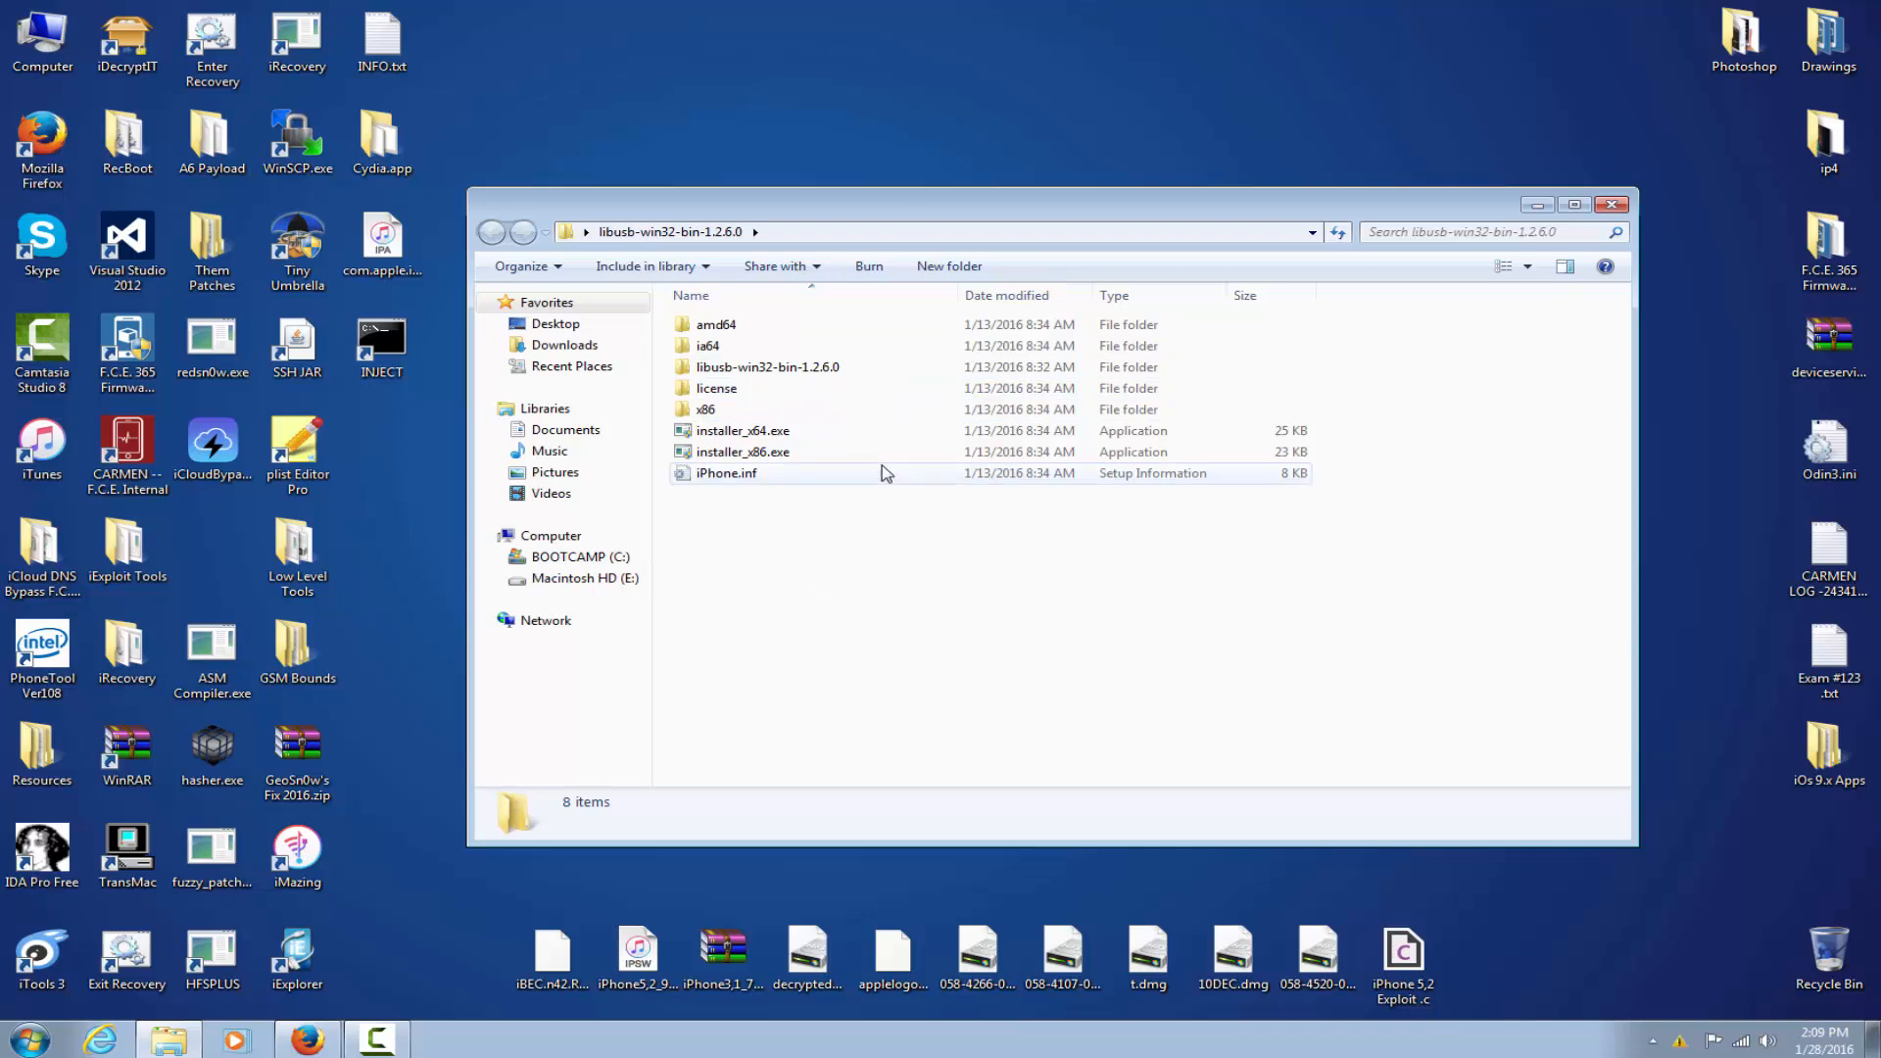
mouse_move(870, 449)
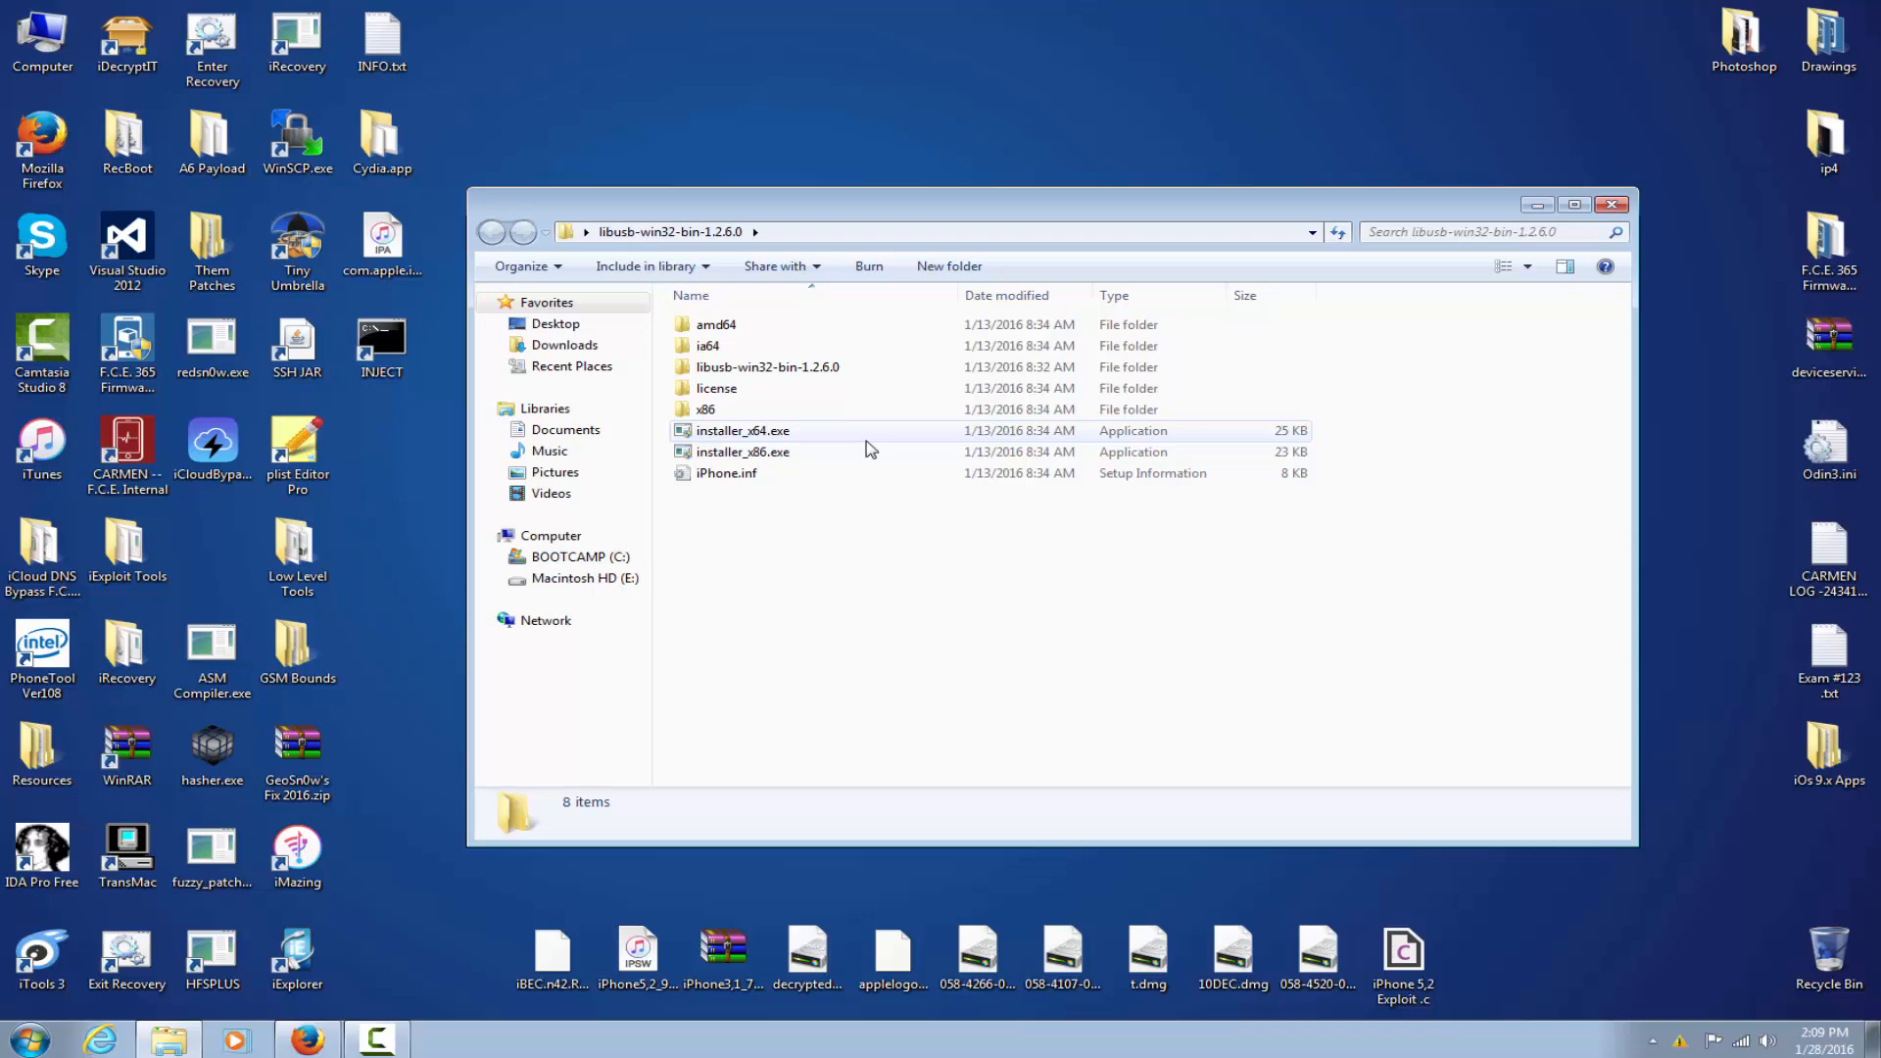
mouse_move(780, 459)
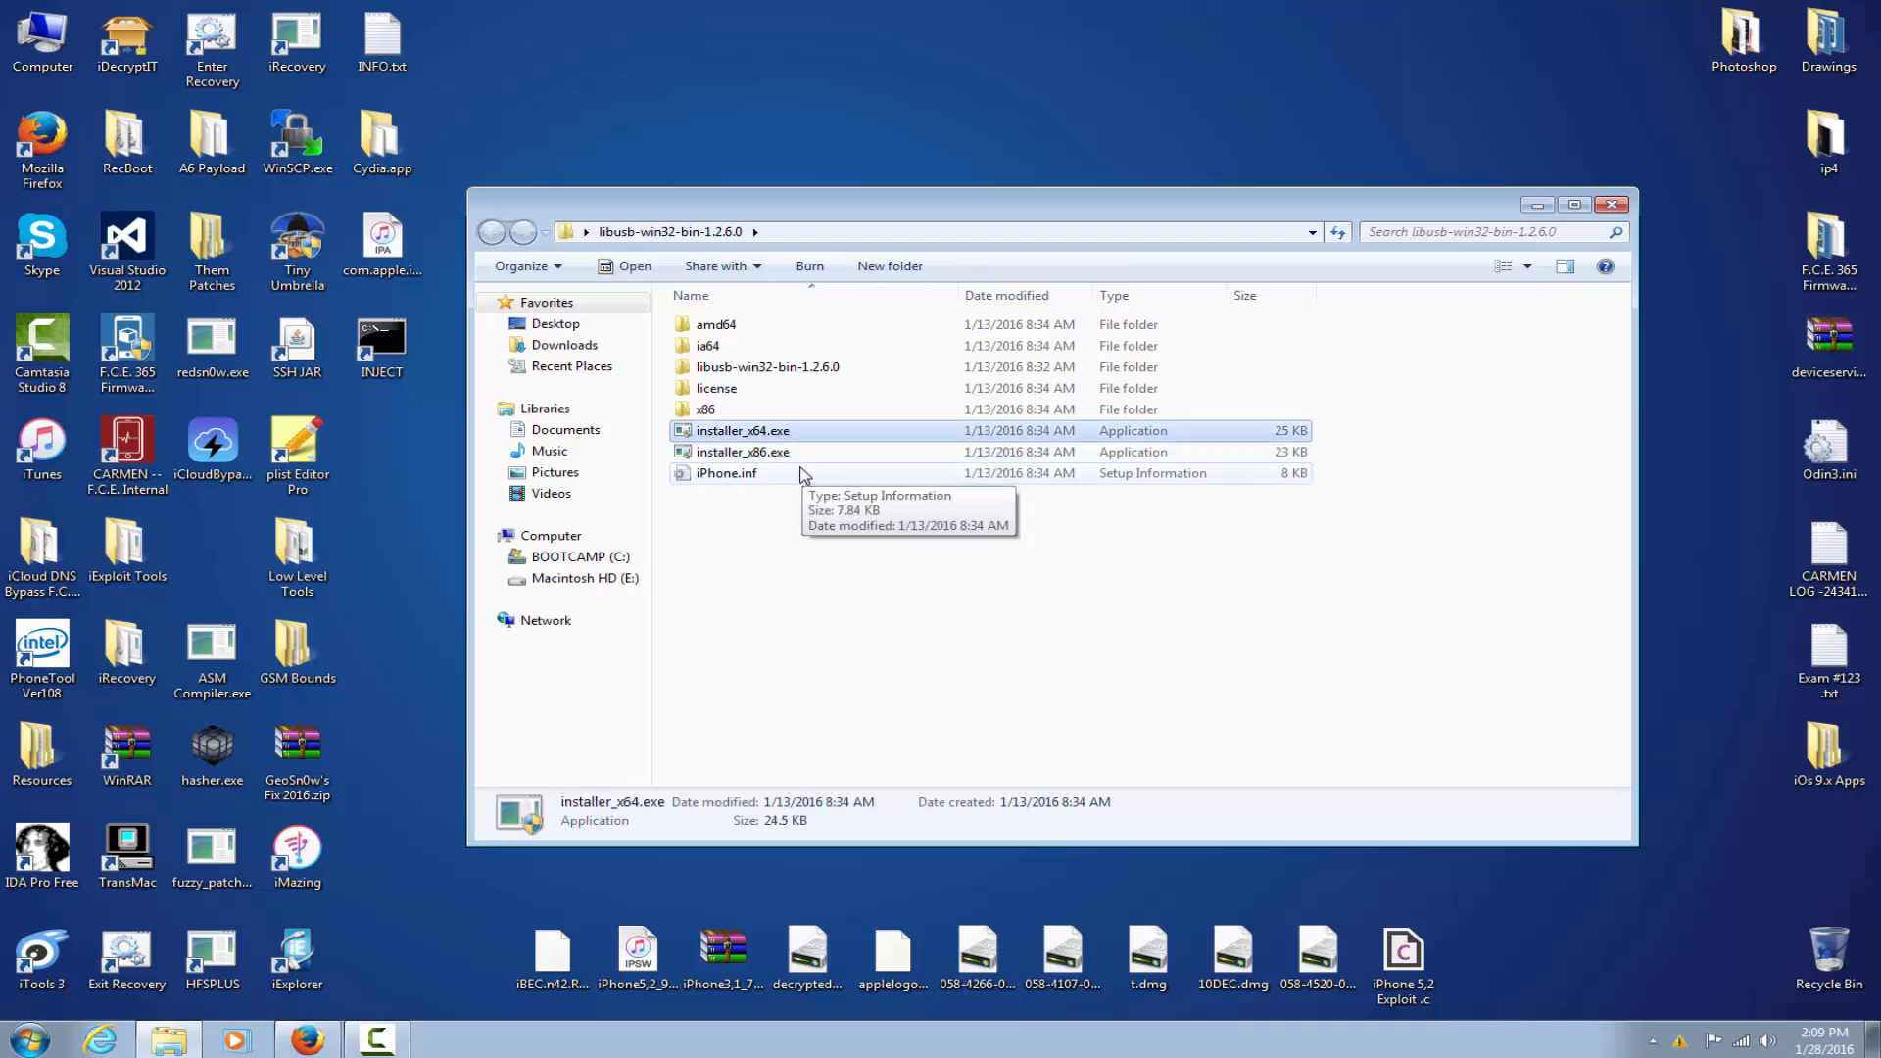
mouse_move(786, 437)
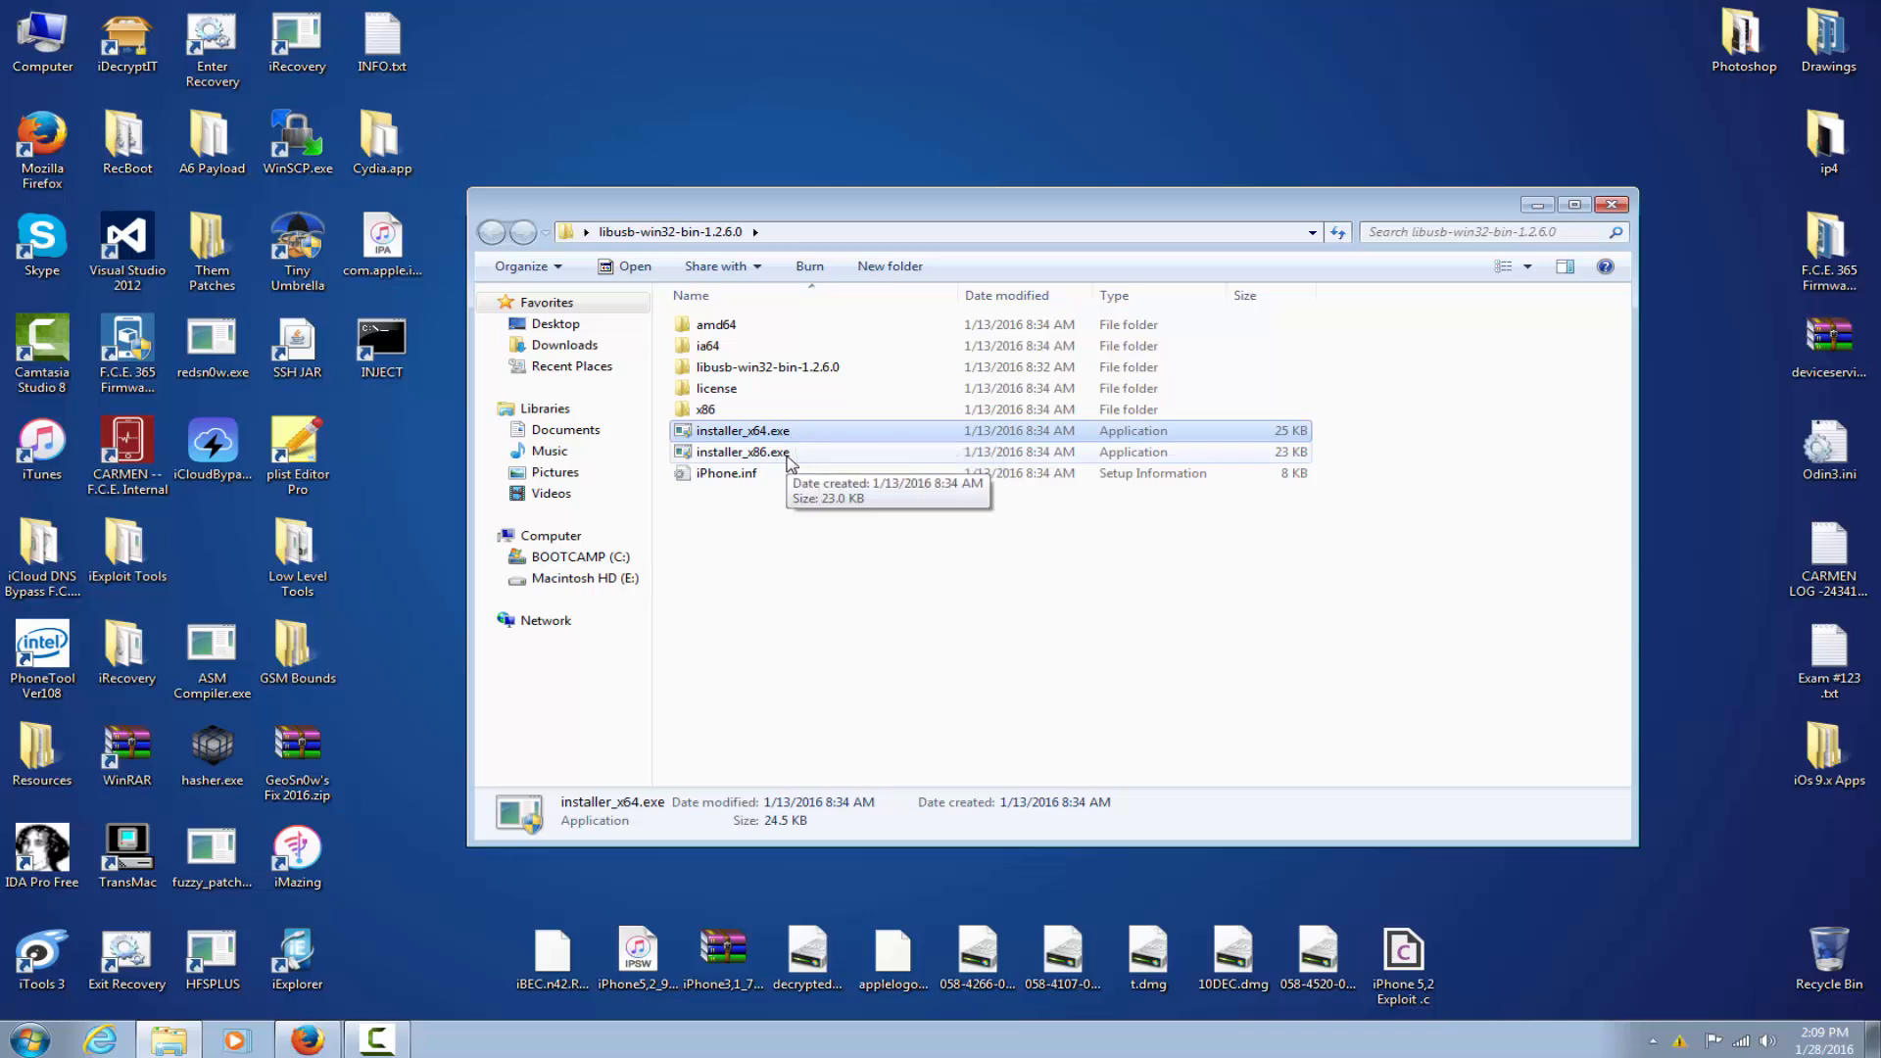
left_click(743, 450)
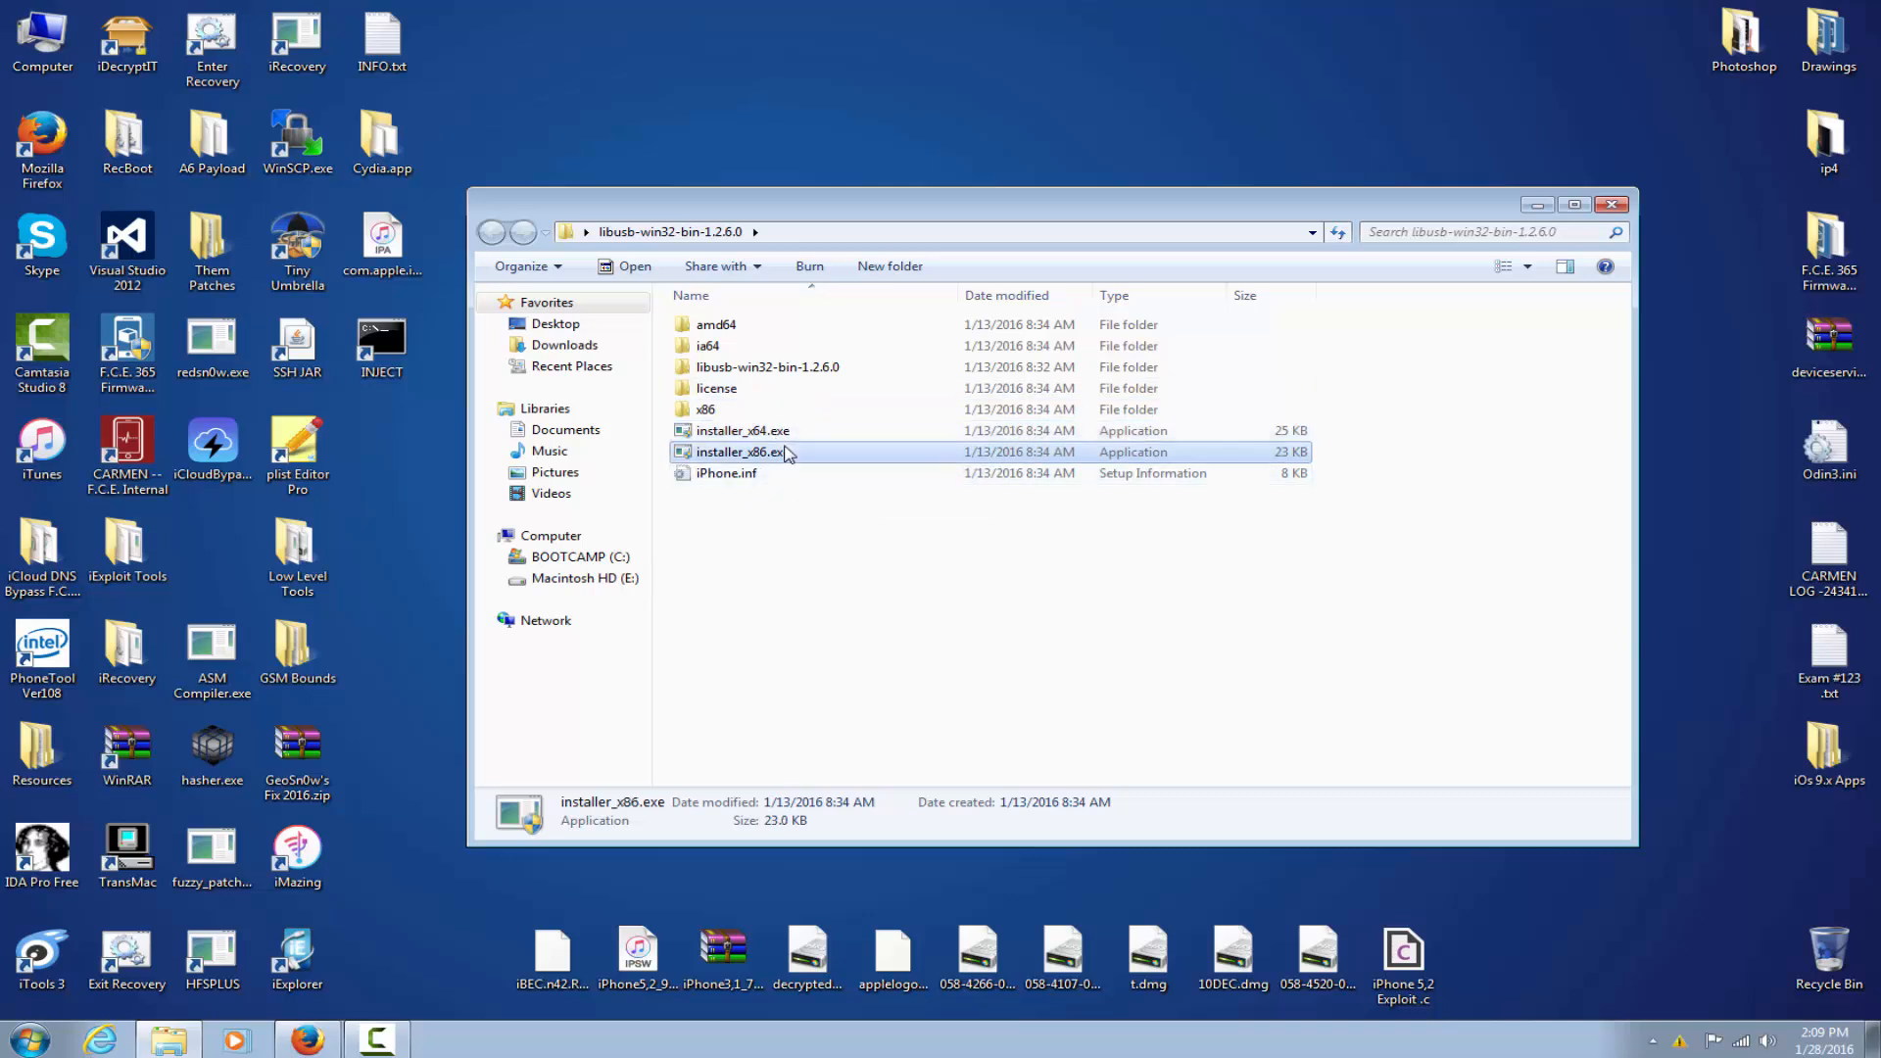
left_click(745, 430)
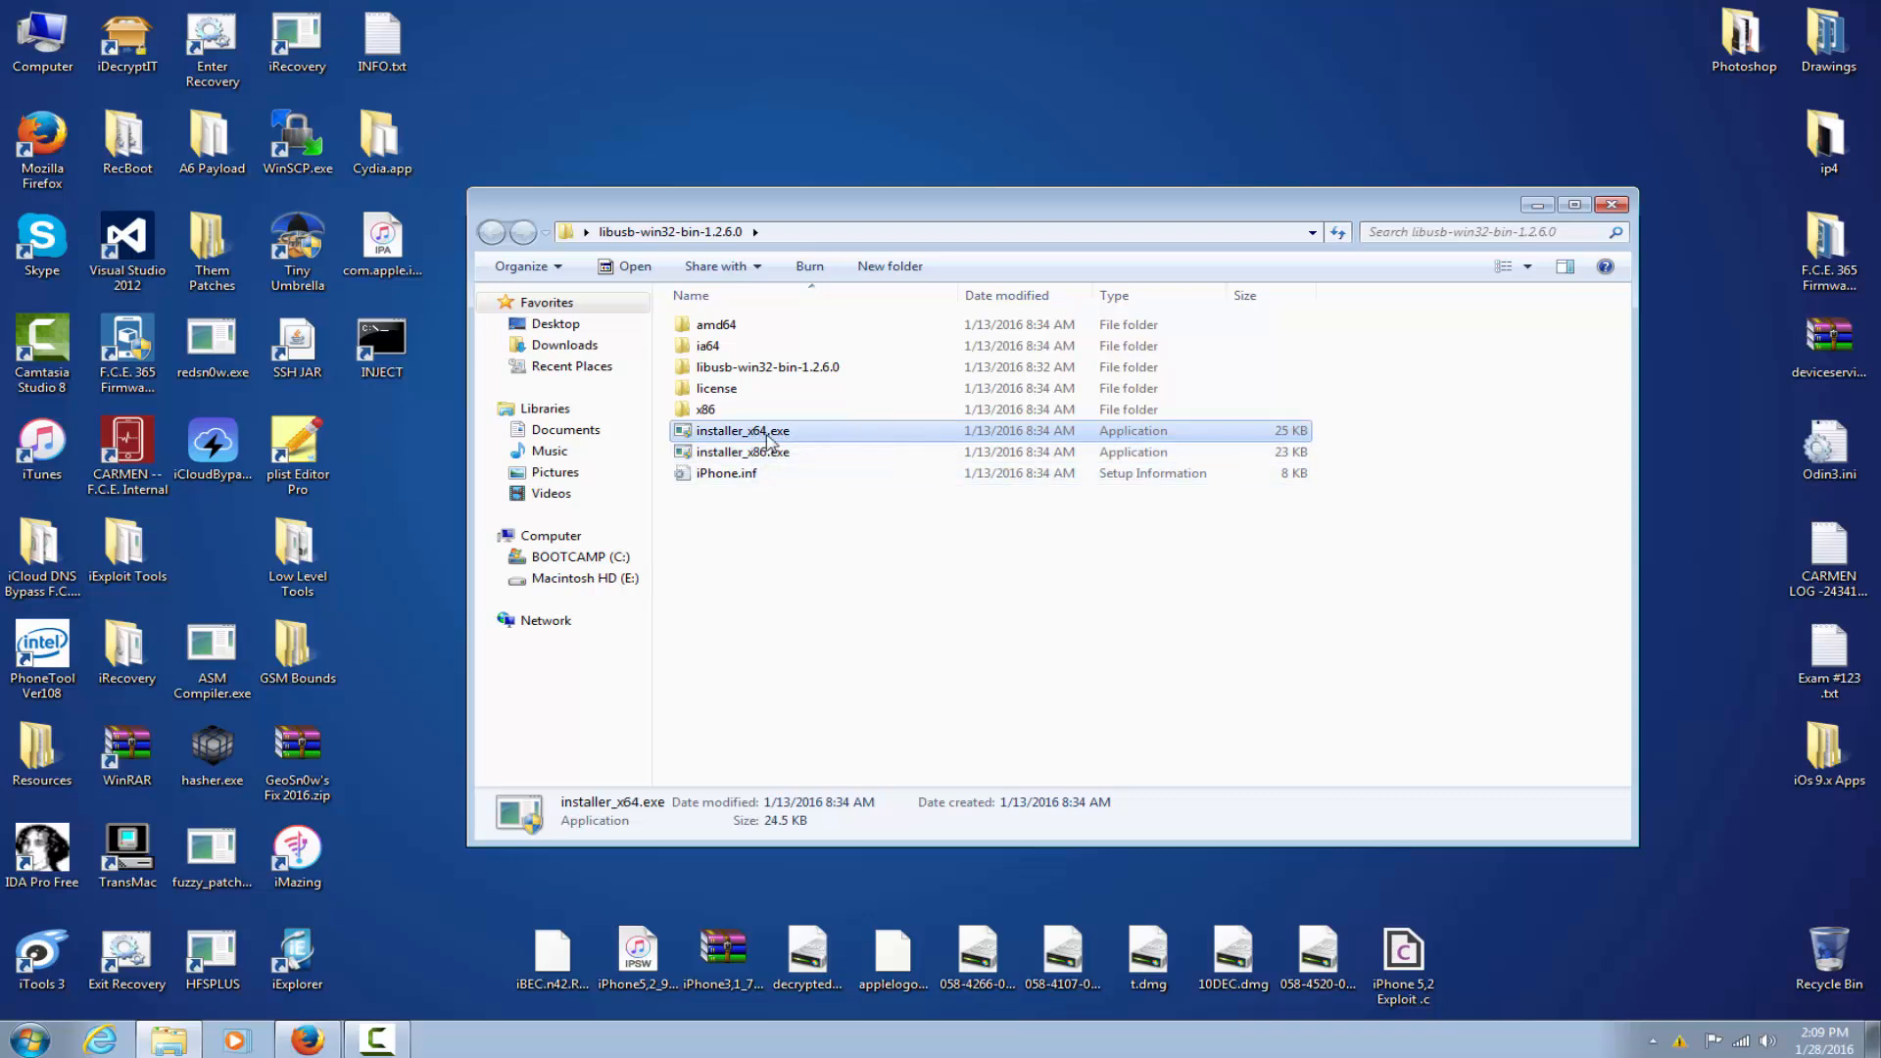
- Run installer_x64.exe and dismiss its incompatible-version error
double_click(743, 429)
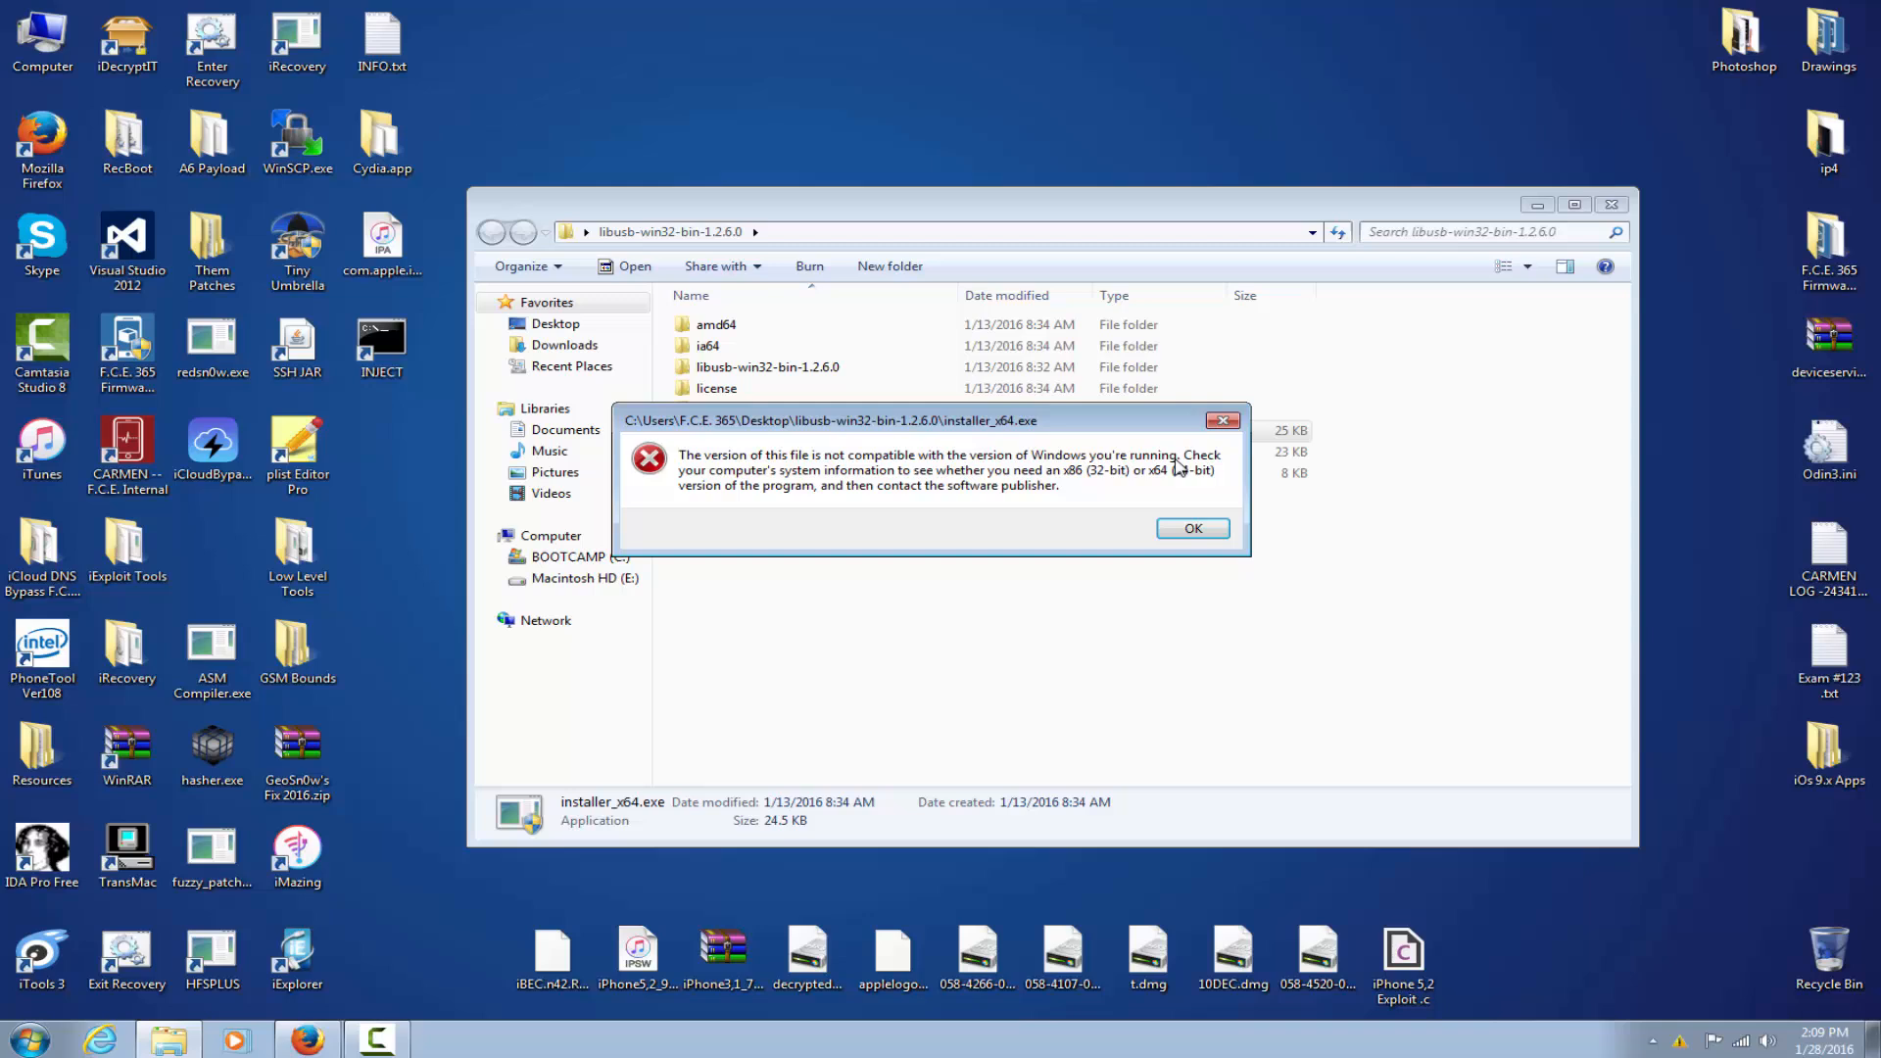
left_click(1191, 529)
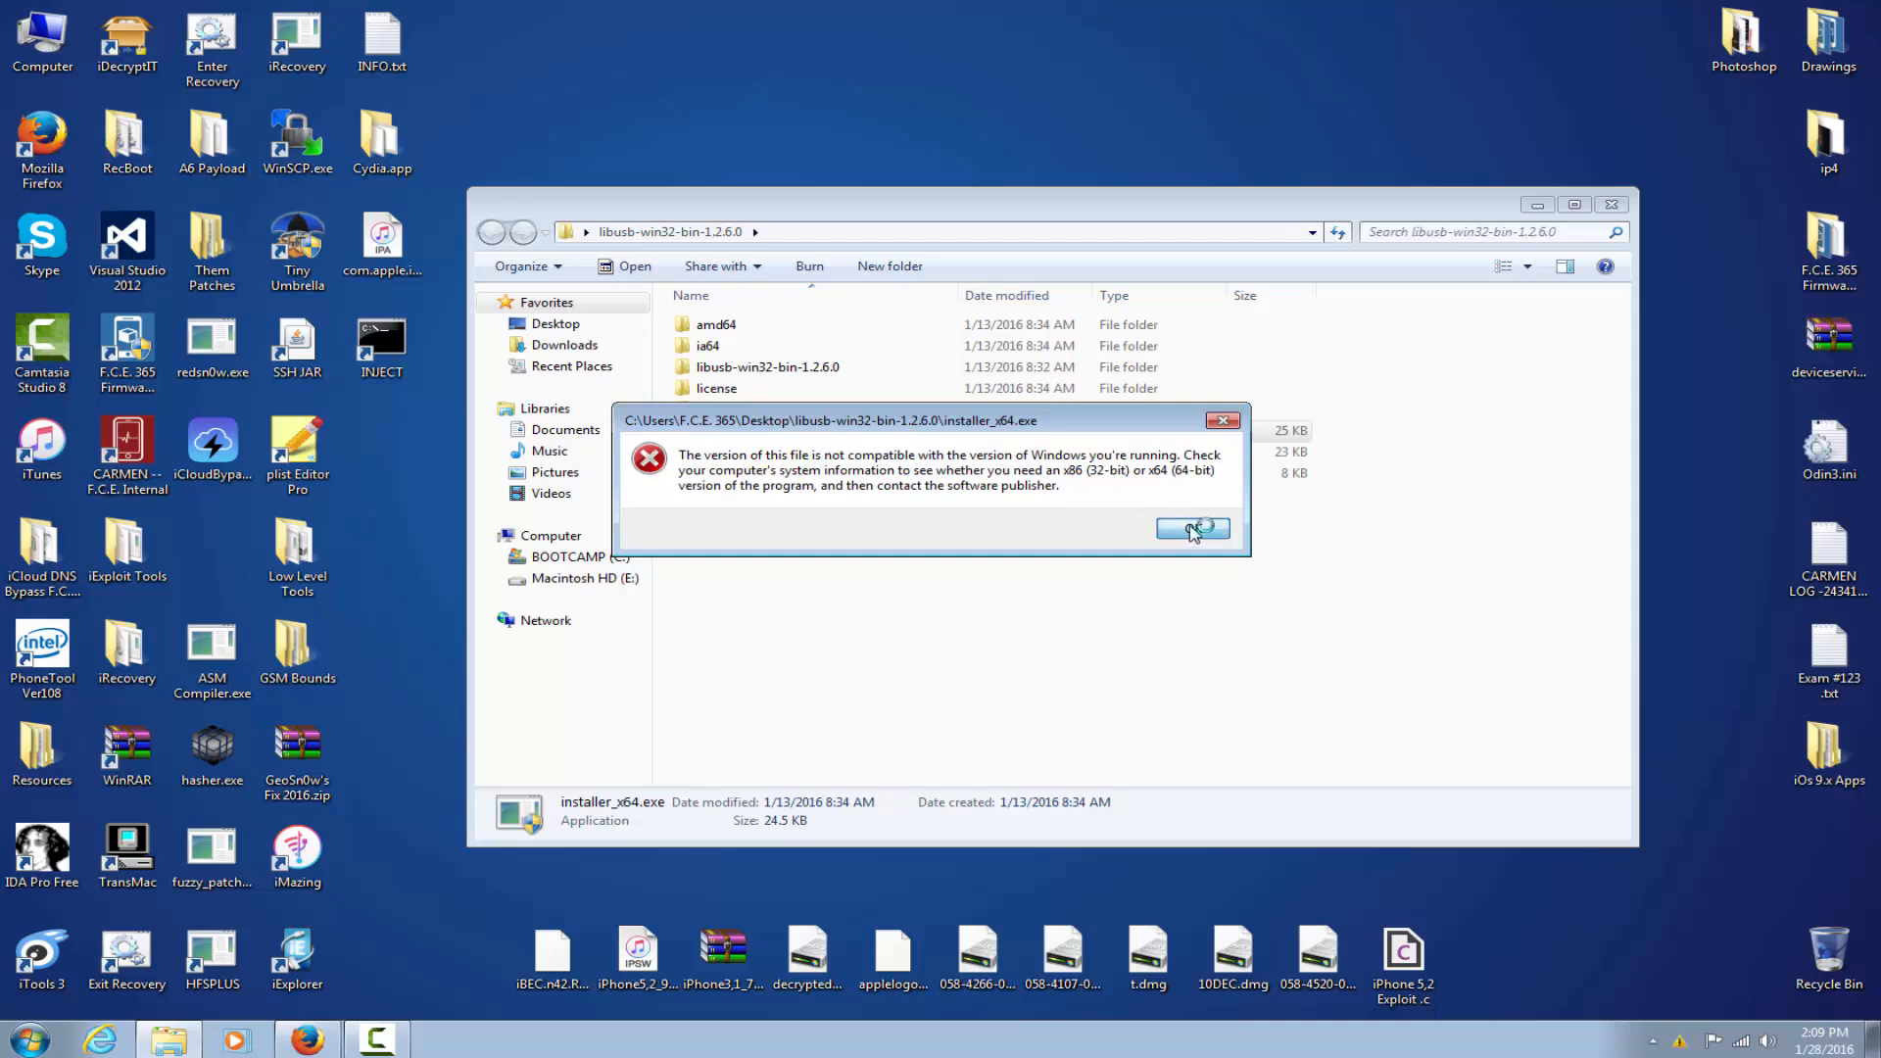
left_click(1192, 529)
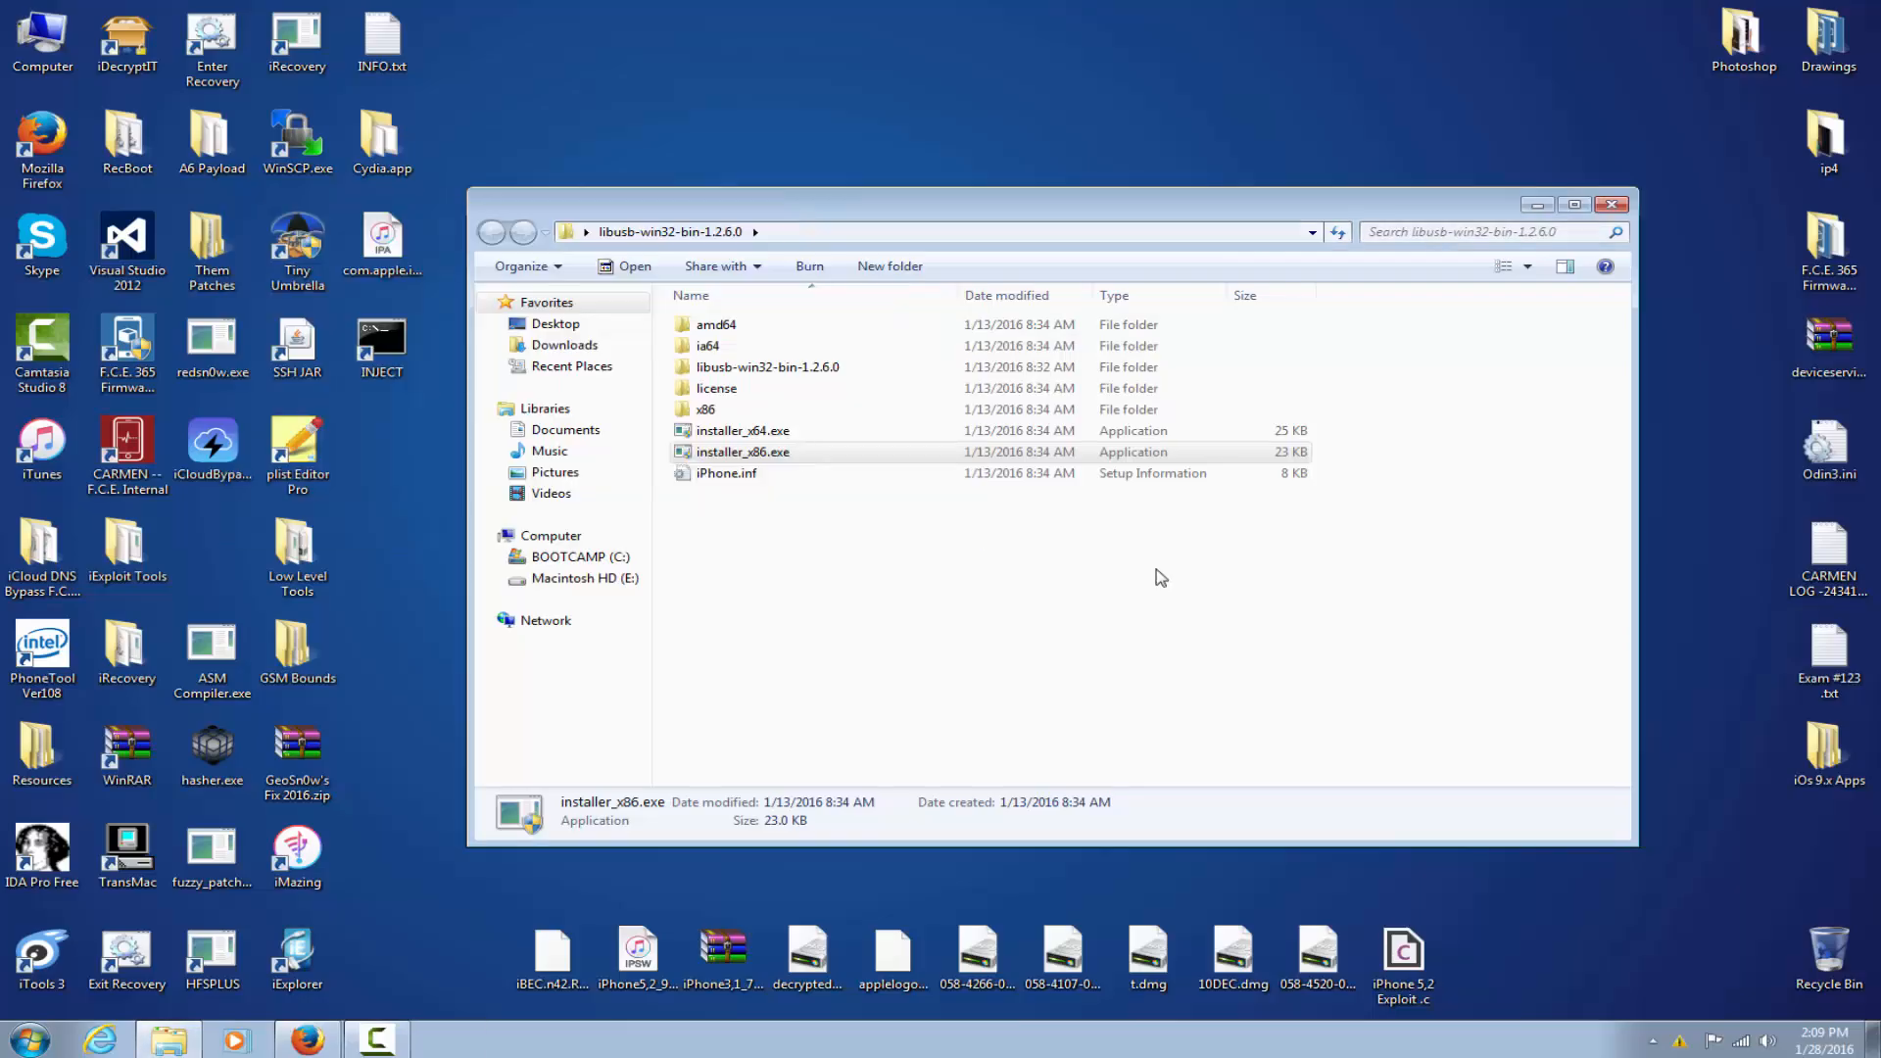
mouse_move(901, 564)
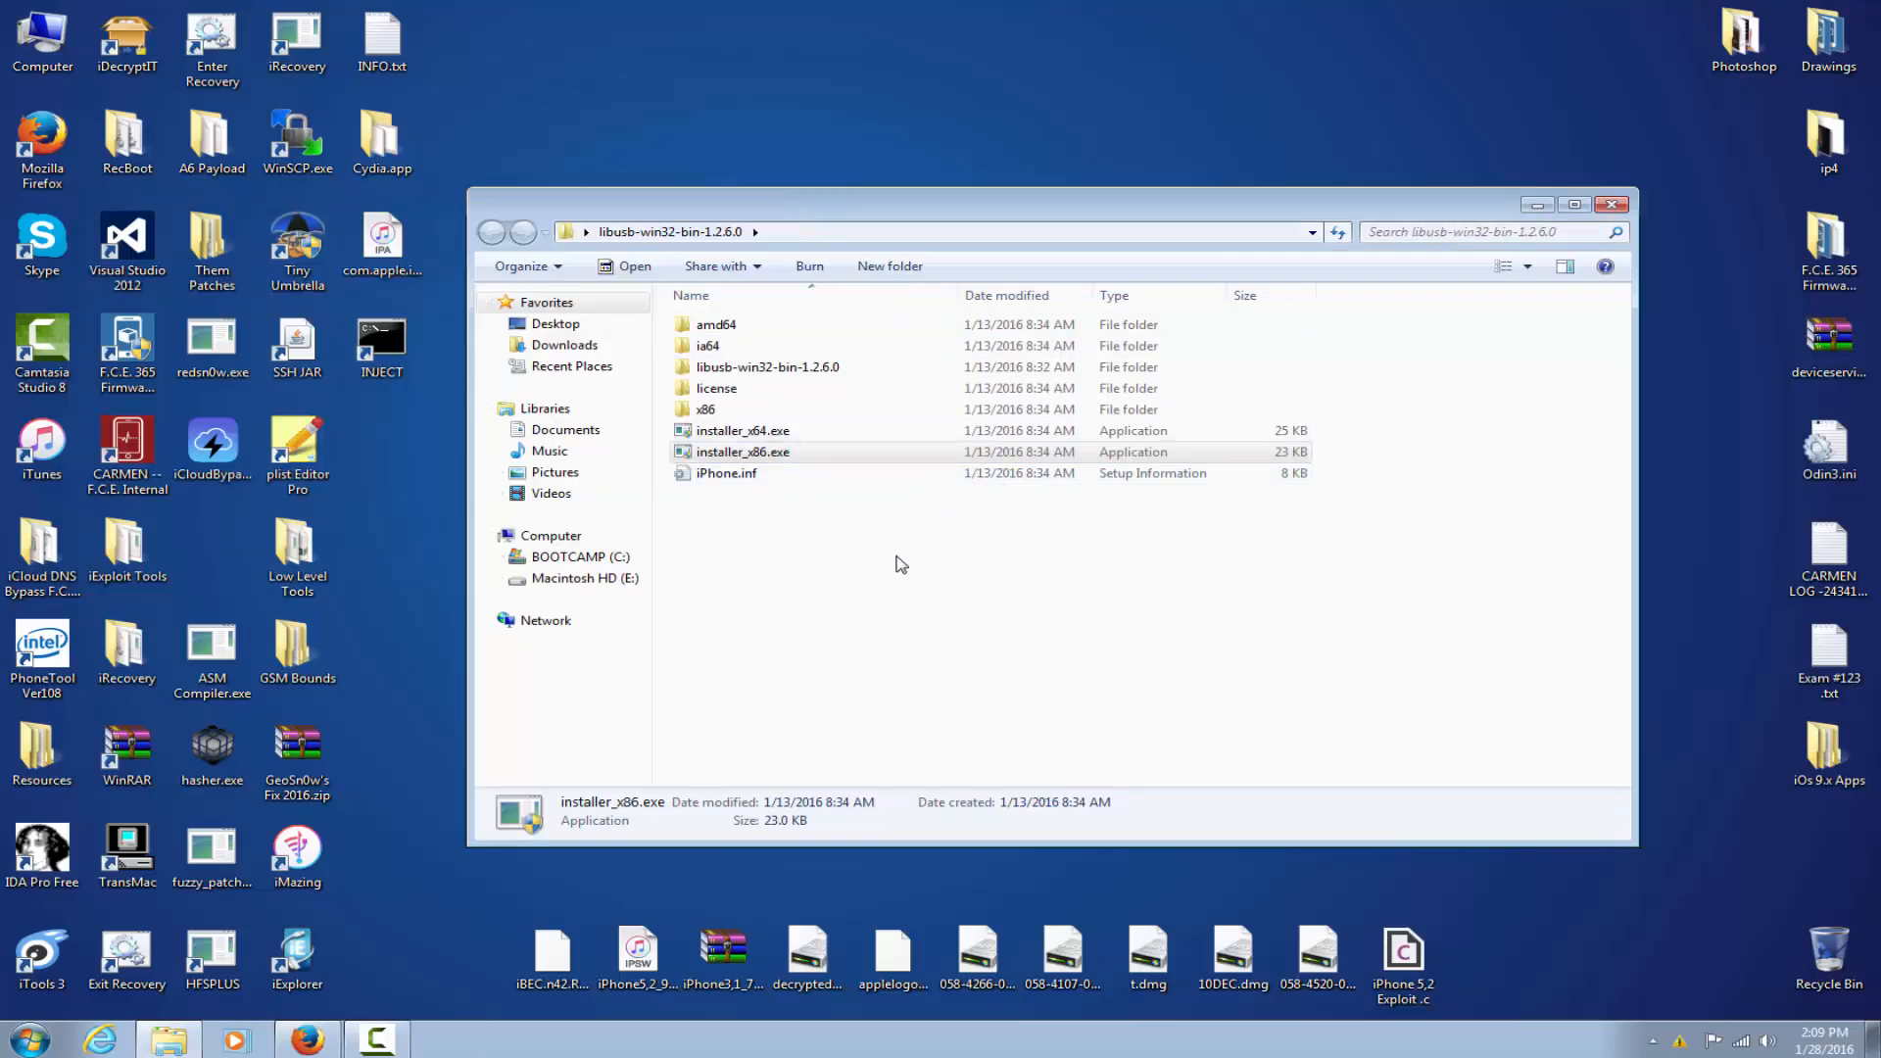
- Check the x86 subfolder holding libusb0.sys and libusb0_x86.dll, then return to libusb-win32-bin-1.2.6.0
left_click(766, 366)
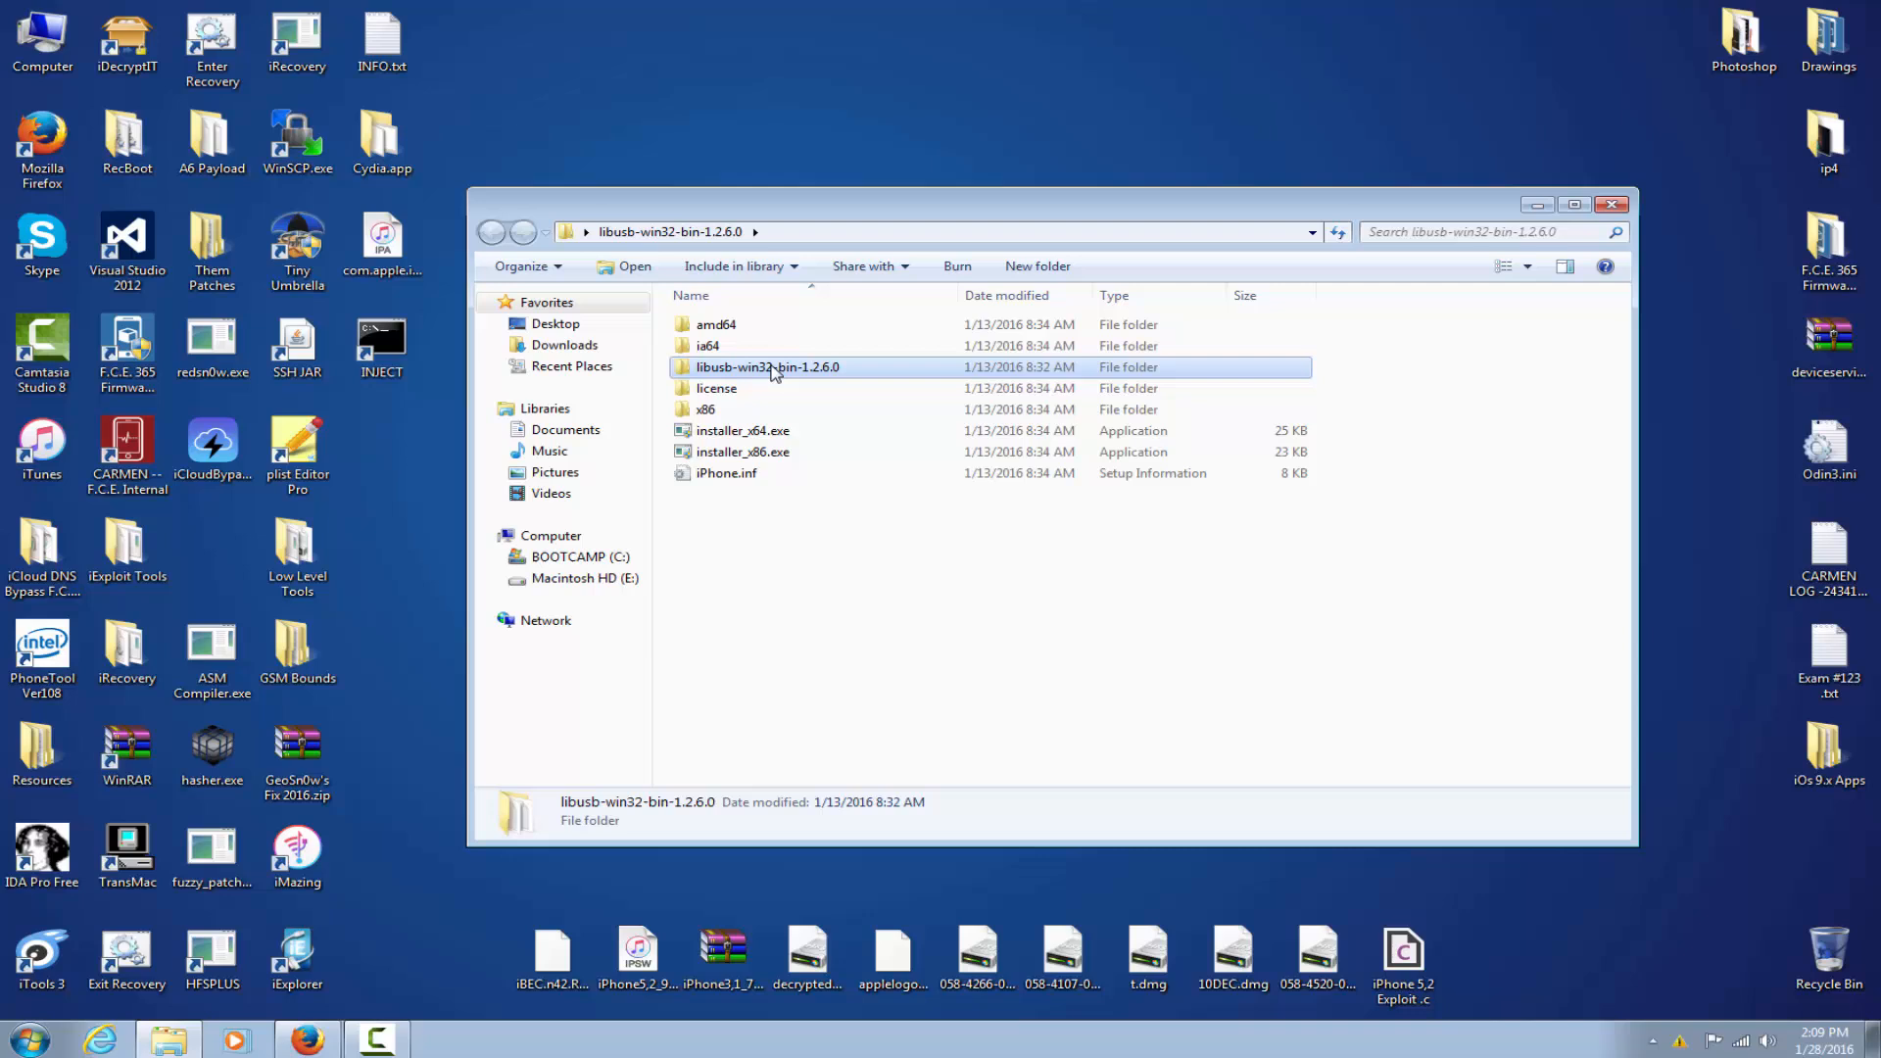
double_click(706, 410)
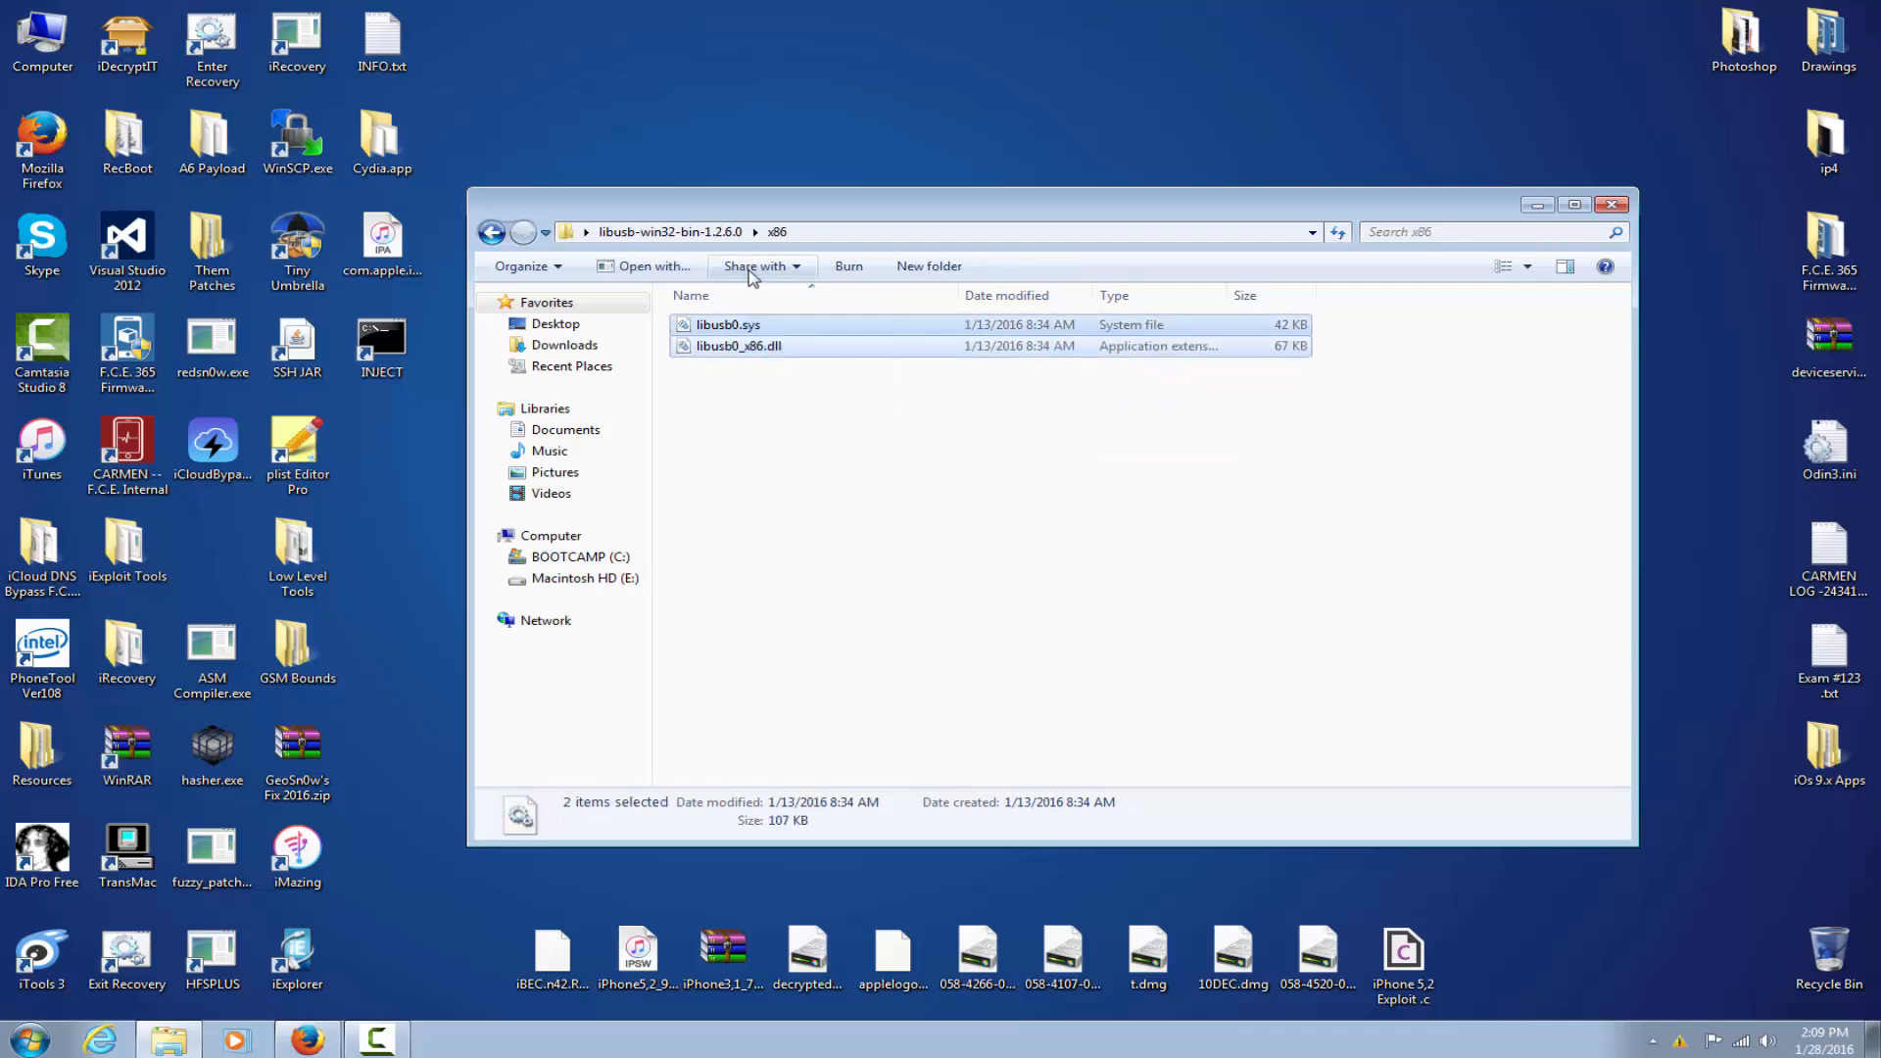
left_click(490, 231)
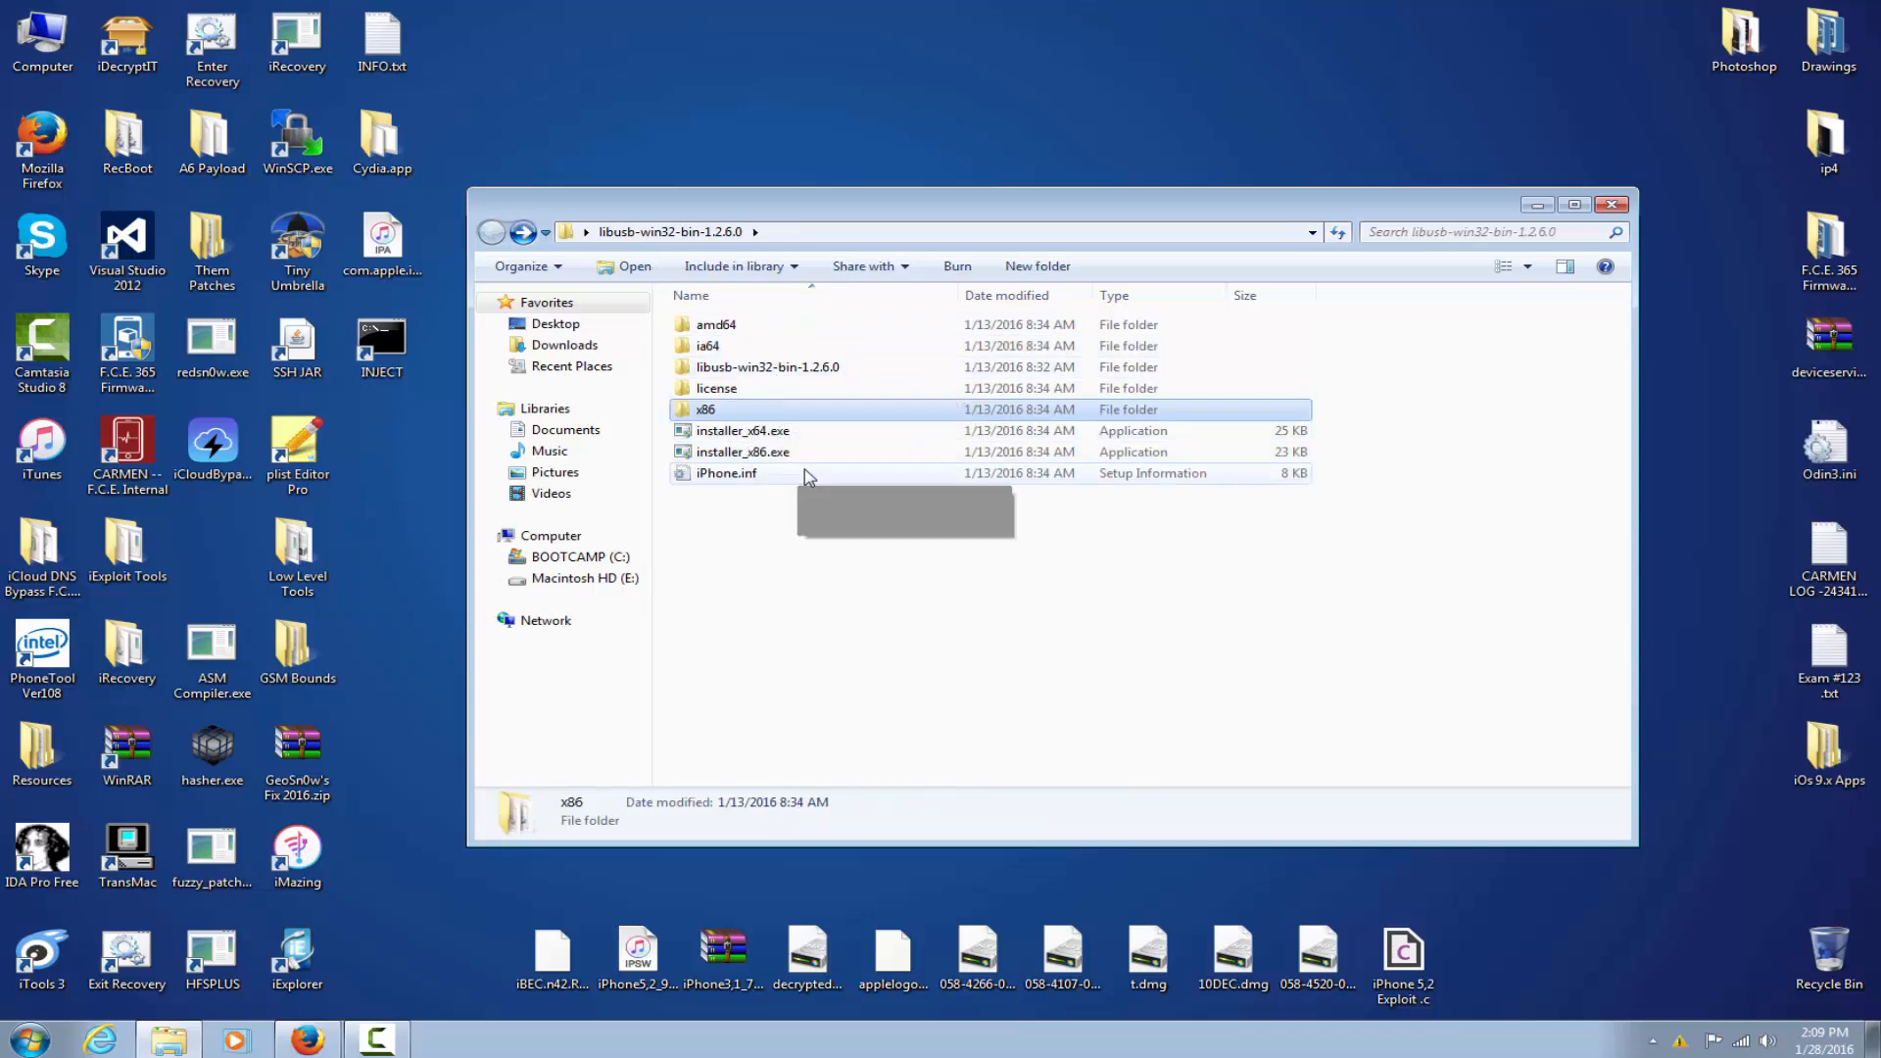
mouse_move(835, 460)
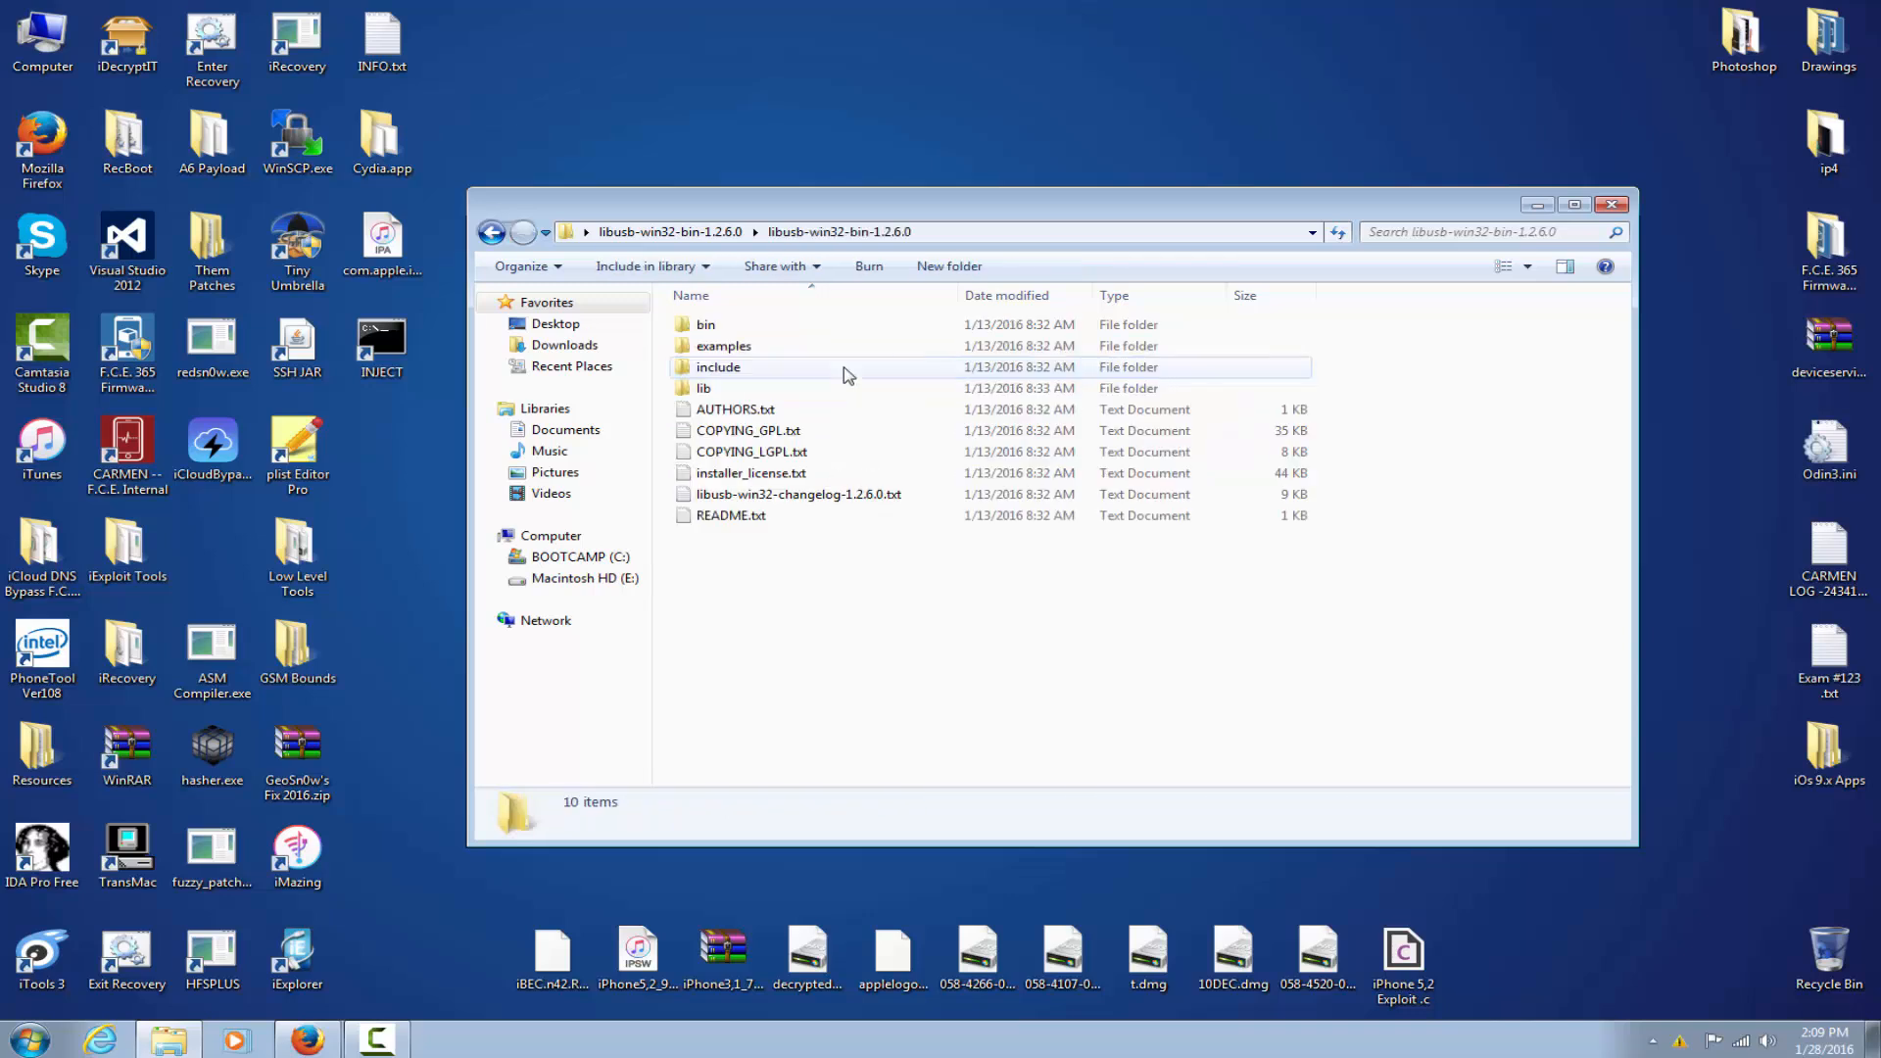
- Launch inf-wizard.exe from the bin folder and continue past its introduction
double_click(702, 324)
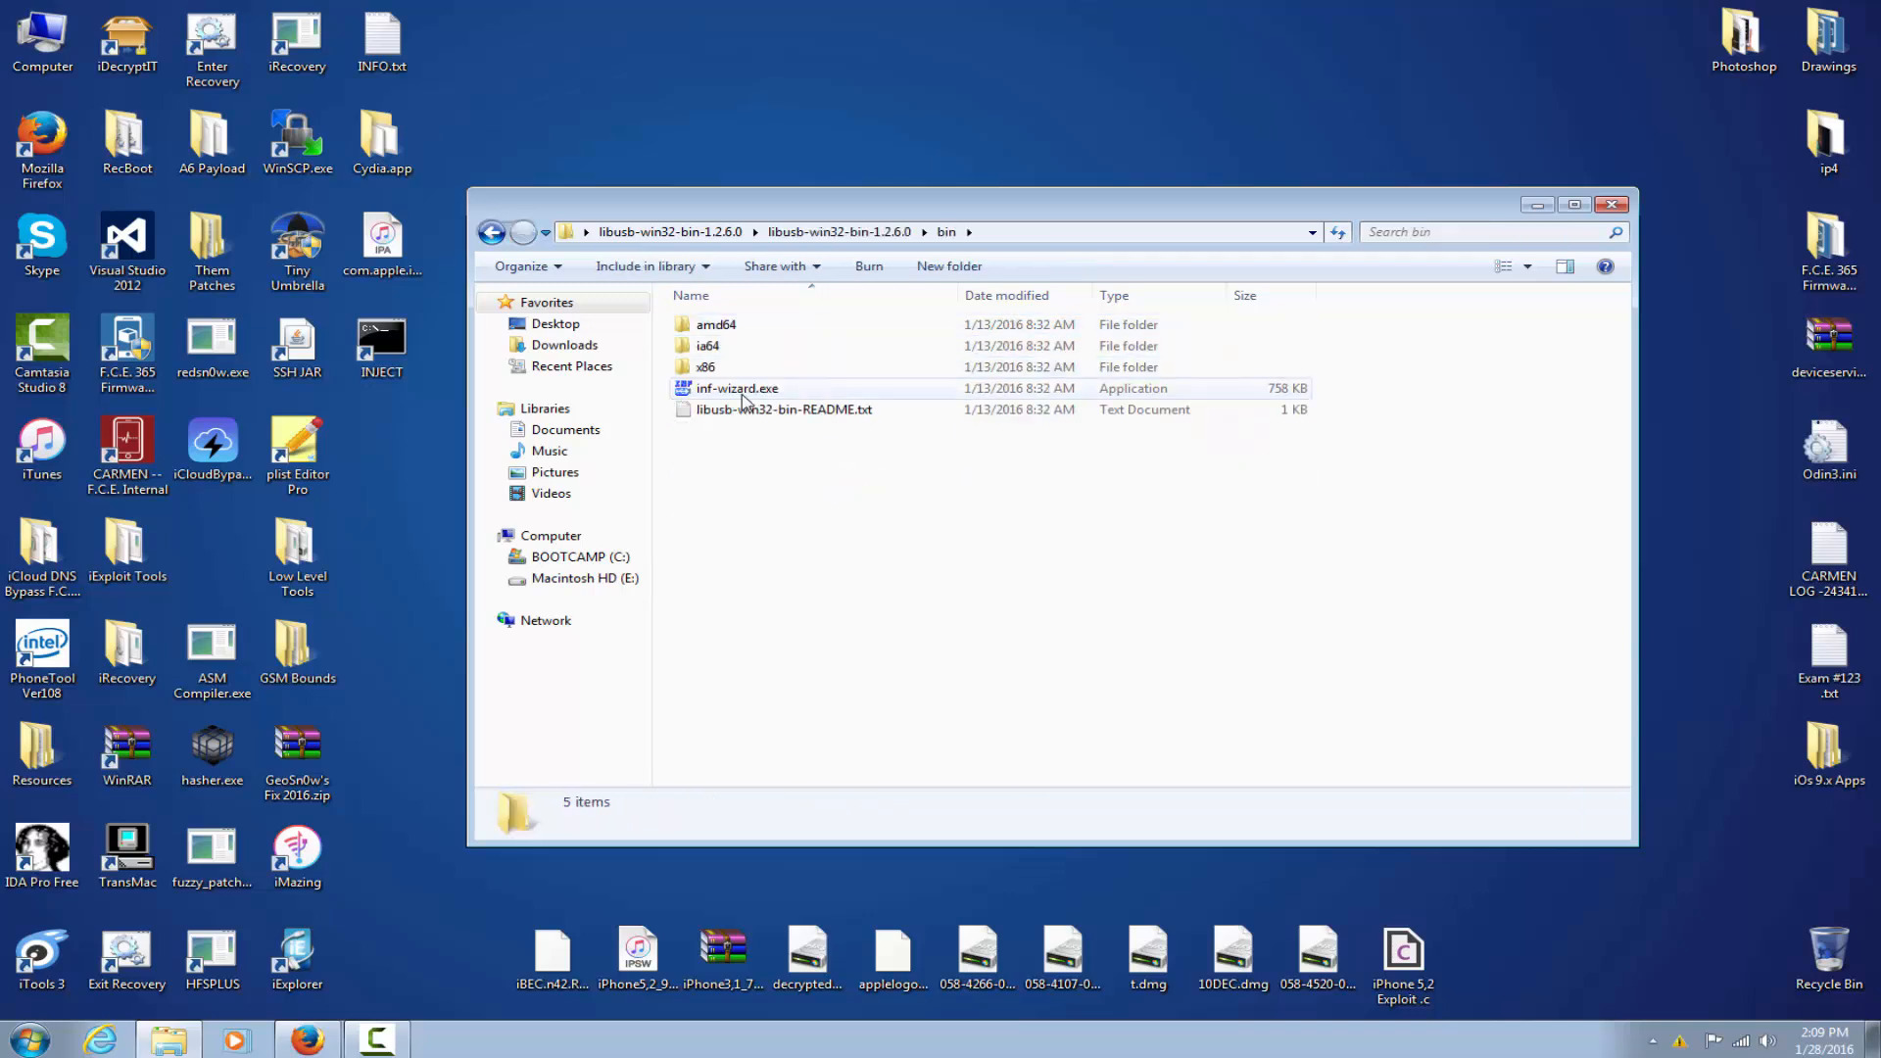
left_click(736, 388)
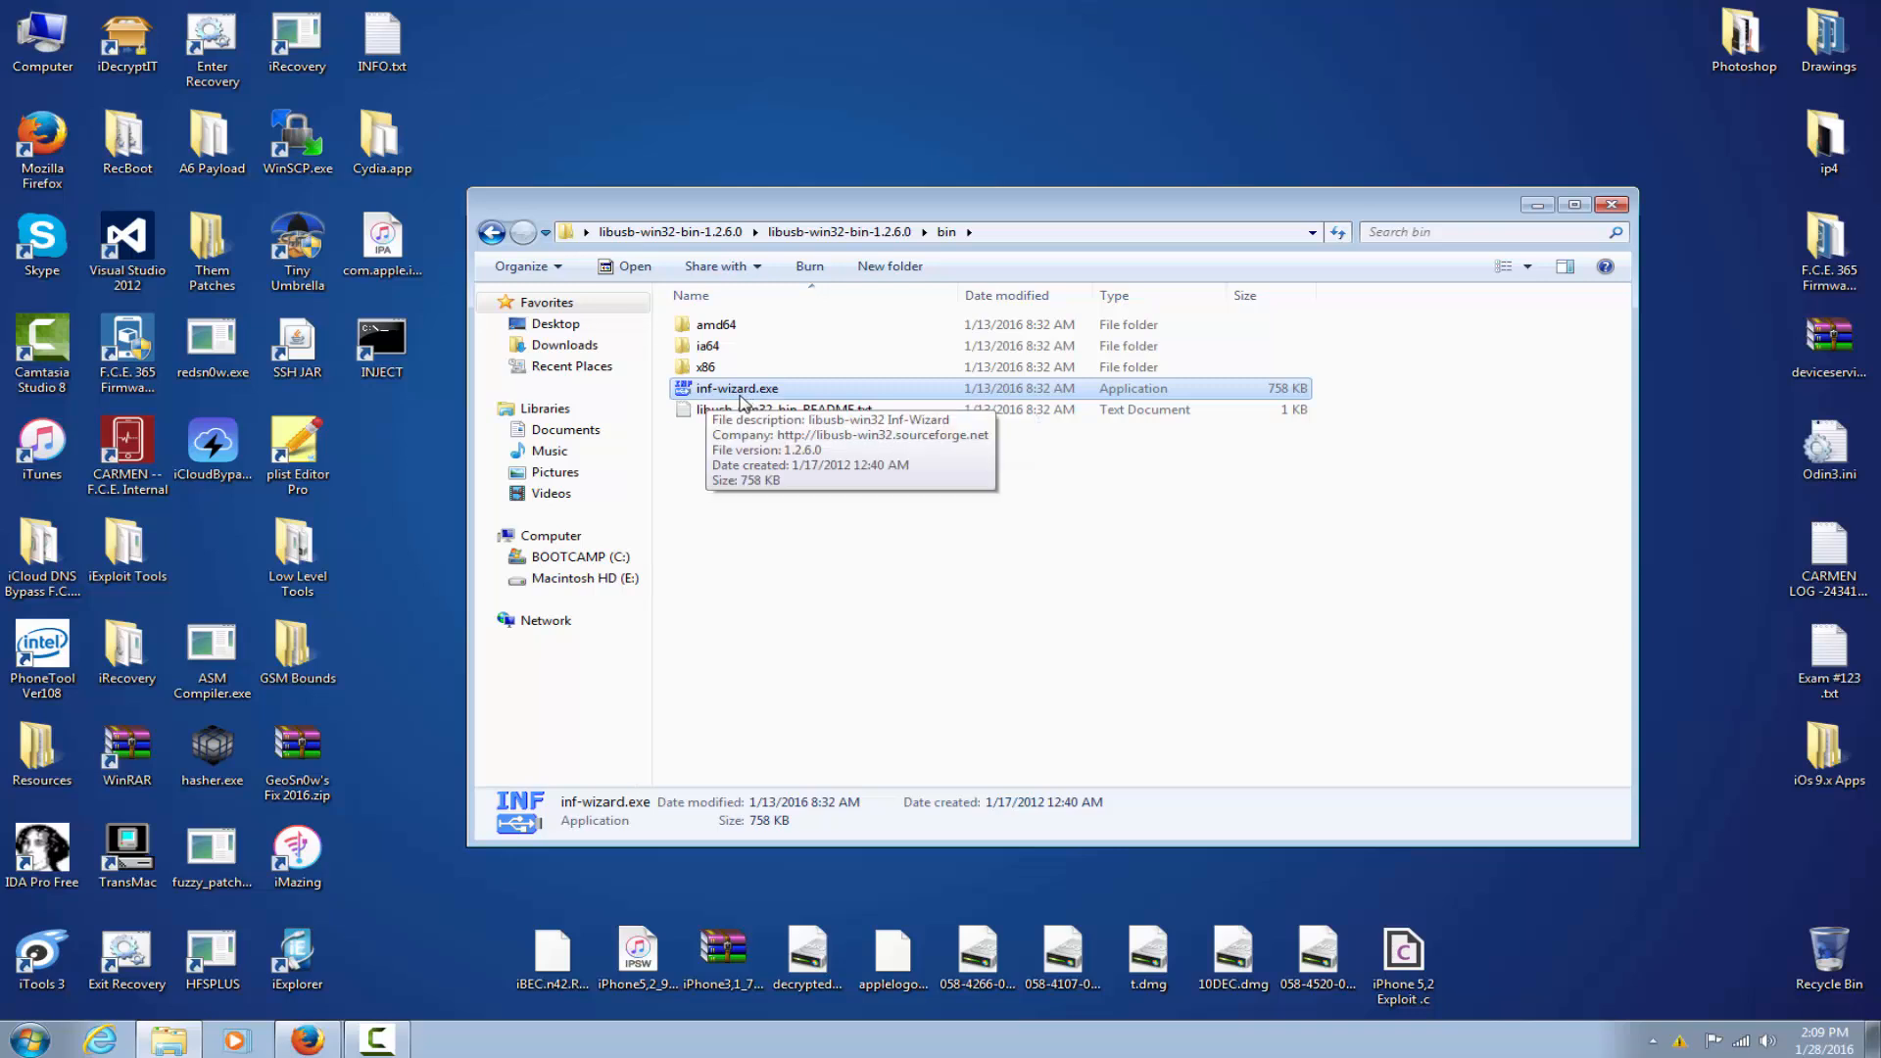
double_click(739, 388)
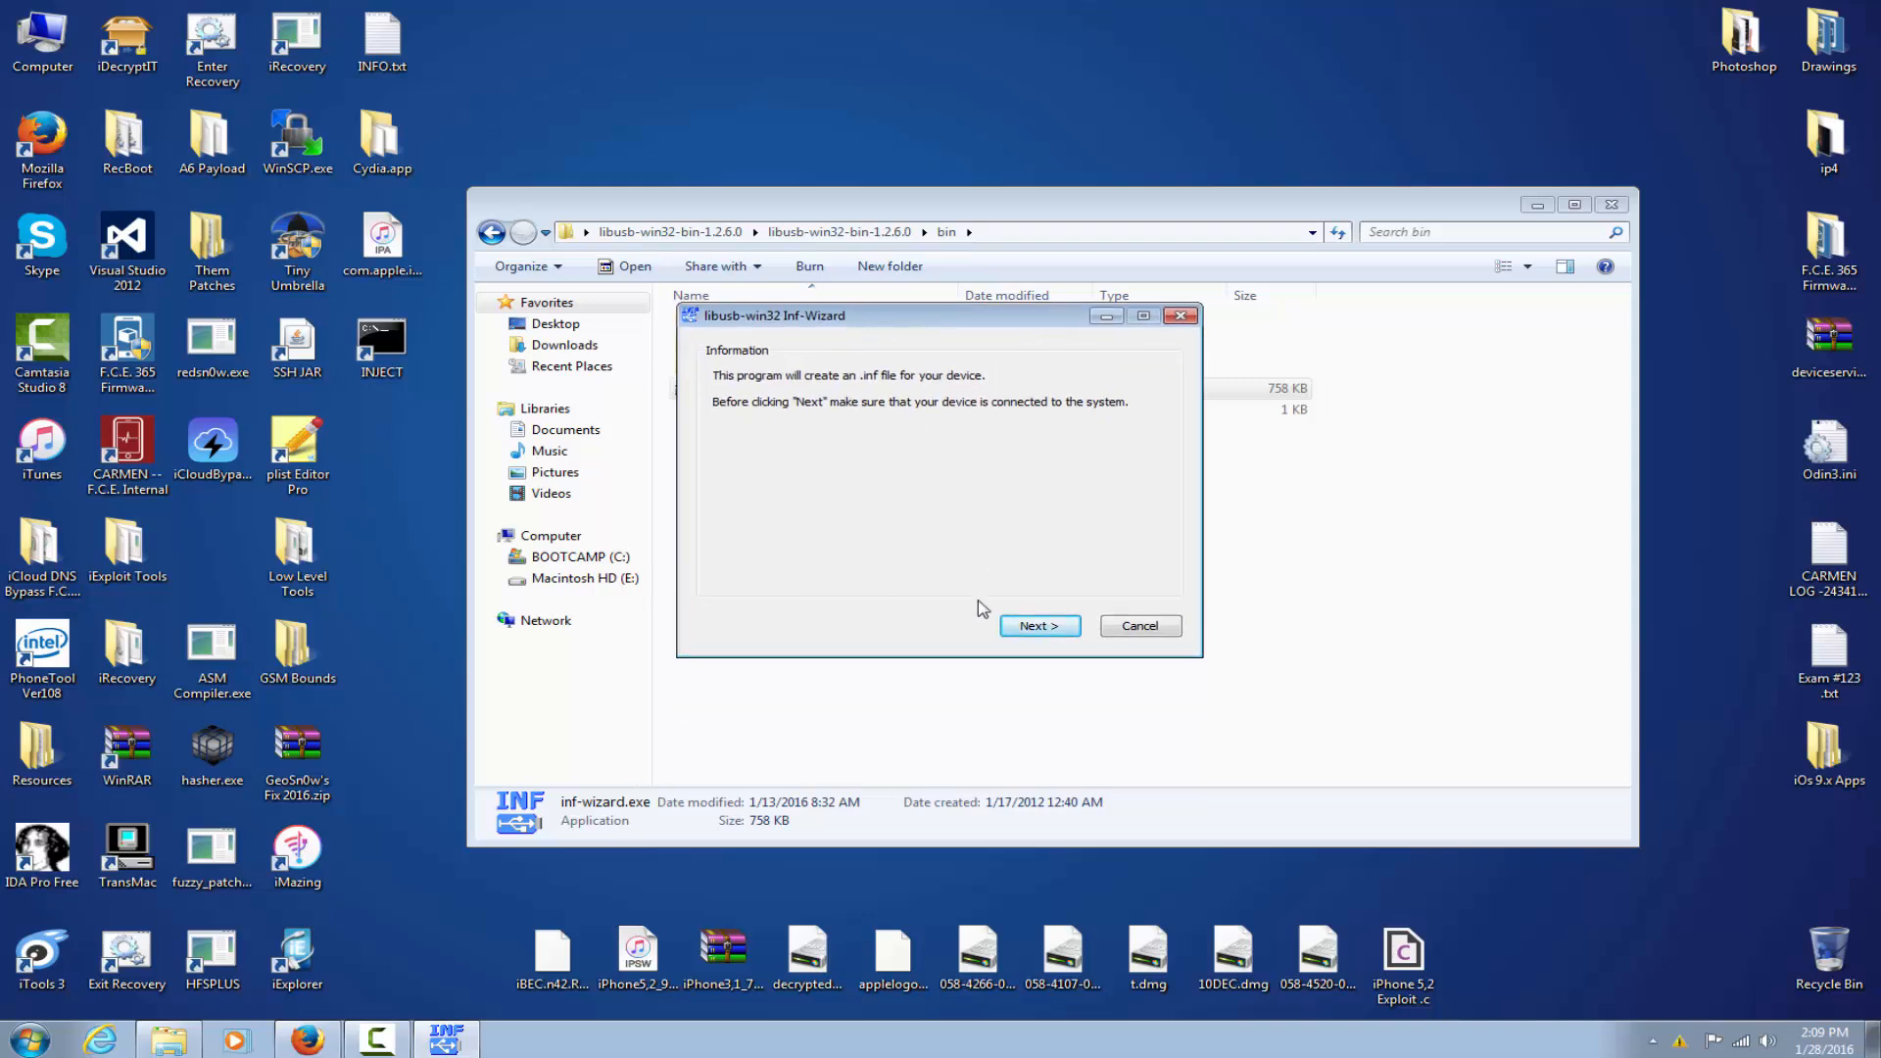
mouse_move(1070, 596)
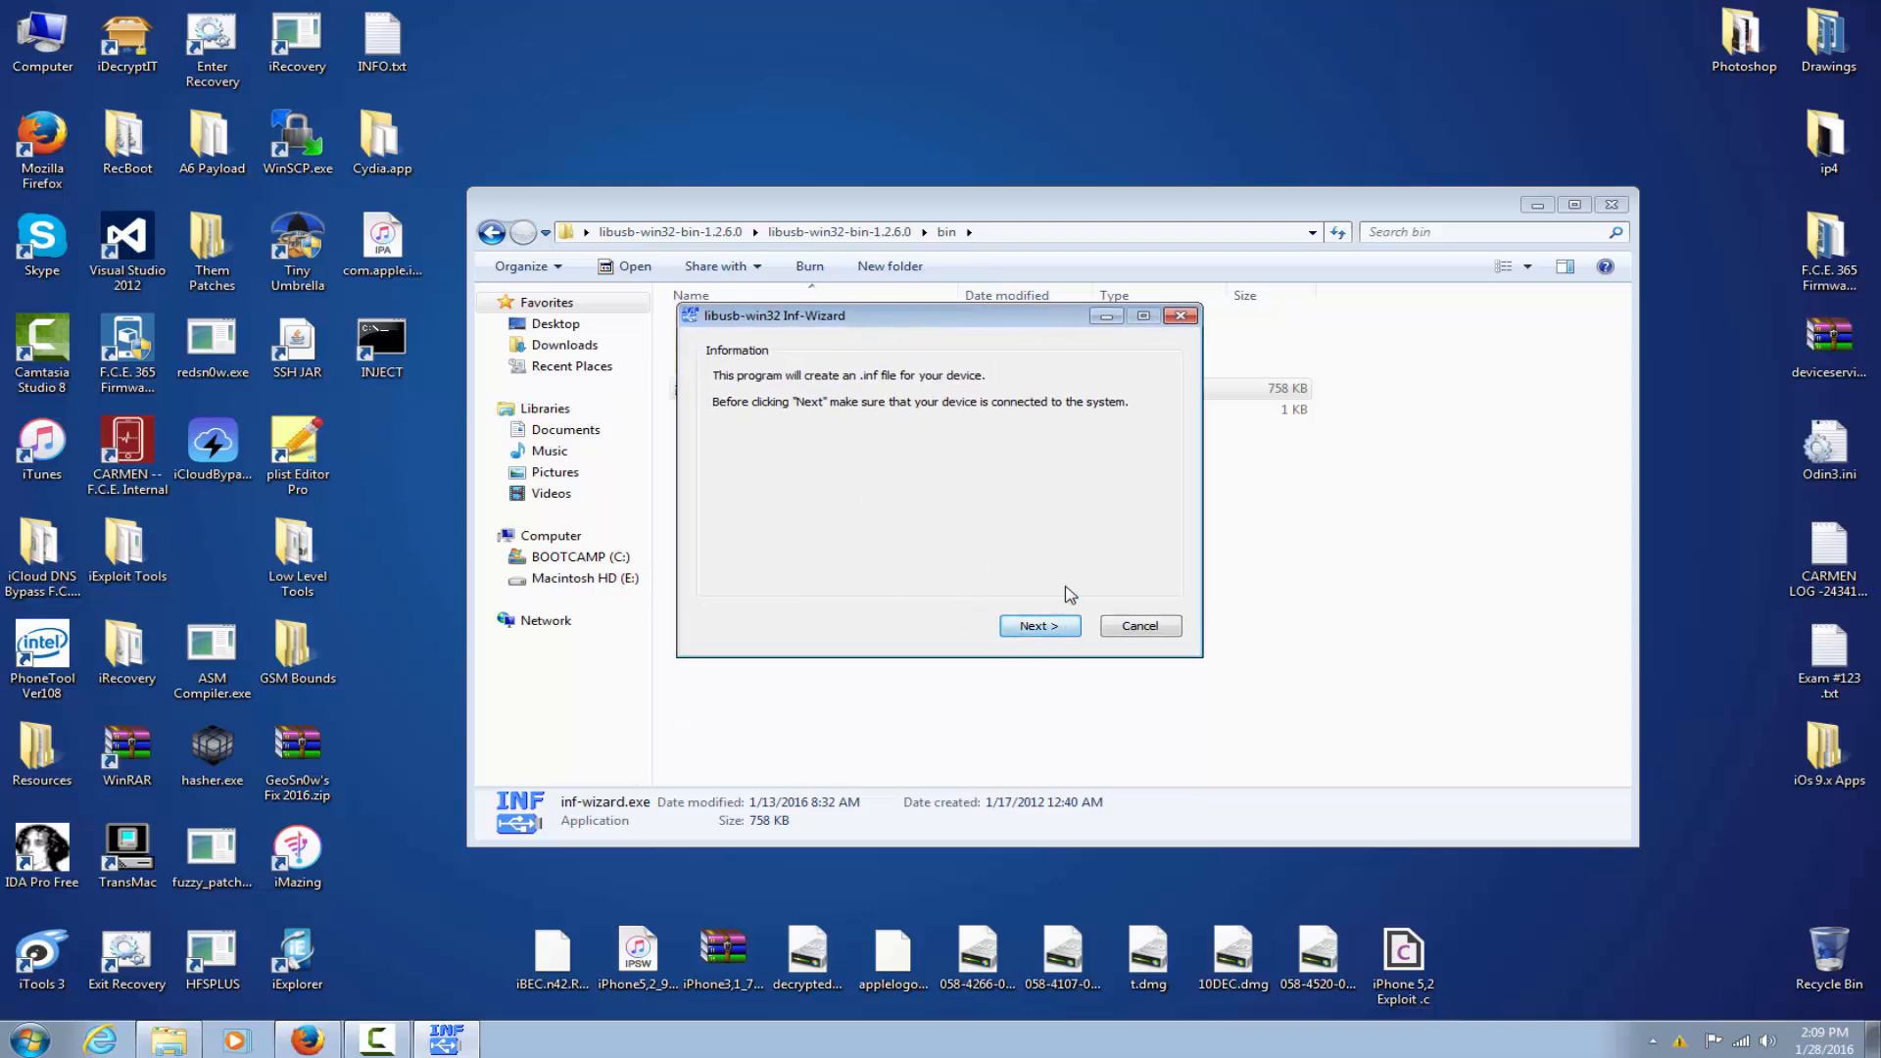
left_click(1038, 625)
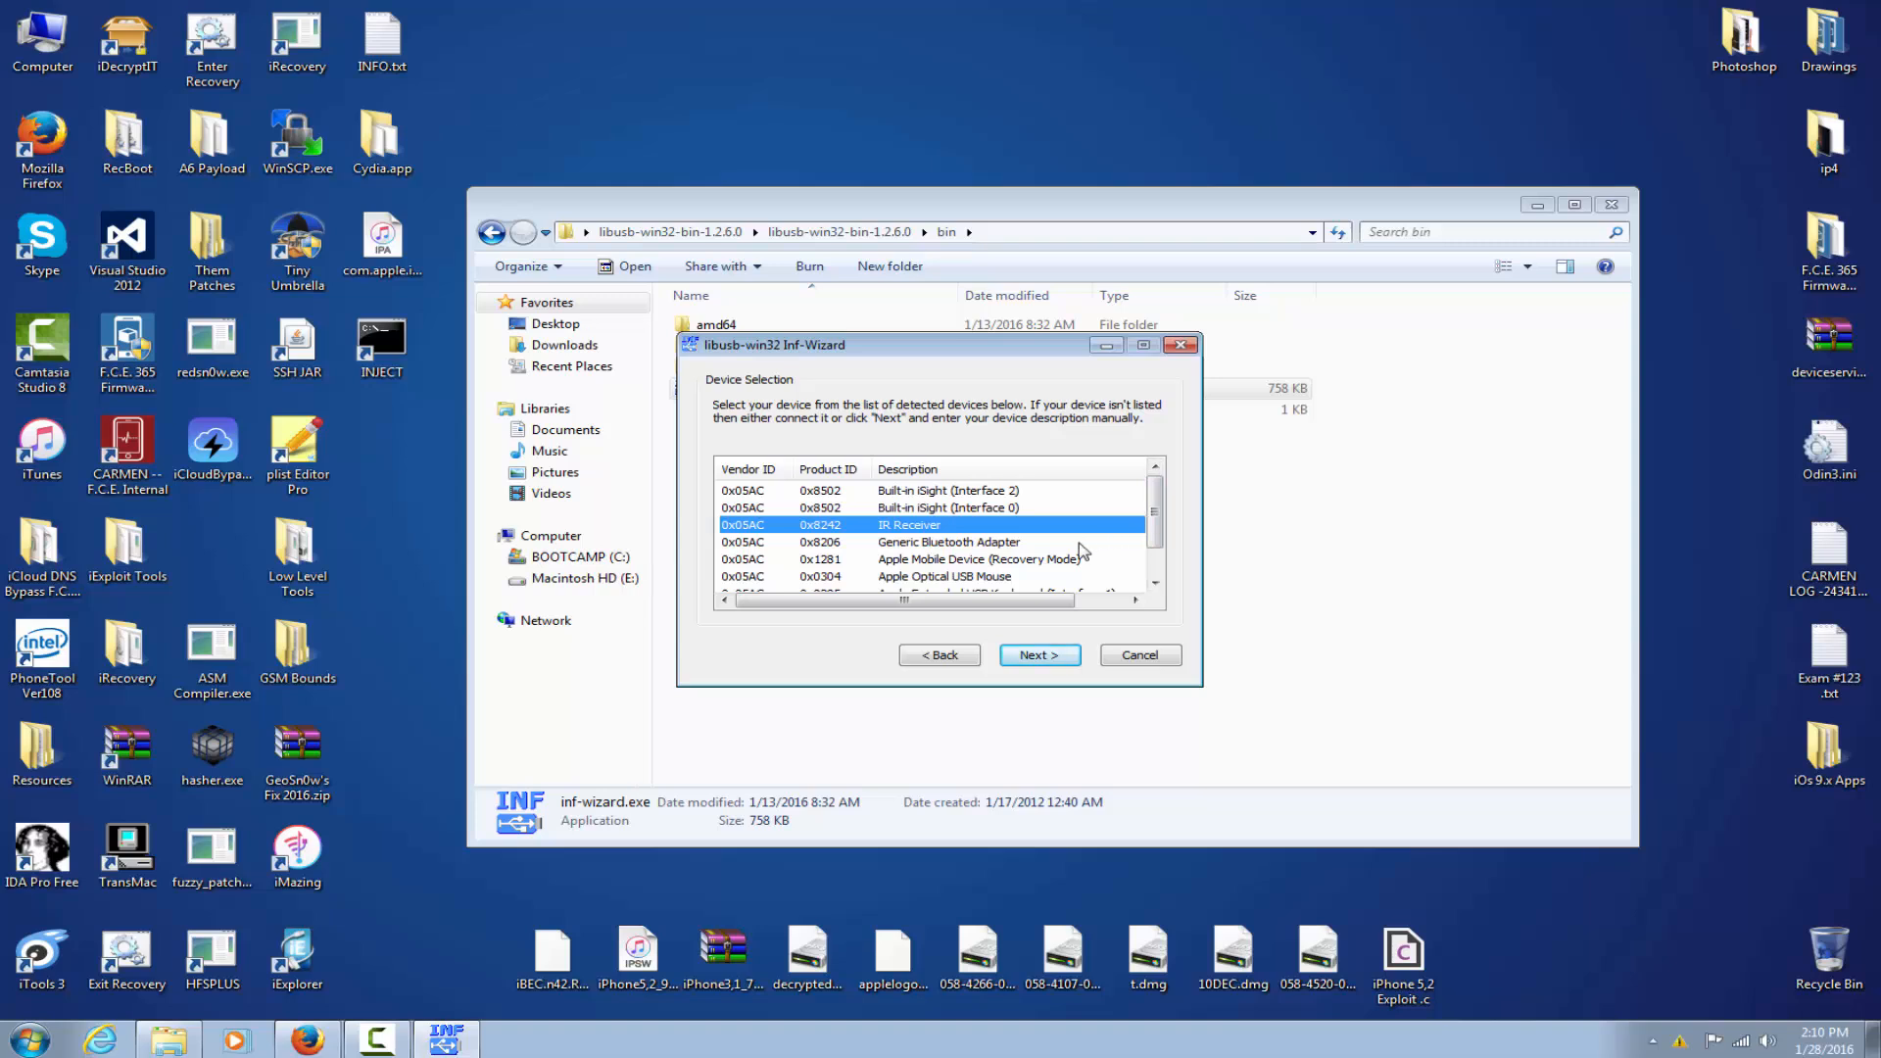
- Select Apple Mobile Device (Recovery Mode), 0x05AC/0x1281, and accept its details to reach the Save As dialog
left_click(980, 559)
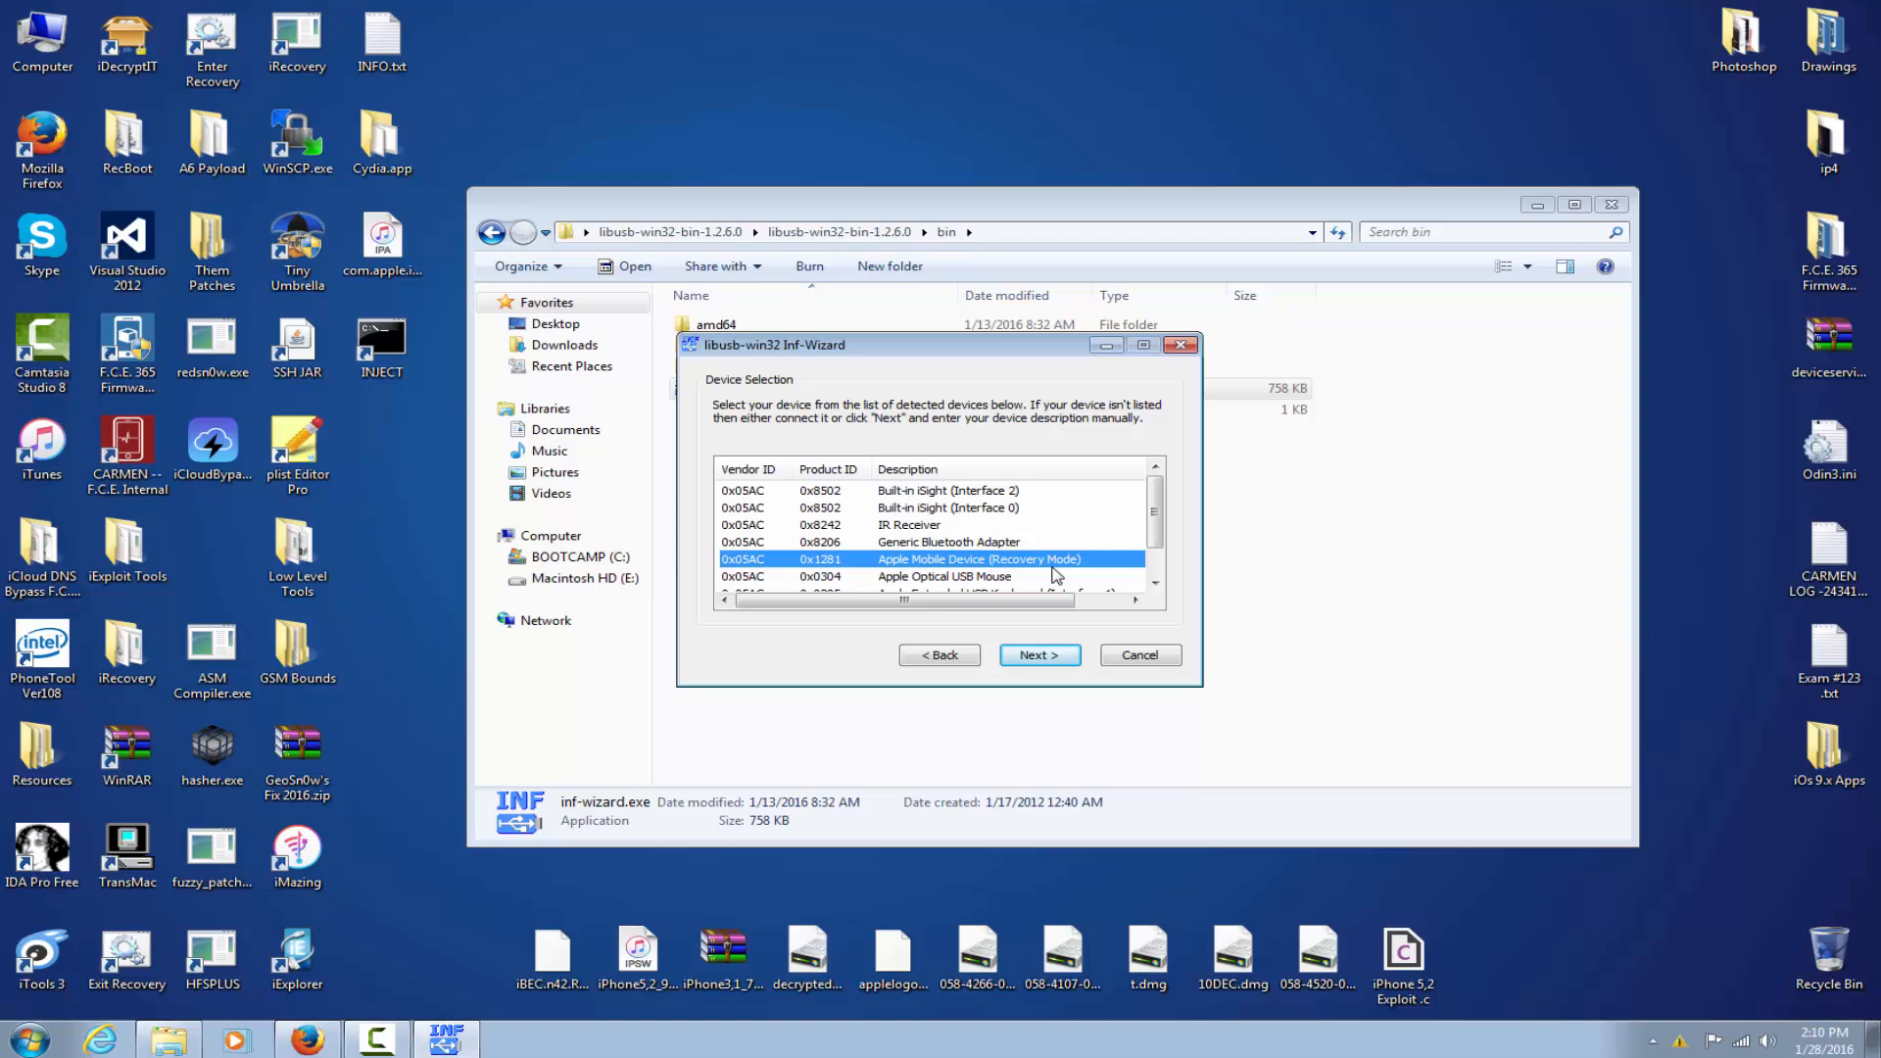
left_click(1038, 654)
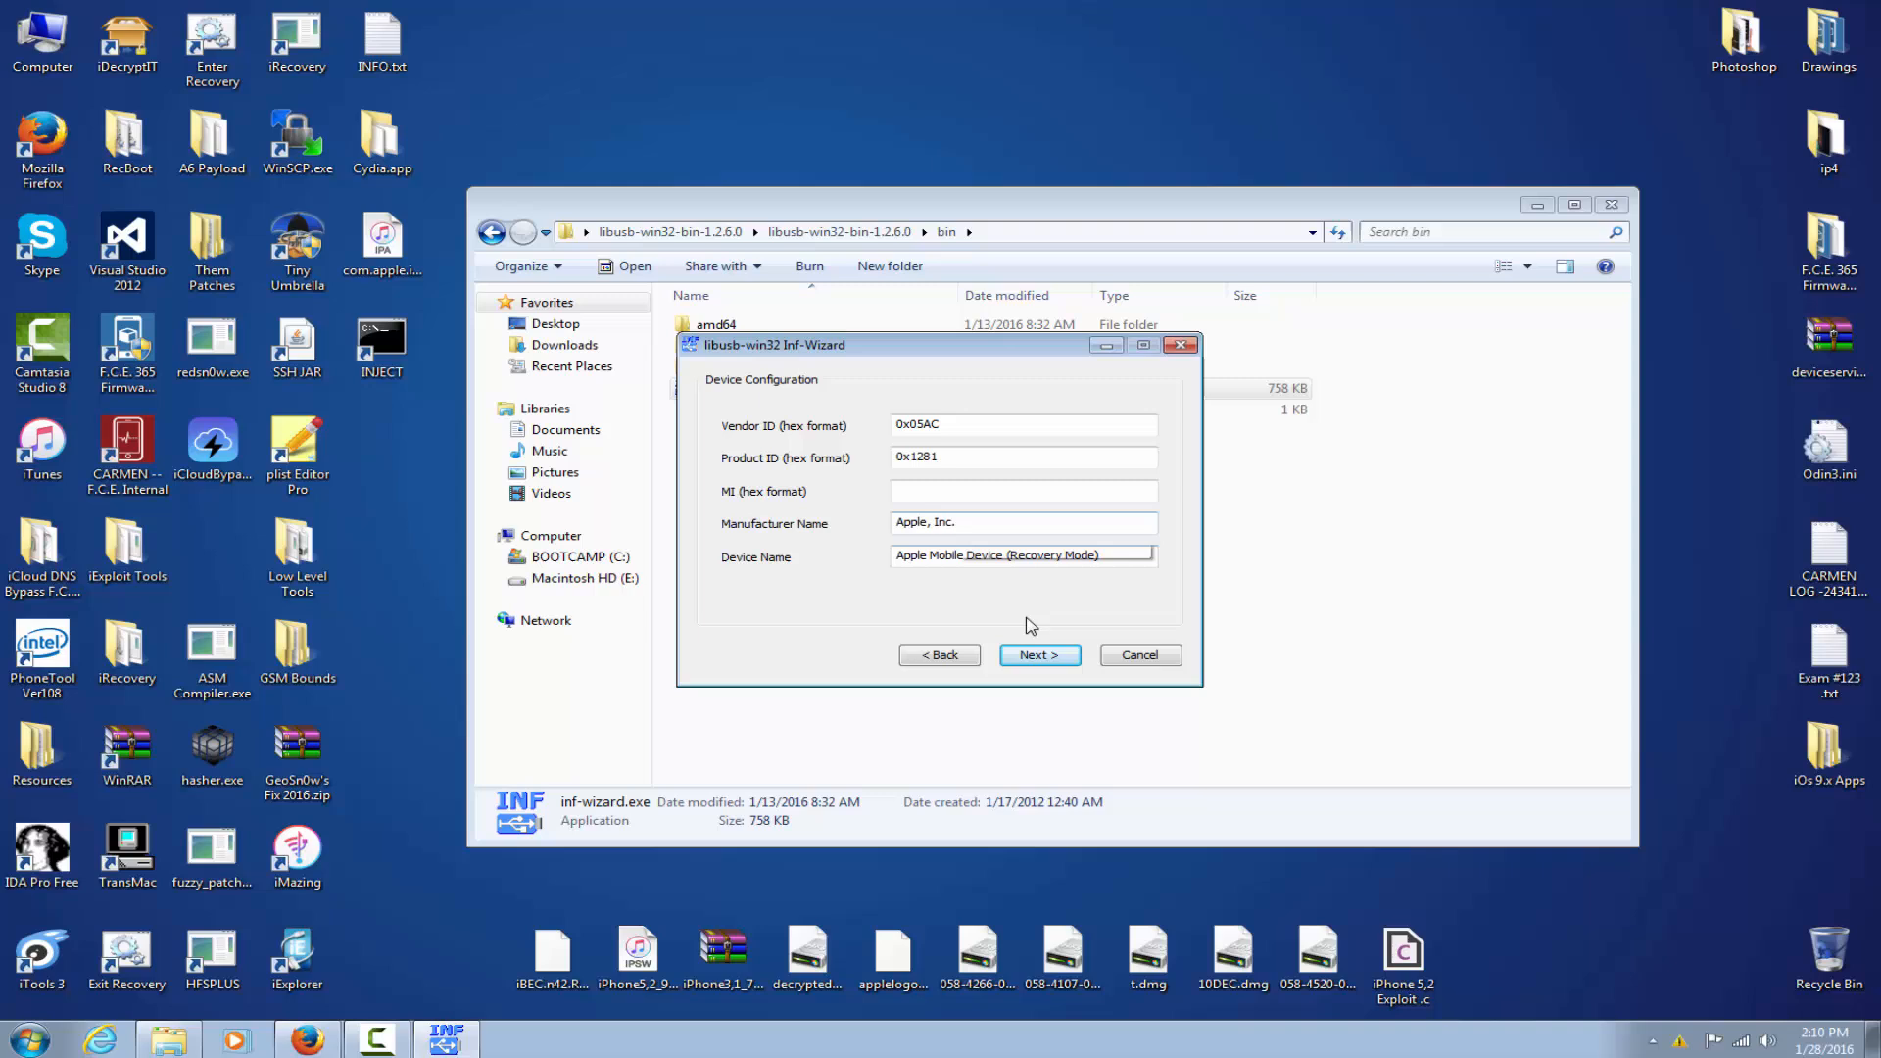
left_click(1039, 655)
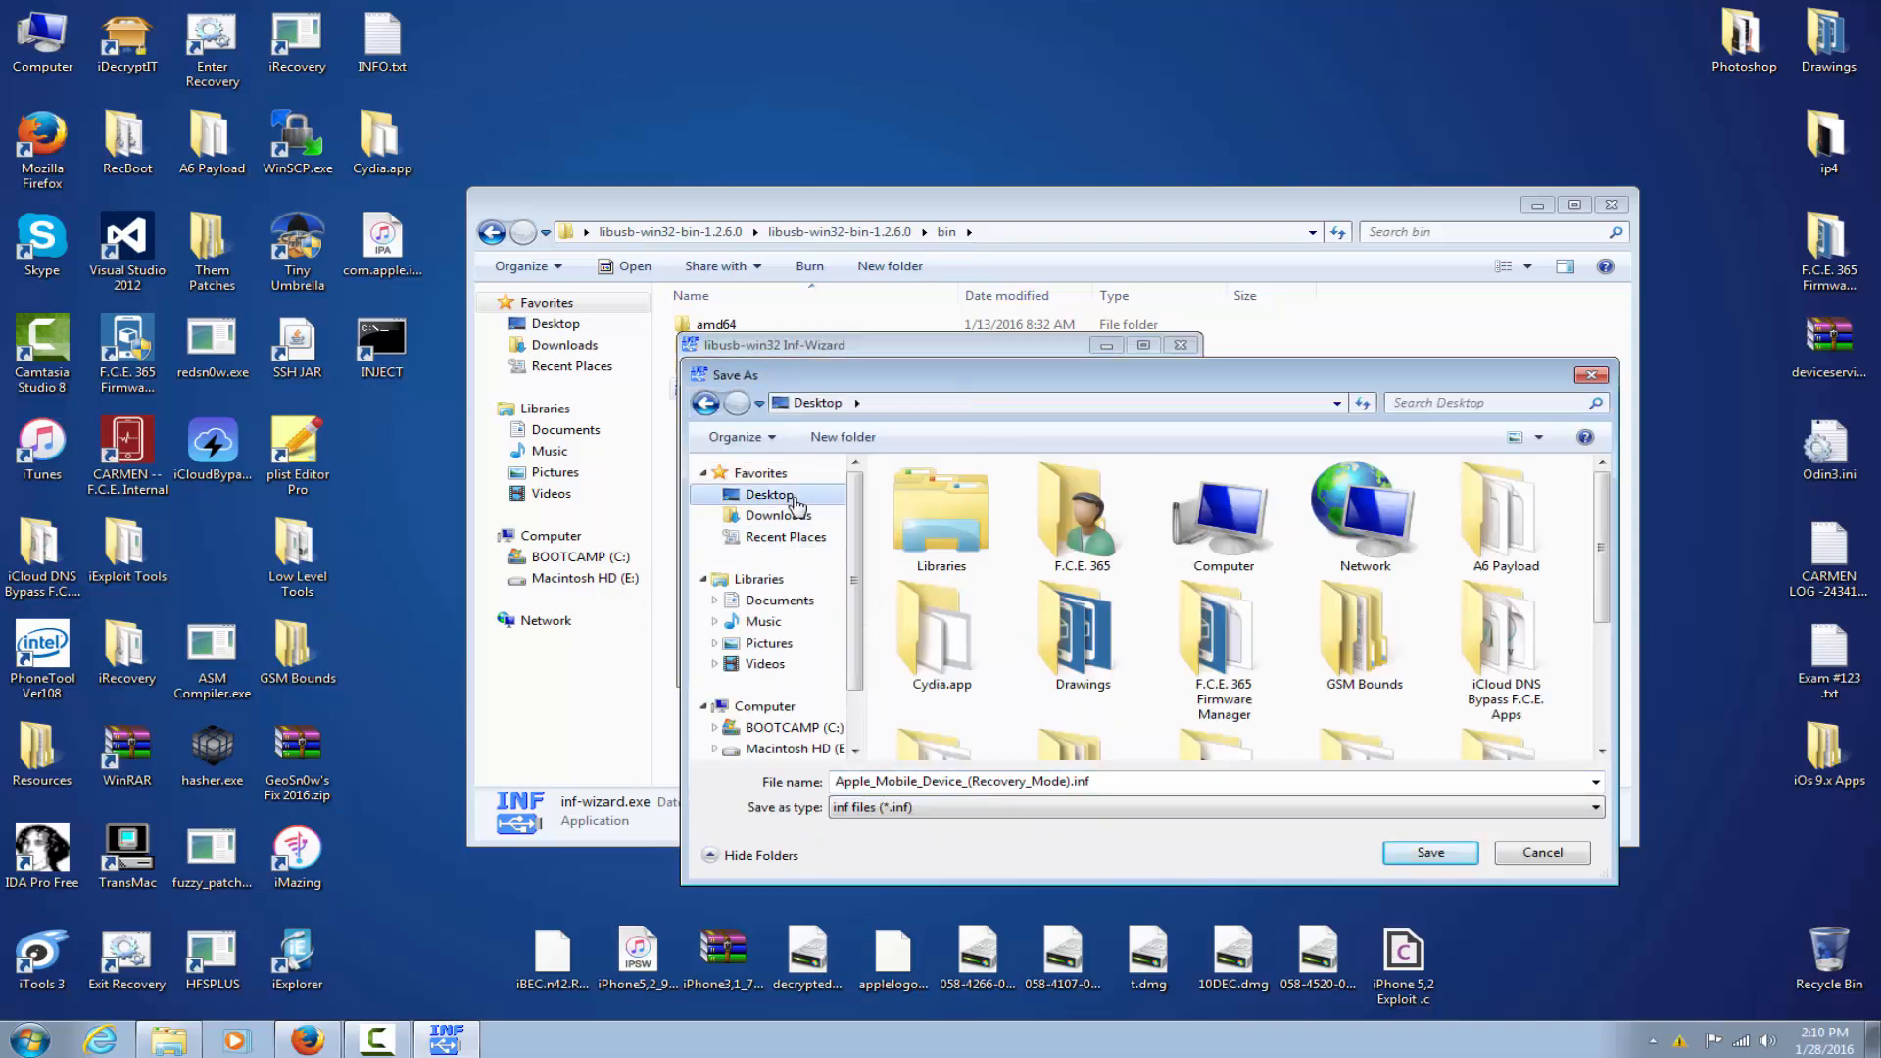
- Create a new Driver folder on the Desktop and save the recovery-mode .inf package into it
scroll("down", 3)
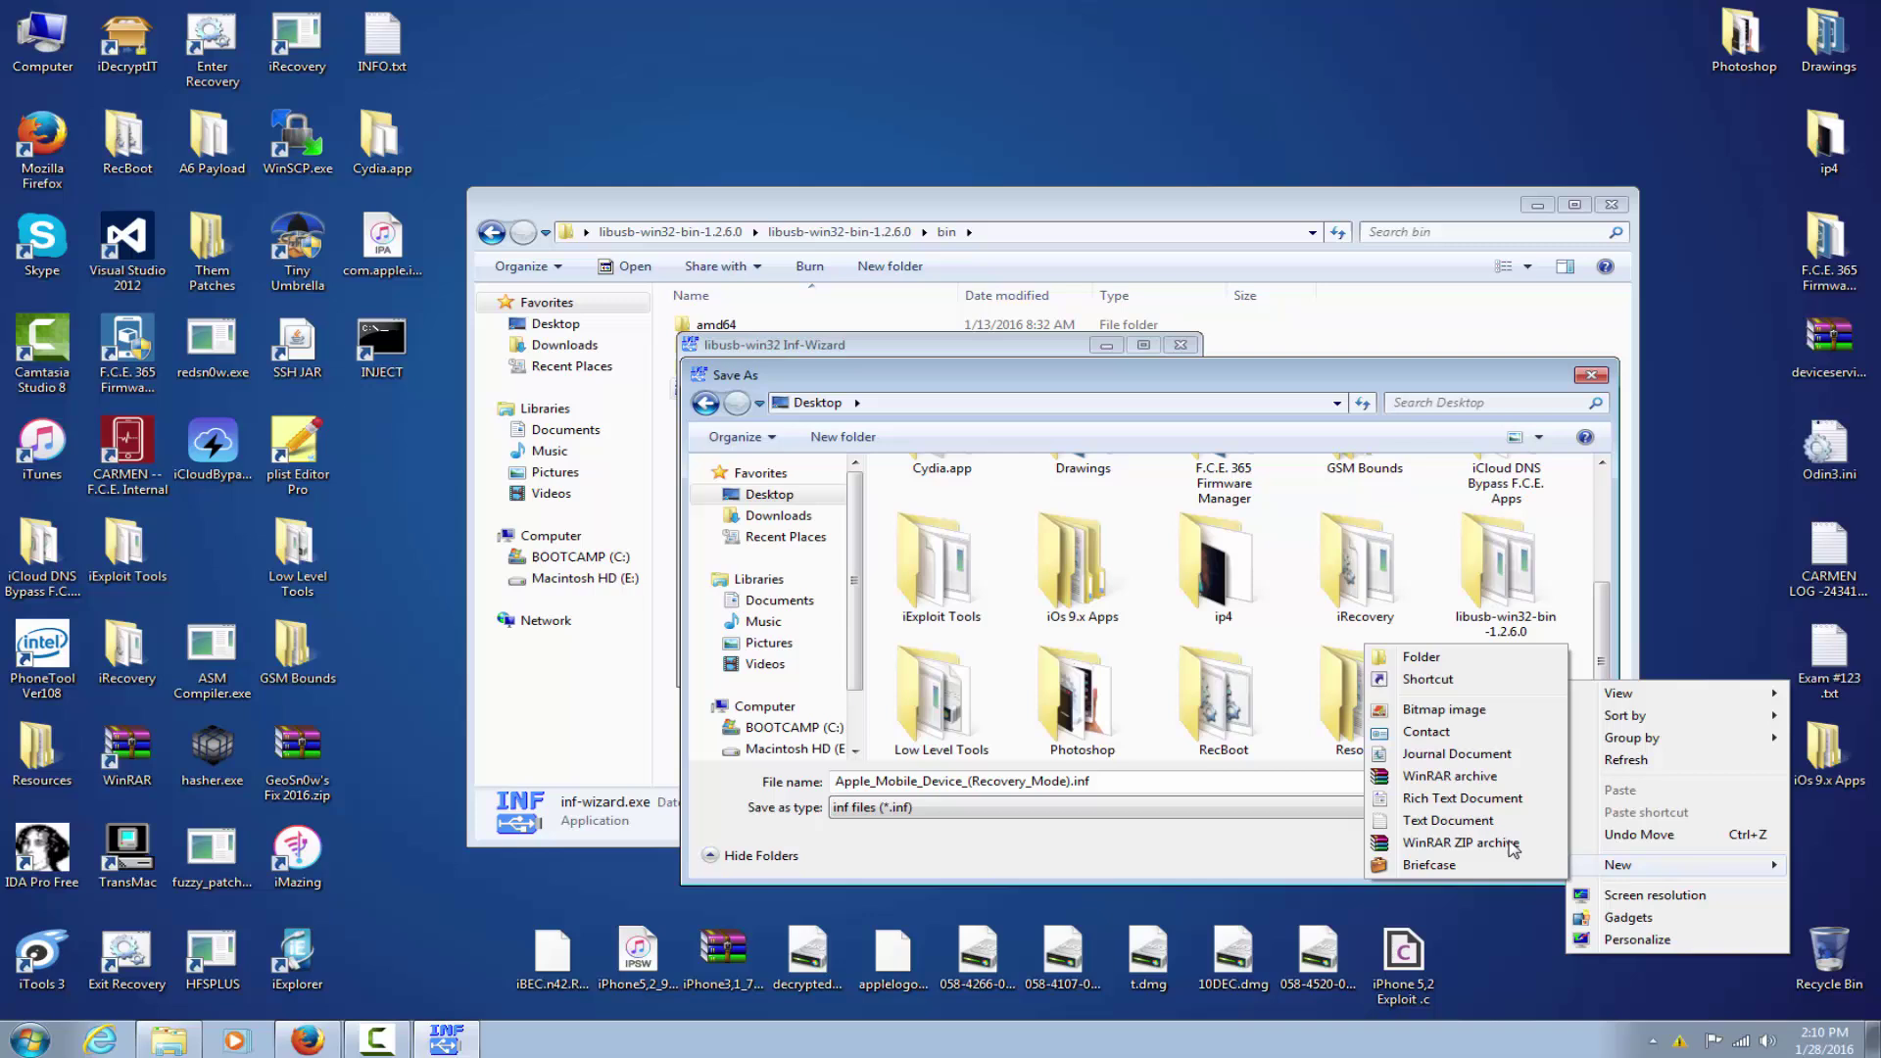
left_click(1423, 656)
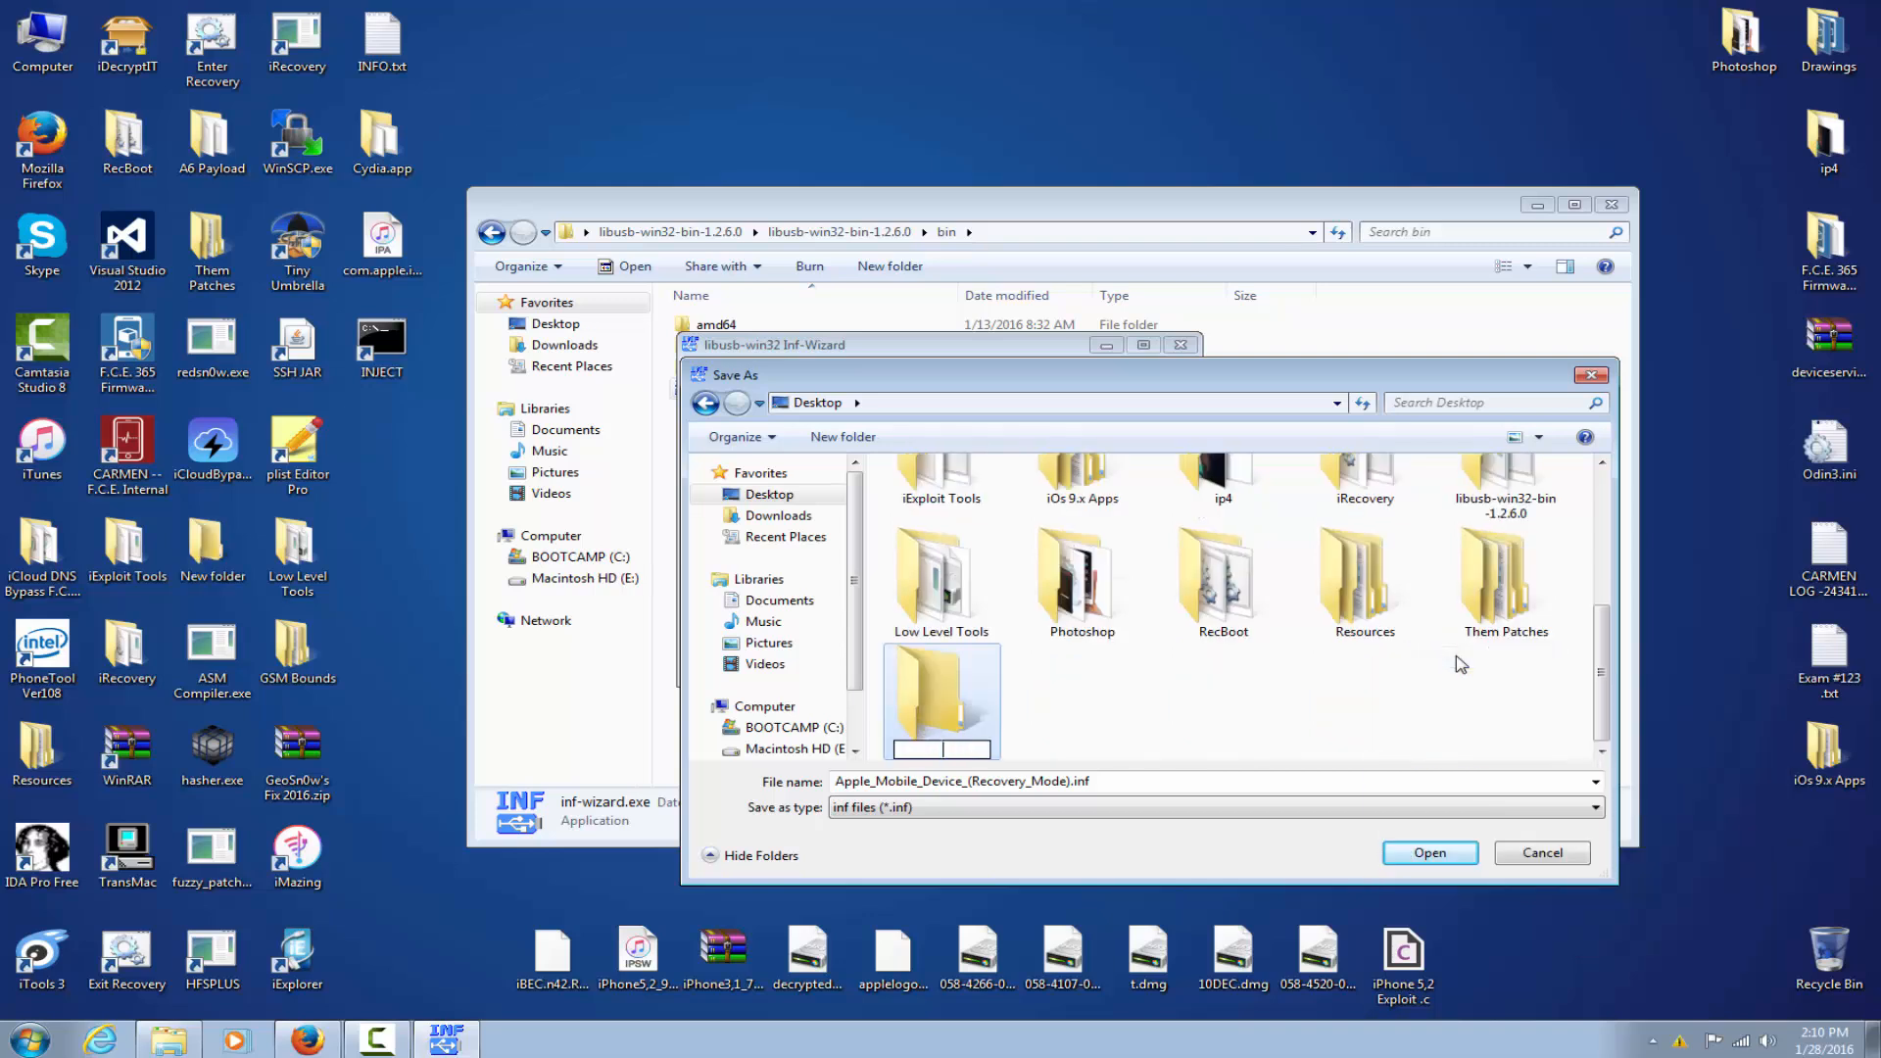
type("D")
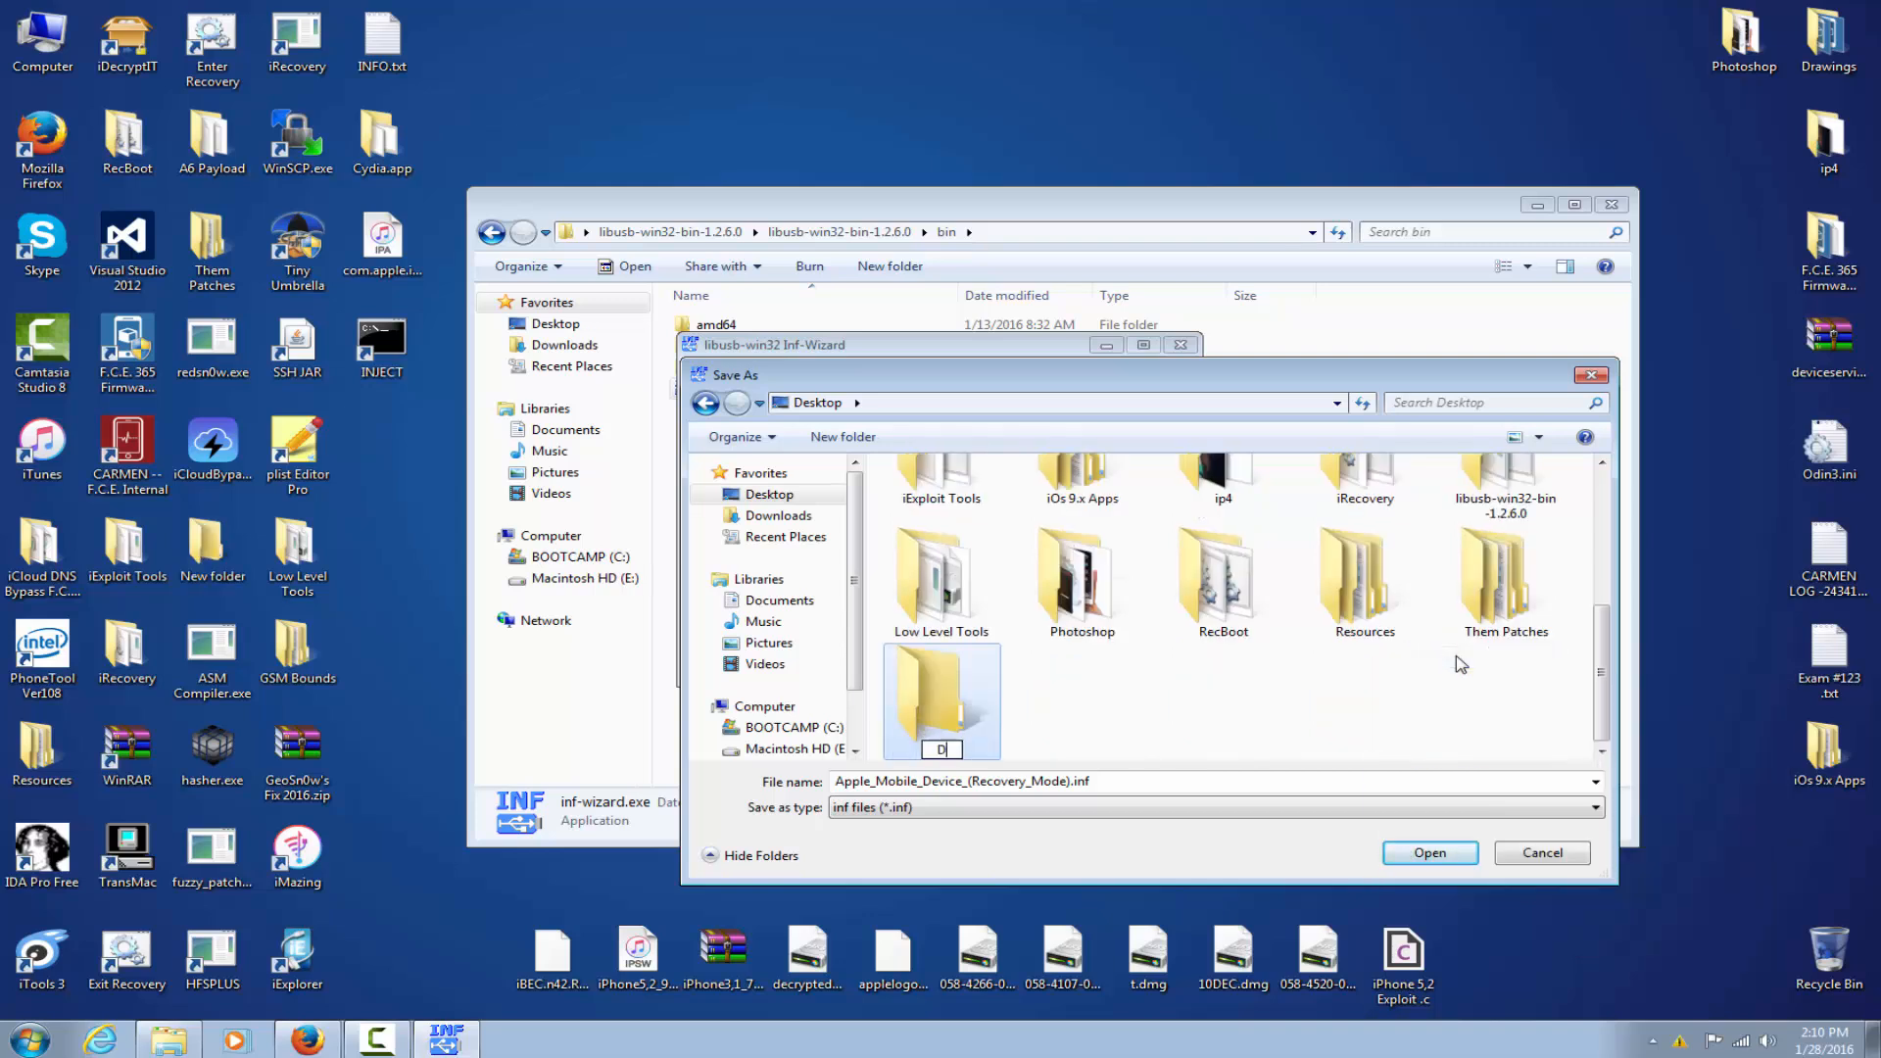
type("river")
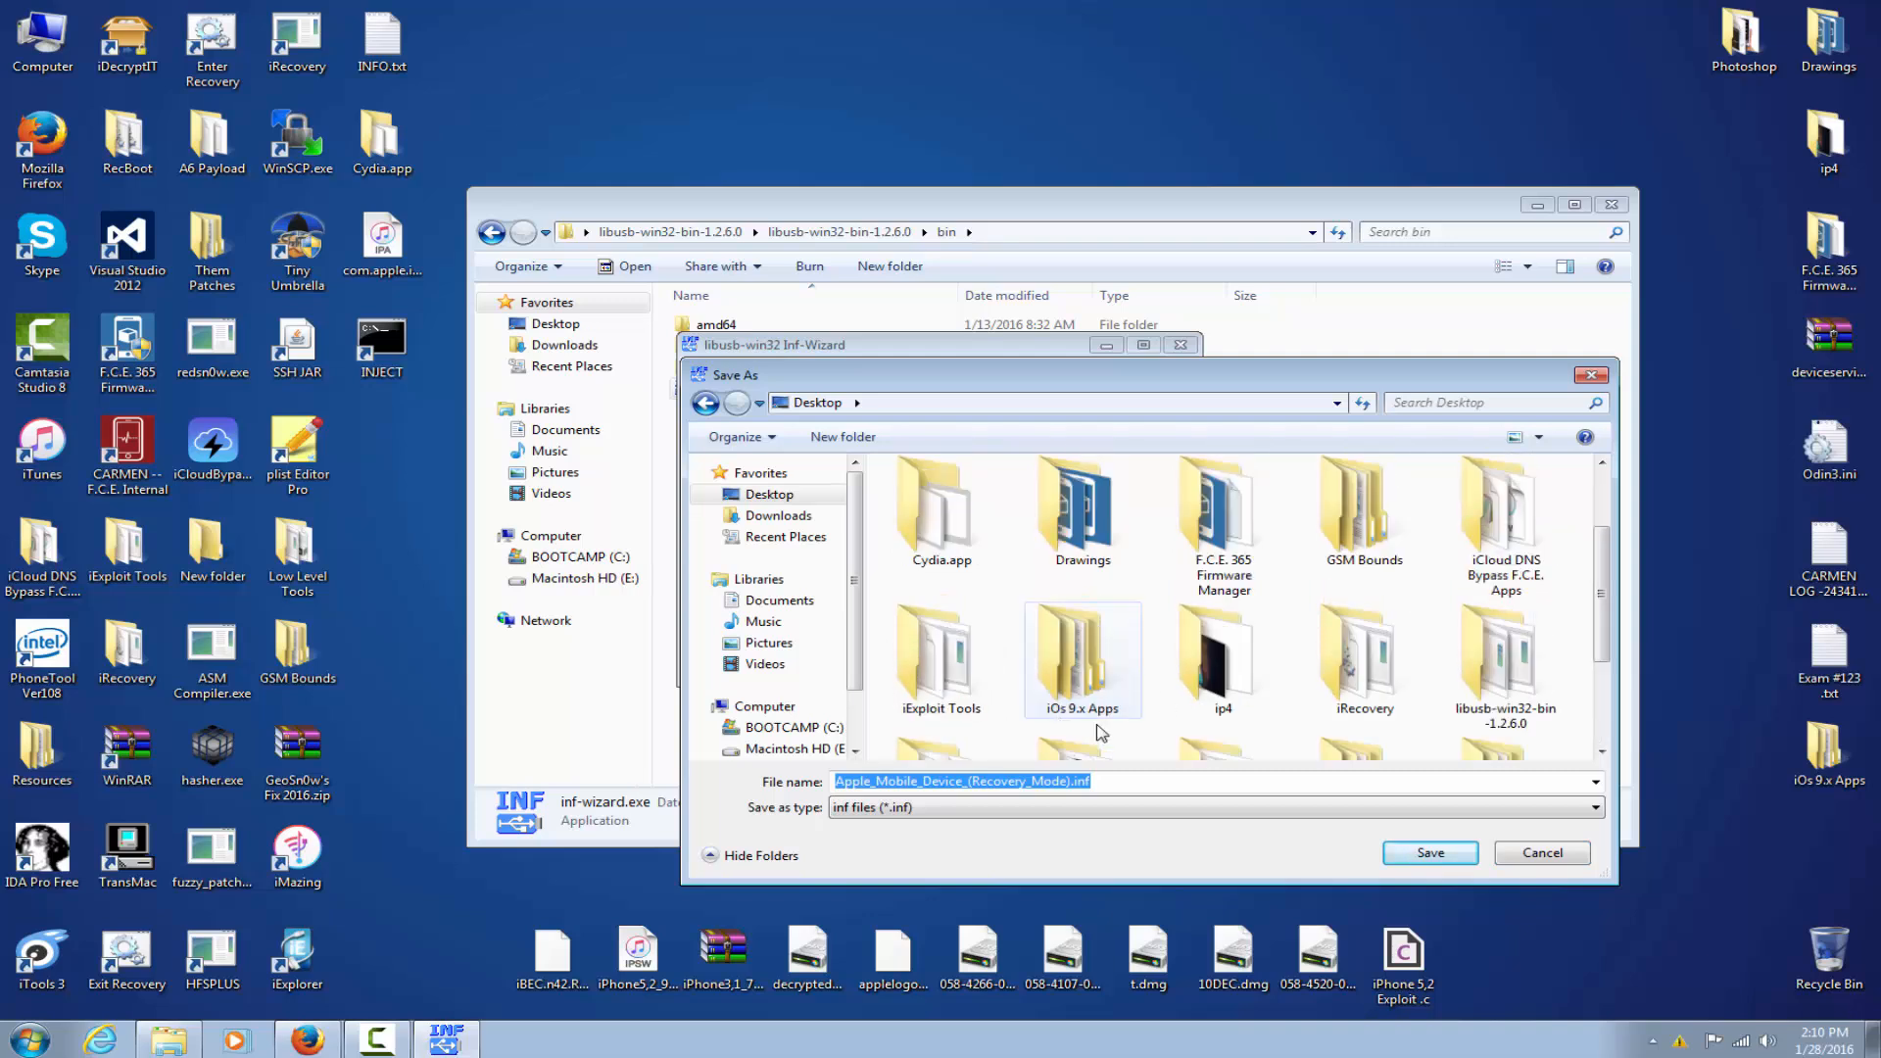
left_click(1431, 853)
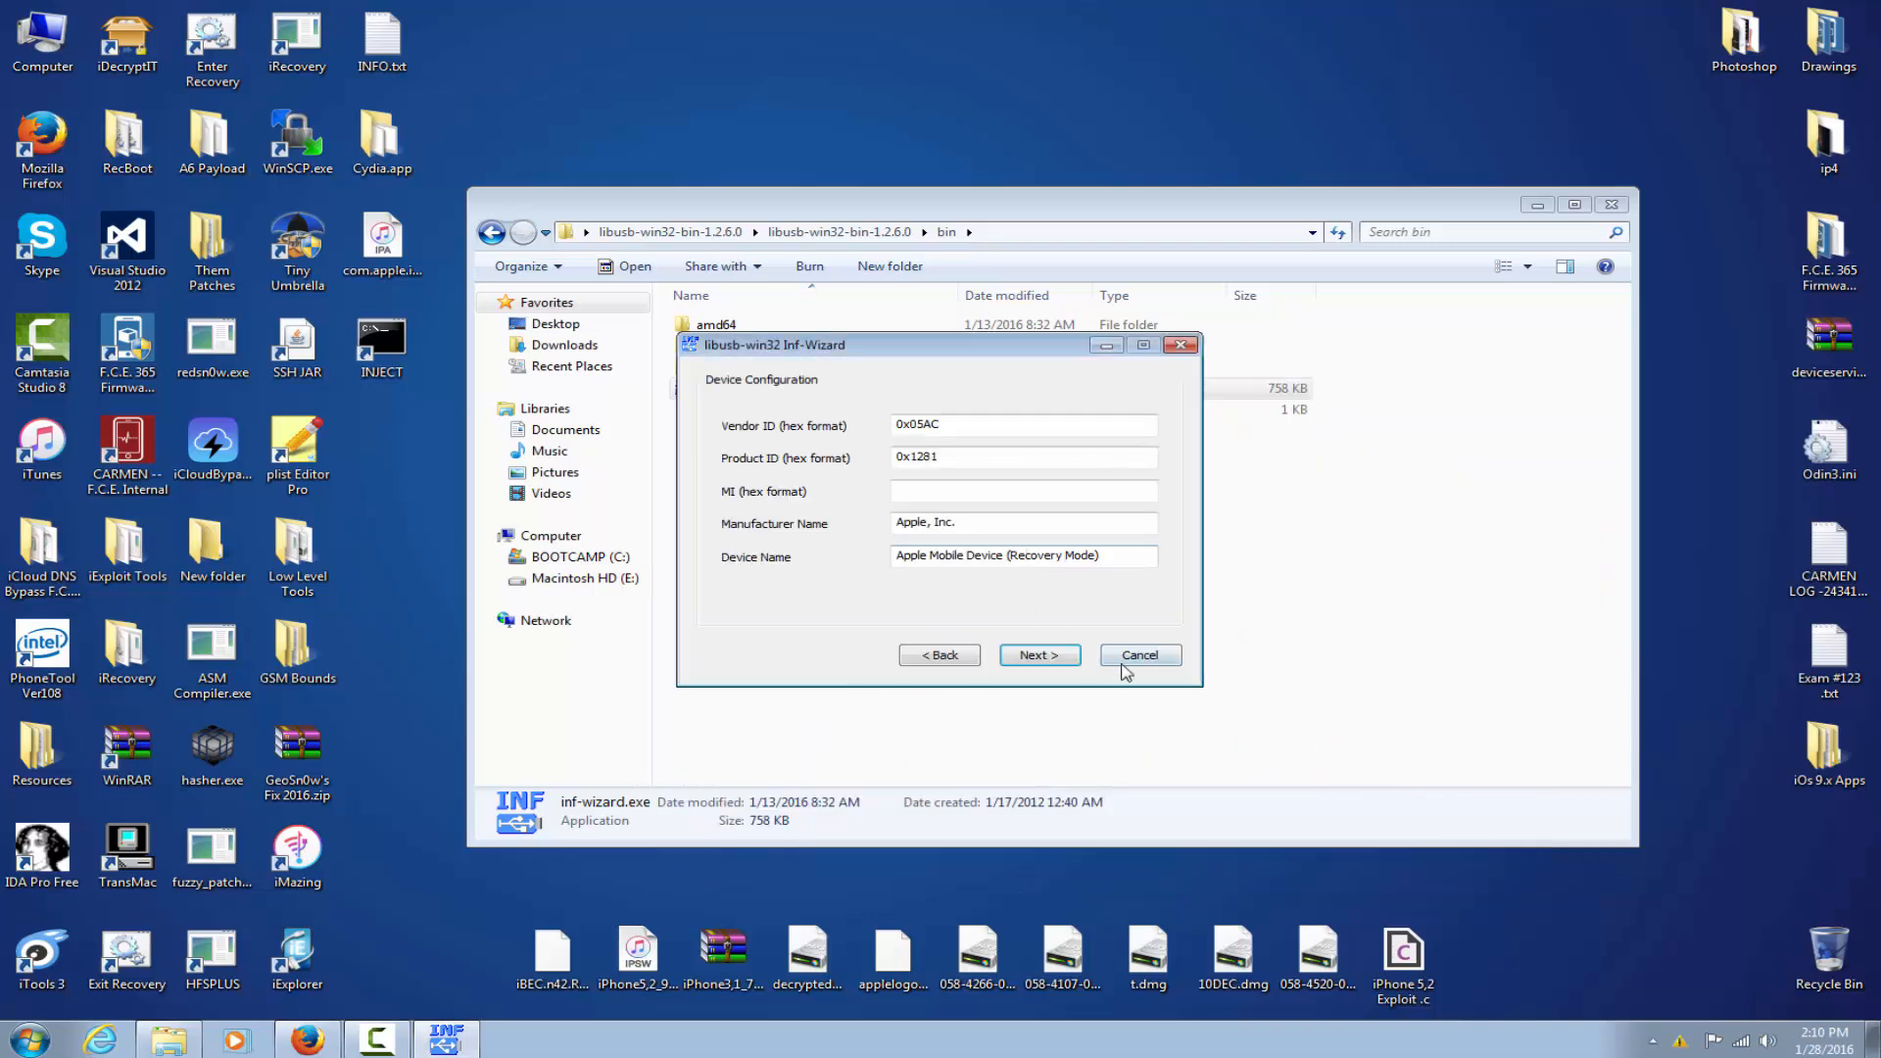
left_click(1039, 654)
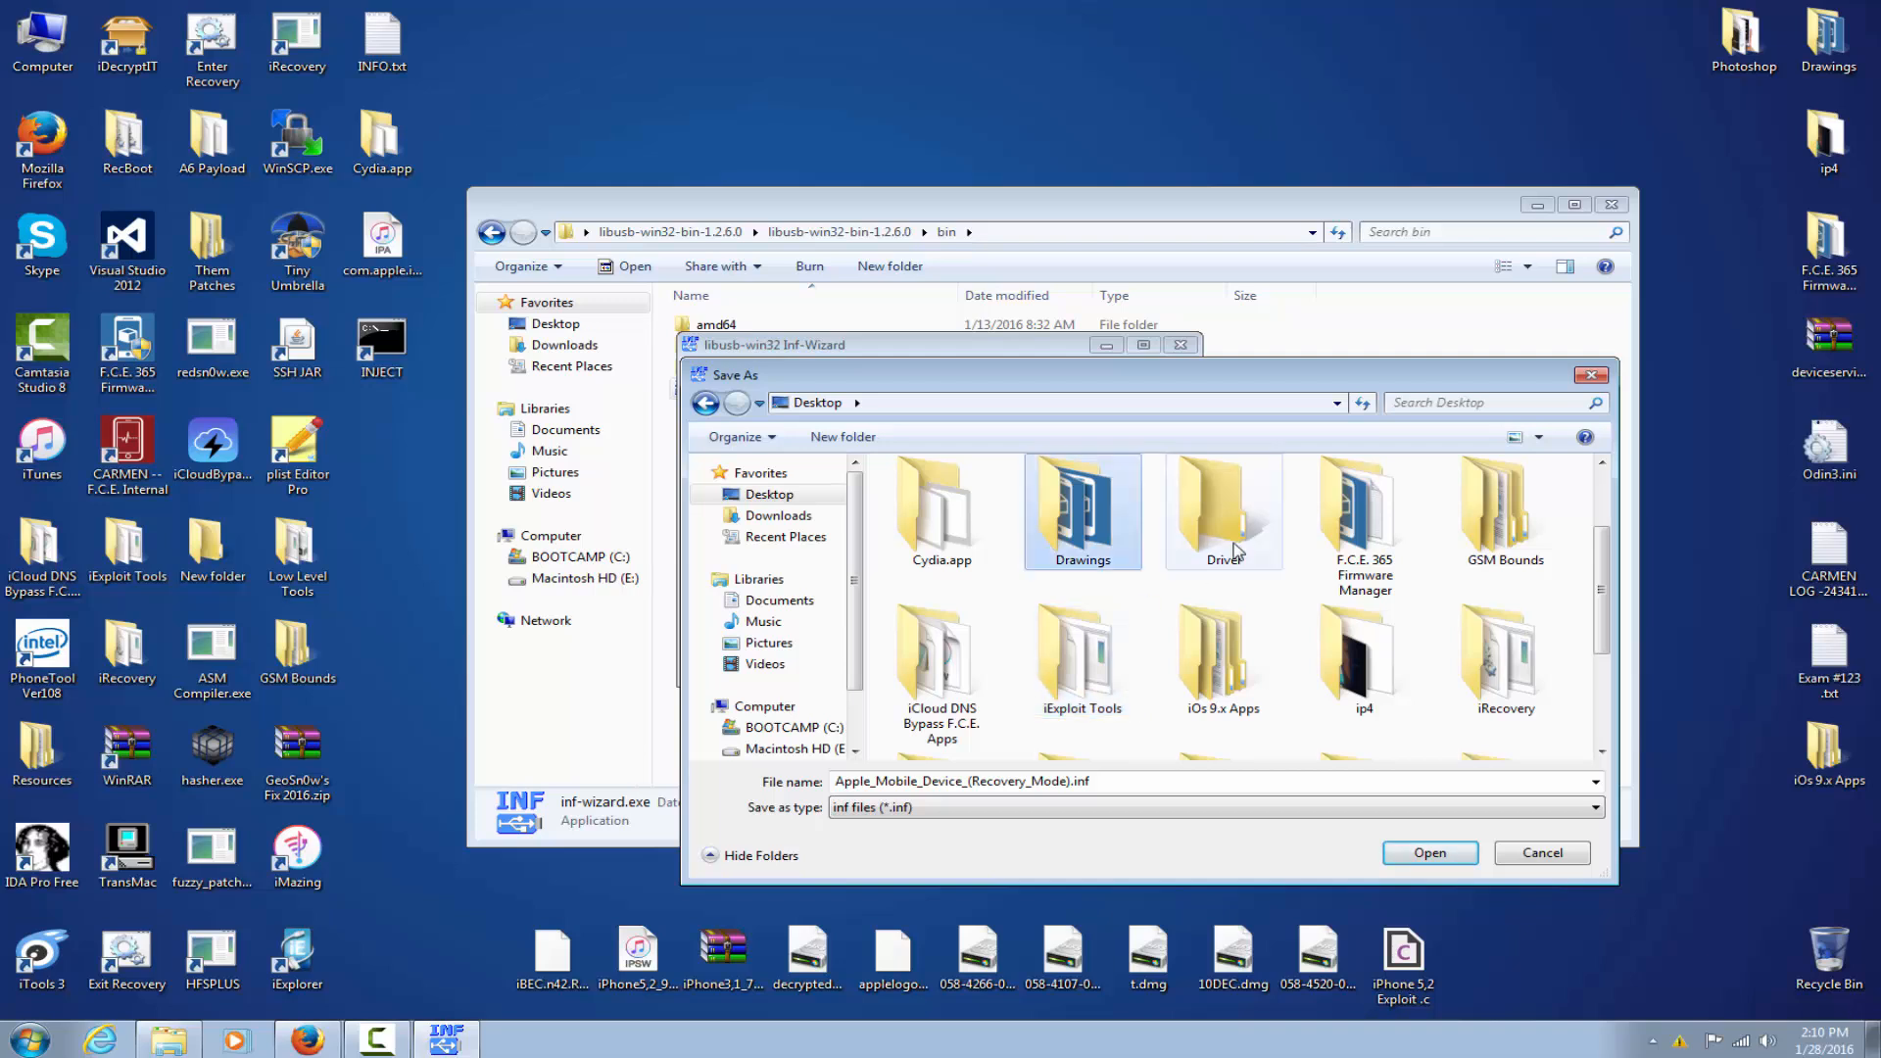
left_click(1431, 852)
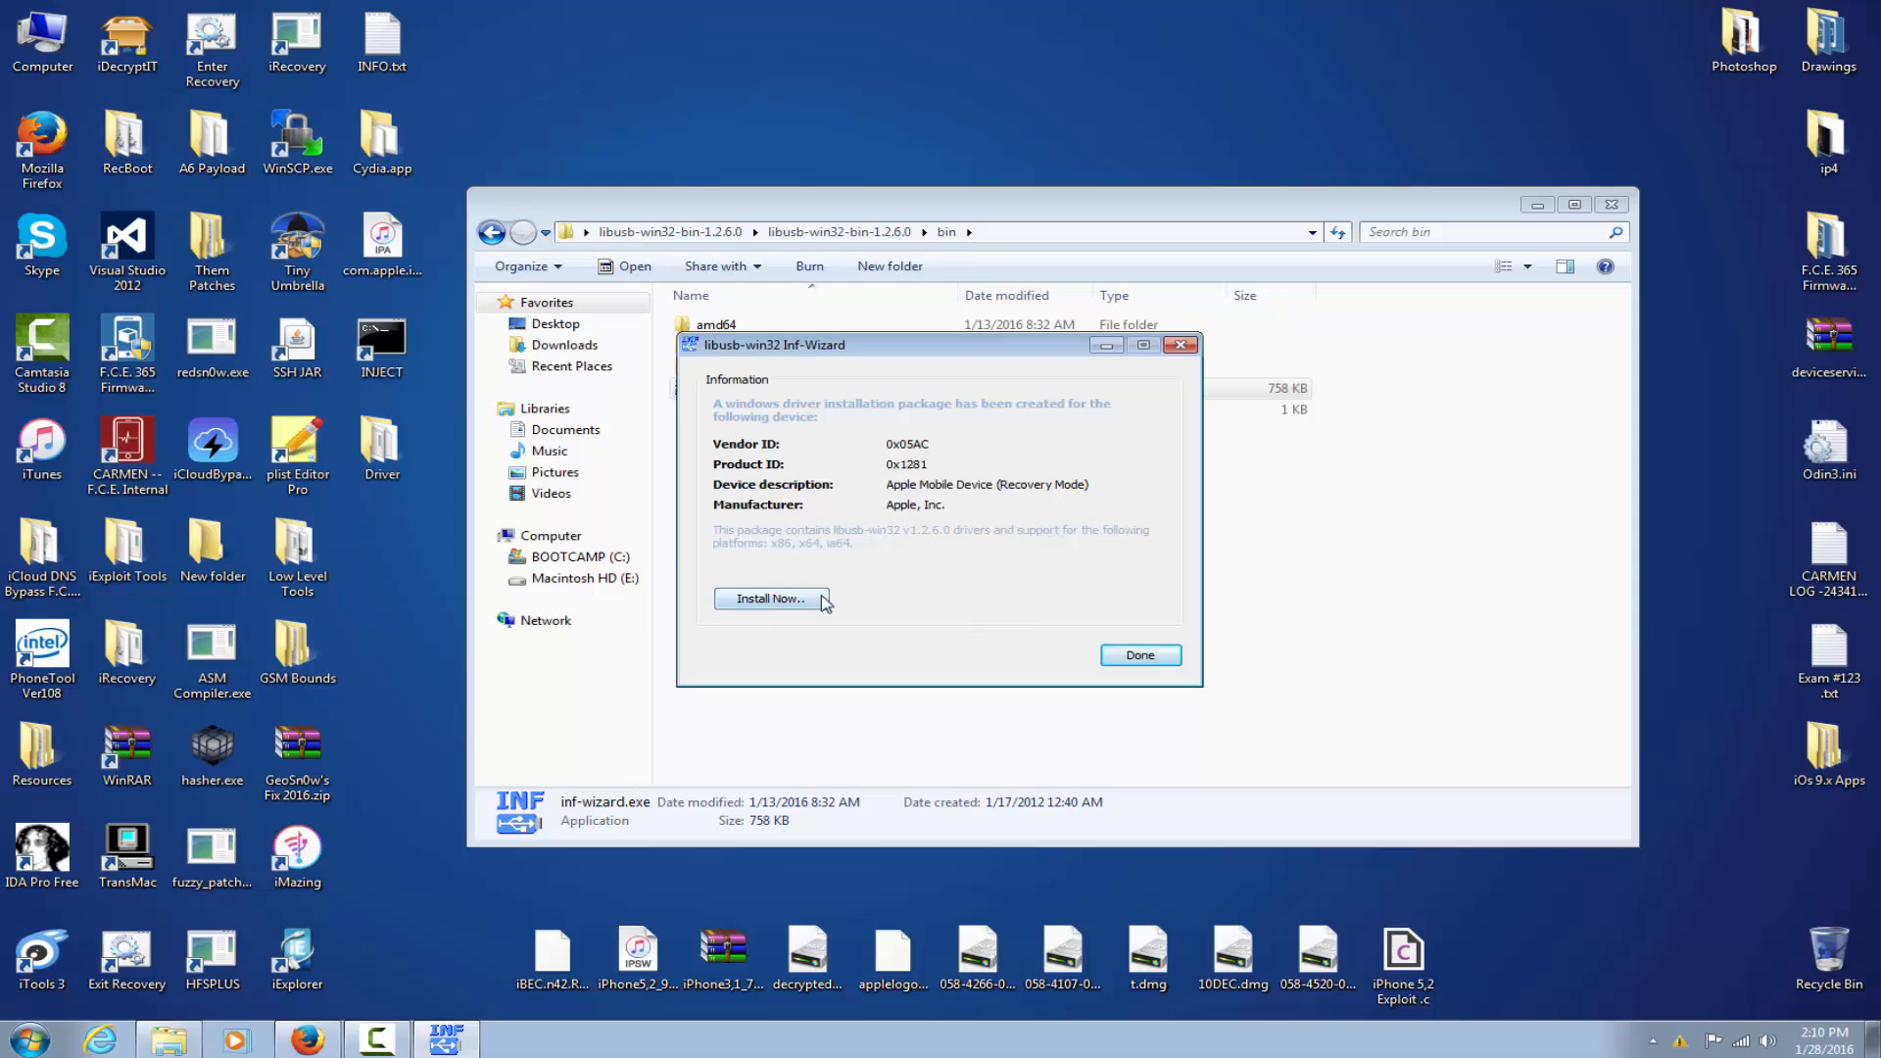
- Install the driver now, accepting the unsigned-driver warning, acknowledge success and close the wizard
left_click(769, 600)
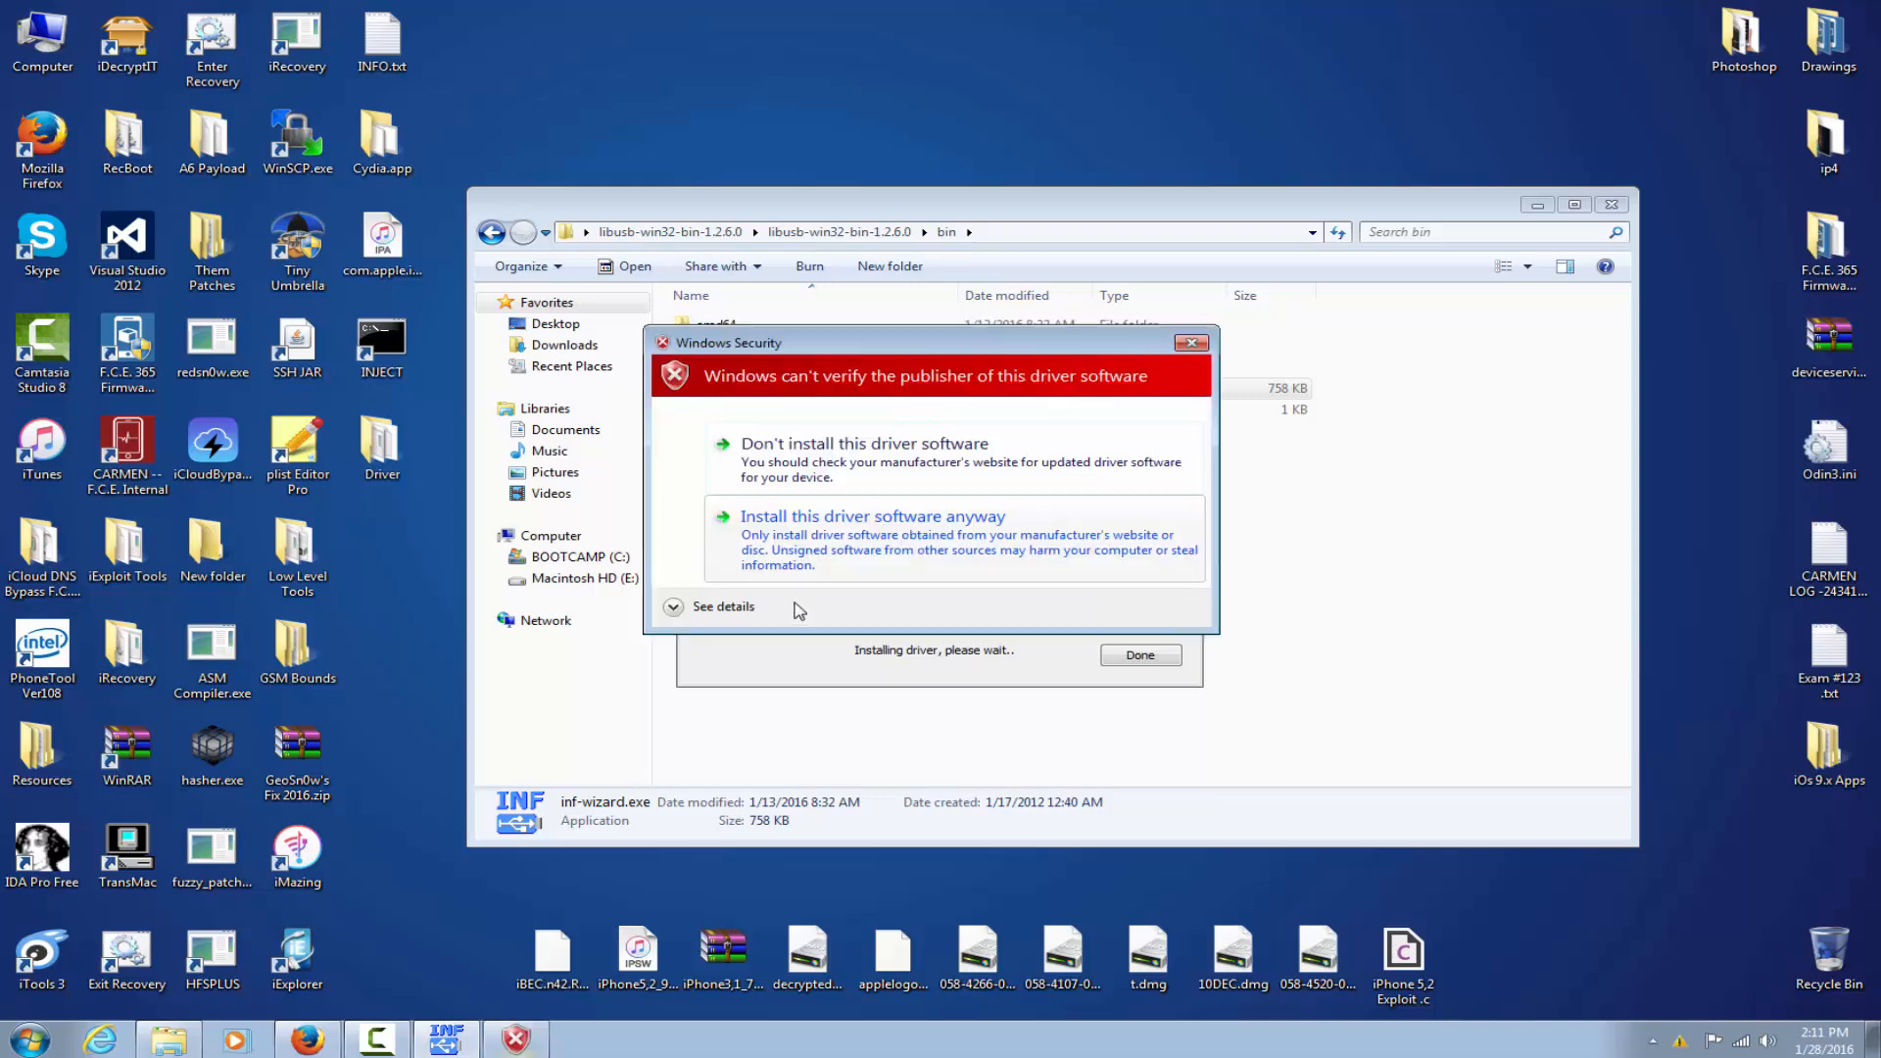
mouse_move(894, 537)
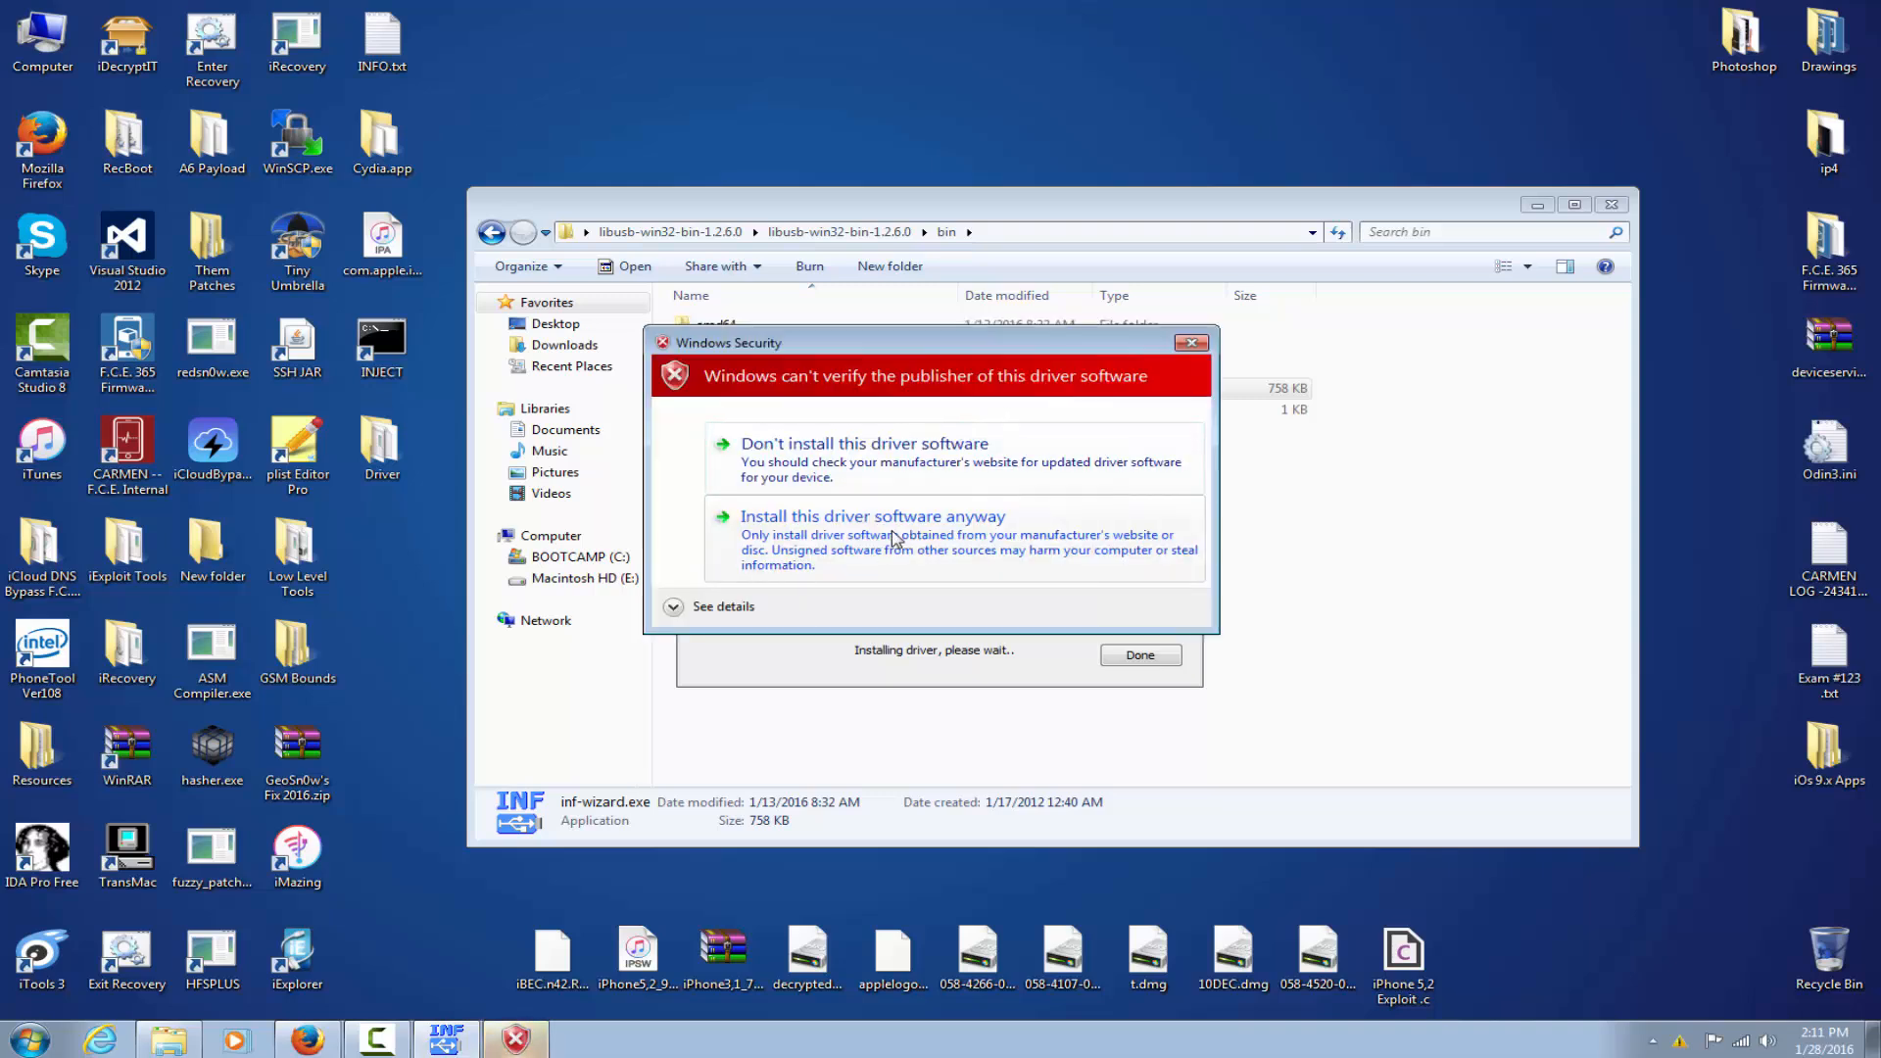
left_click(872, 518)
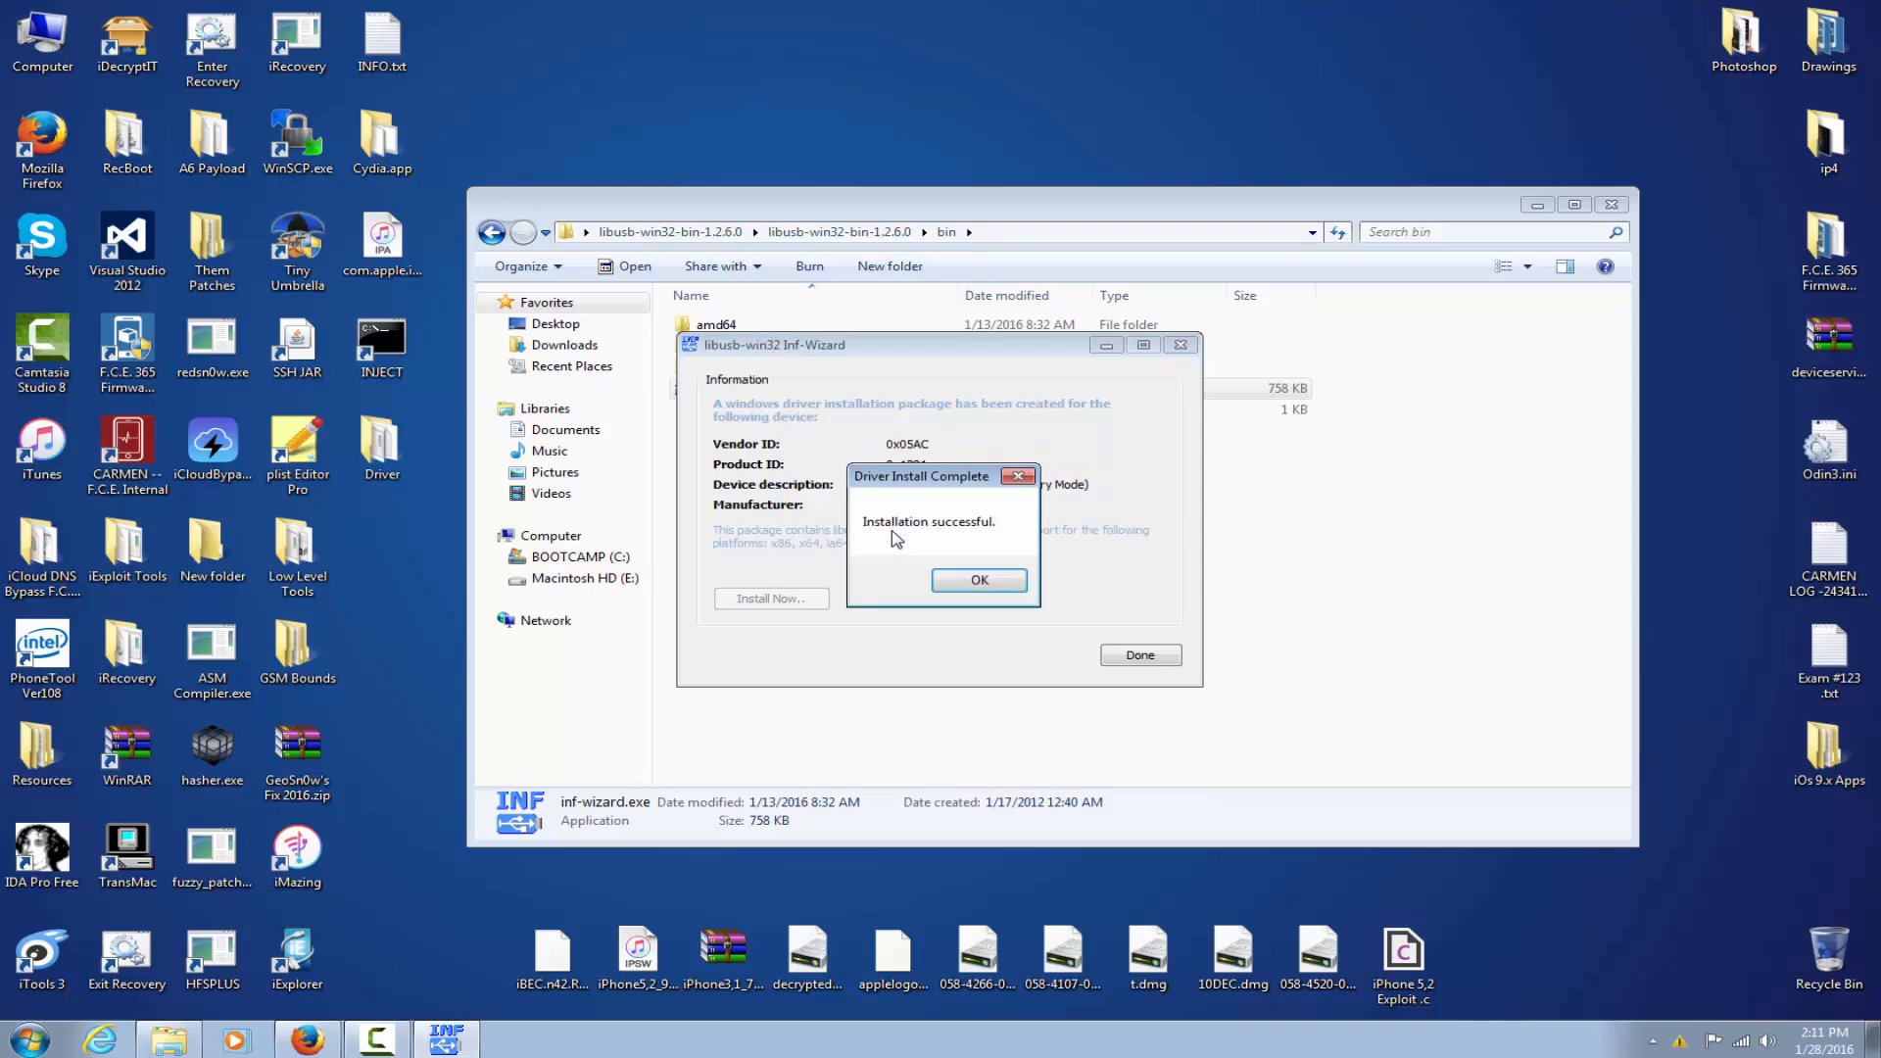
left_click(980, 580)
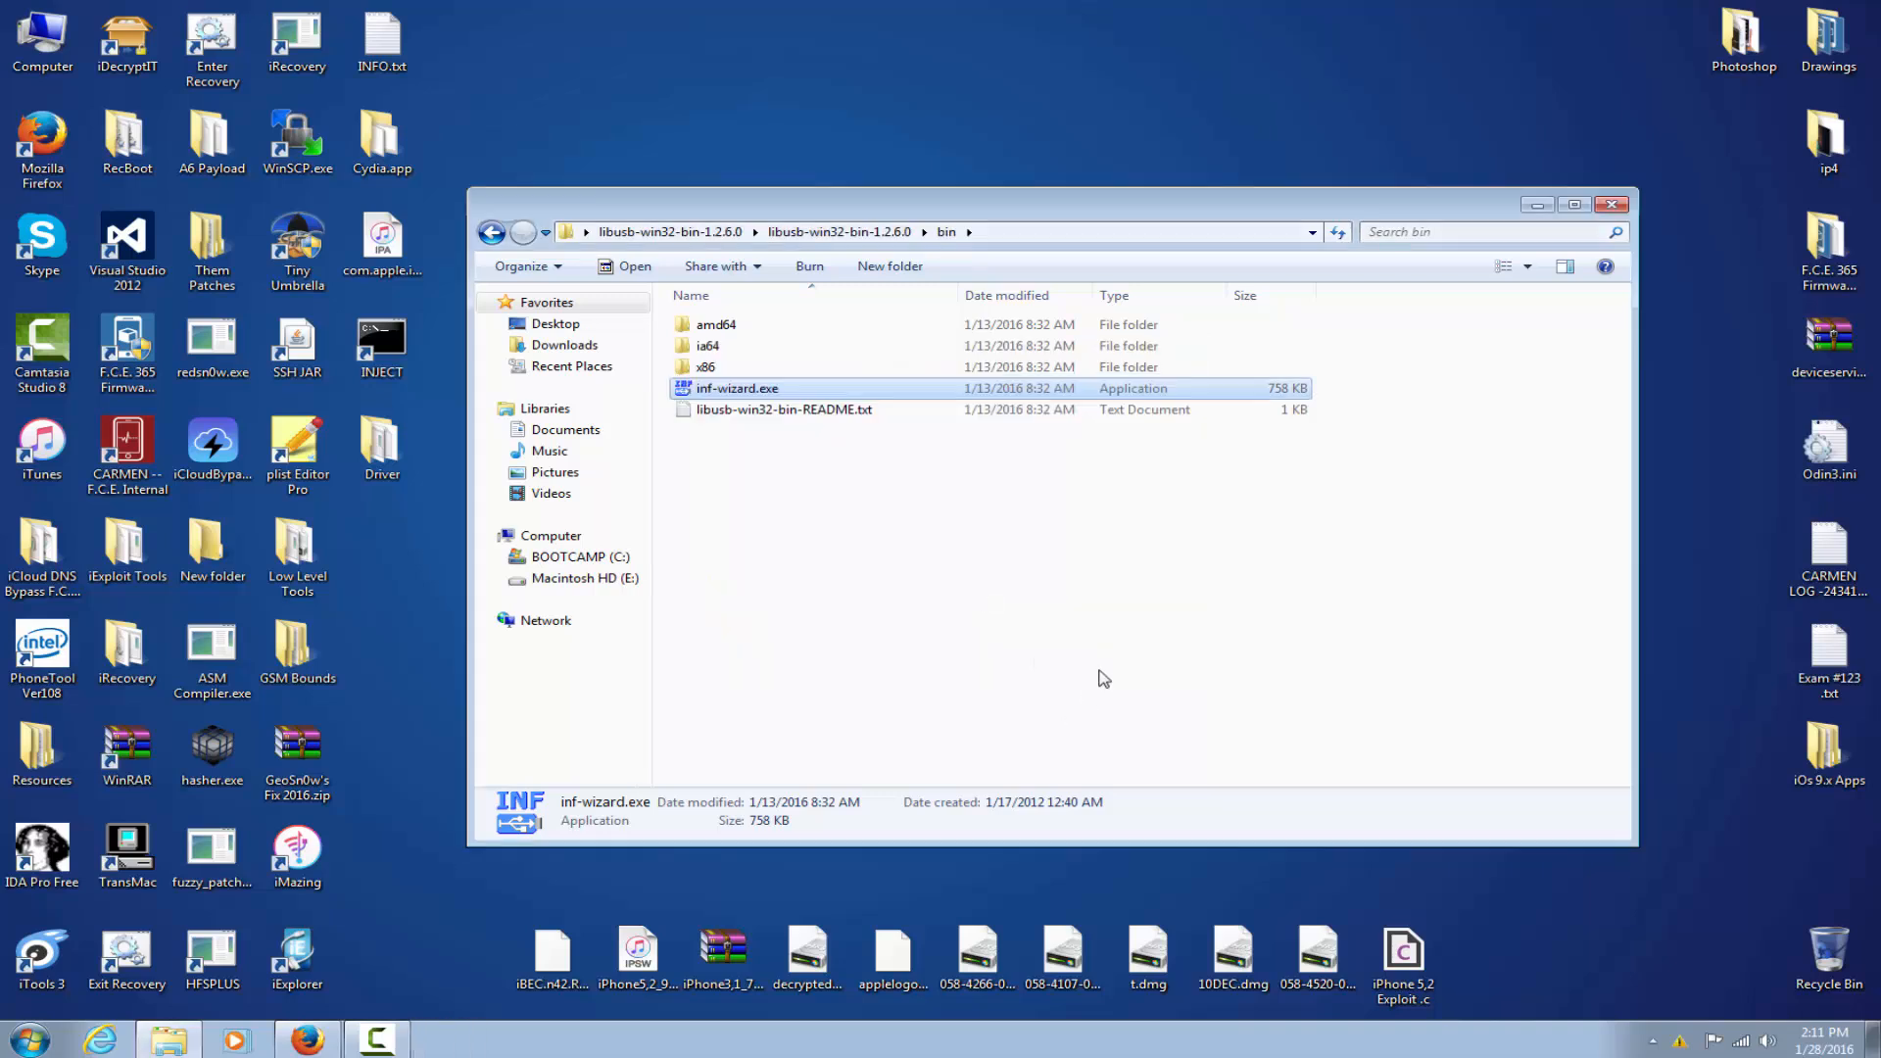
left_click(1611, 203)
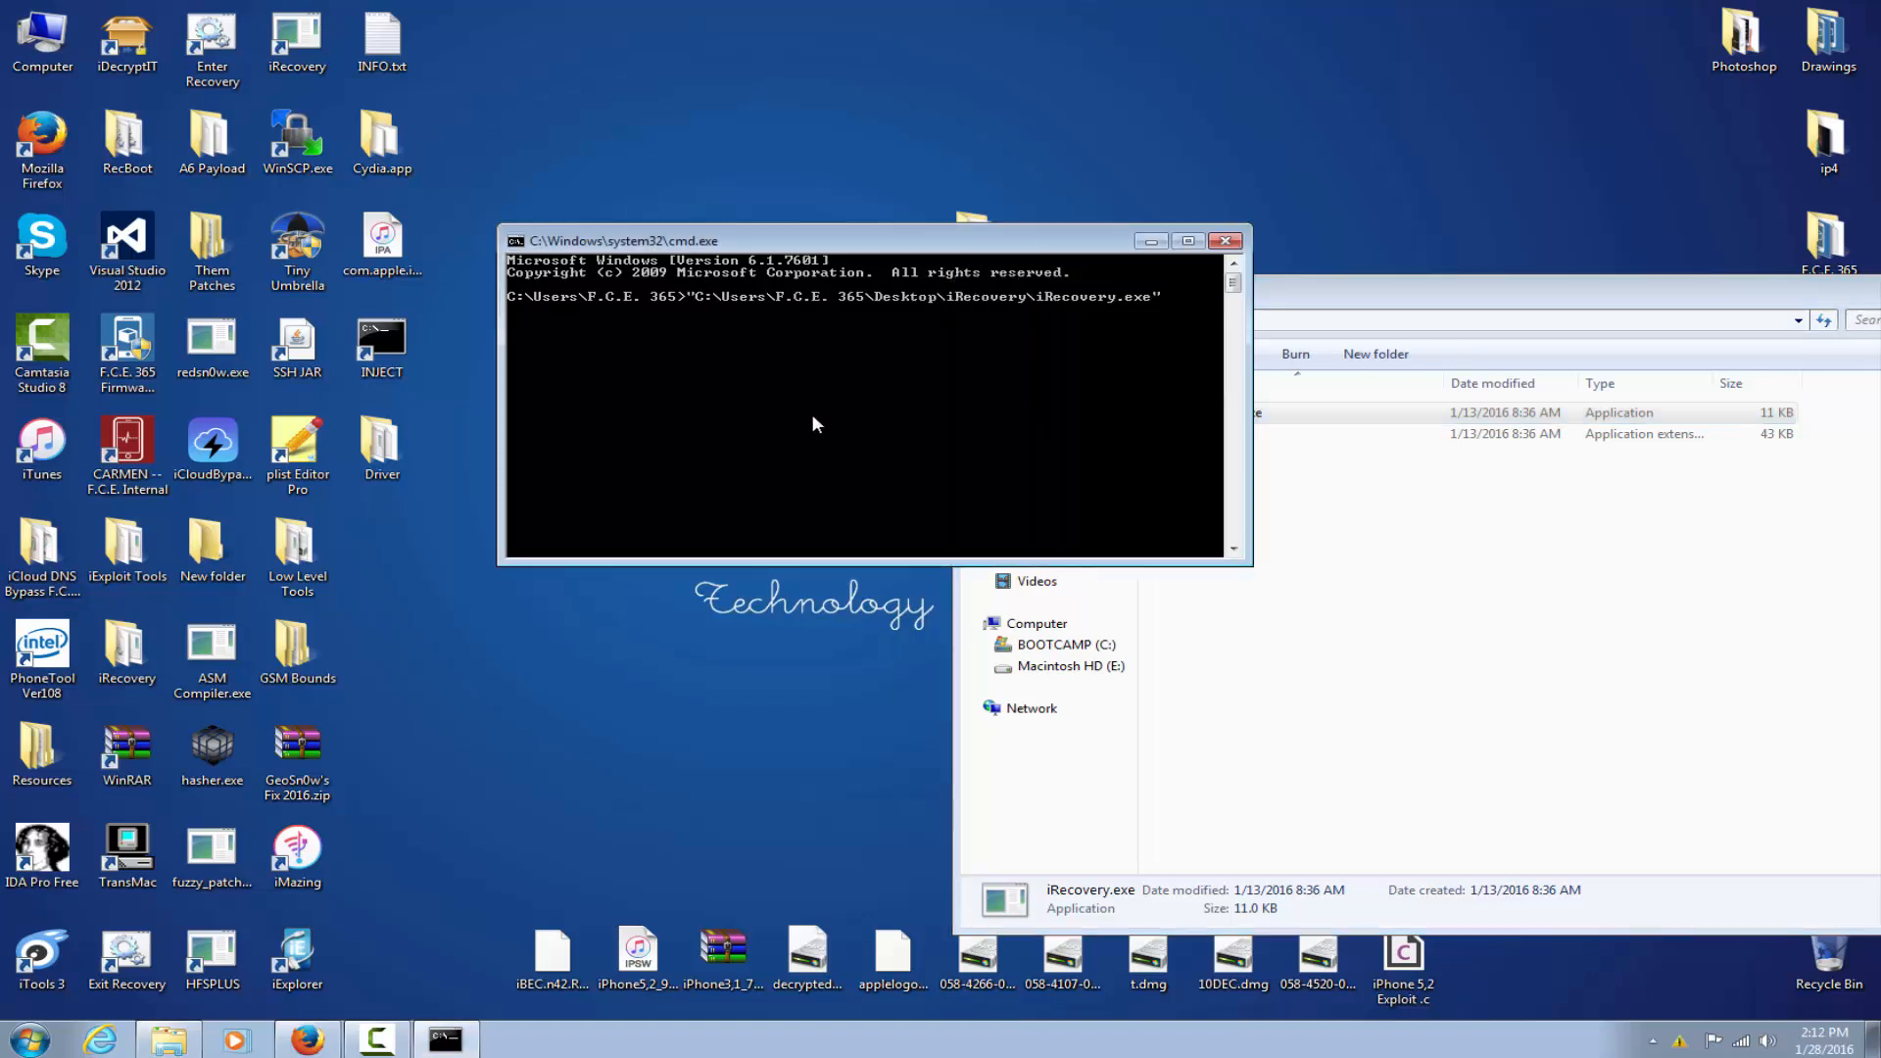
- Run iRecovery.exe -s so the shell connects to the iPhone's iBoot recovery prompt
type("-s")
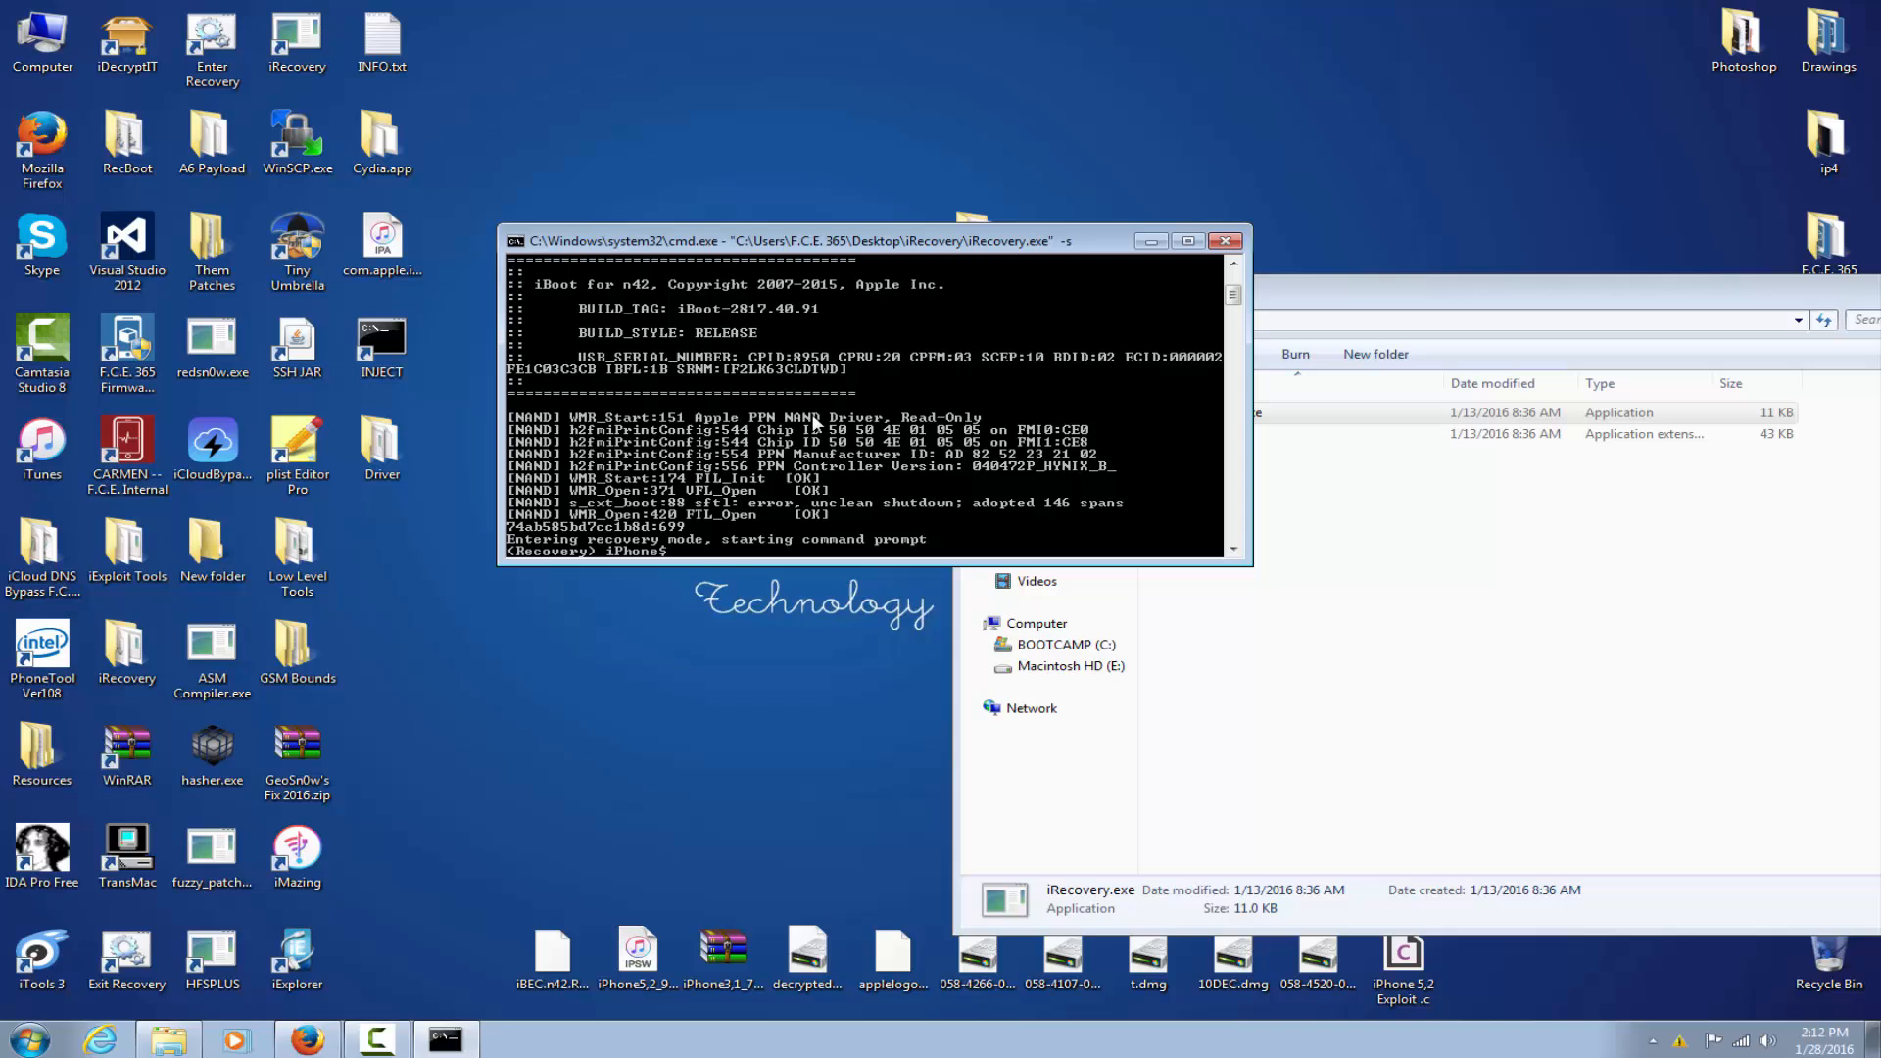
mouse_move(633, 302)
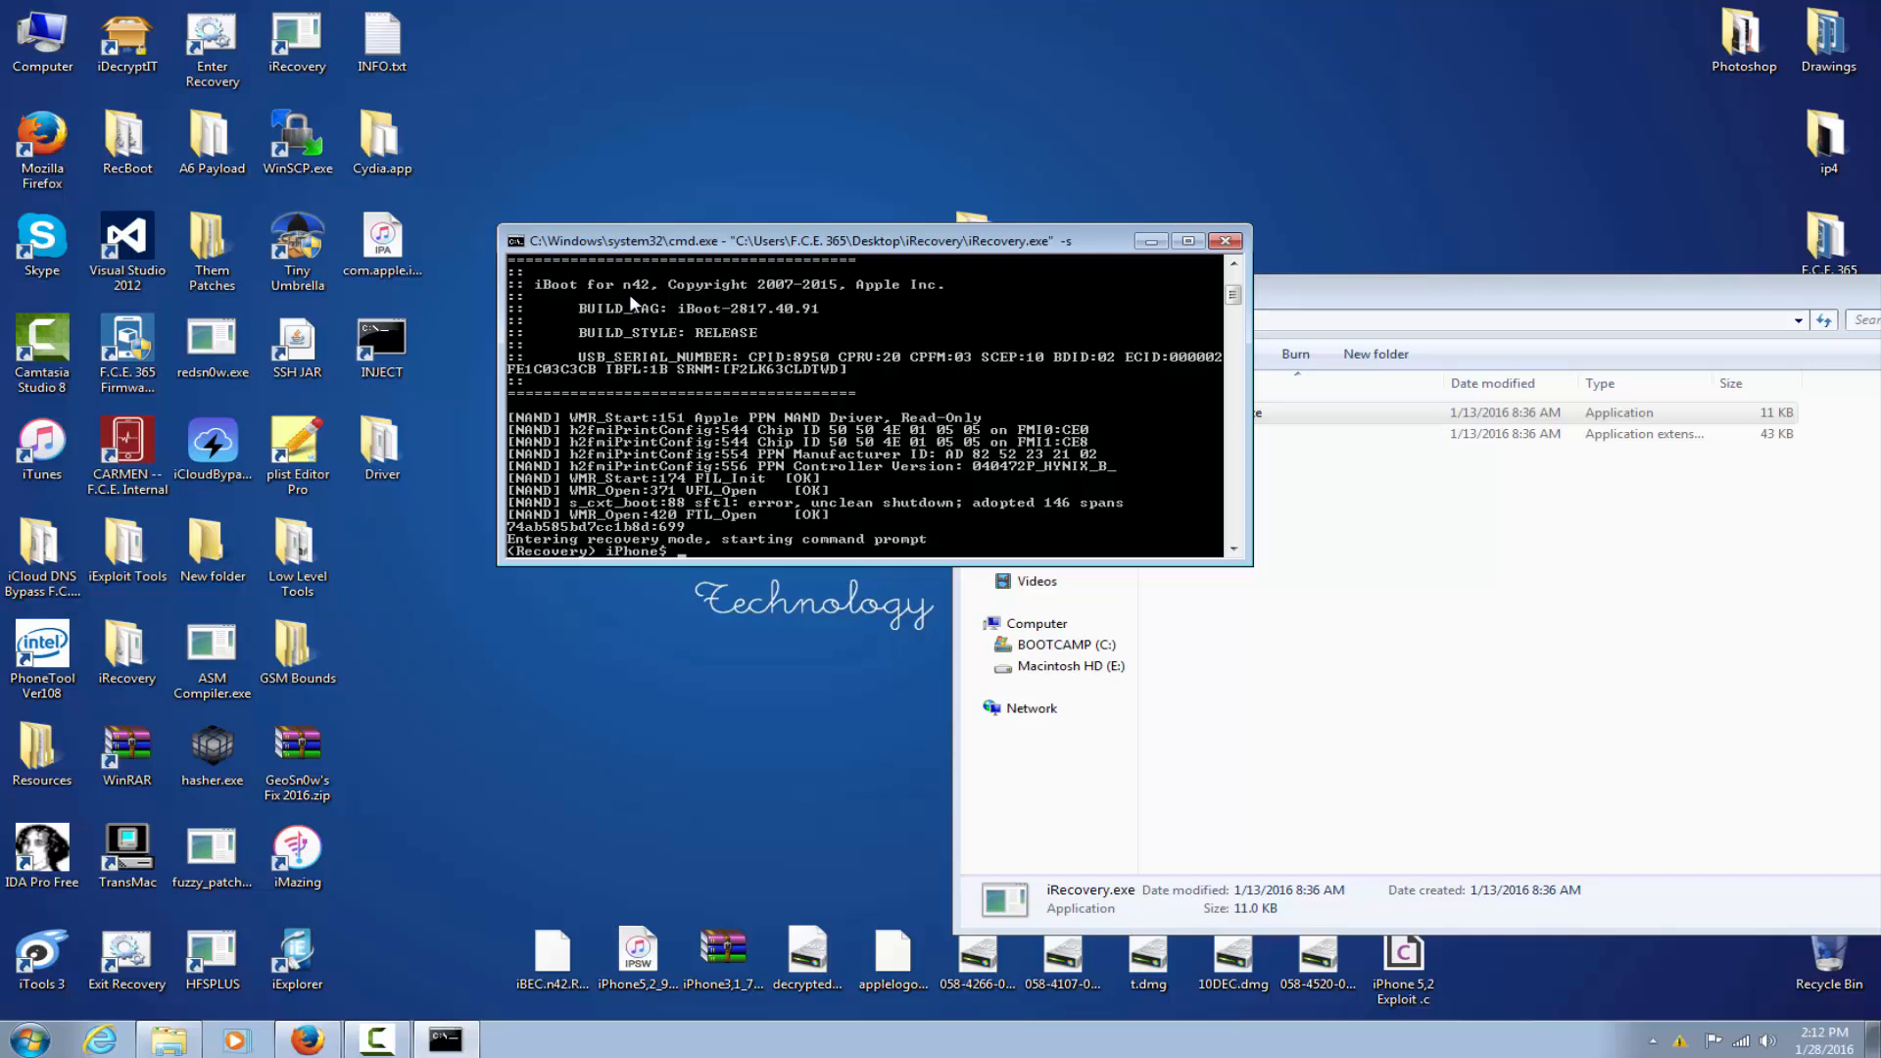
right_click(658, 388)
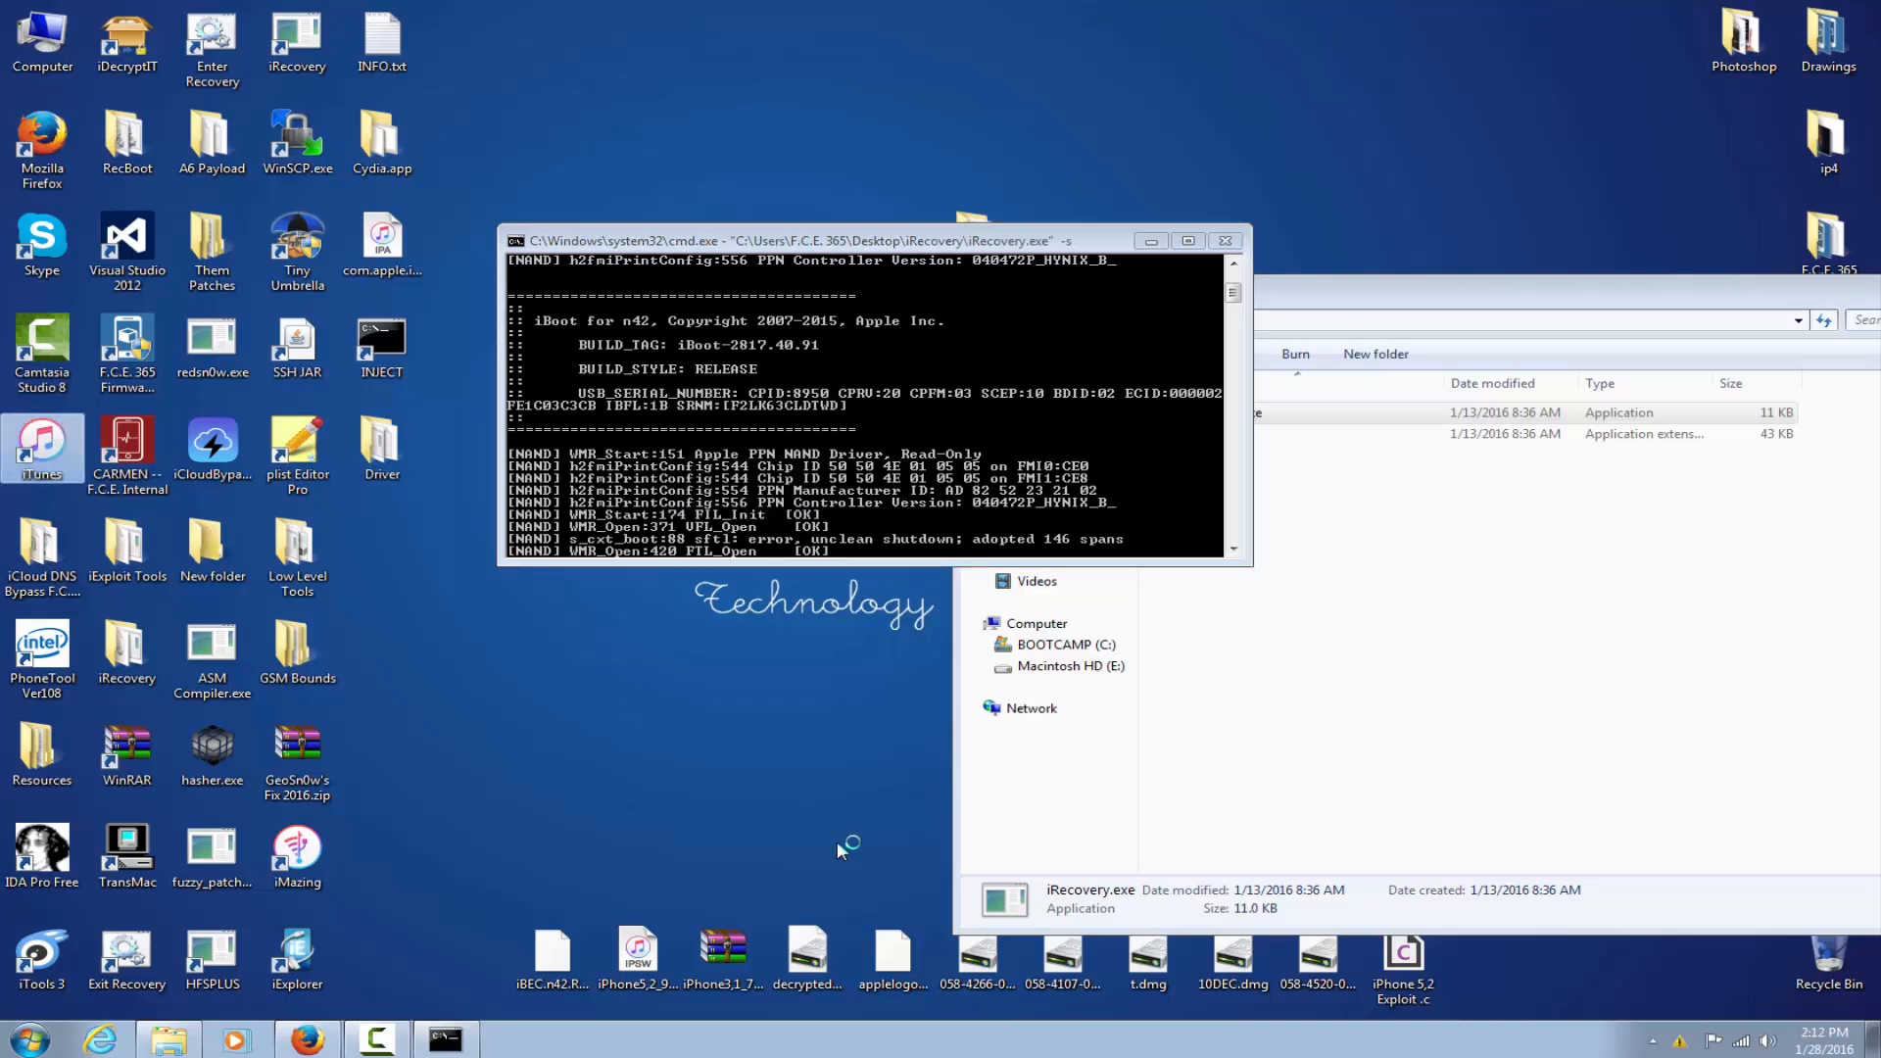
mouse_move(858, 811)
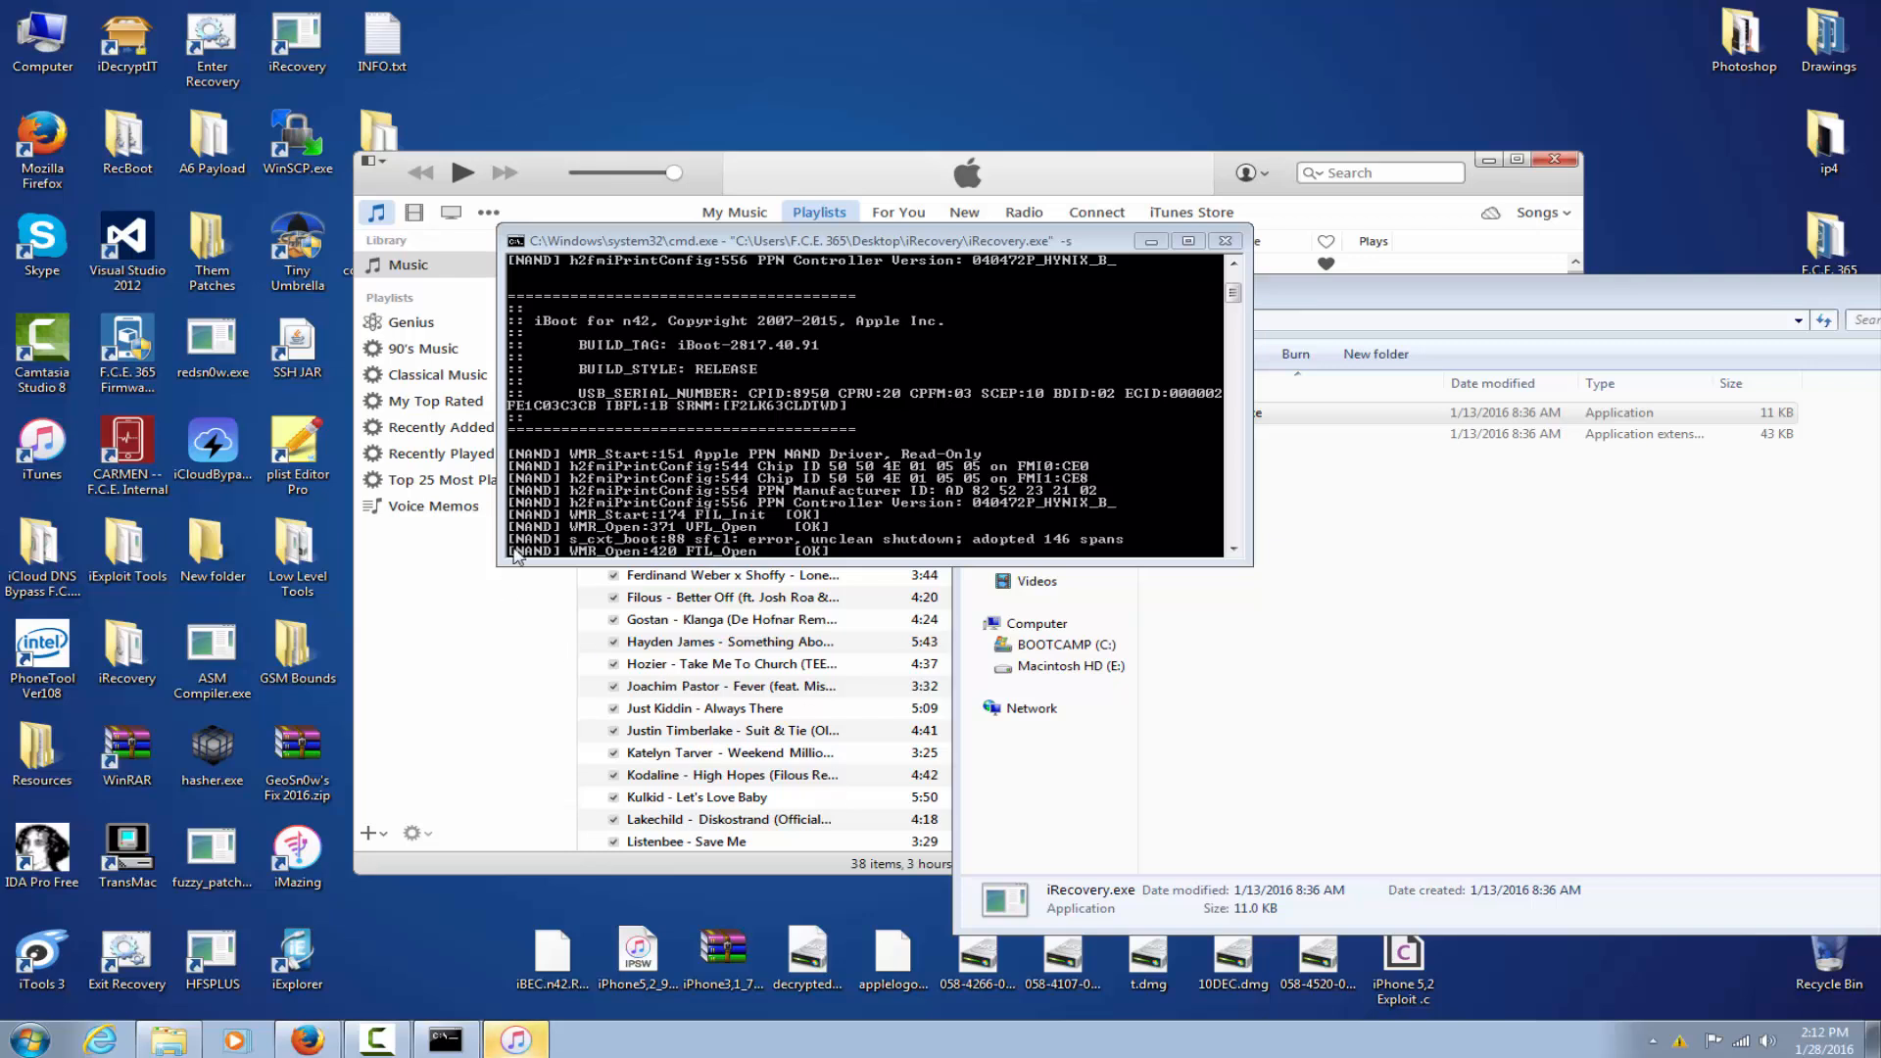
left_click_drag(870, 239, 827, 403)
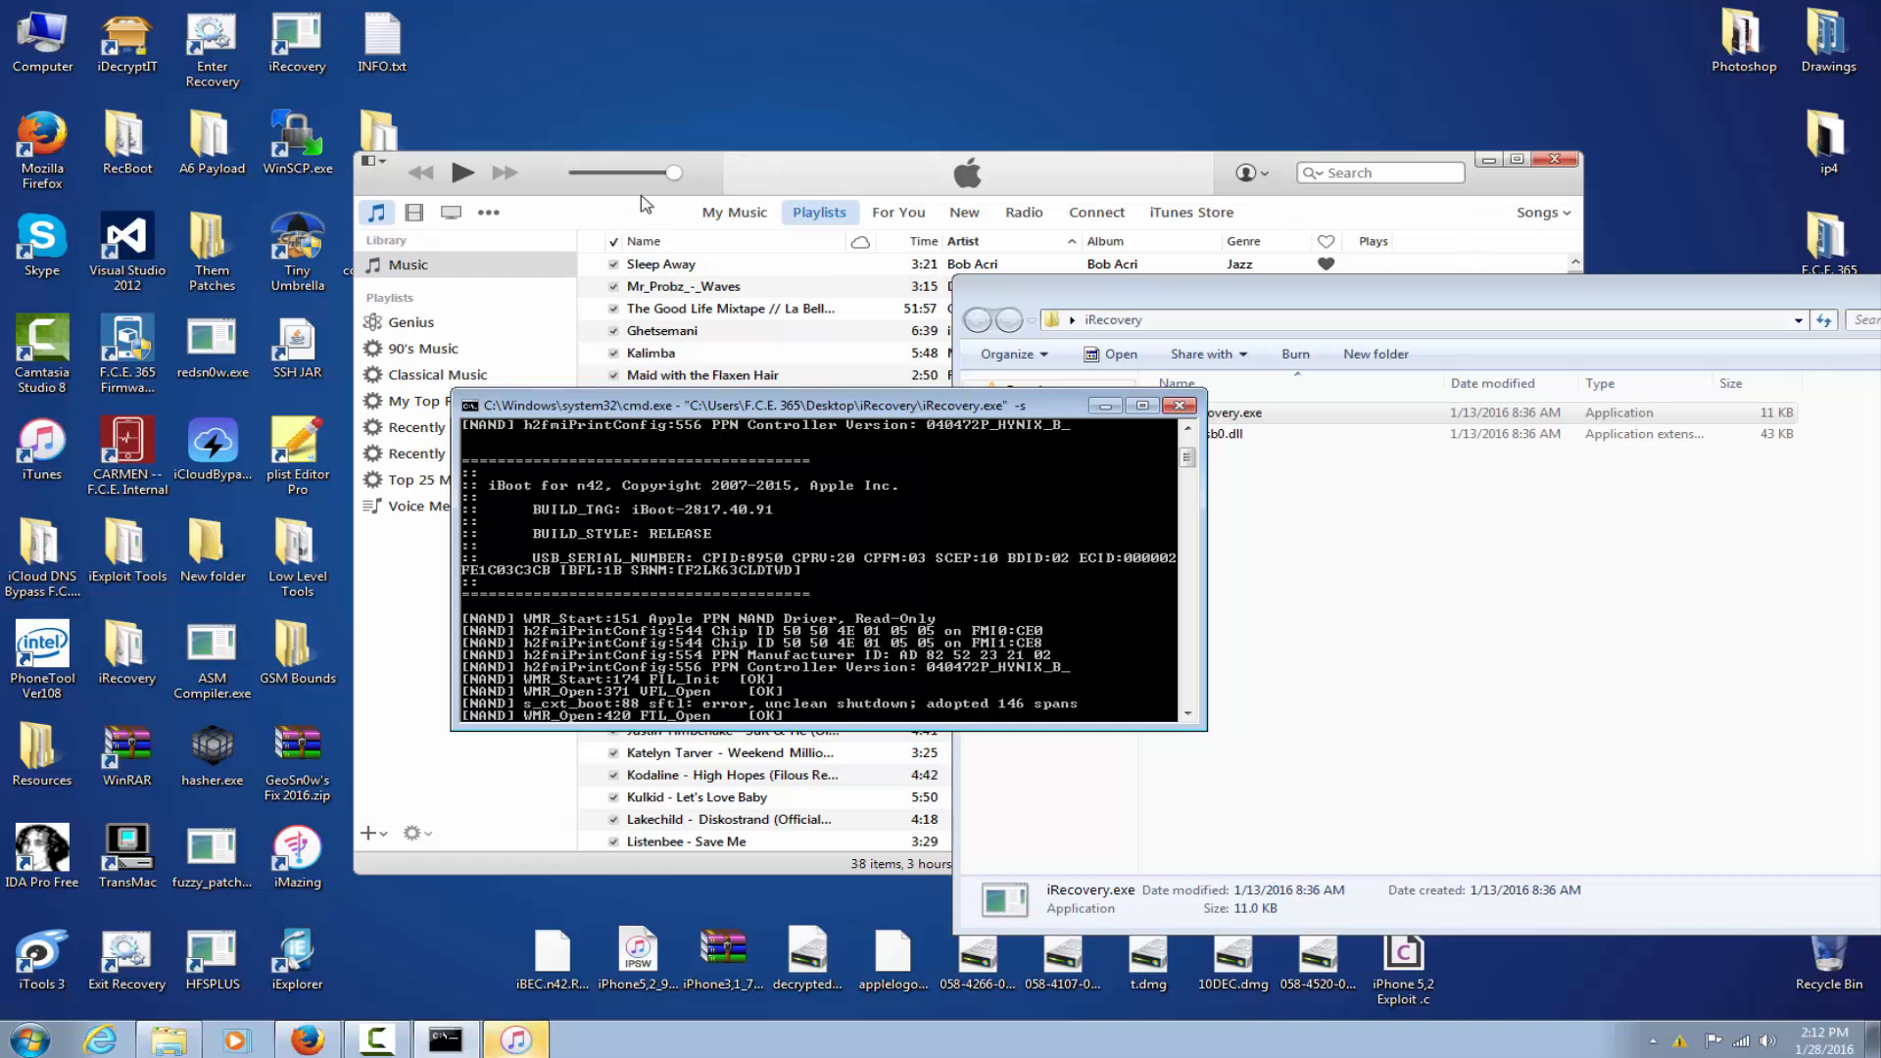
left_click(486, 212)
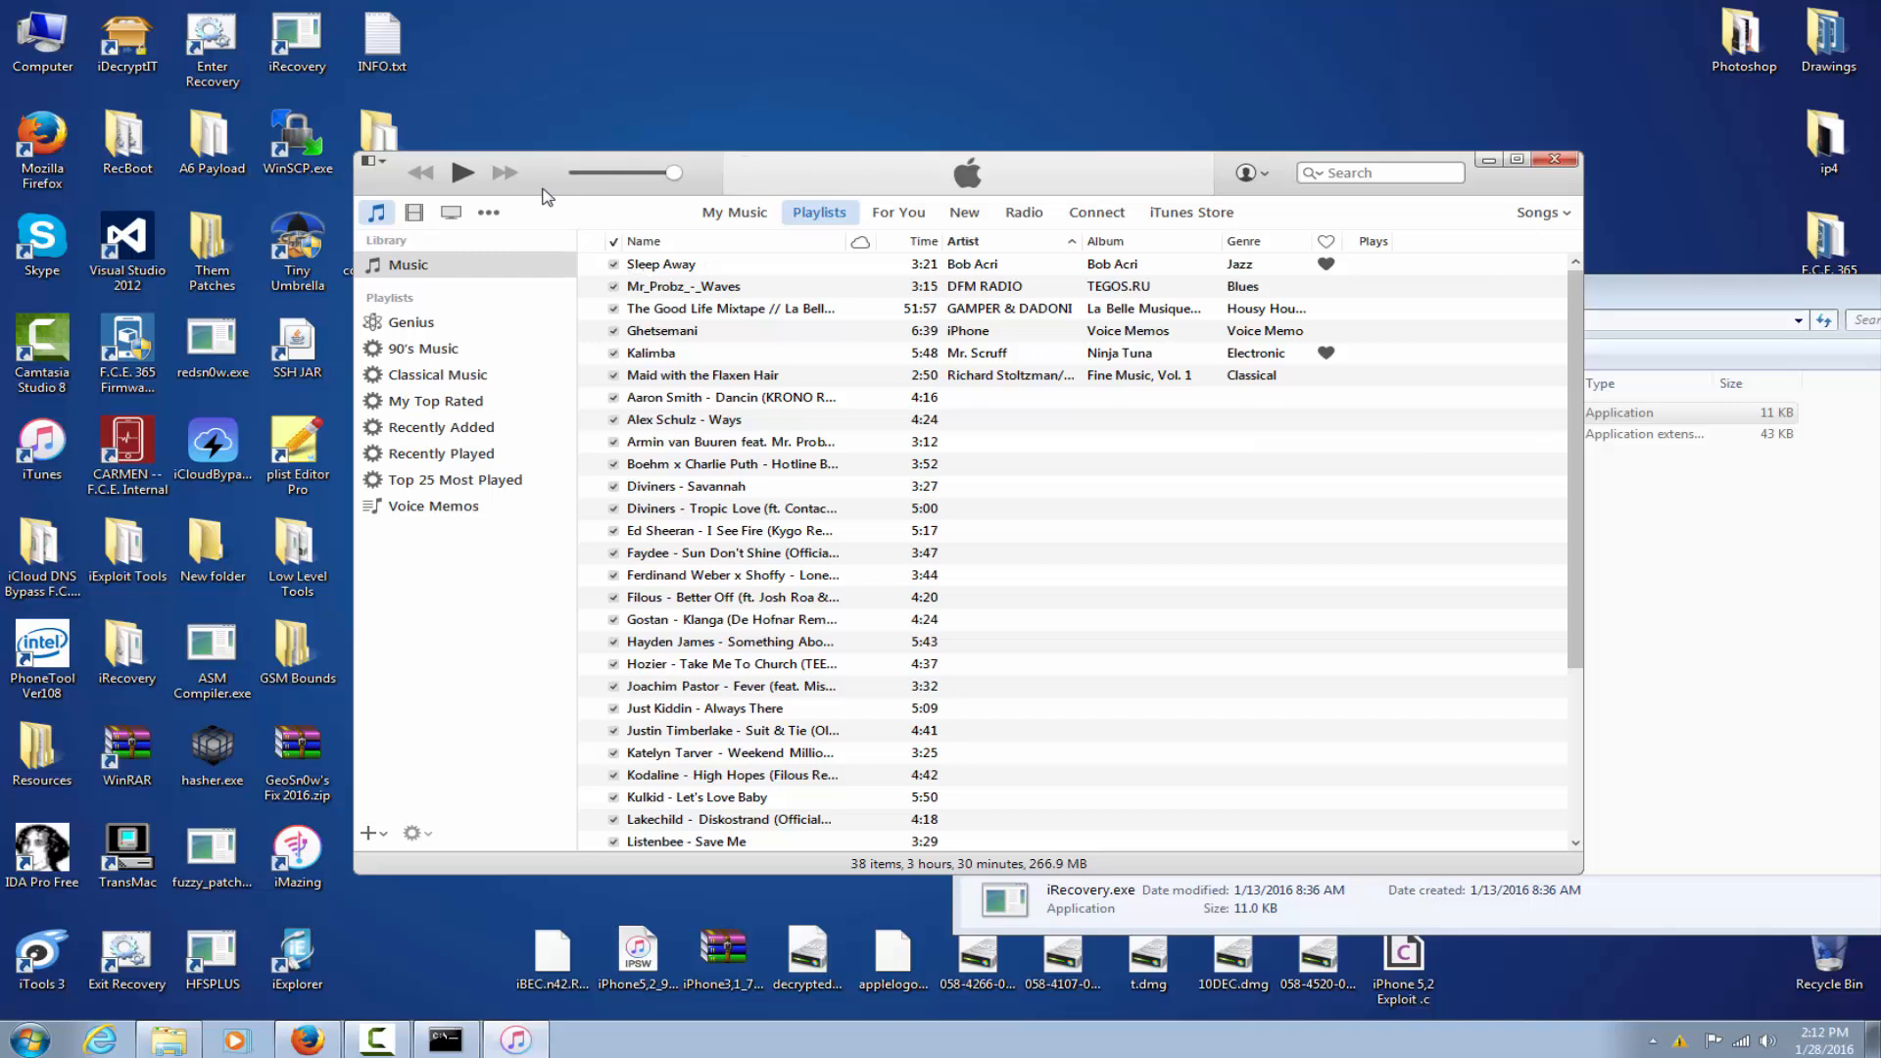
mouse_move(1587, 137)
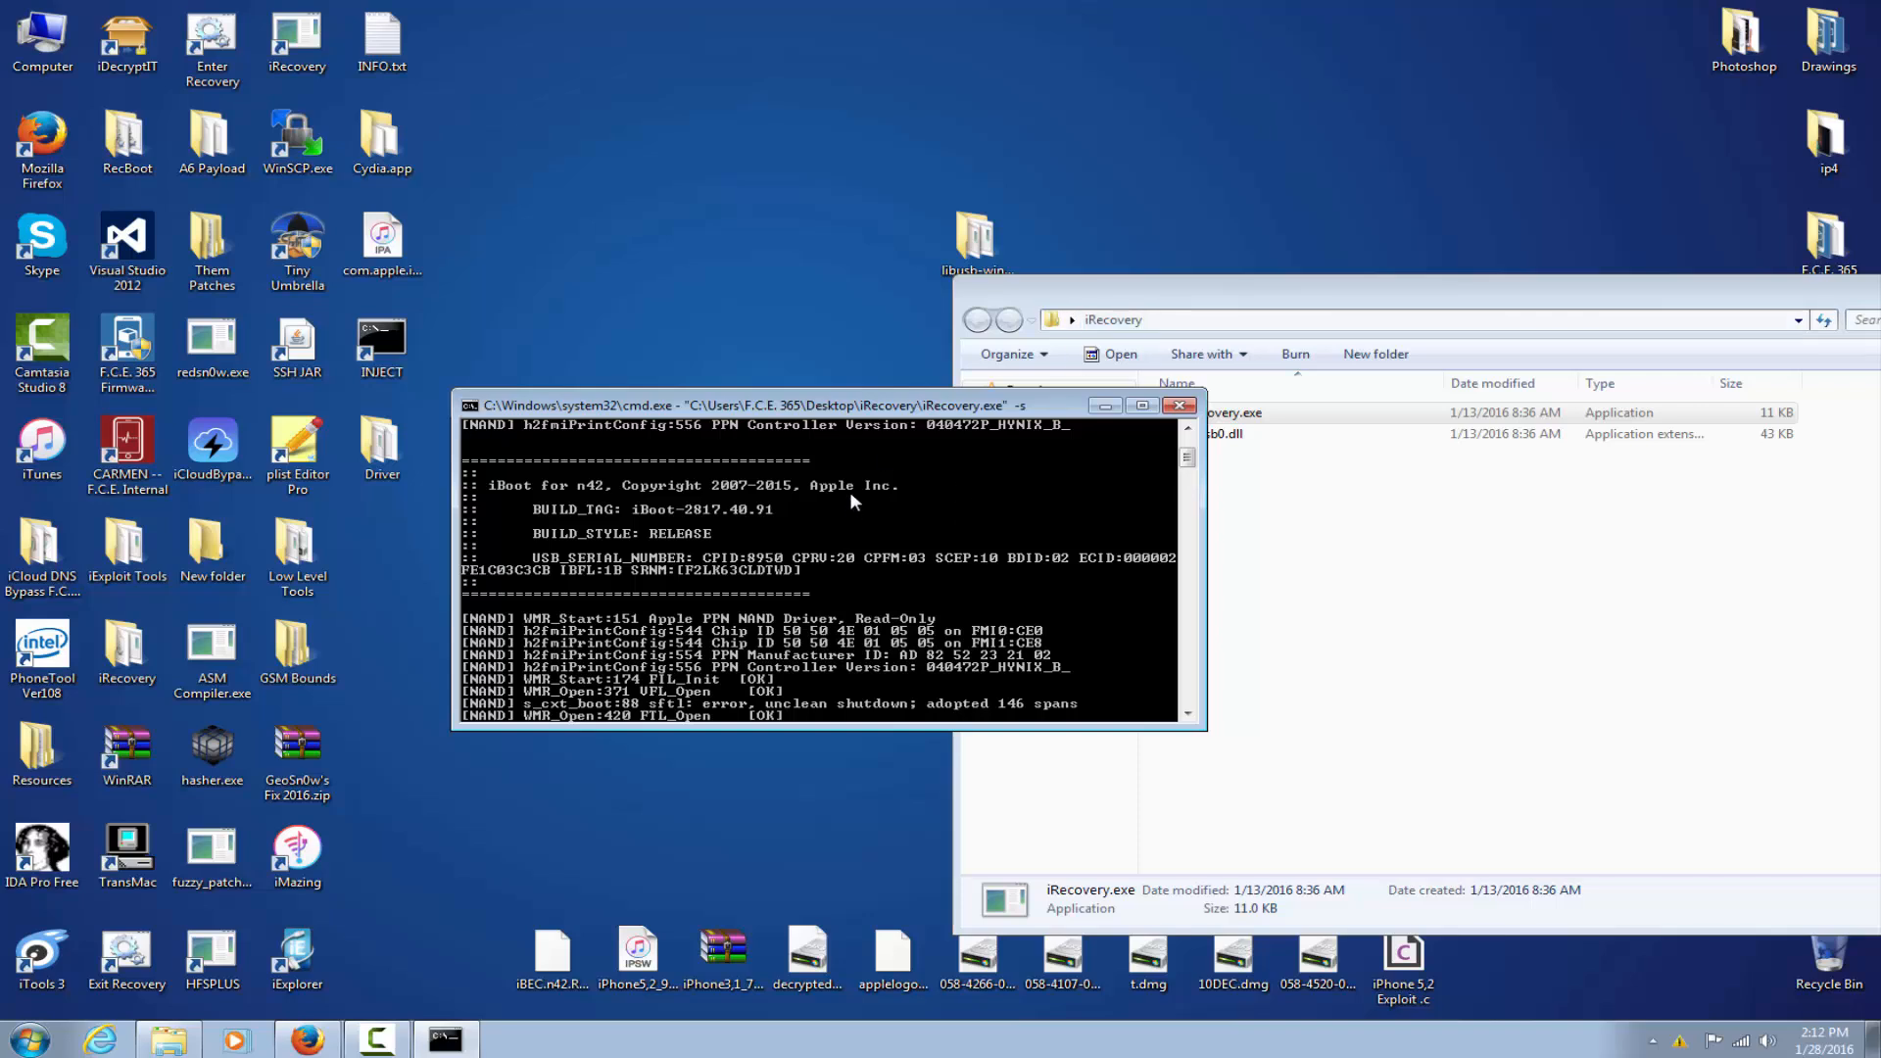
mouse_move(847, 526)
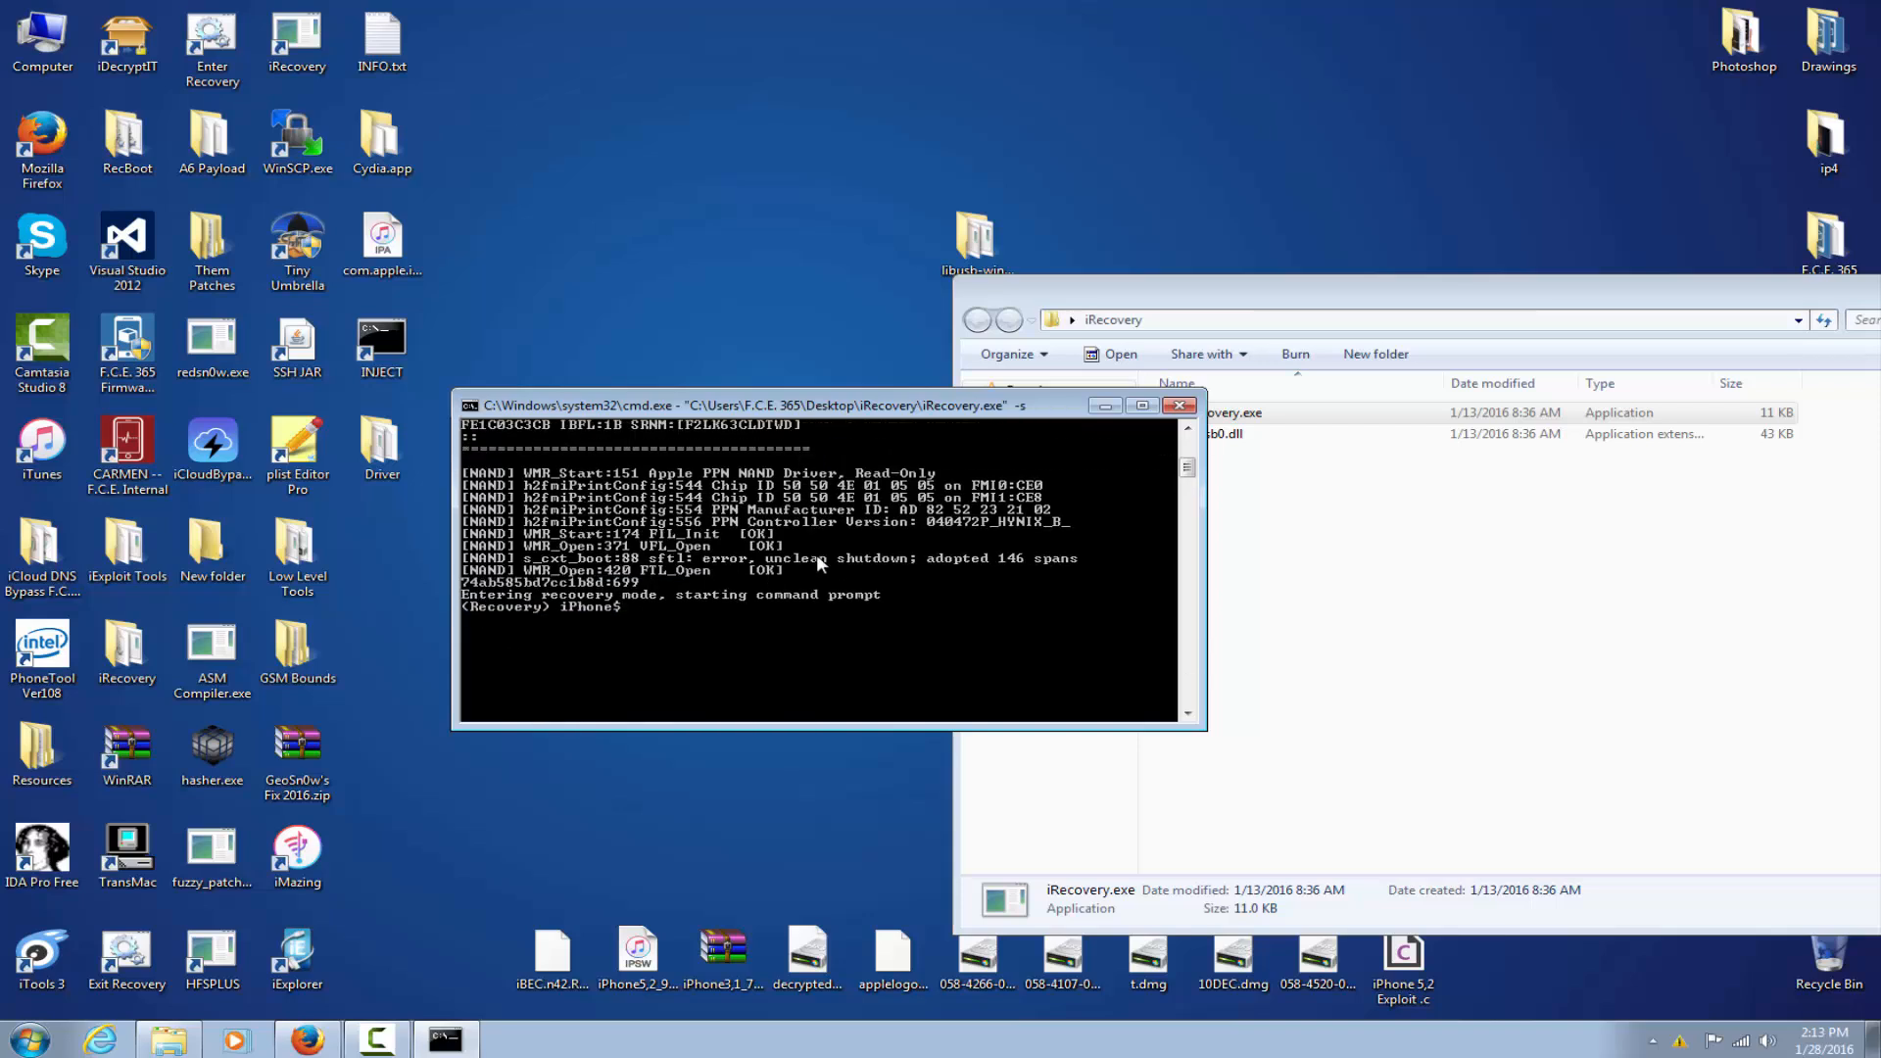
mouse_move(827, 553)
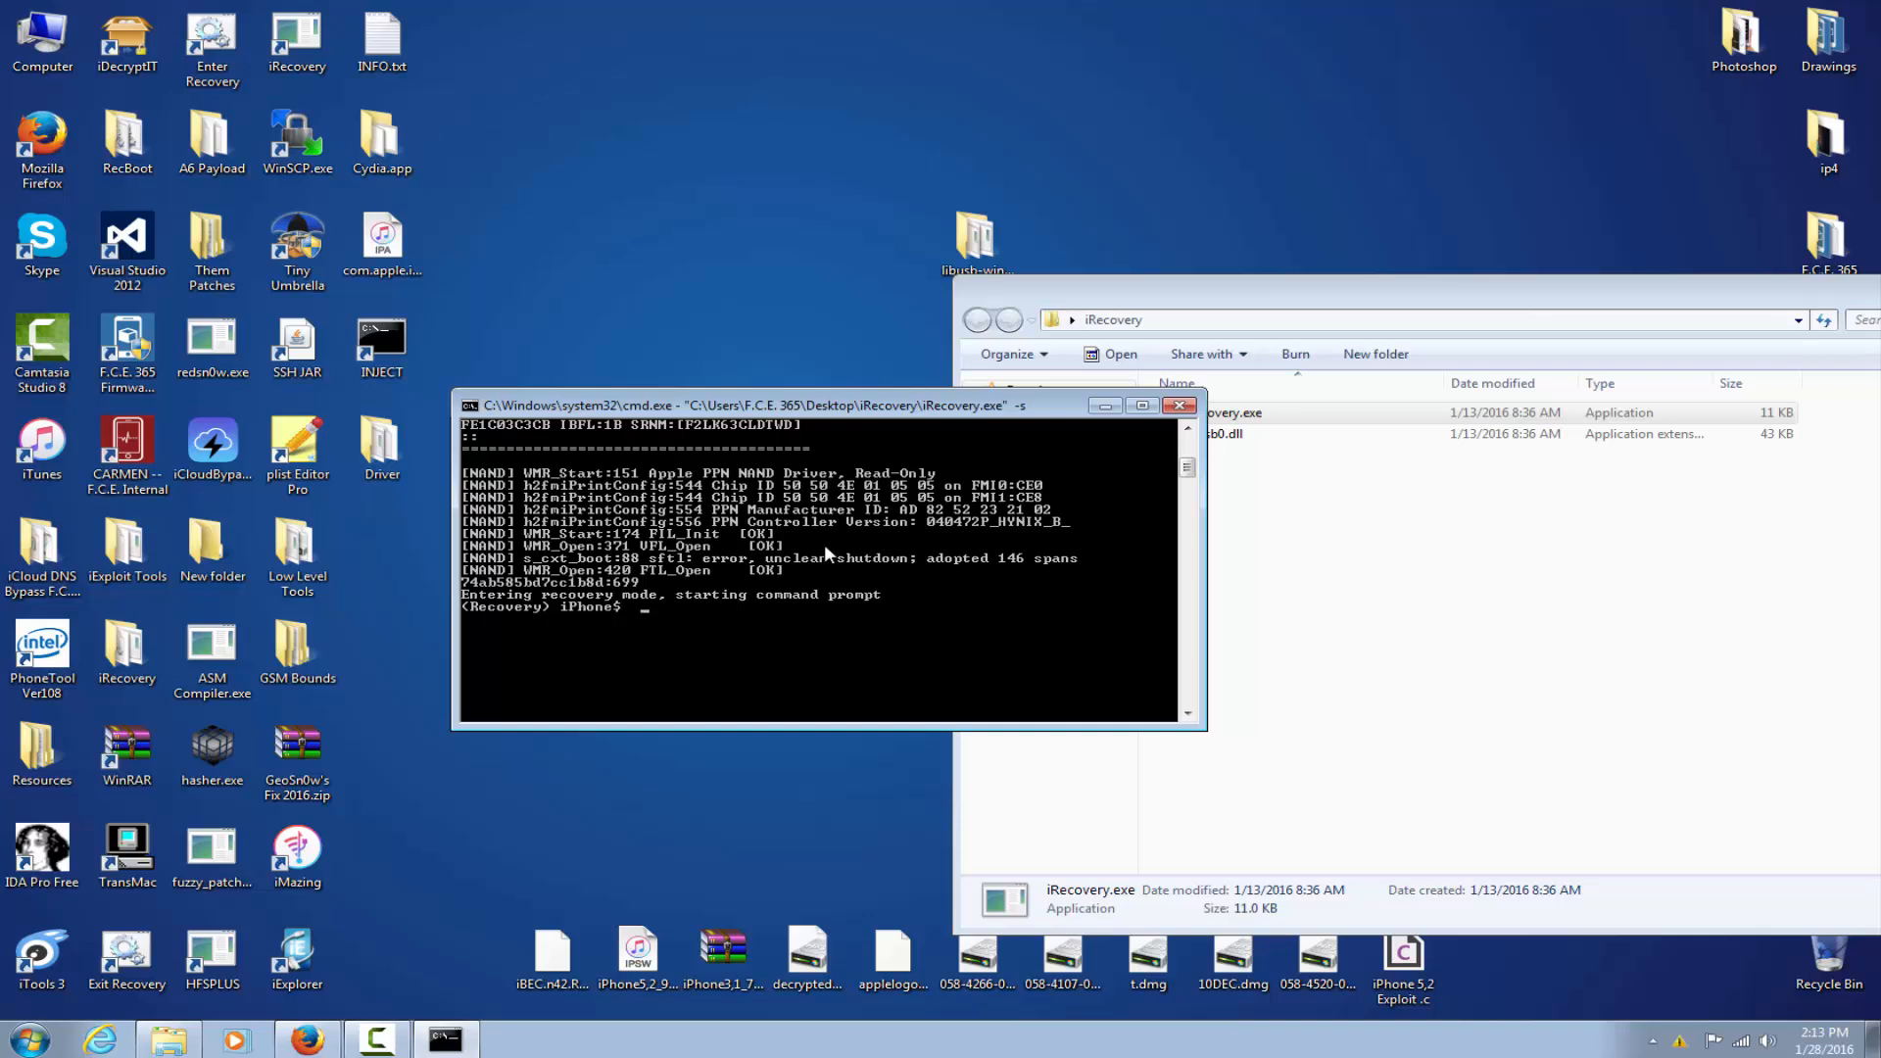
- Try go and aes dec 49, then run setenv boot-args autoboot true in the recovery shell
type("go")
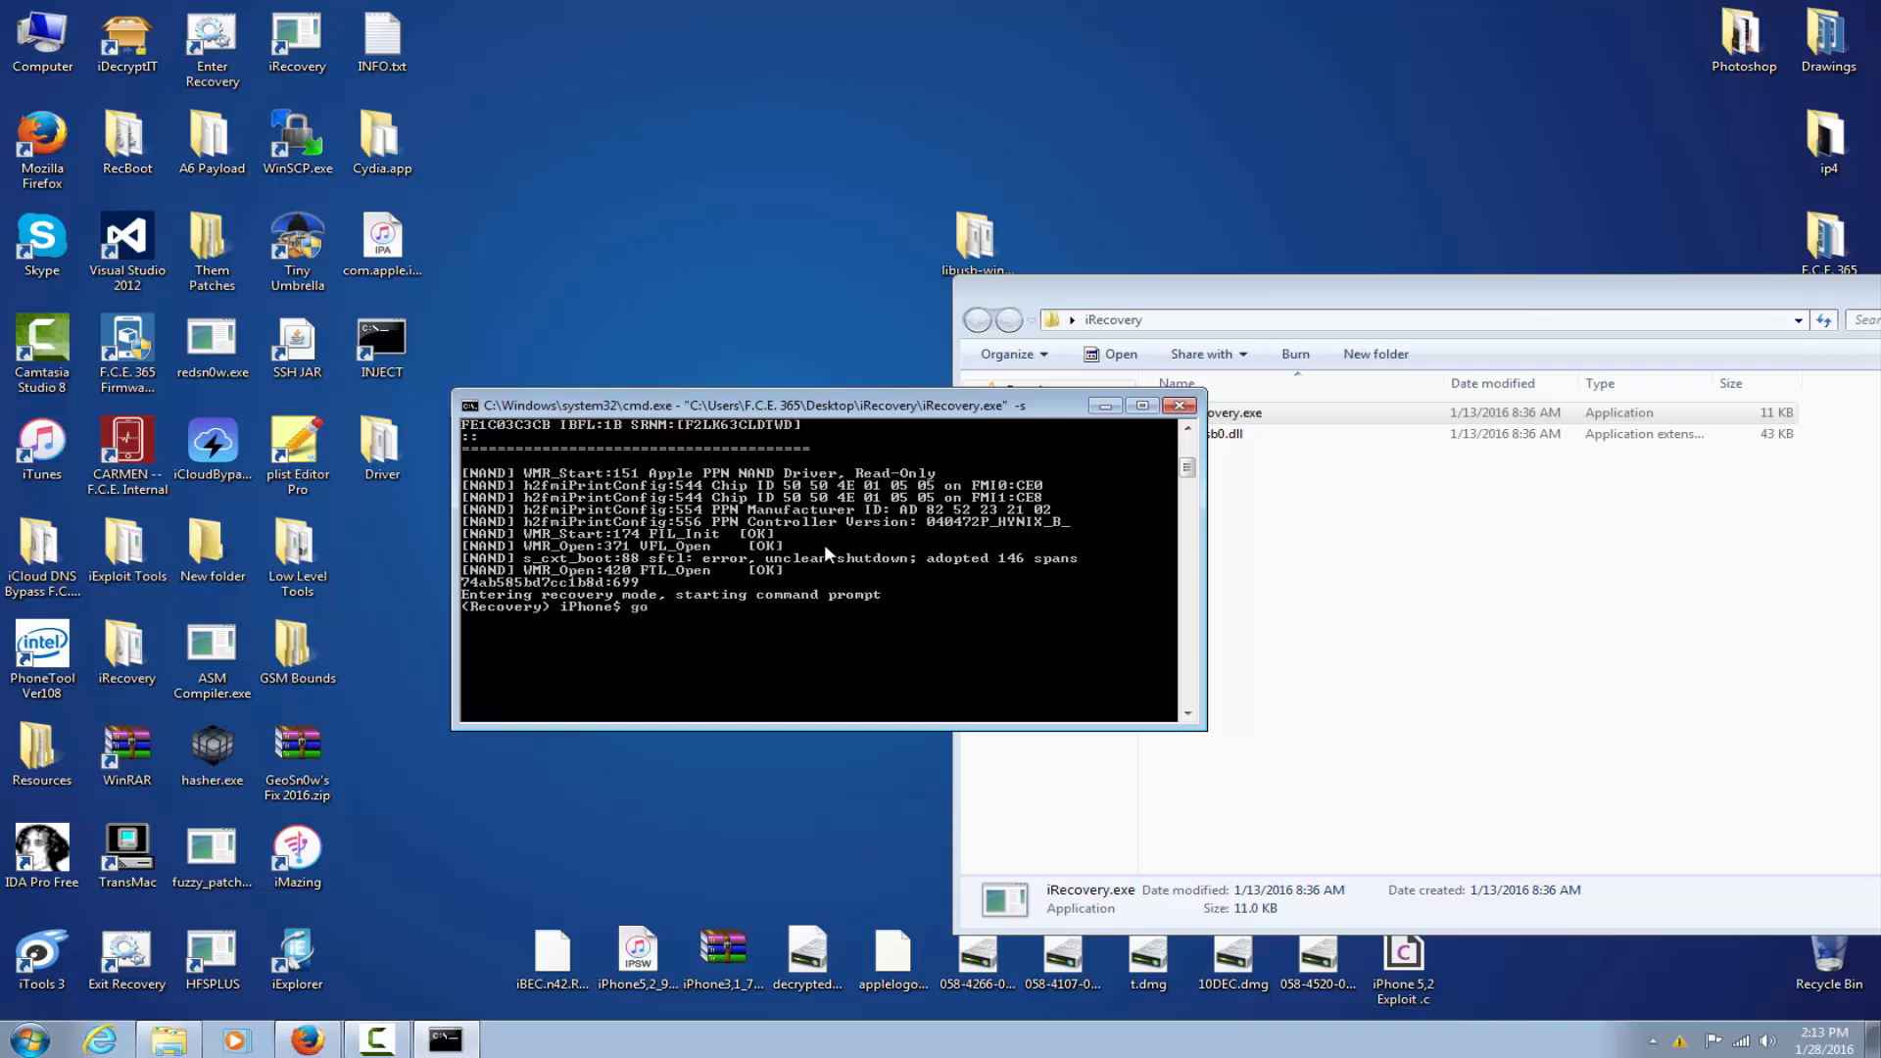
type("aes dec 49")
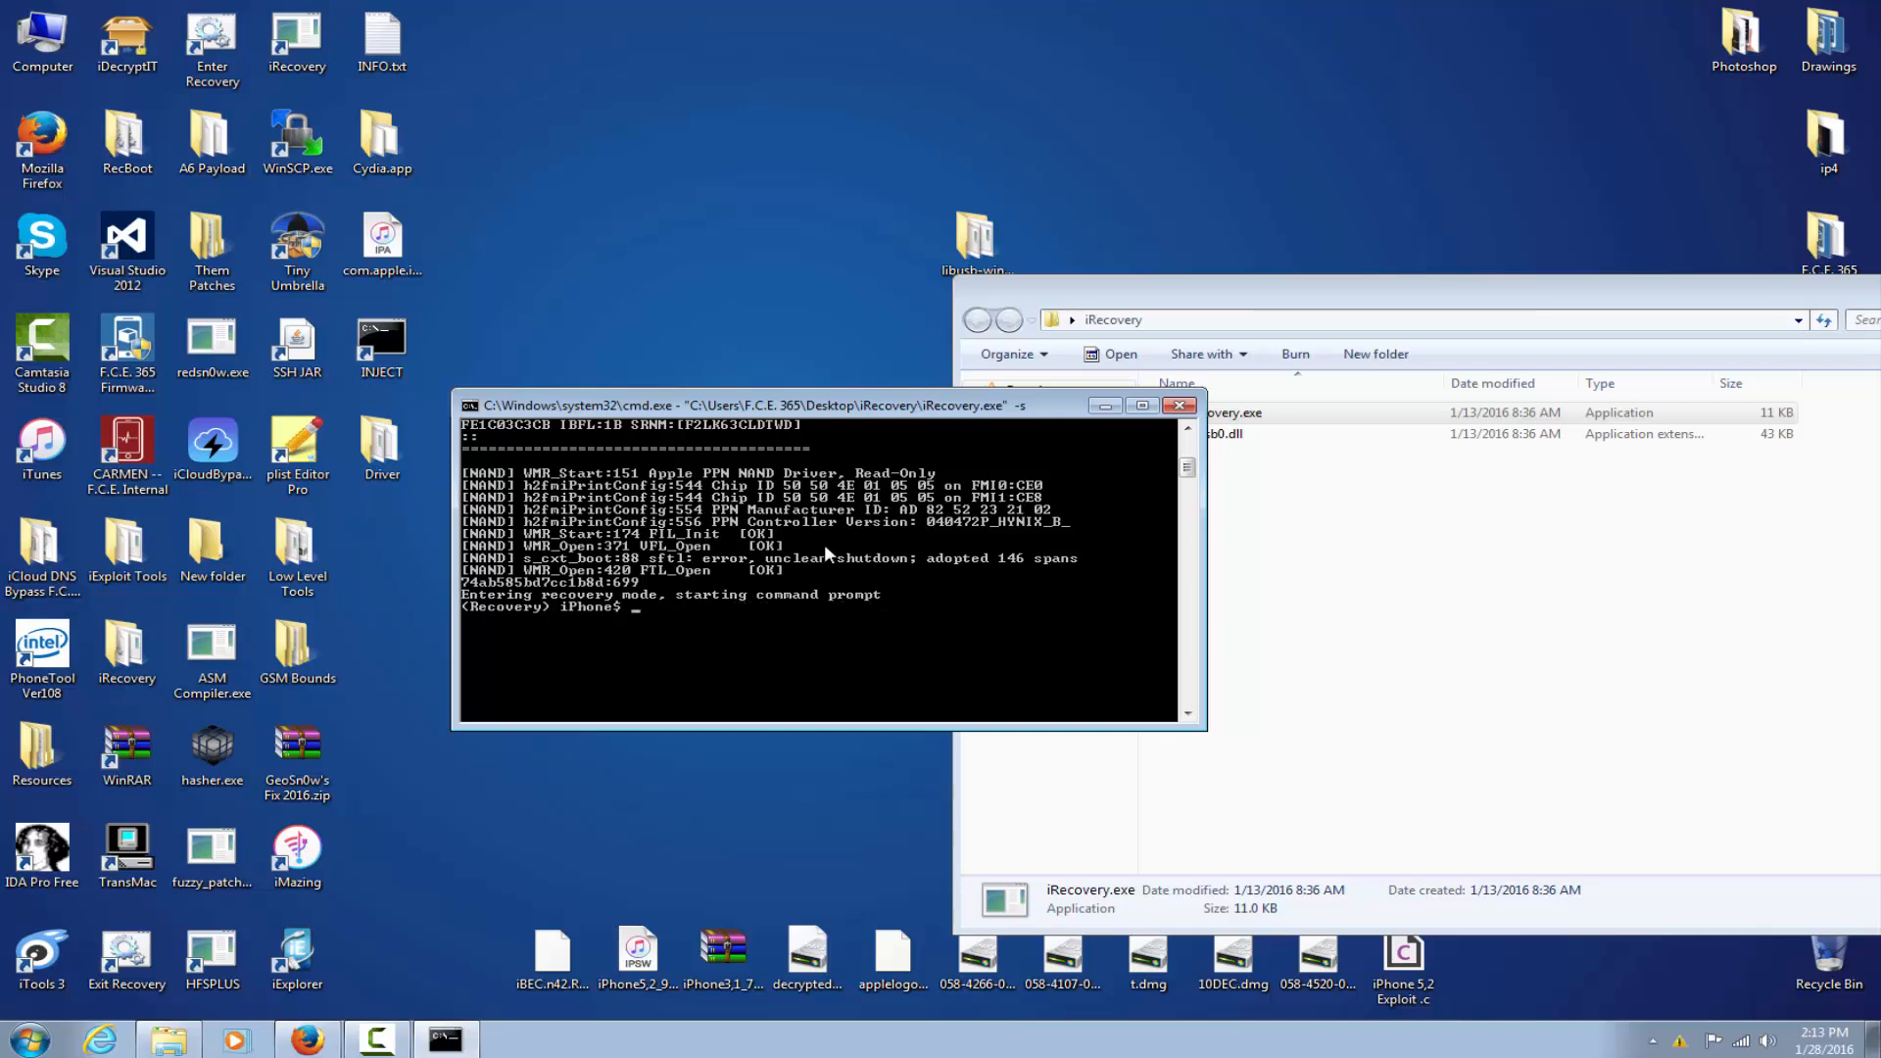
type("seta")
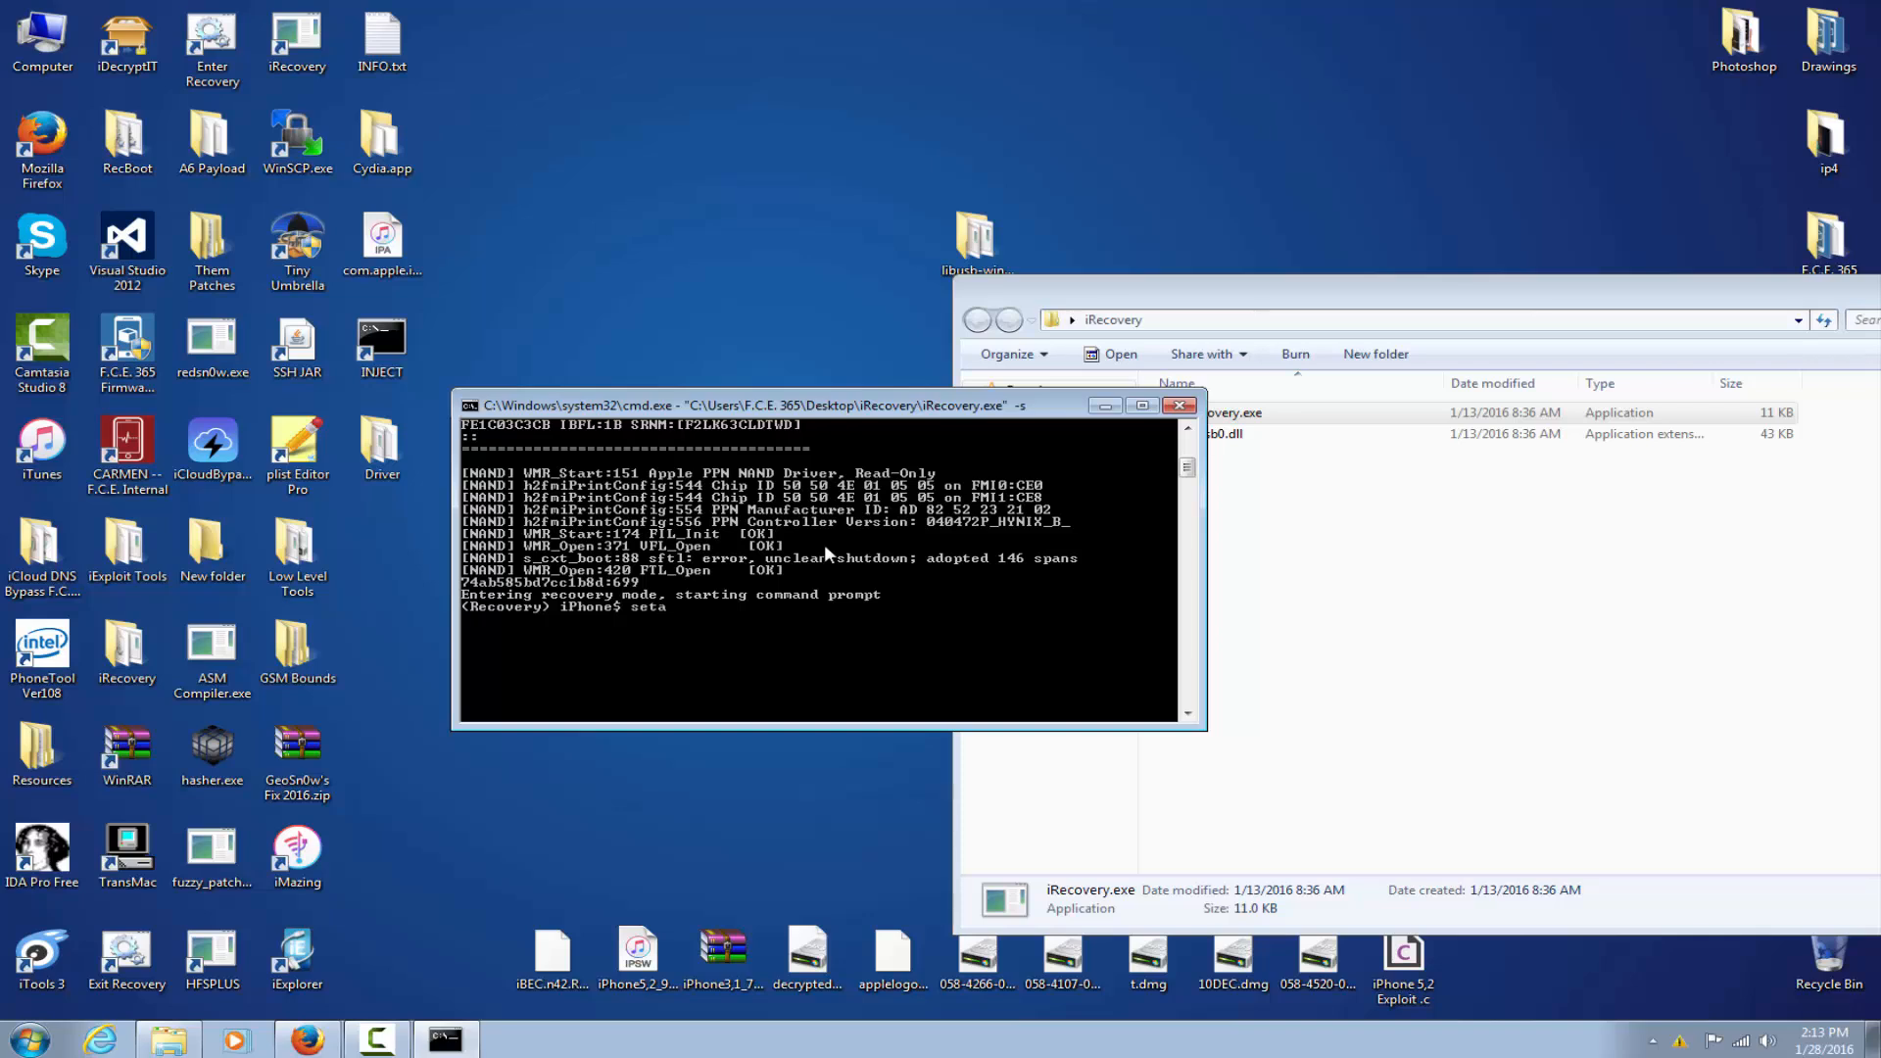
type("r")
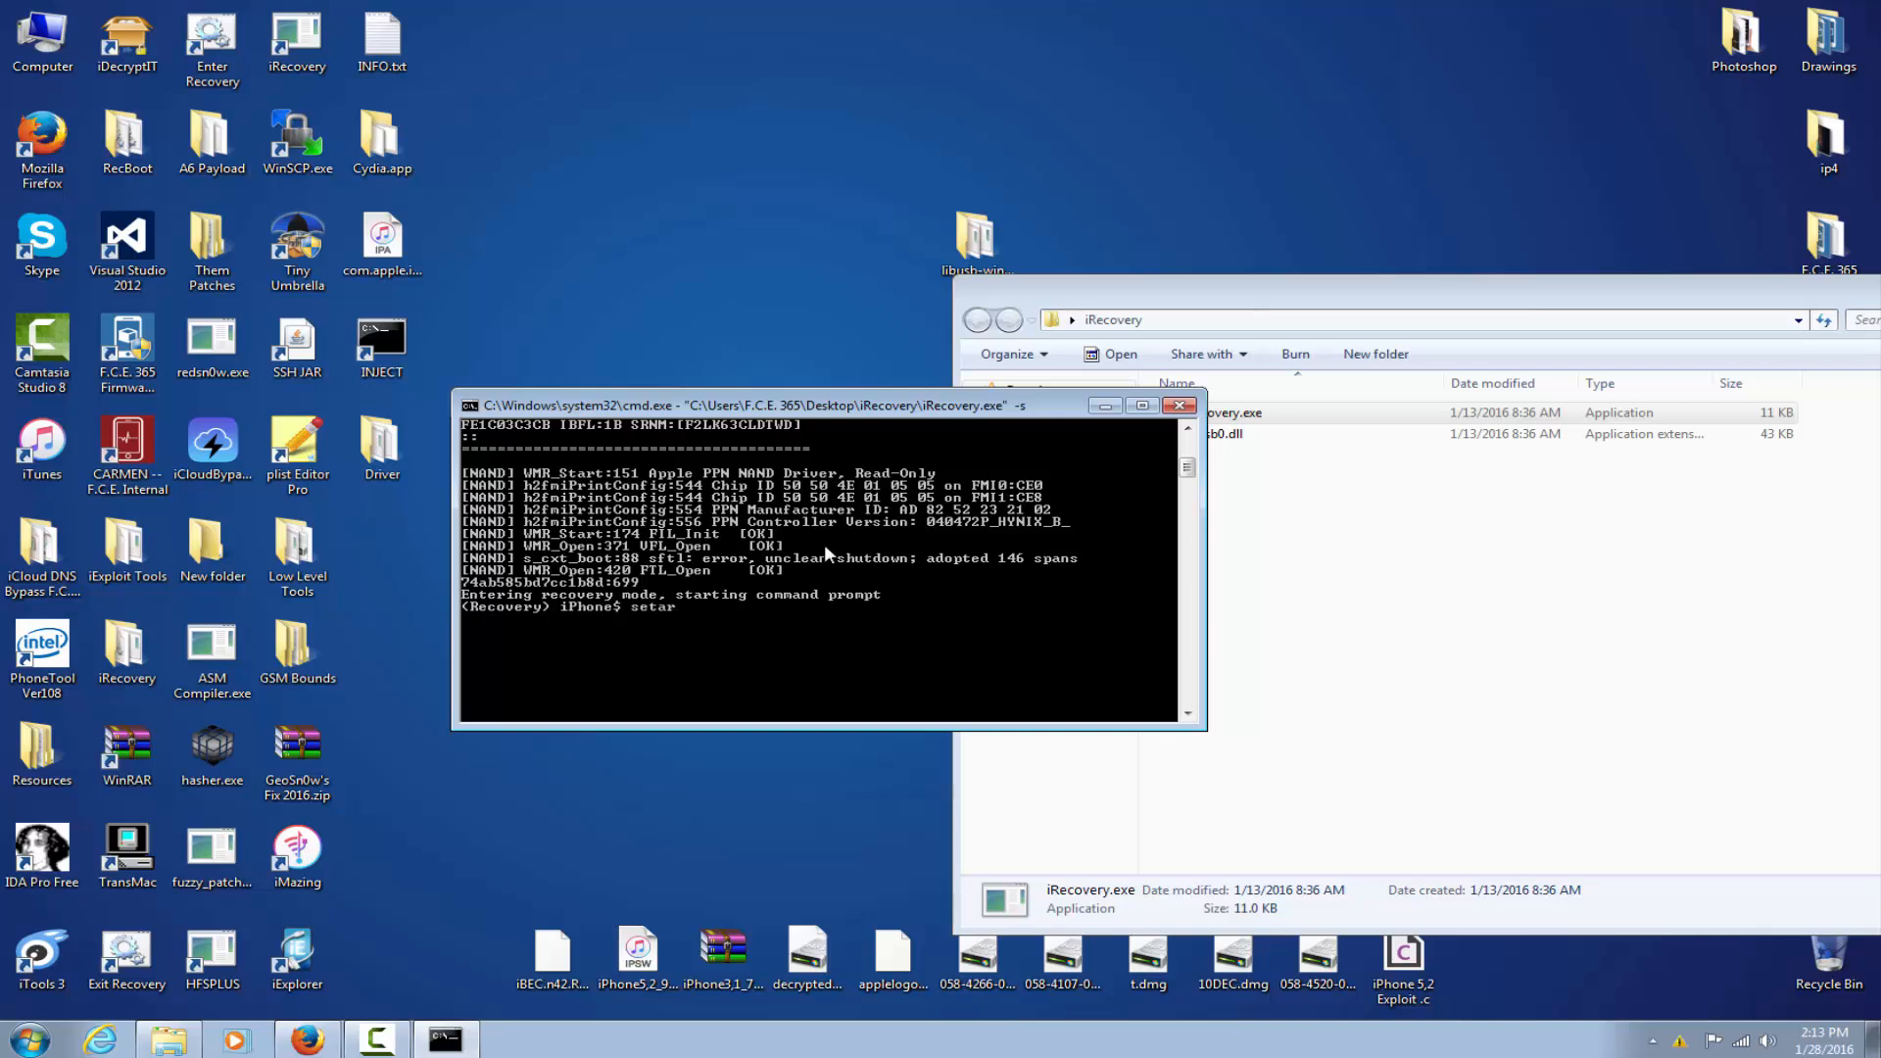
key("BackSpace")
type("env")
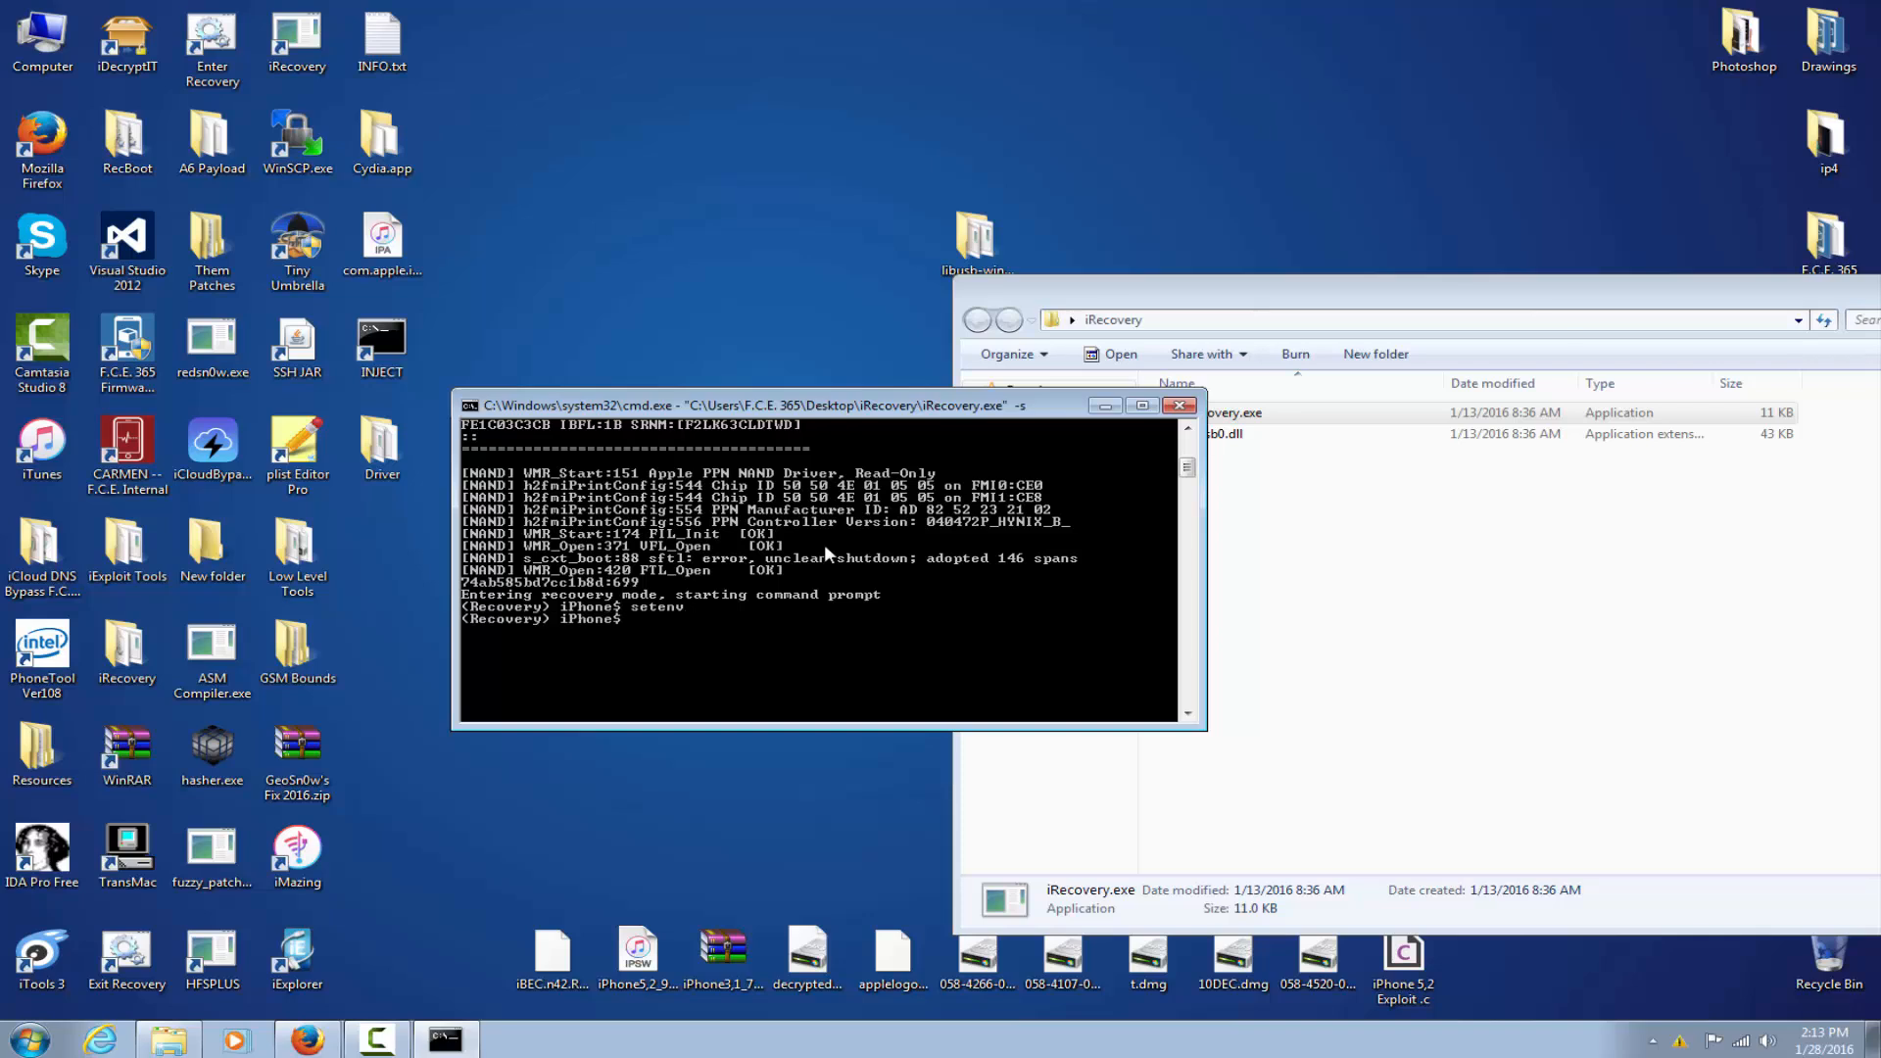
type("setenv")
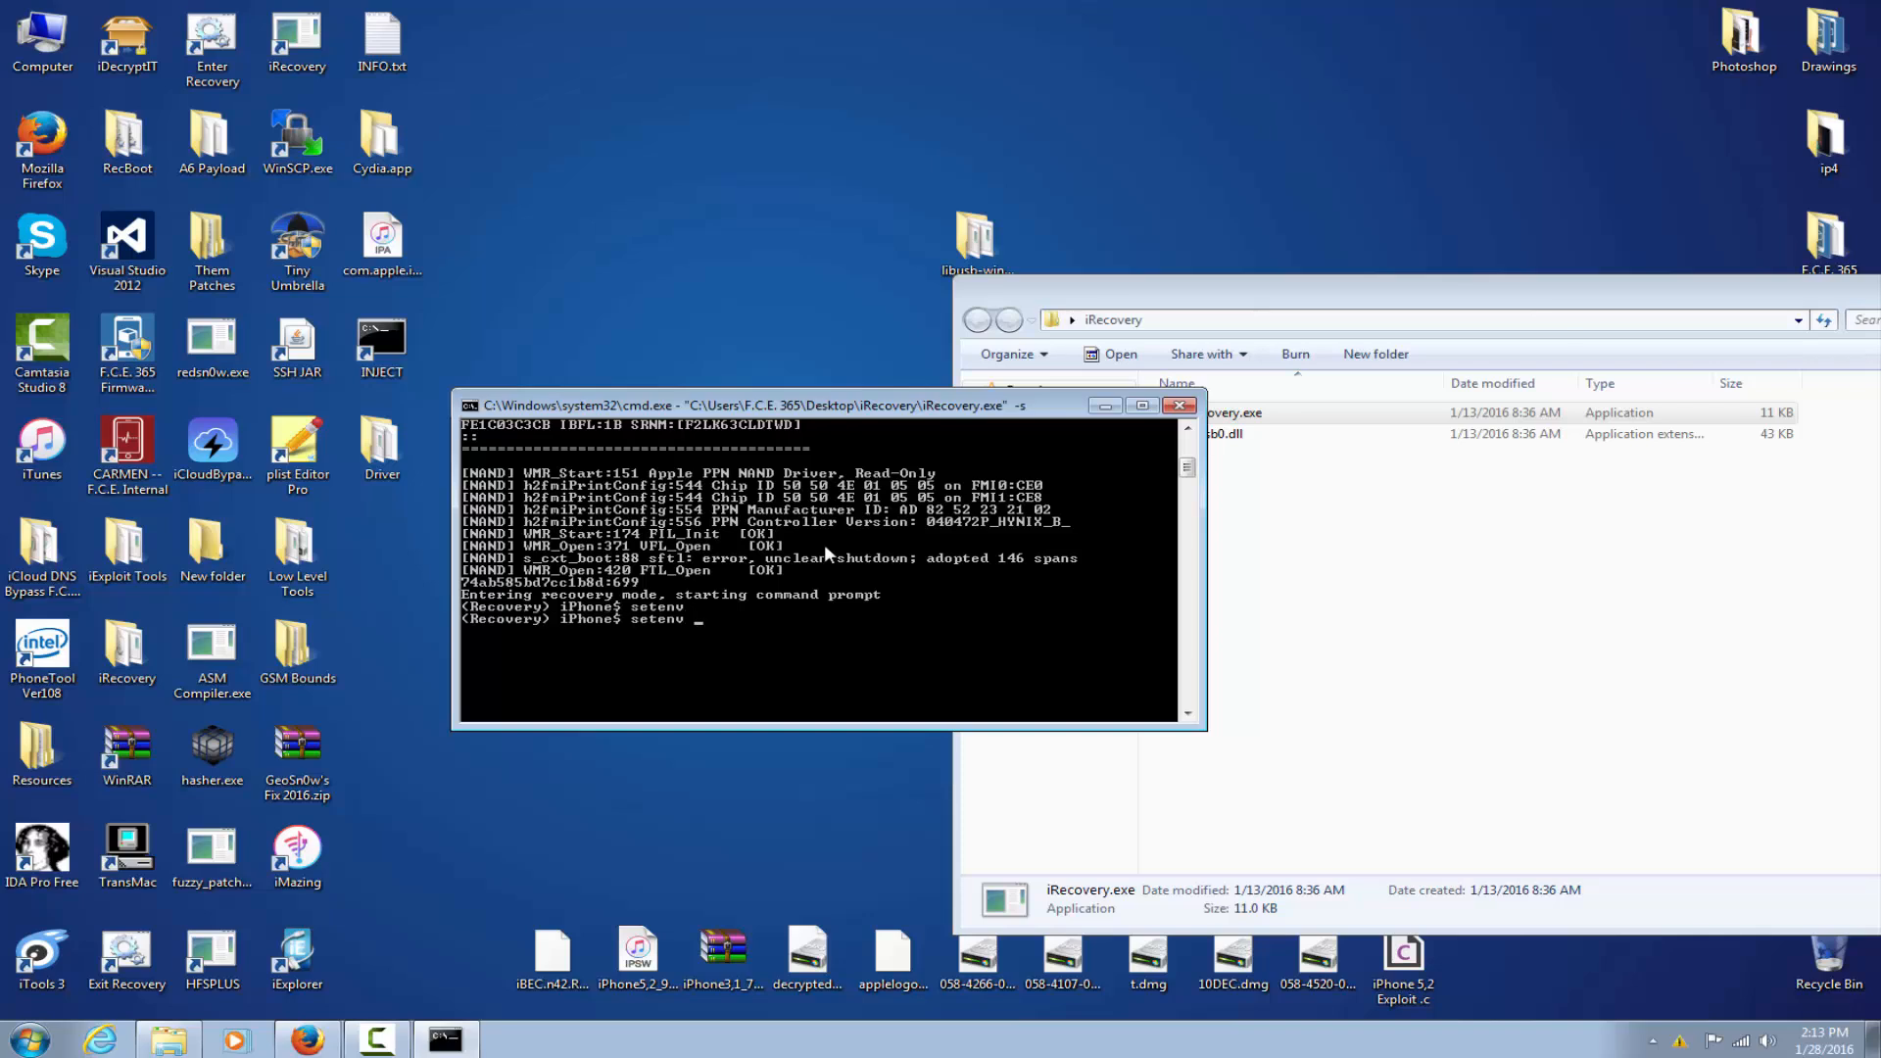
type("boot-a")
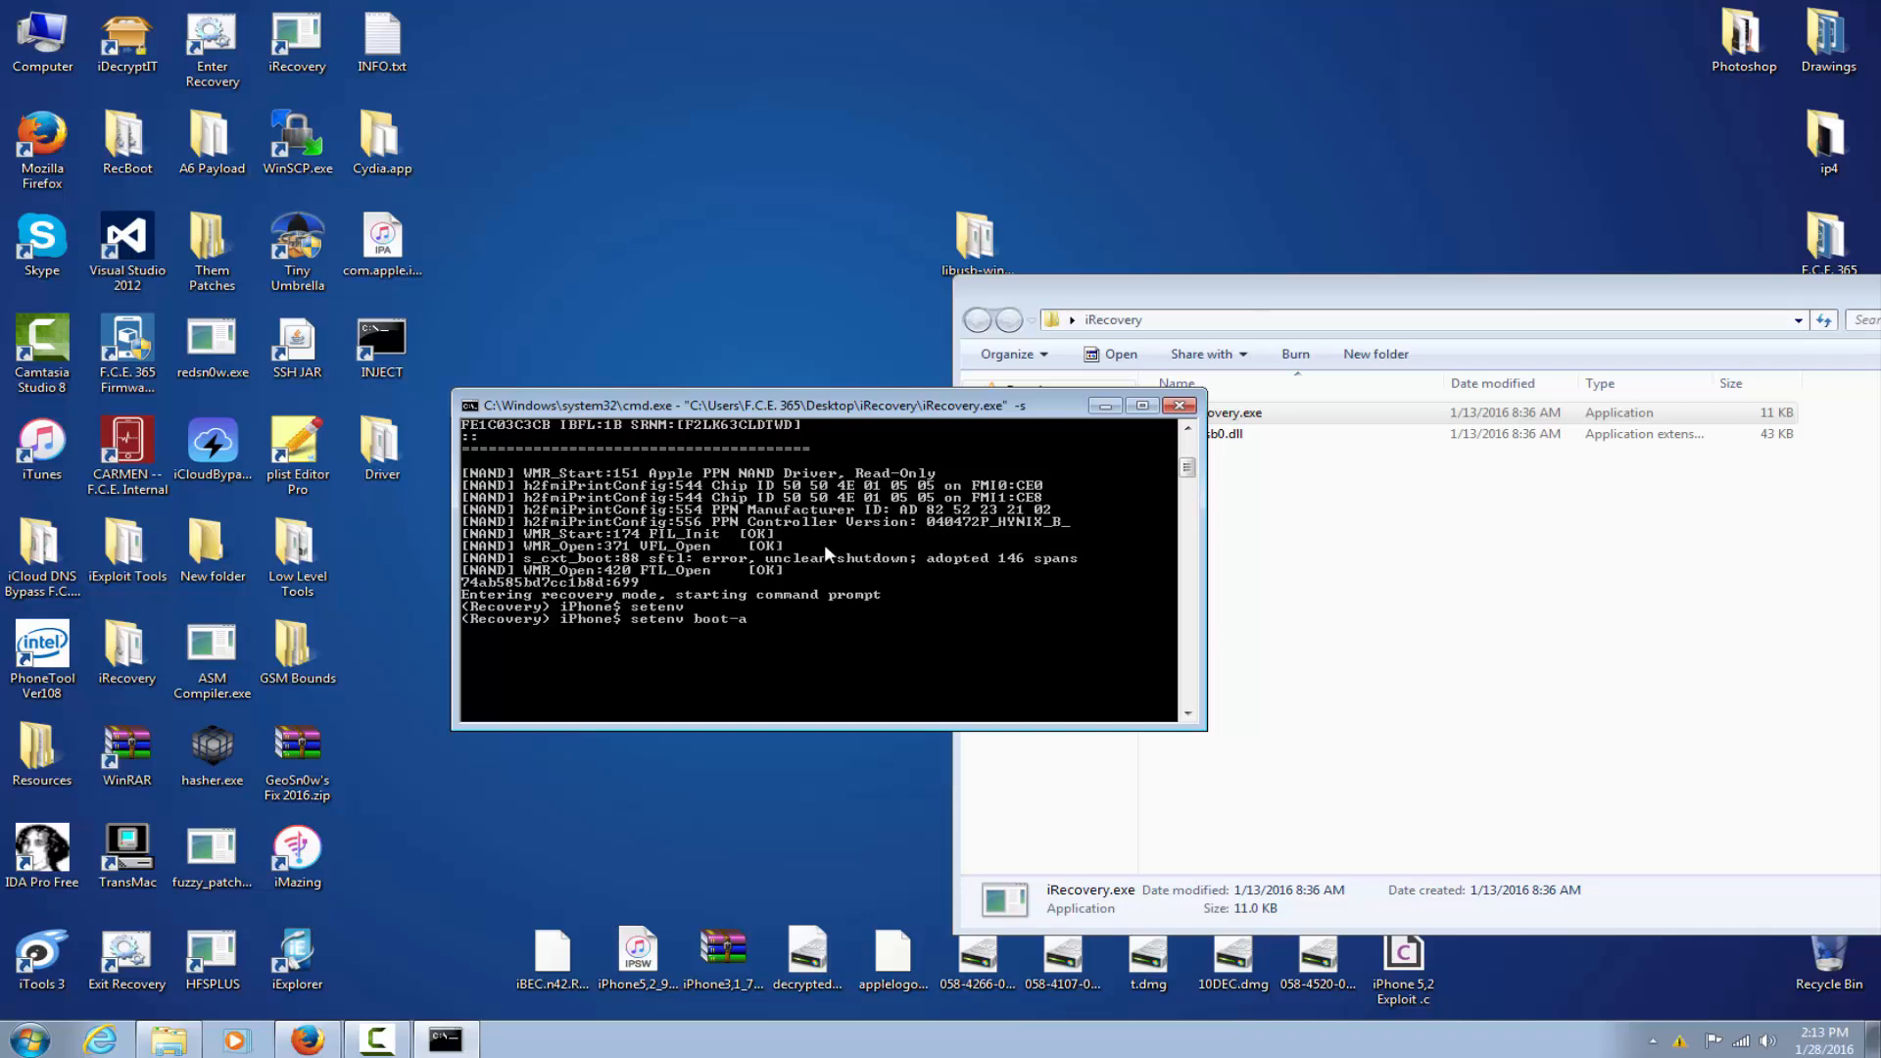
type("rgs")
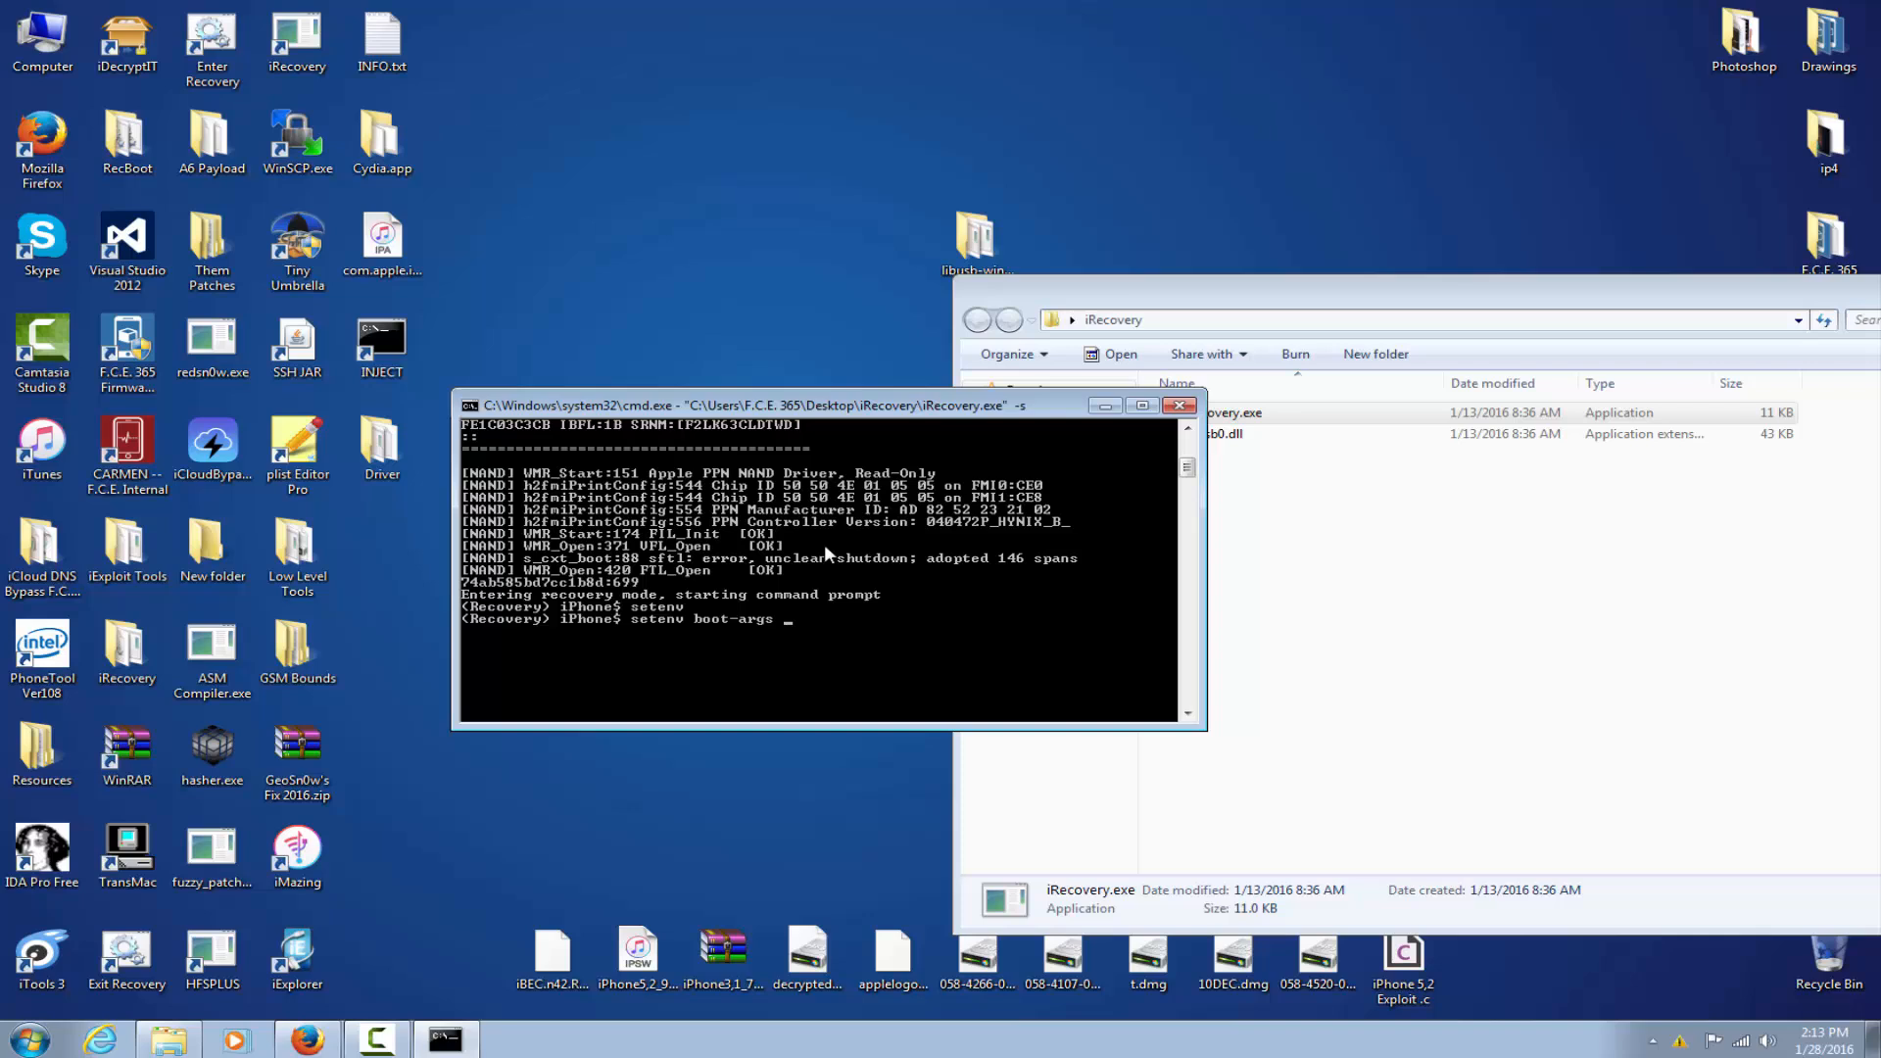
type("autoboot")
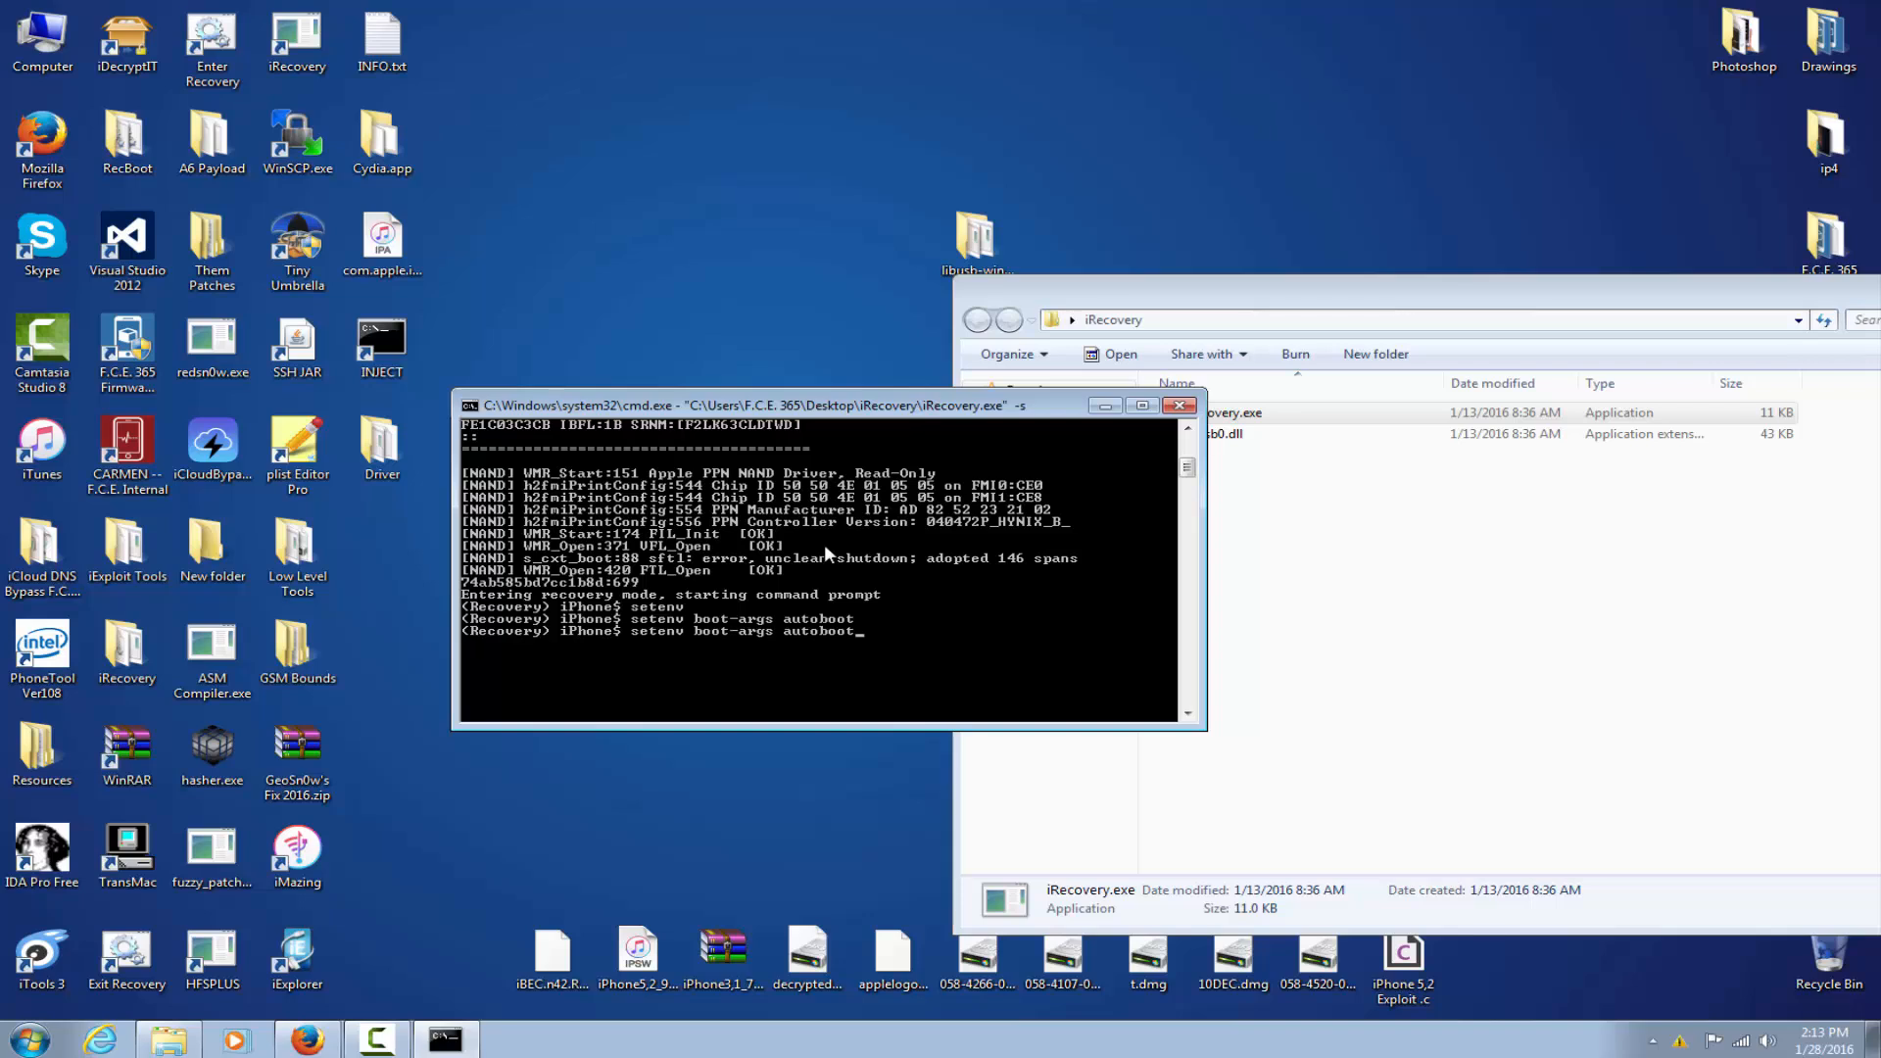
type("true")
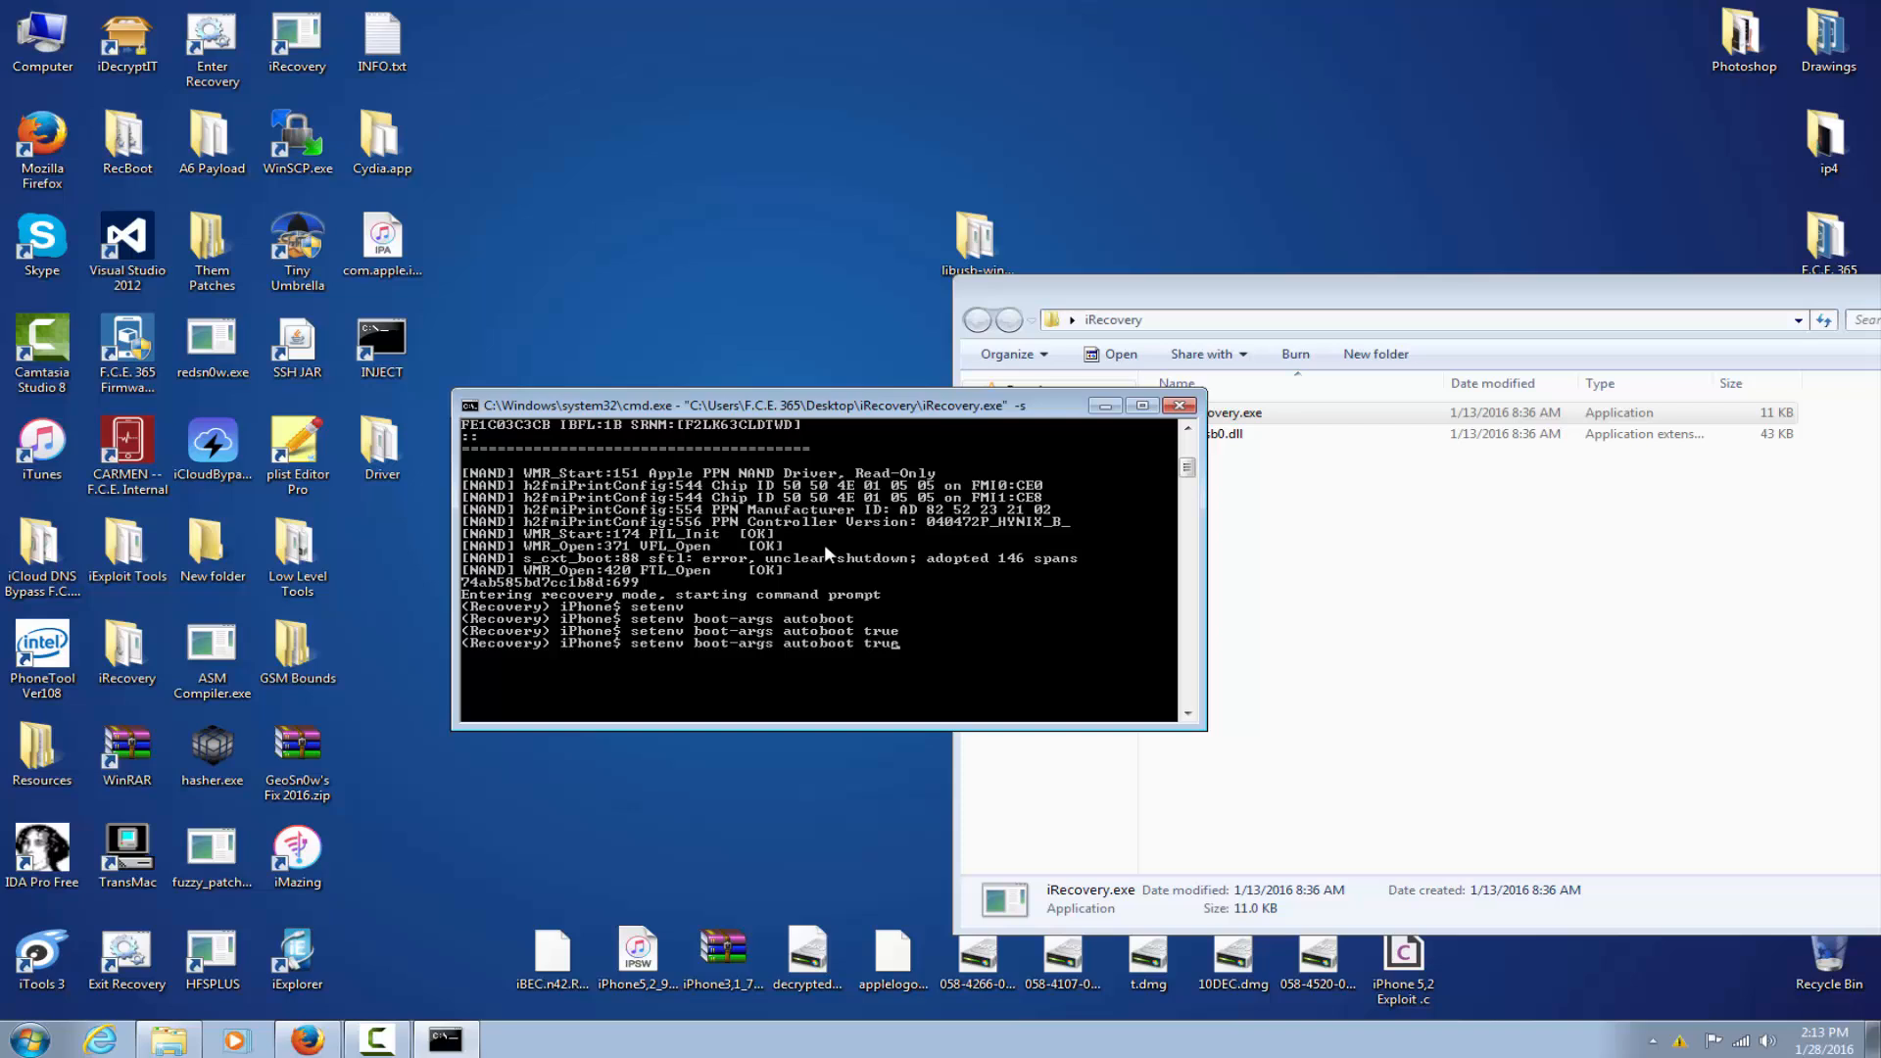
- Run saveenv to store the environment and reboot the iPhone
type("sa")
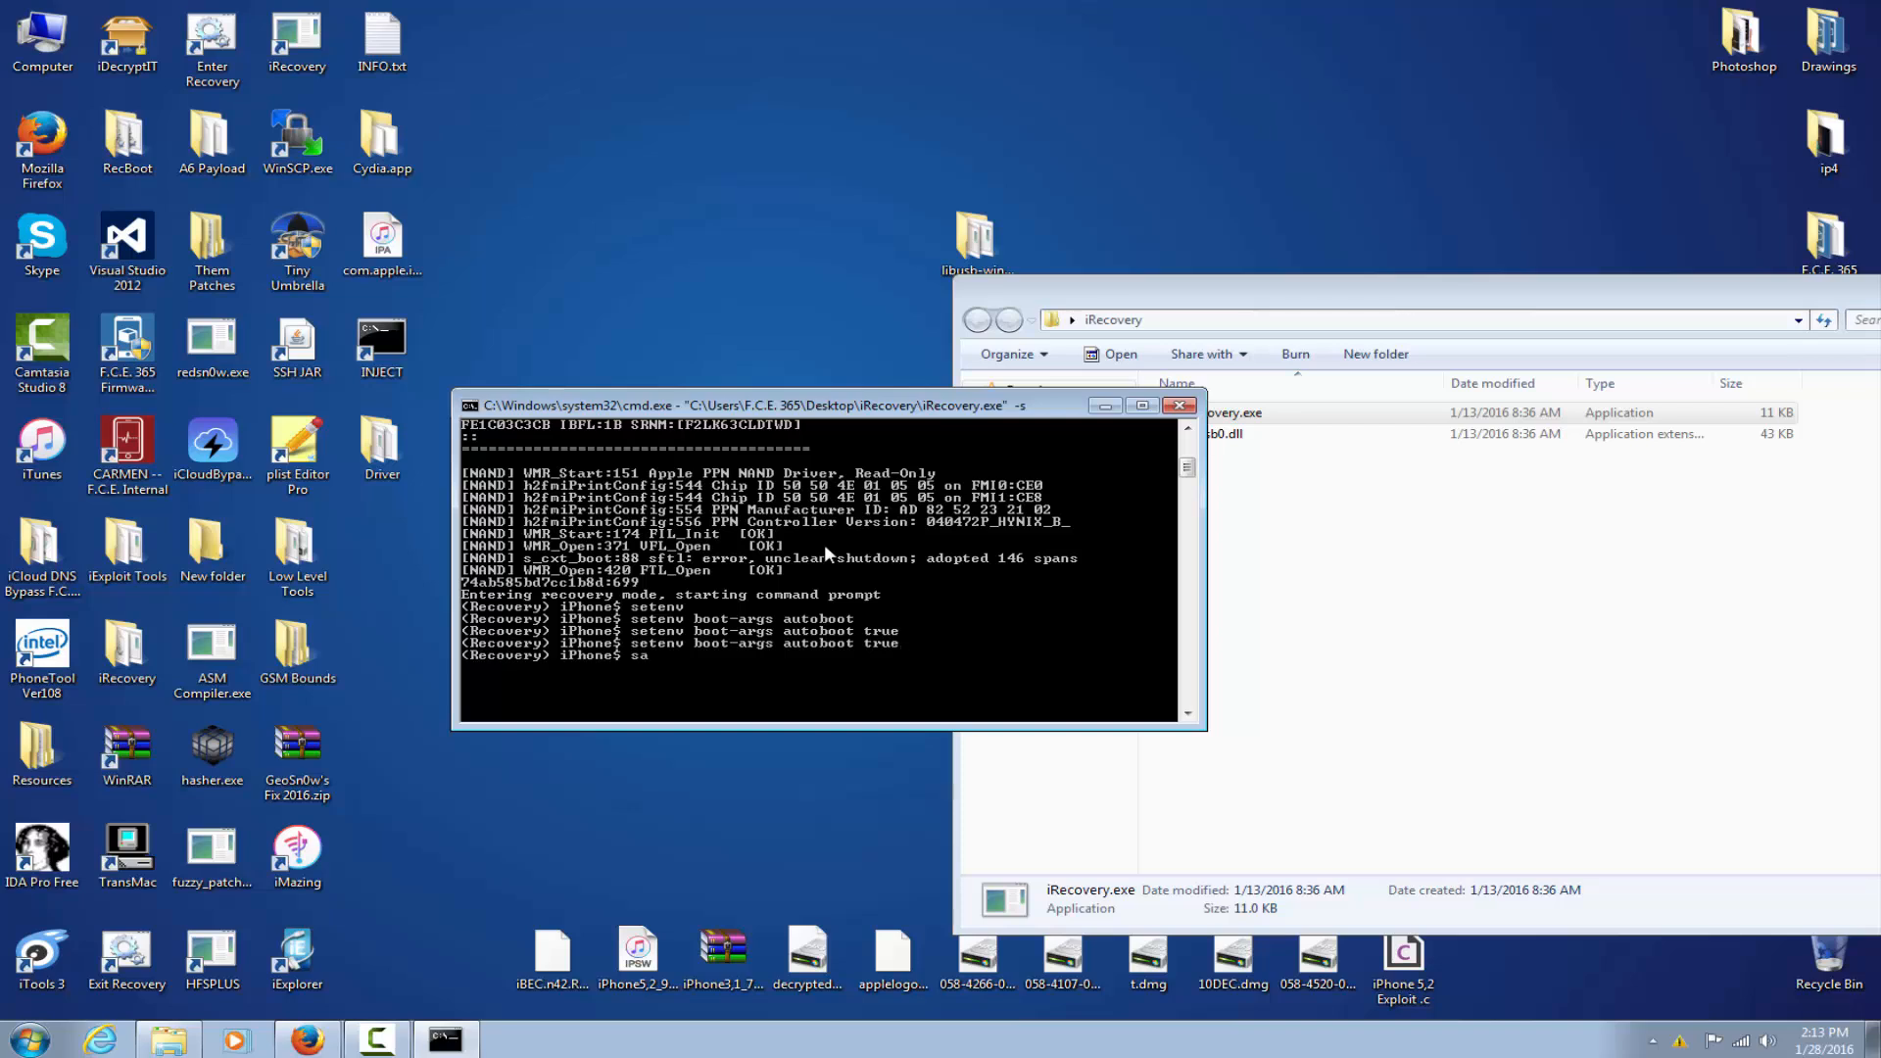
type("saveenv")
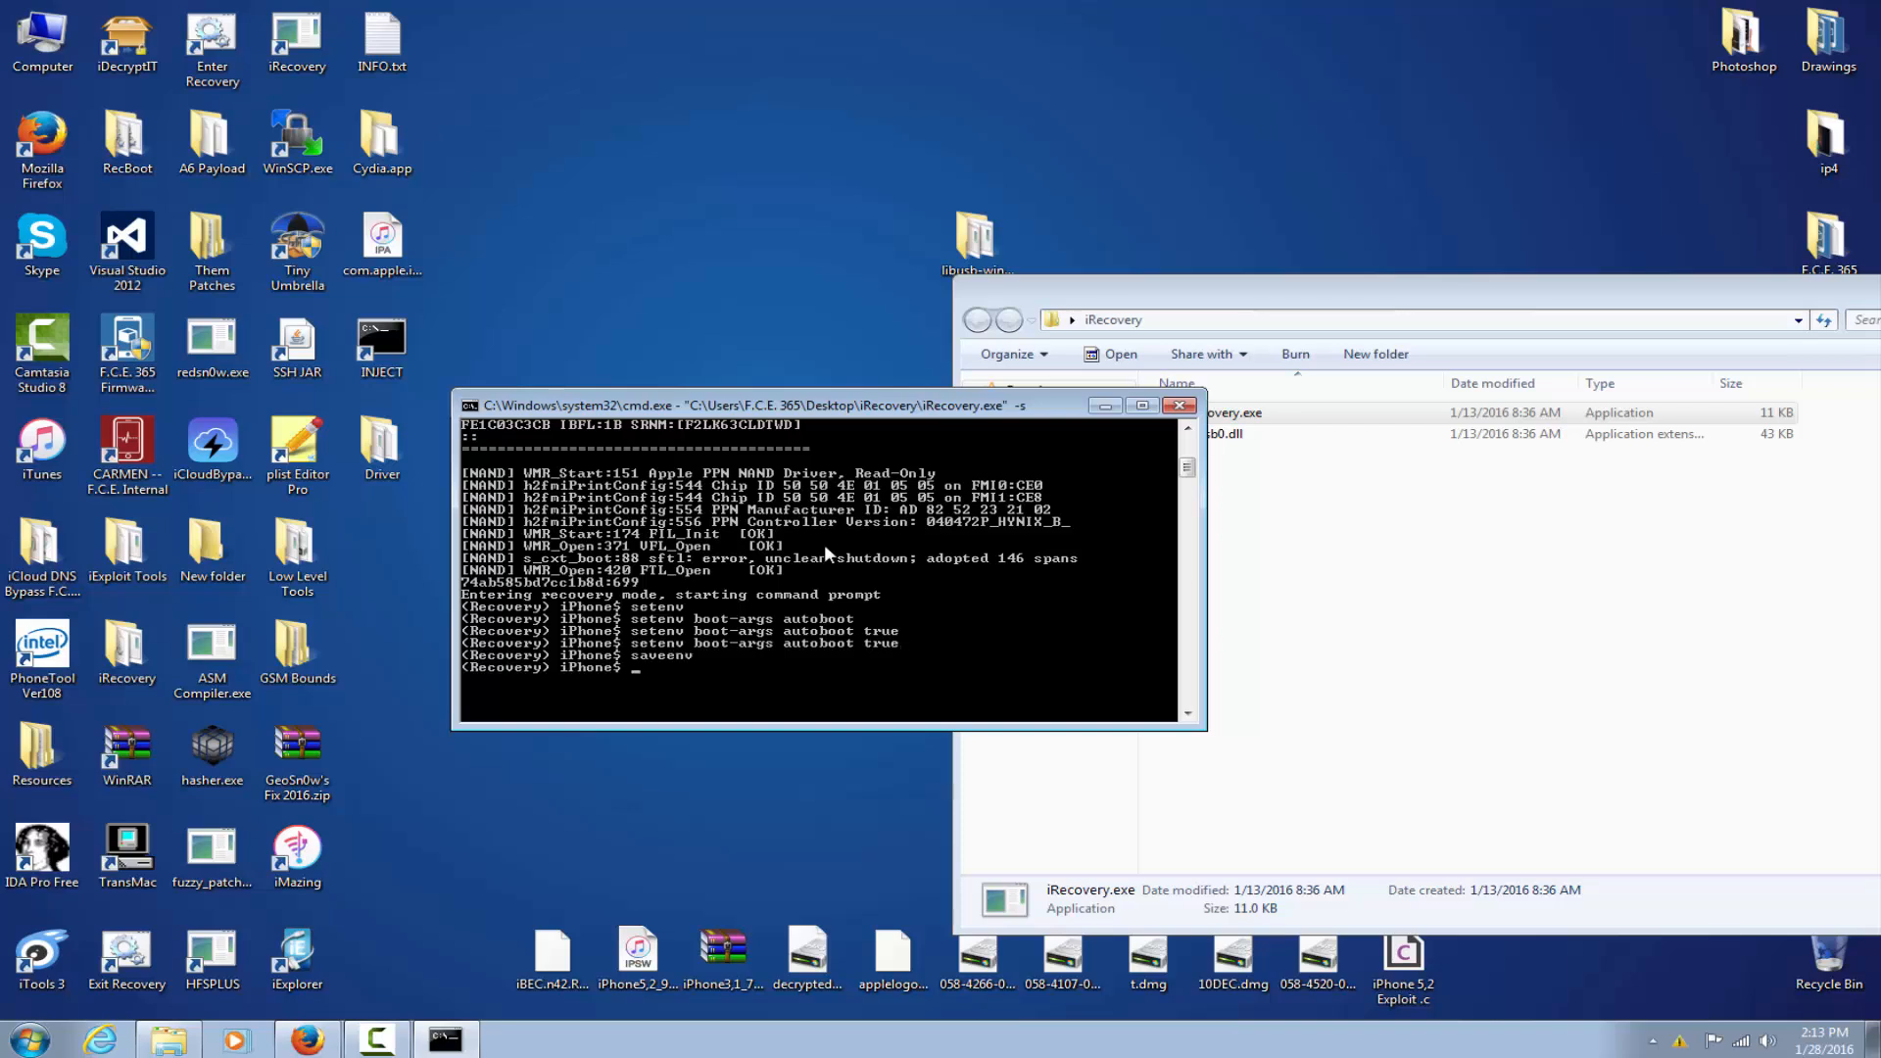
mouse_move(847, 559)
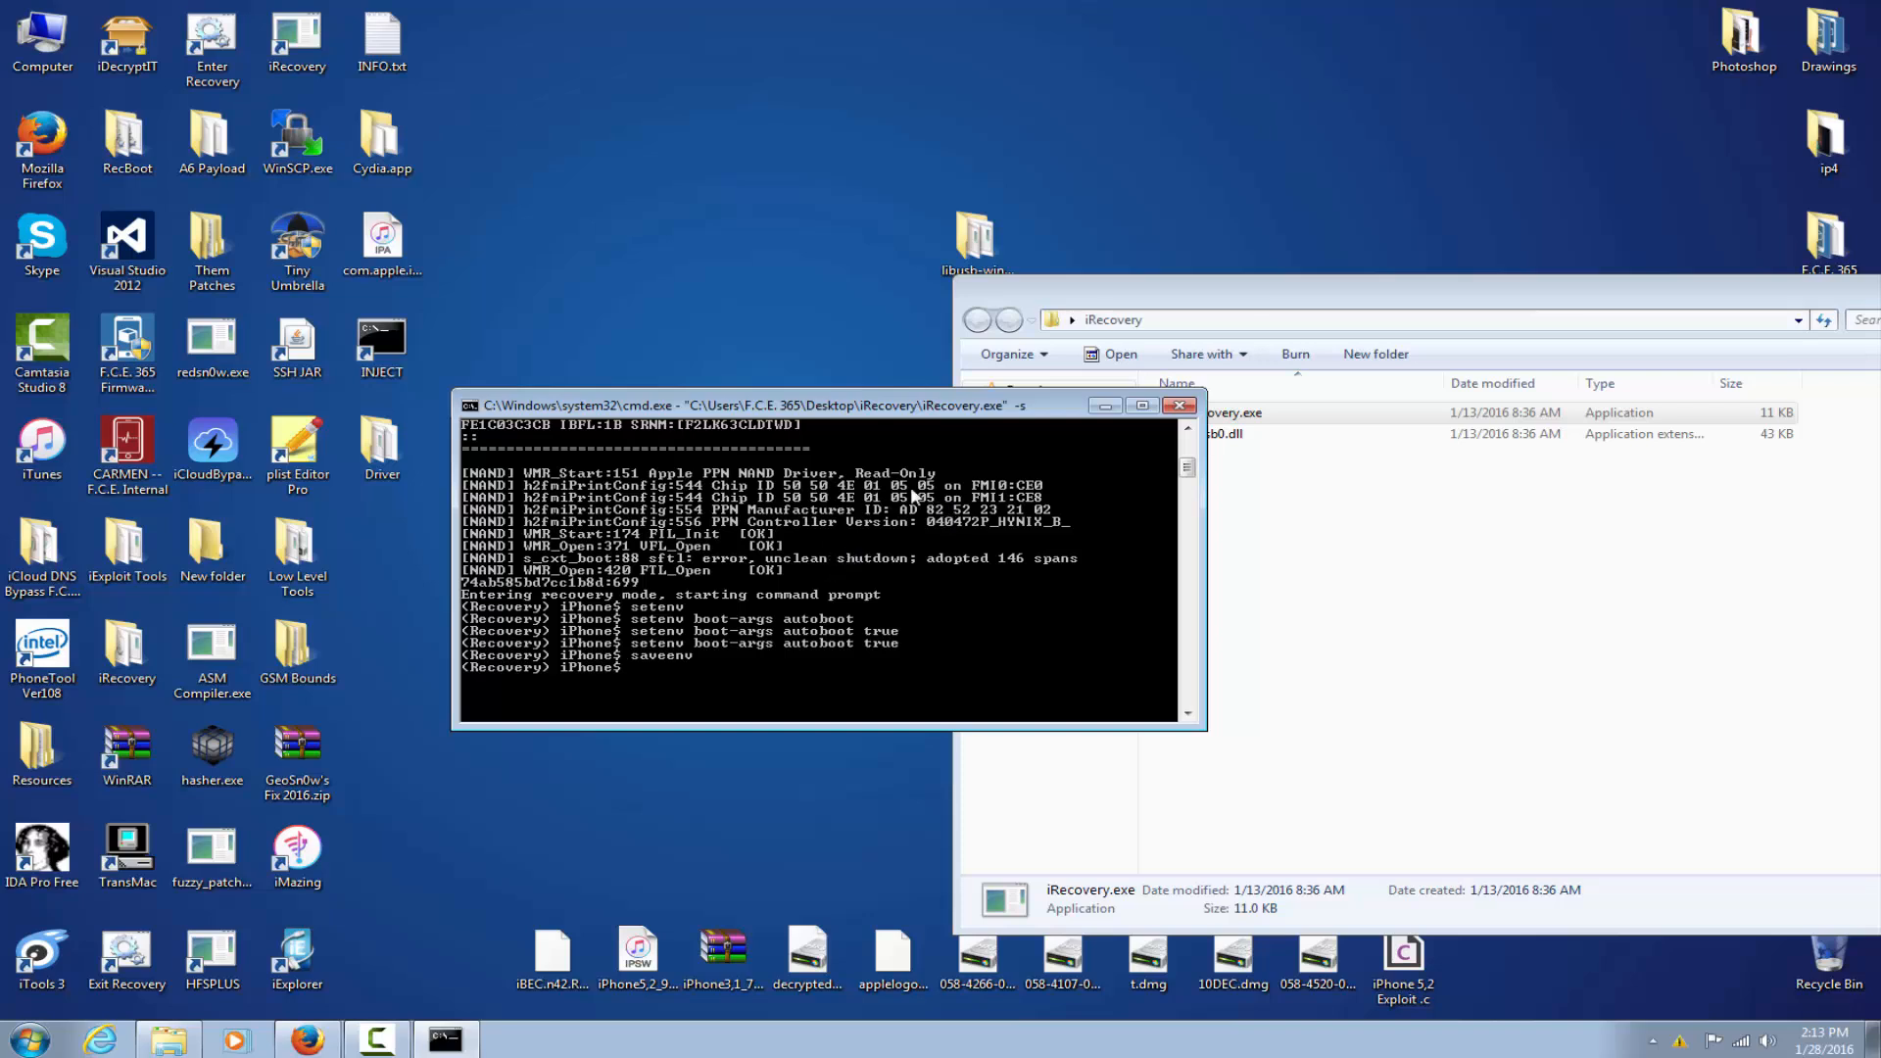
type("reboot")
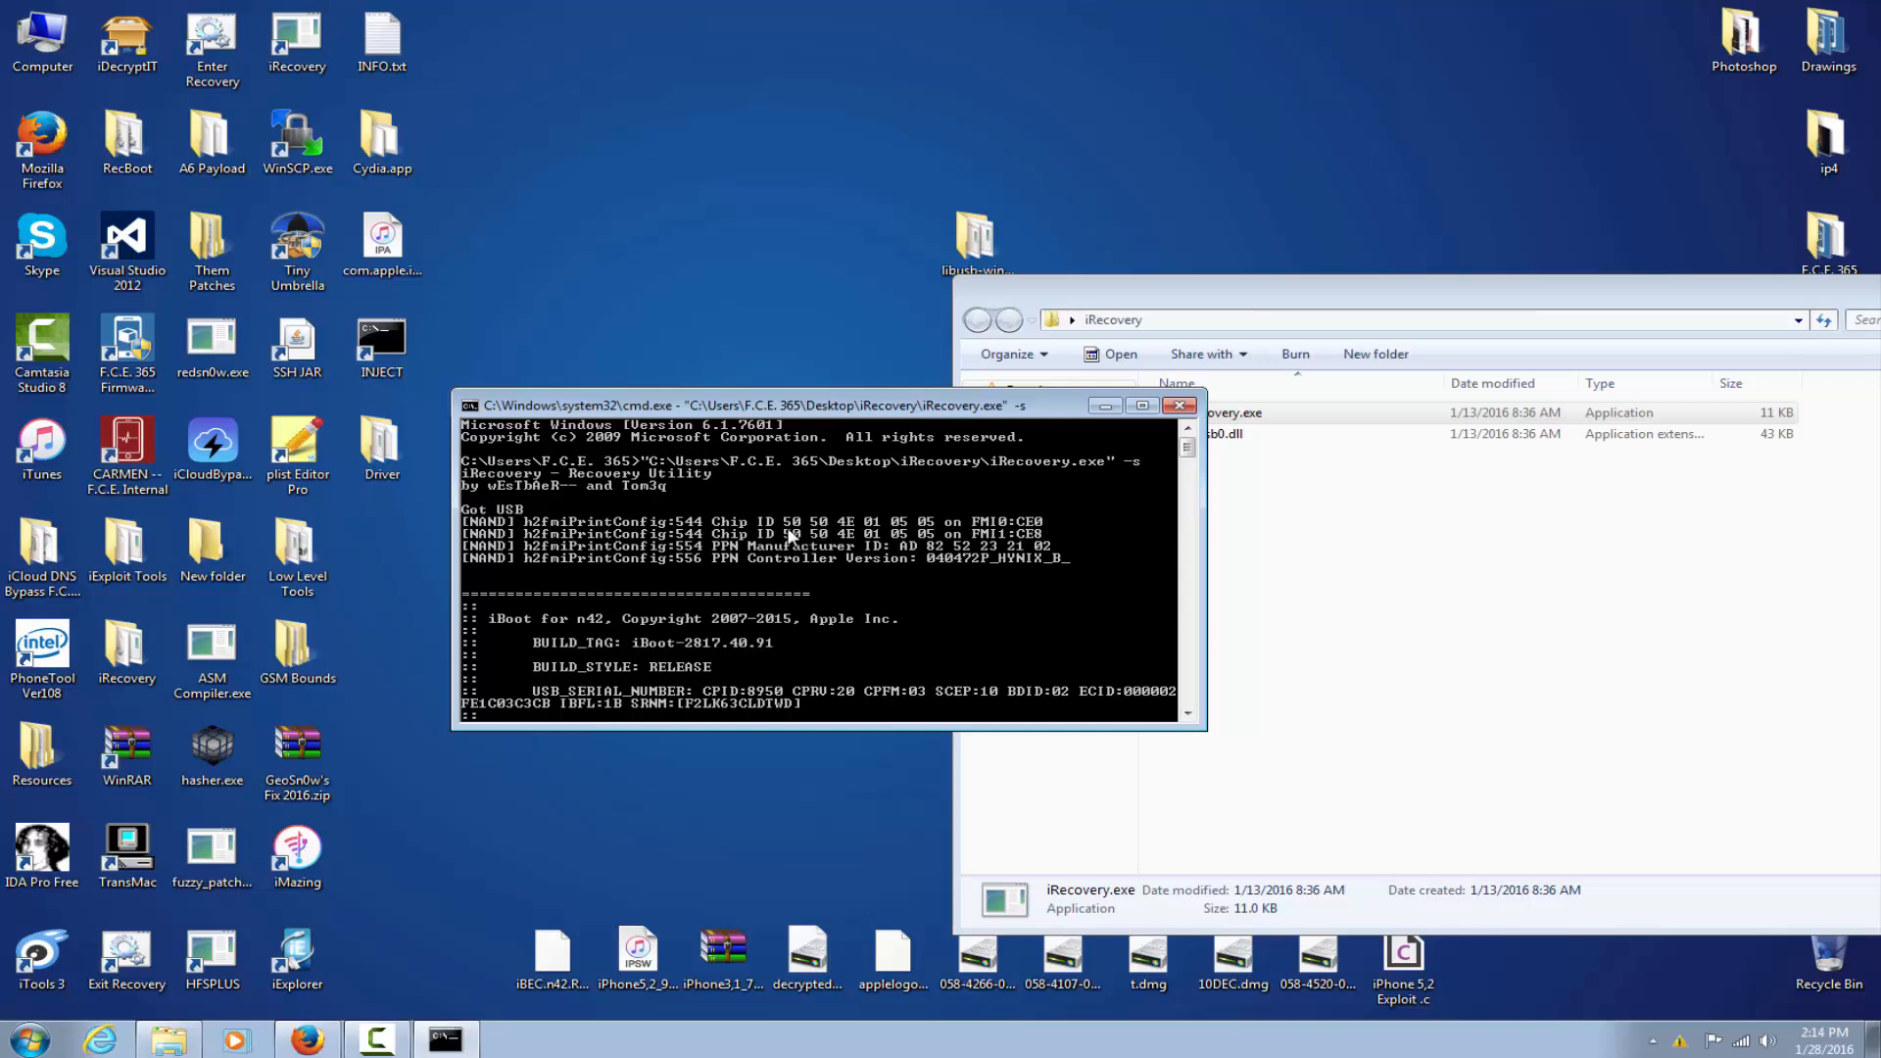
mouse_move(851, 572)
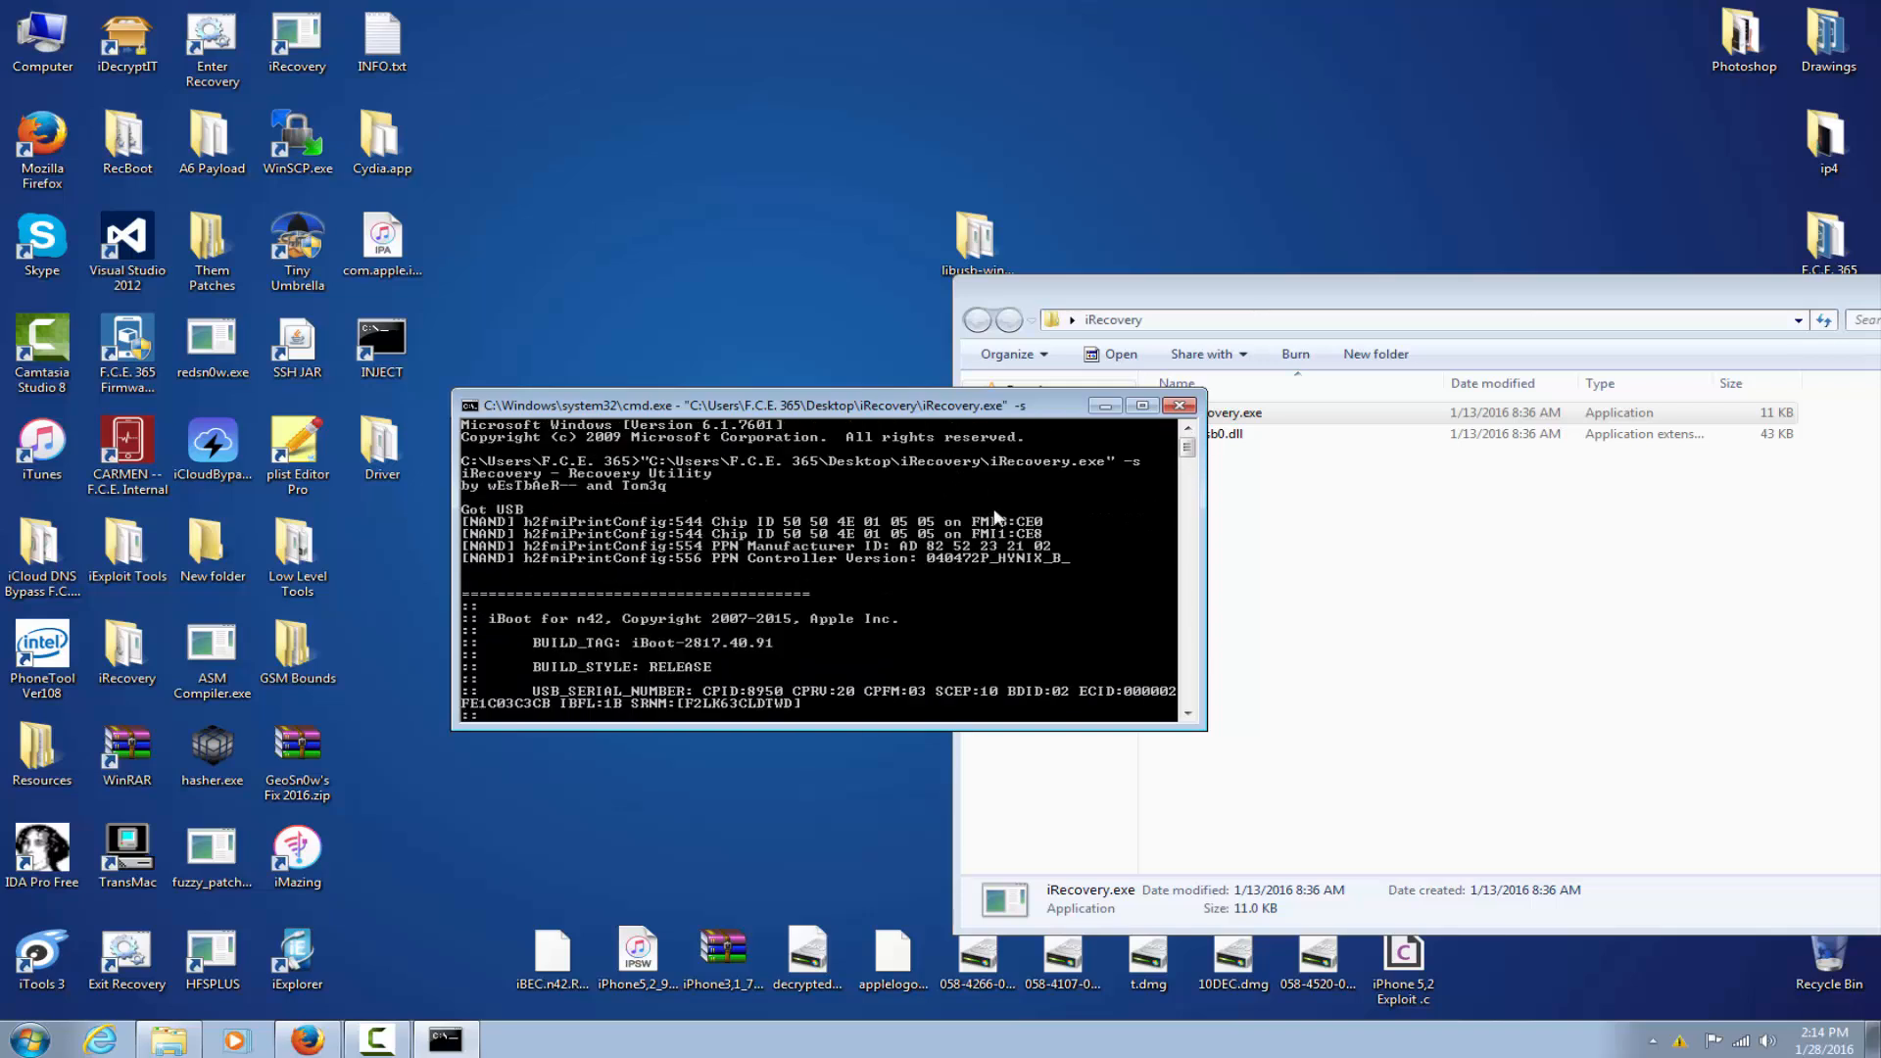
mouse_move(1137, 467)
type("reboot")
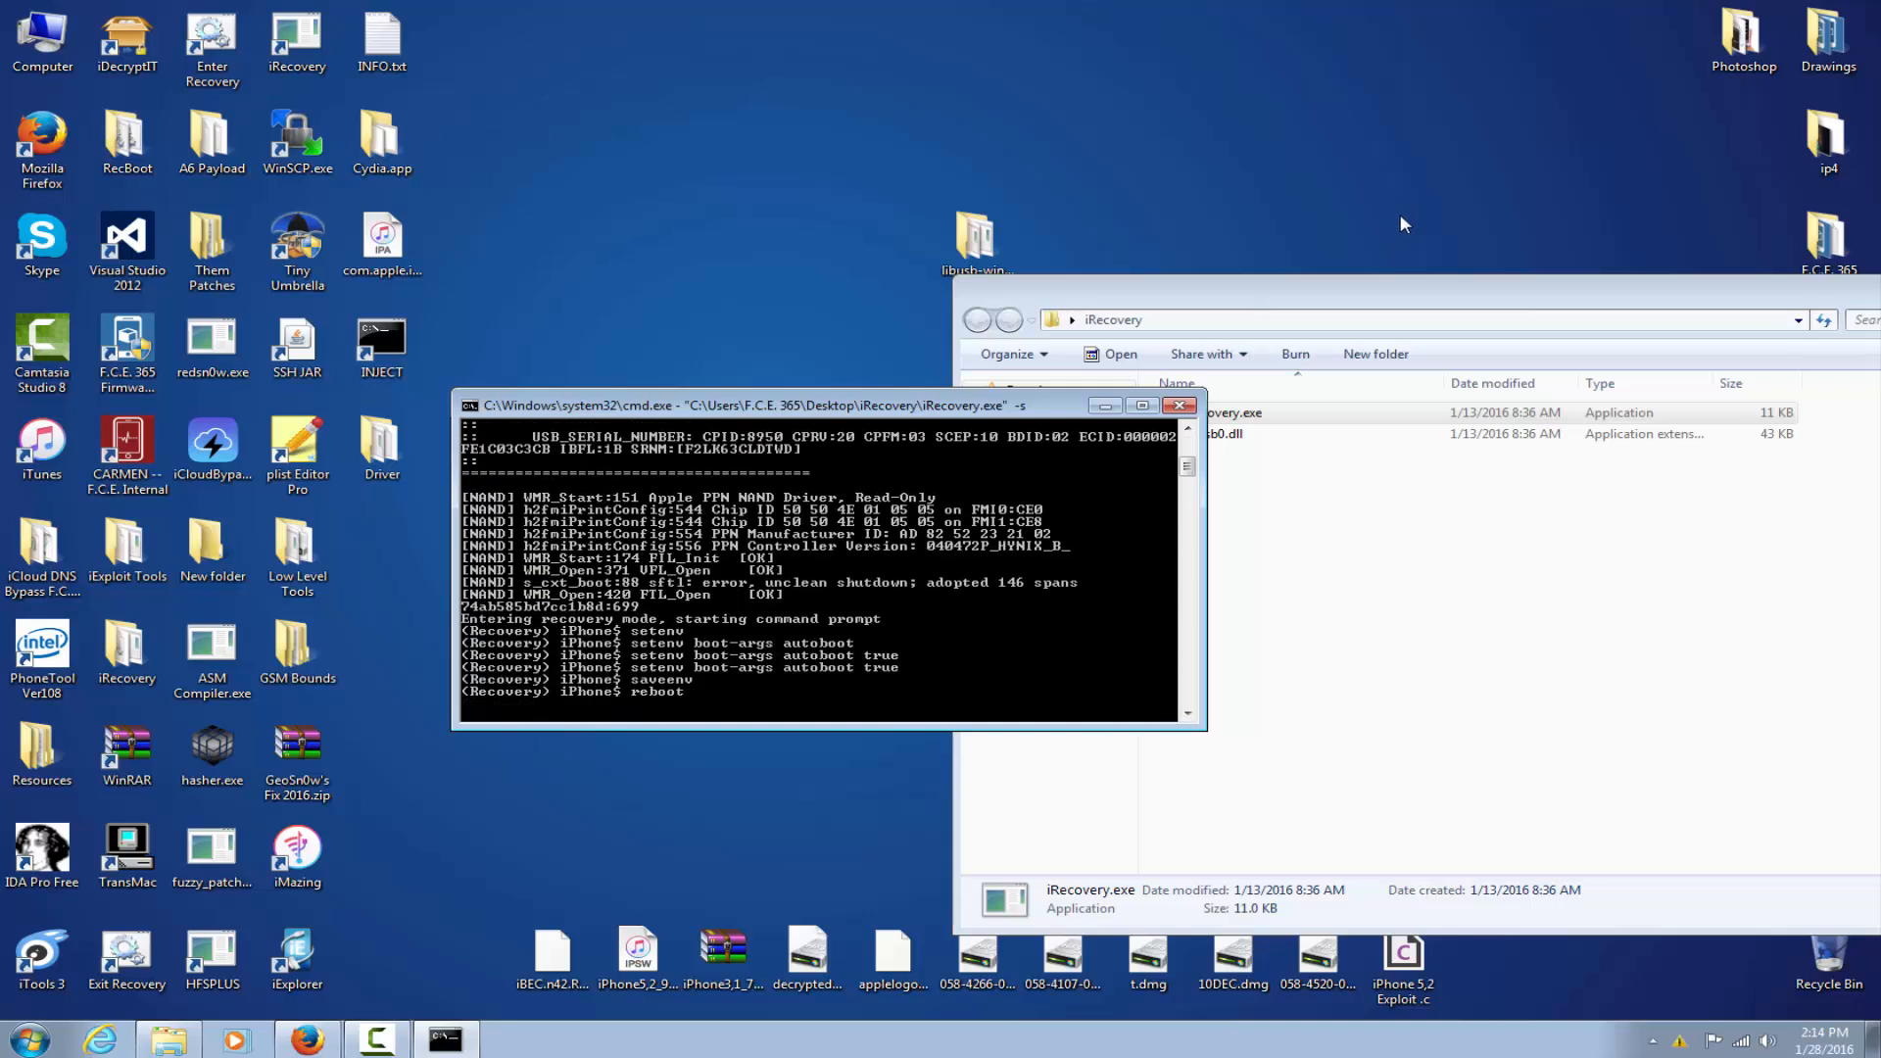
mouse_move(1200, 353)
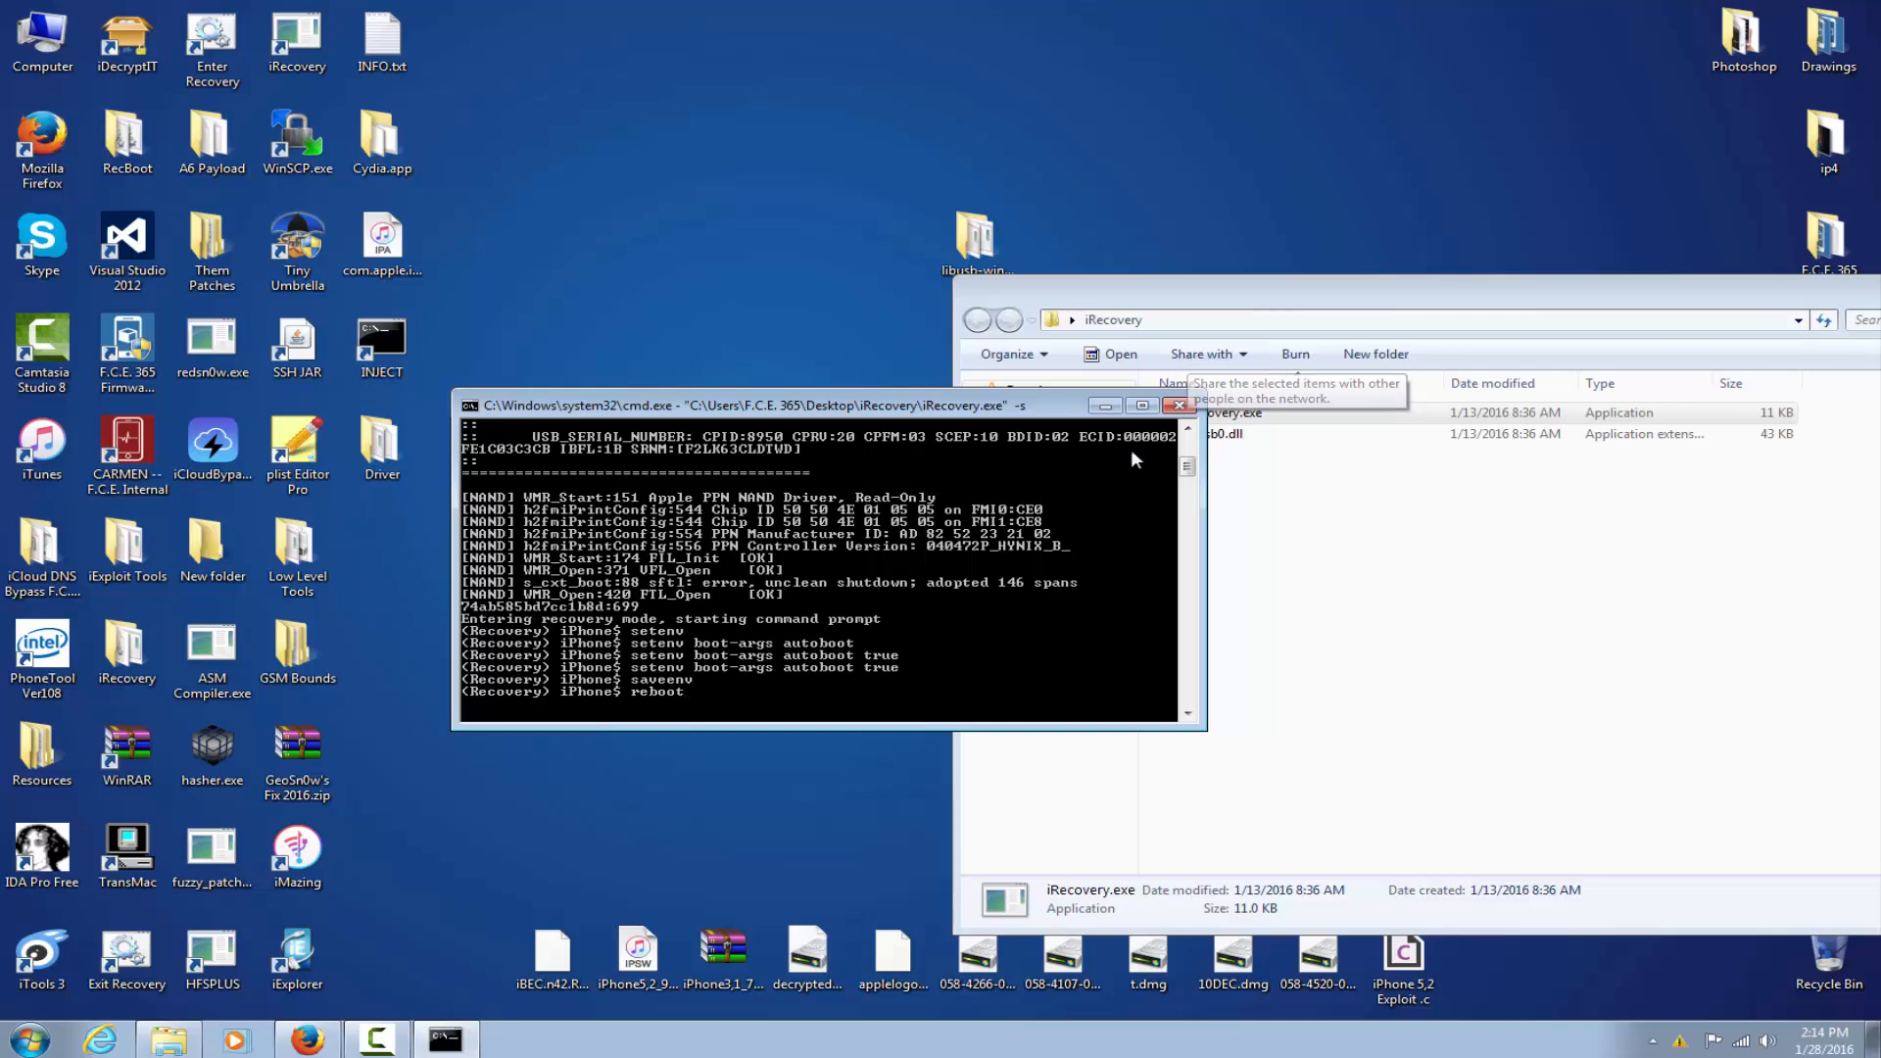
mouse_move(1089, 506)
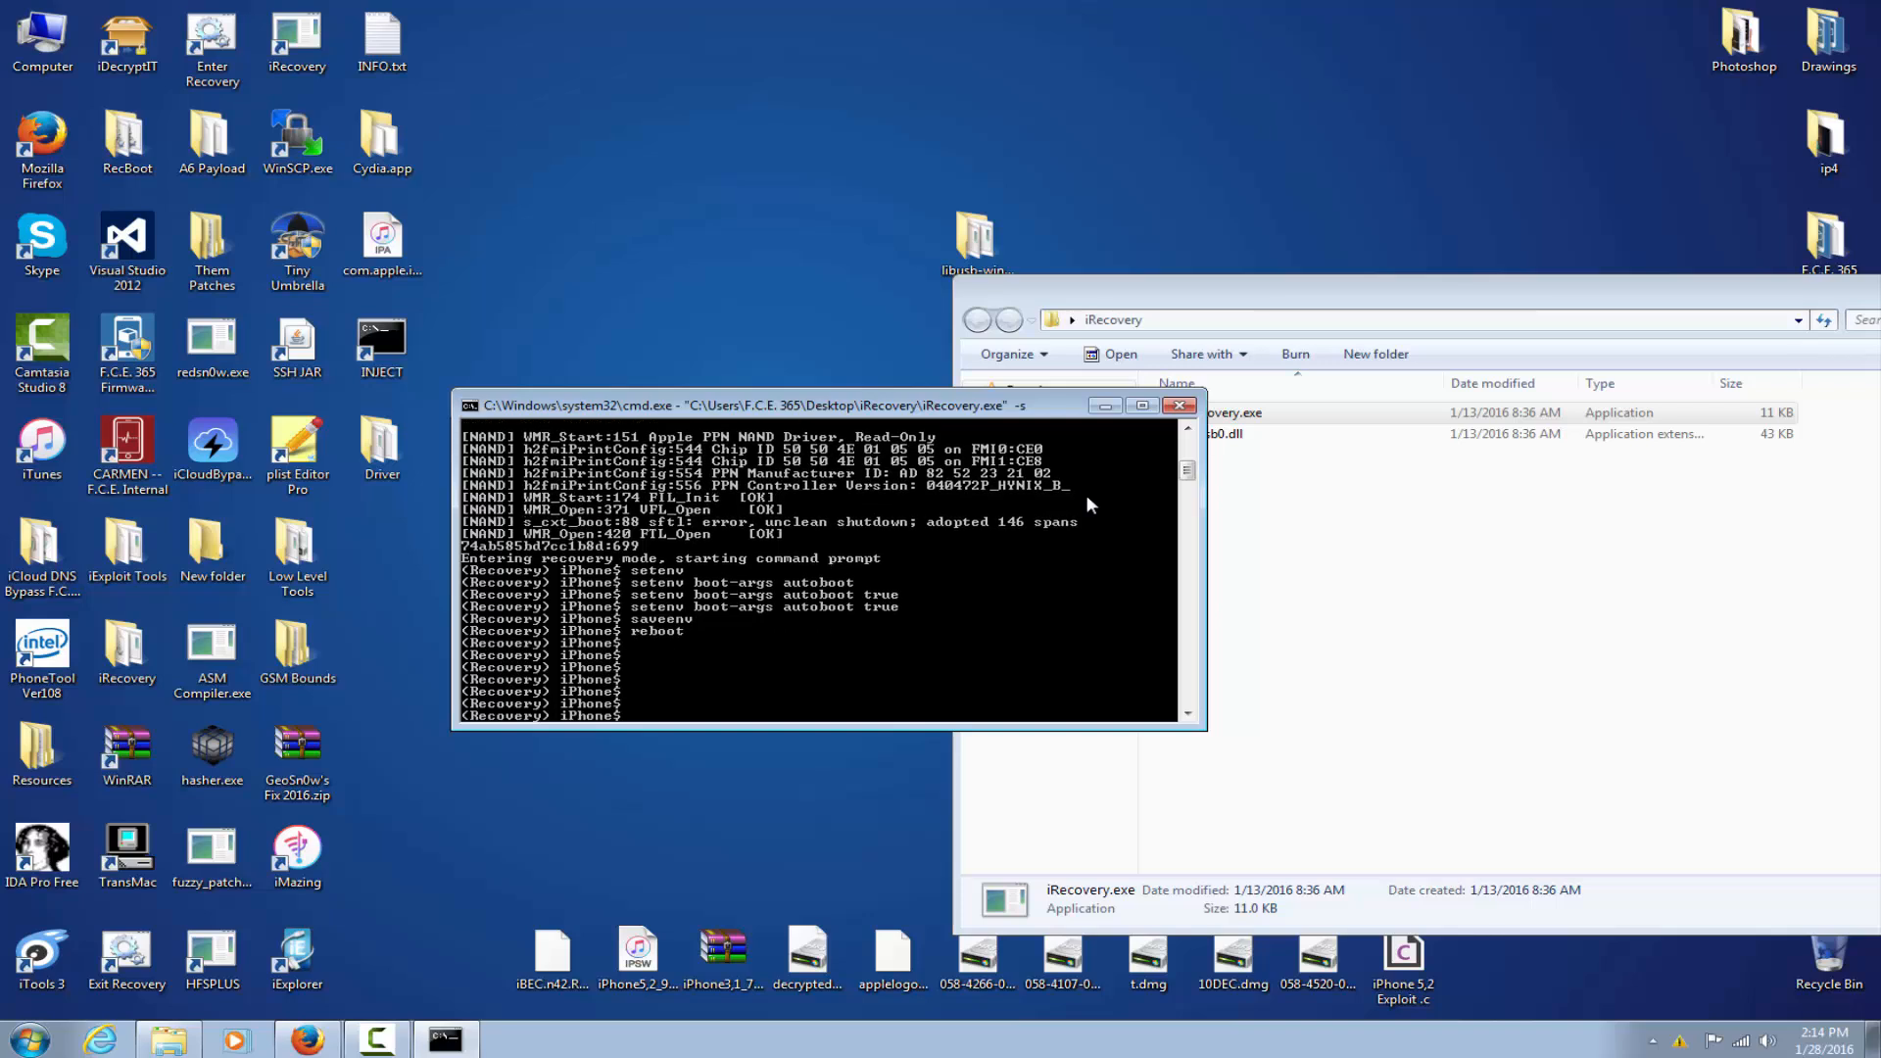
- Send 'reboot' from the iRecovery shell and close the session window
type("reboot")
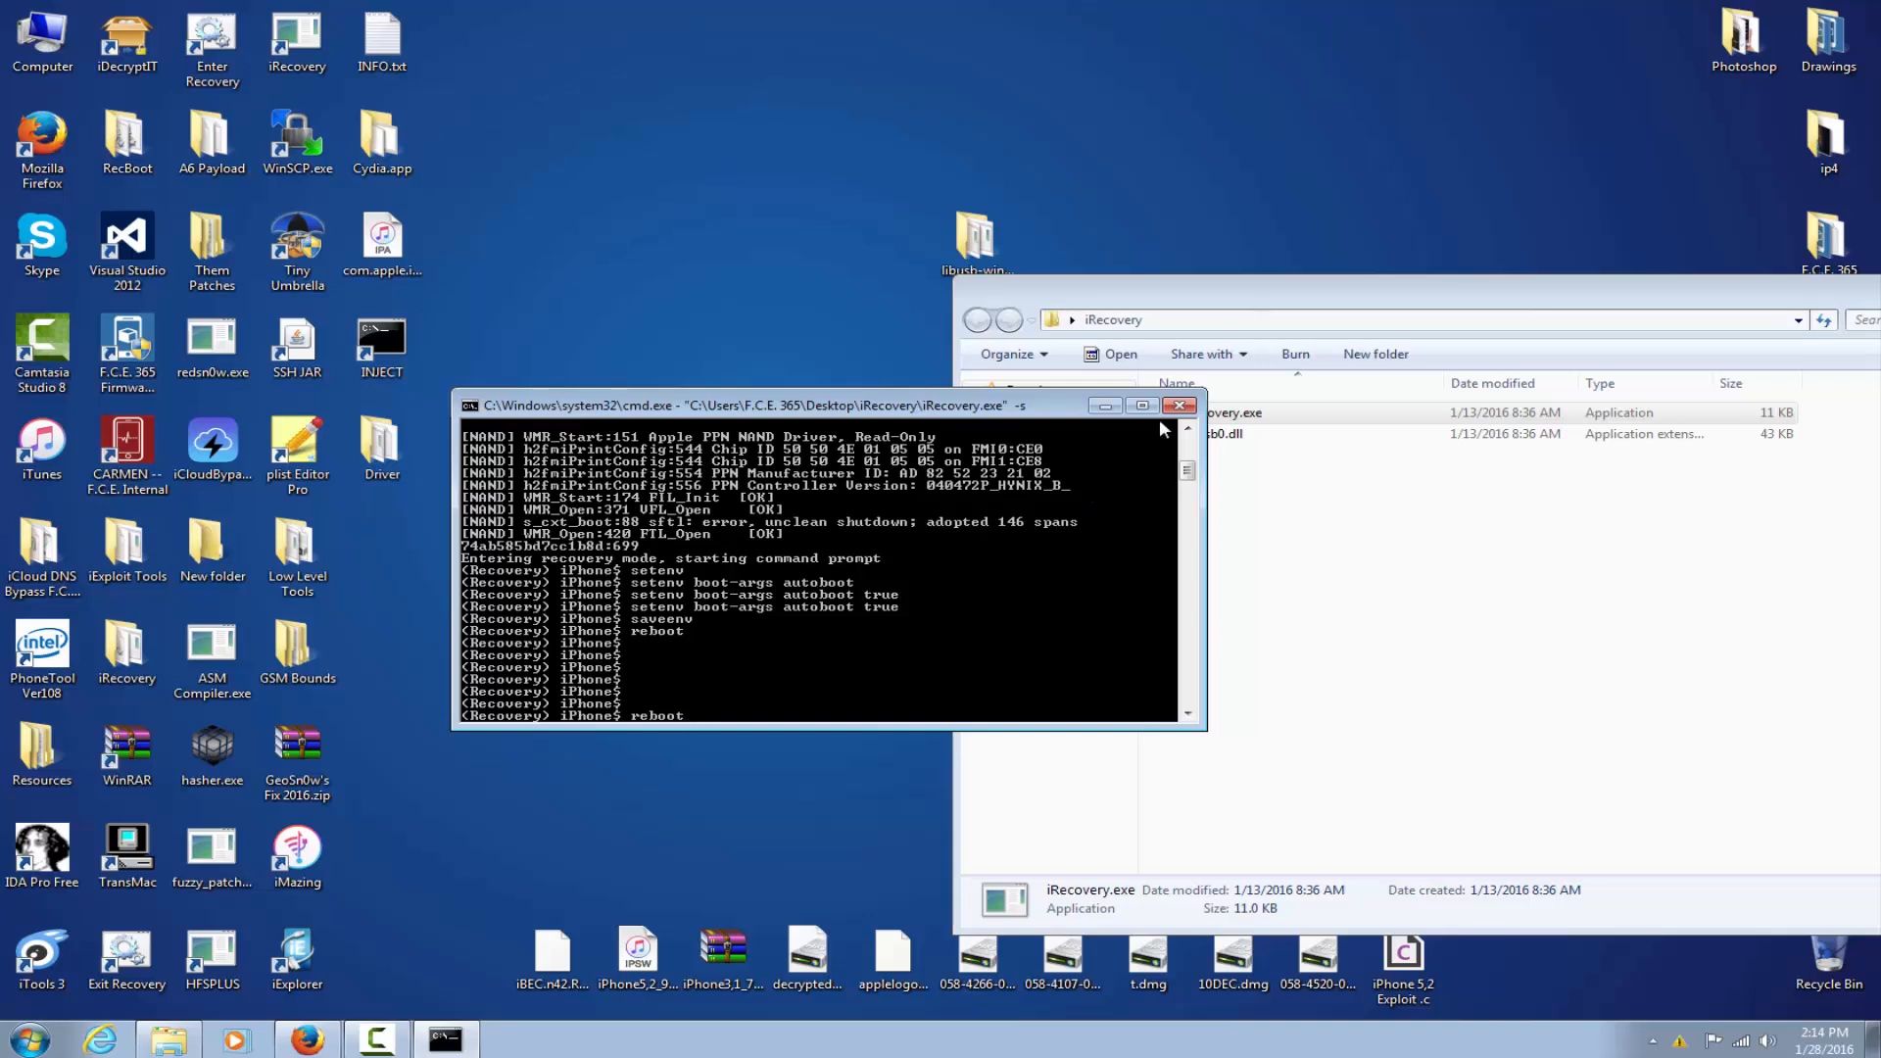
left_click(1177, 404)
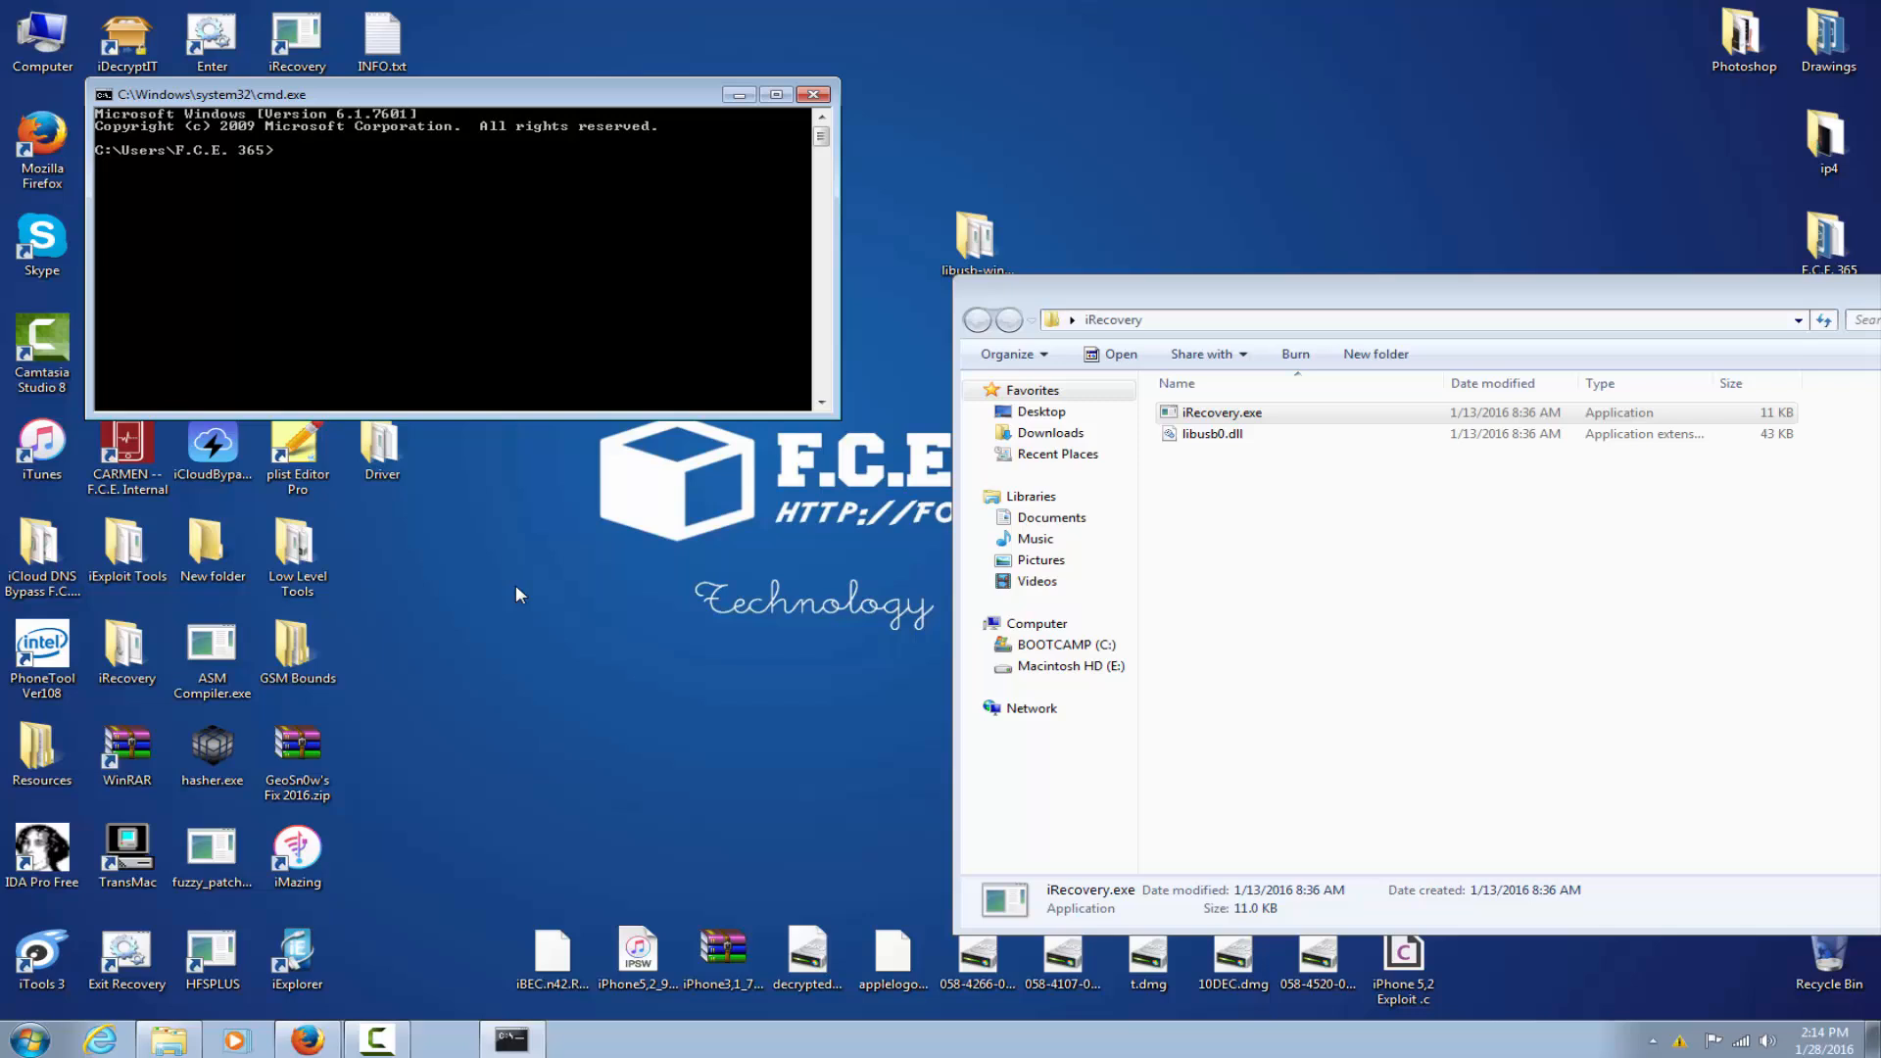
- Run iRecovery.exe -f from the desktop iRecovery folder, attempting to send 5384.exe to the device
type("\"C:\\Users\\F.C.E. 365\\Desktop\\iRecovery\\iRecovery.exe\" -f 5384")
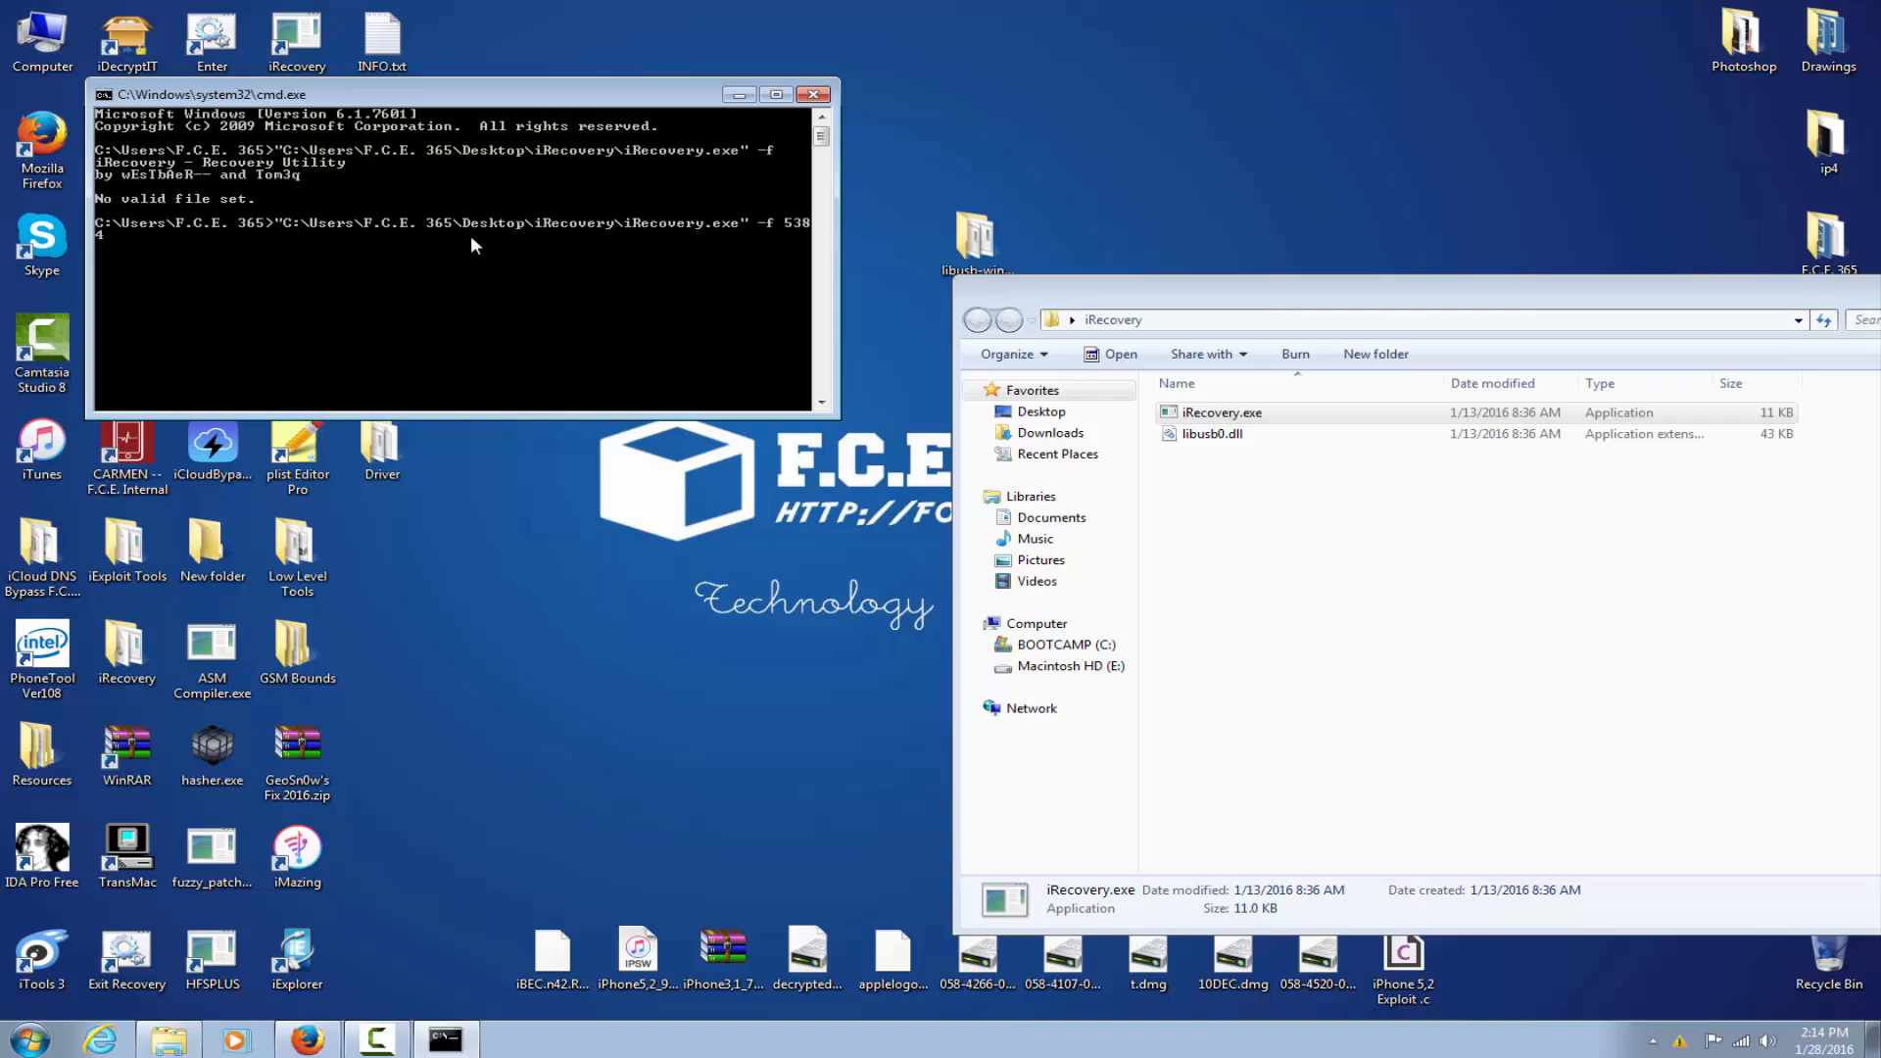
type(".exe")
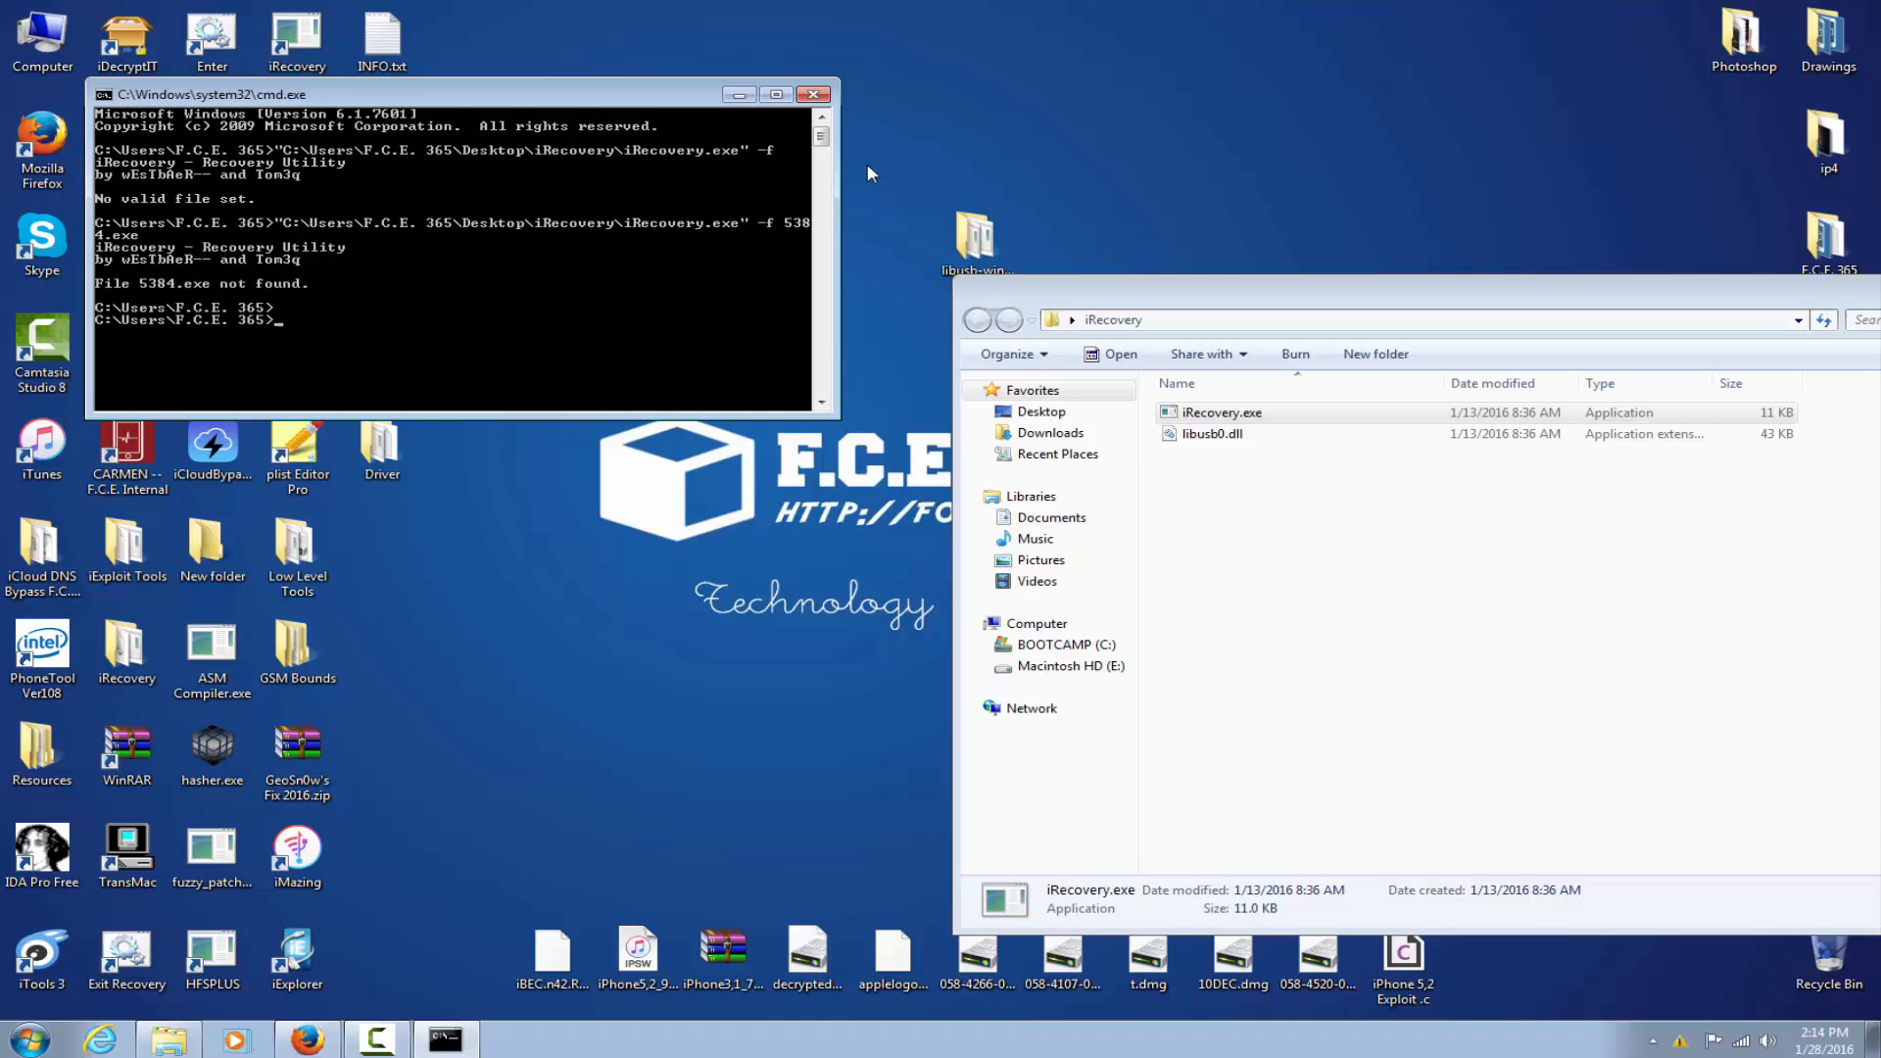
type("\"C:\\Users\\F.C.E. 365\\Desktop\\iRecovery\\iRecovery.exe\" -f 5384.exe")
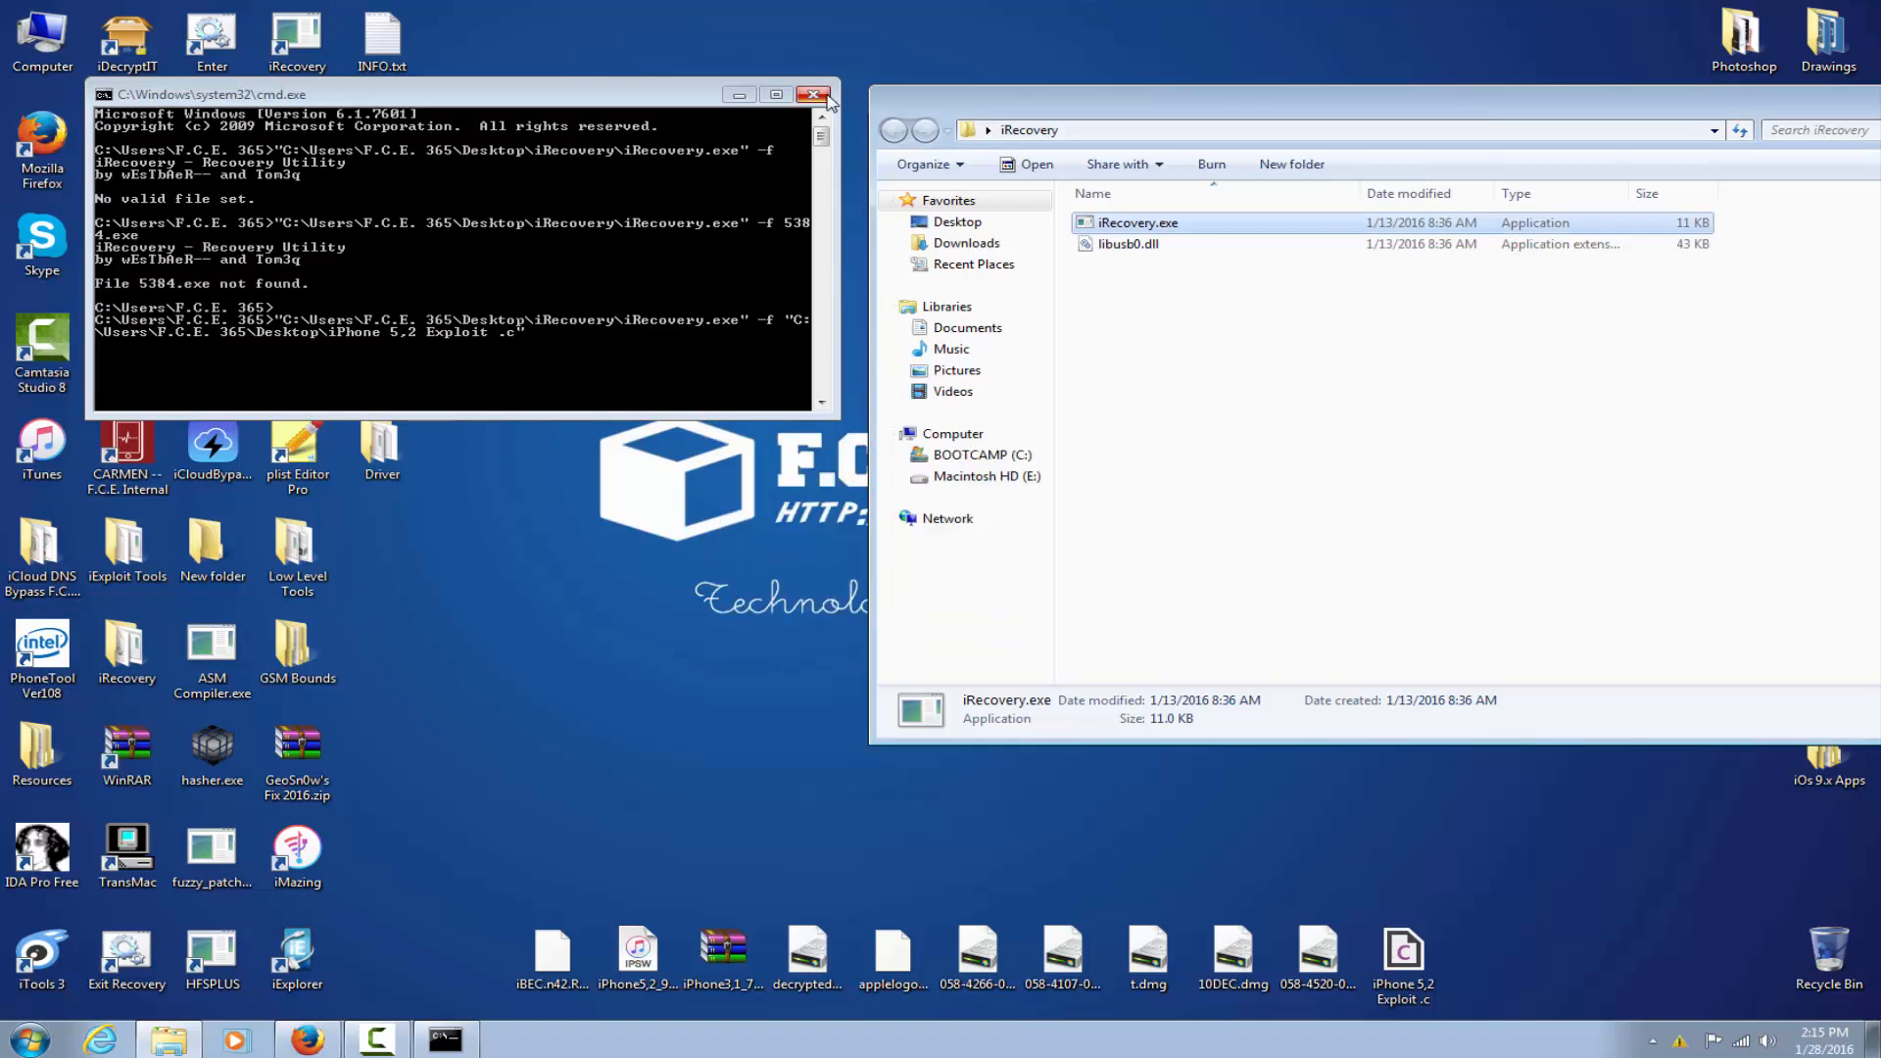
mouse_move(815, 94)
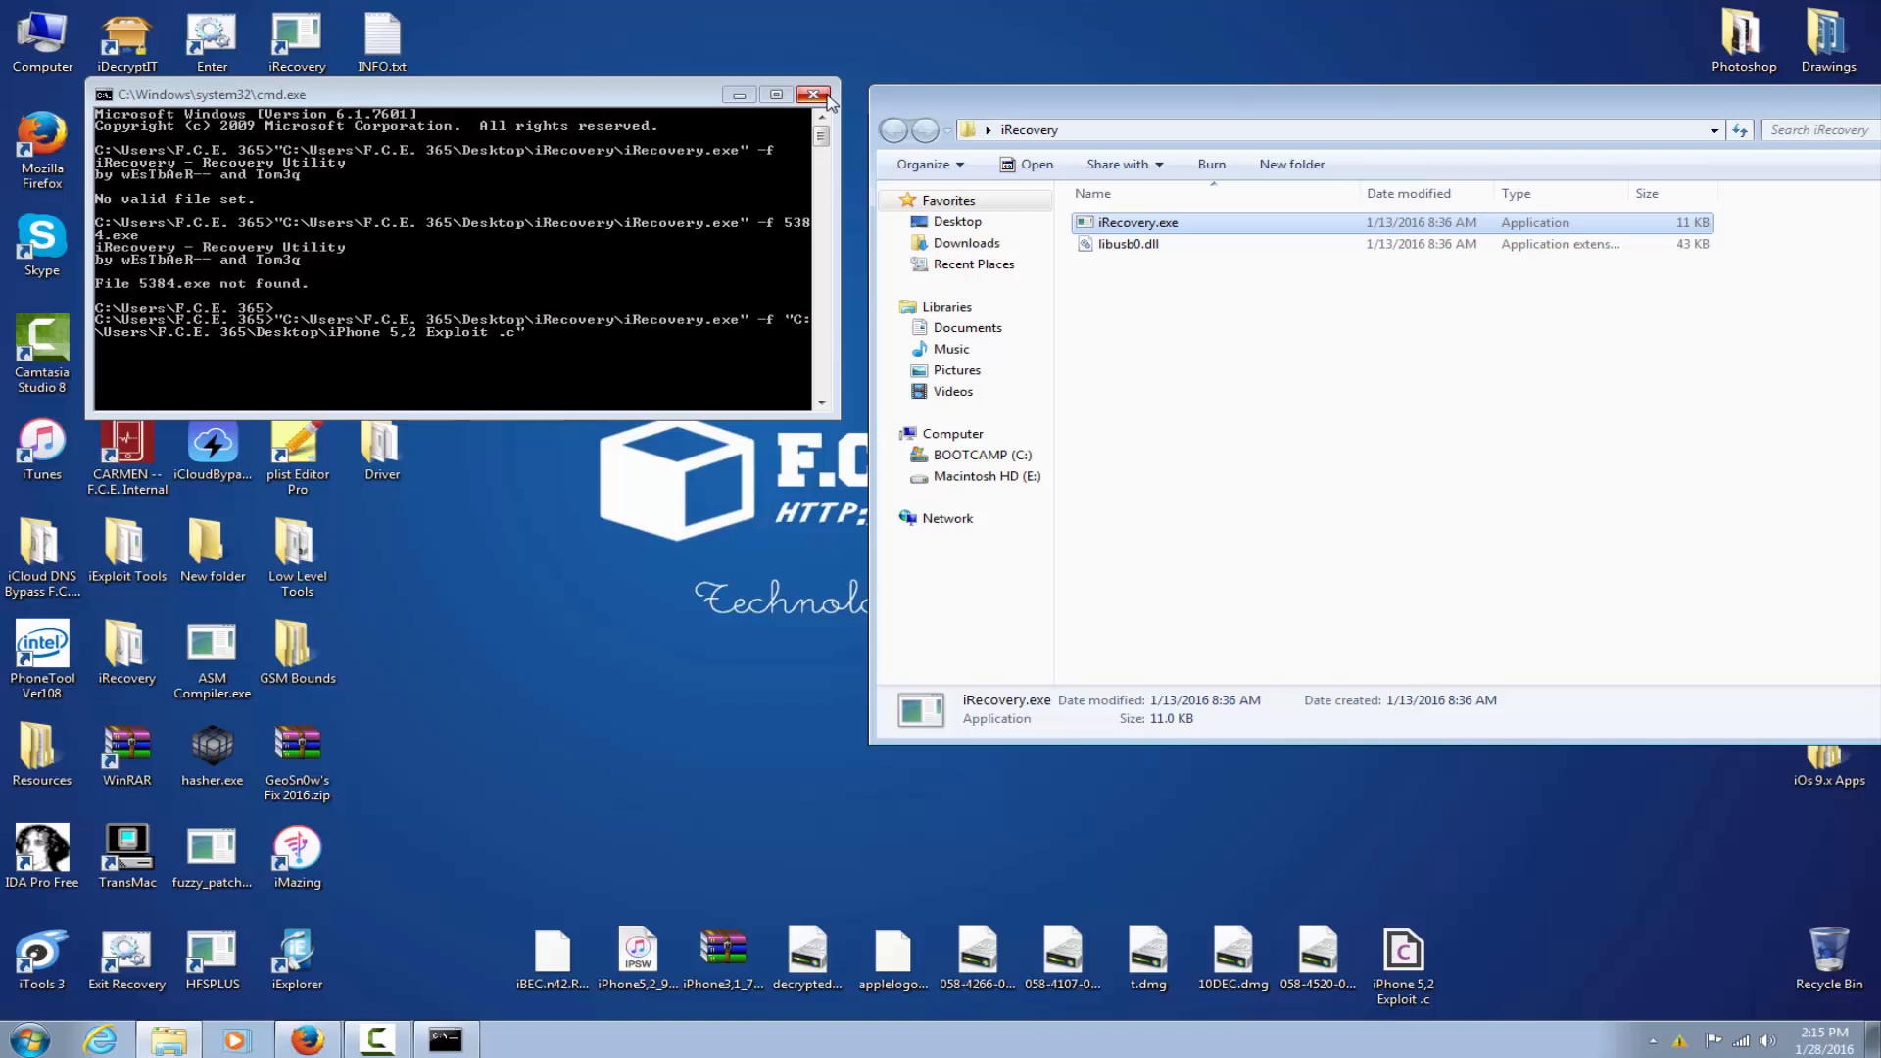
mouse_move(721, 60)
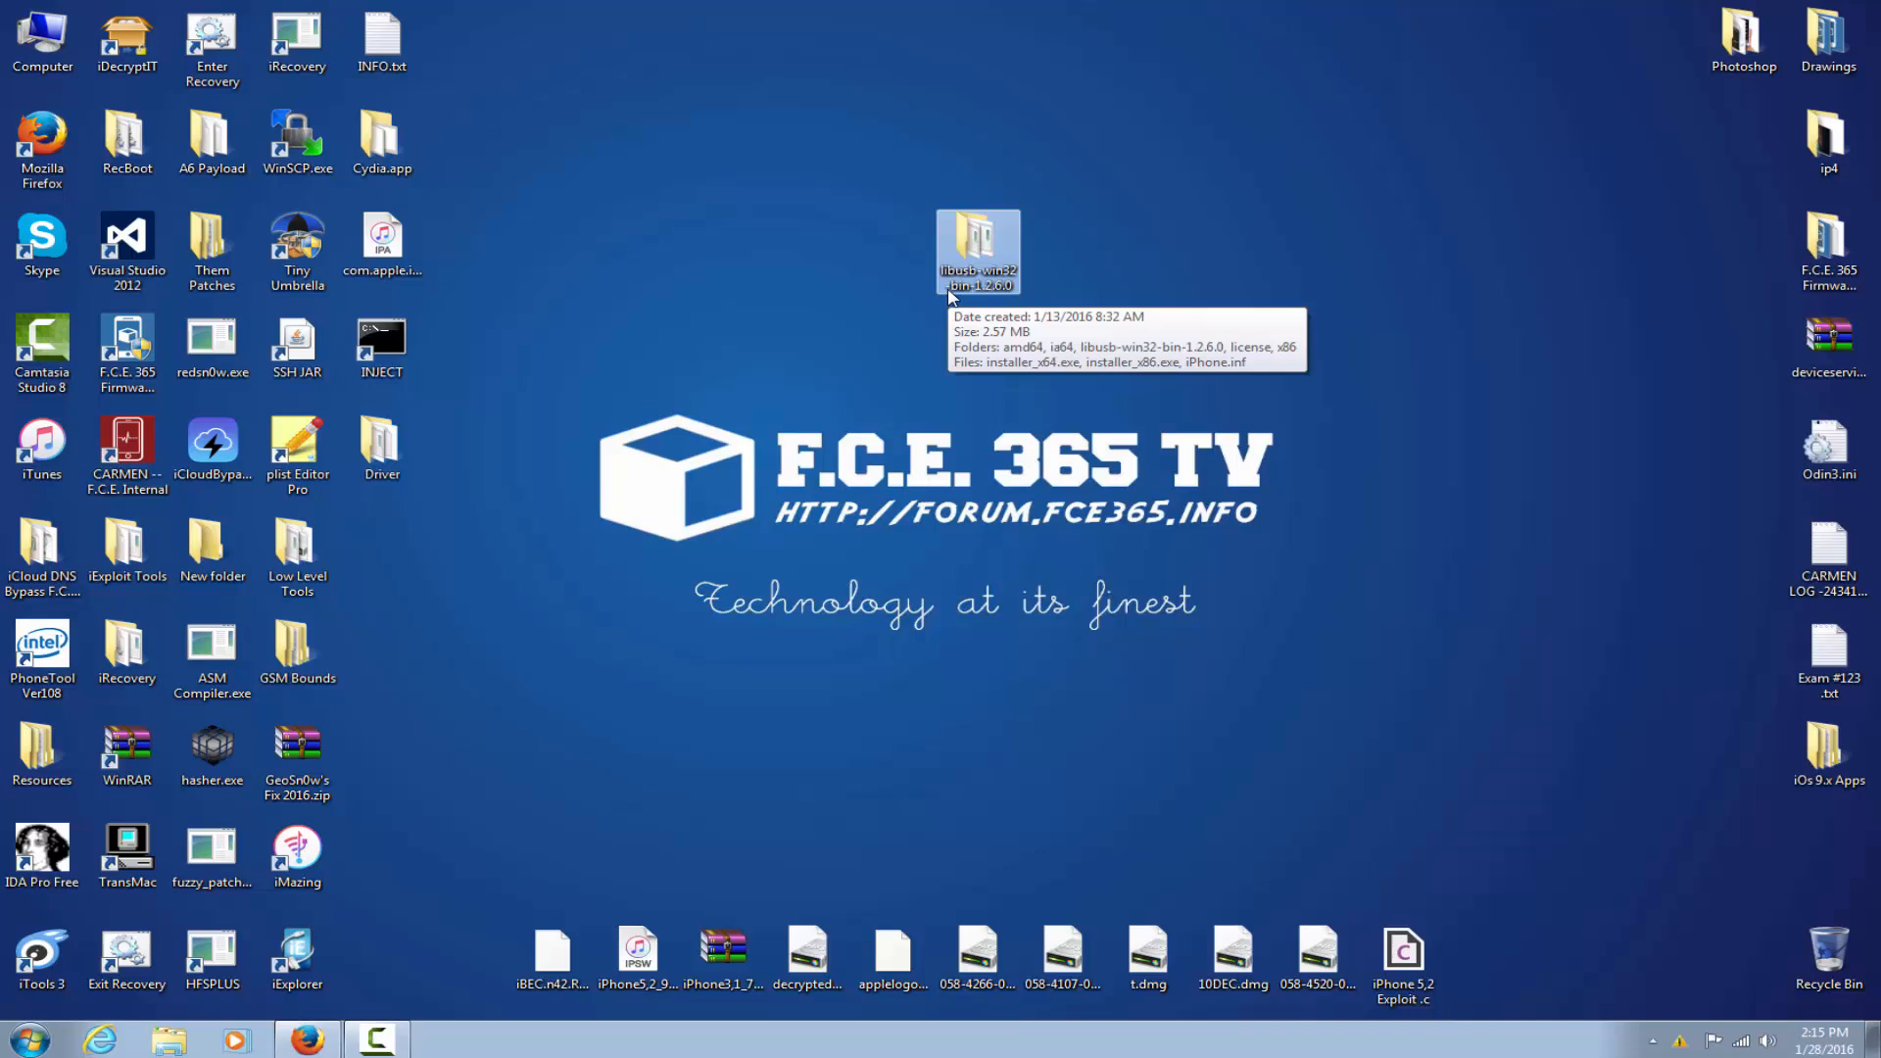
- Browse into the libusb-win32-bin-1.2.6.0 package and its inner folder, then close it
double_click(978, 239)
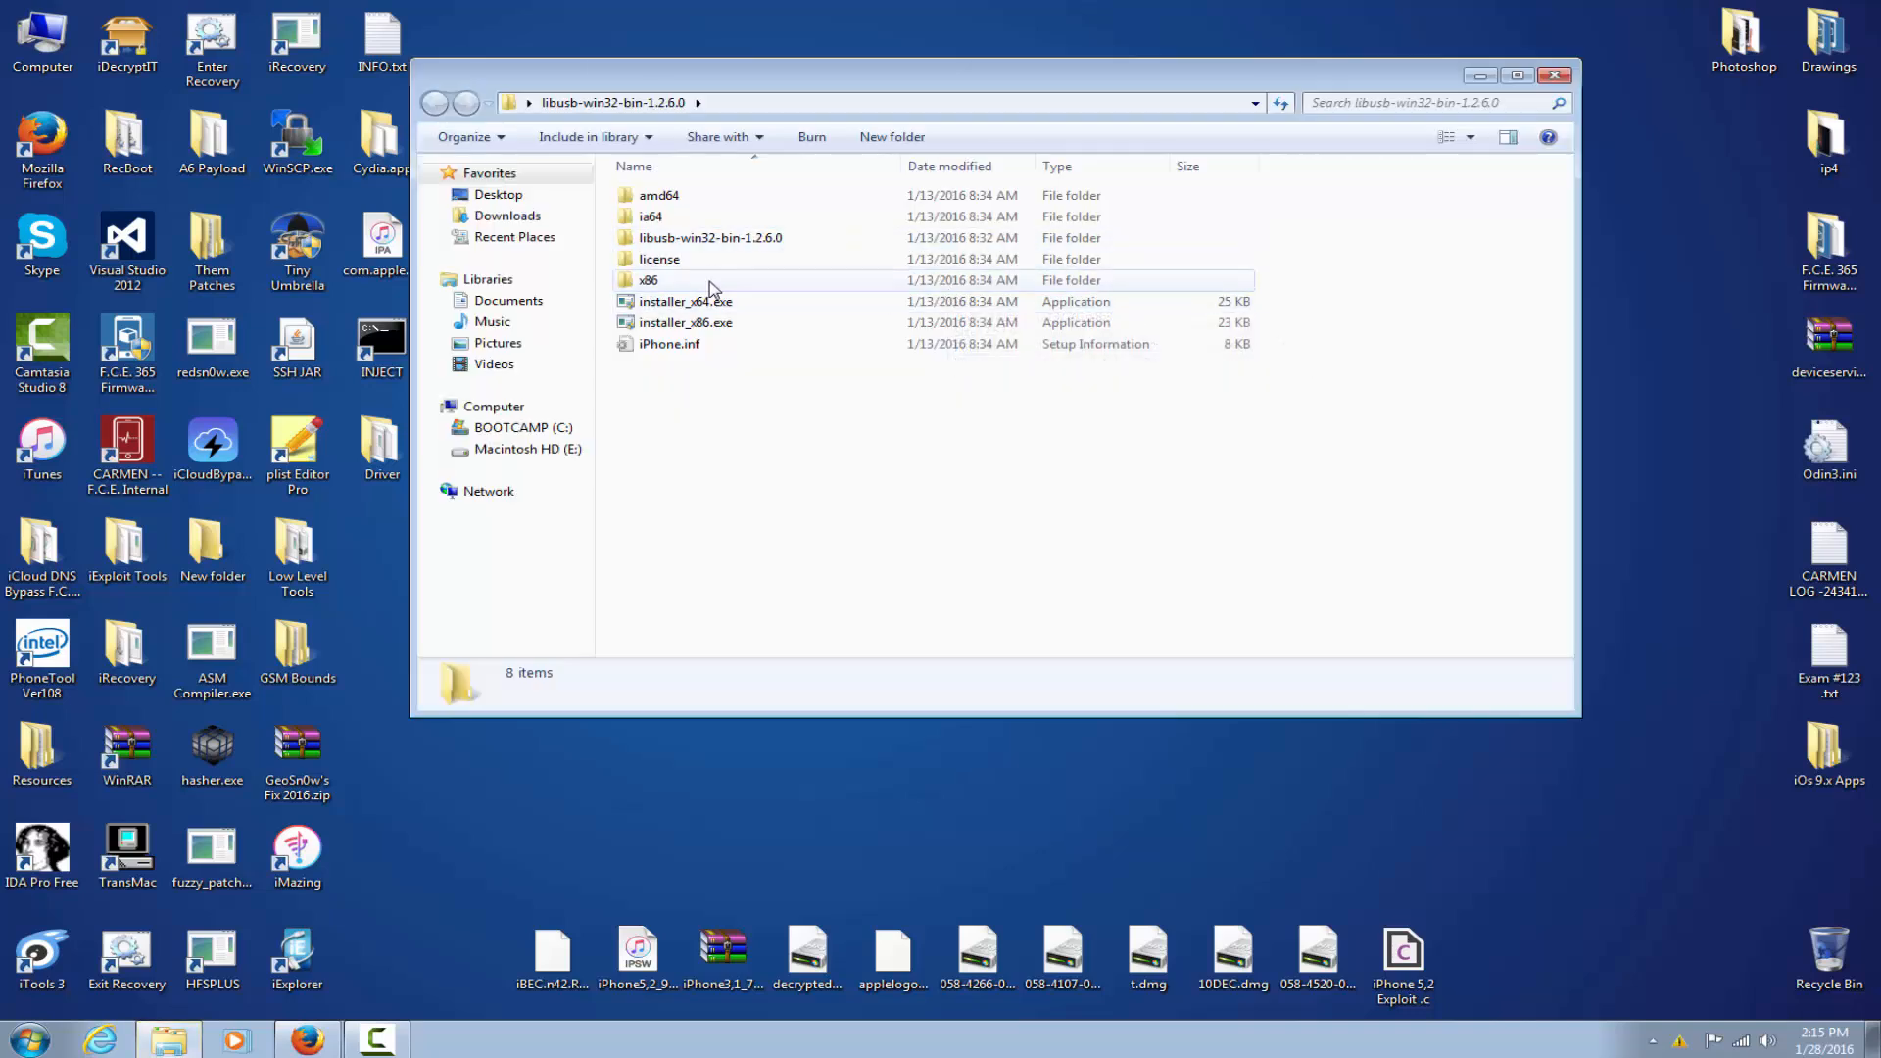
mouse_move(714, 259)
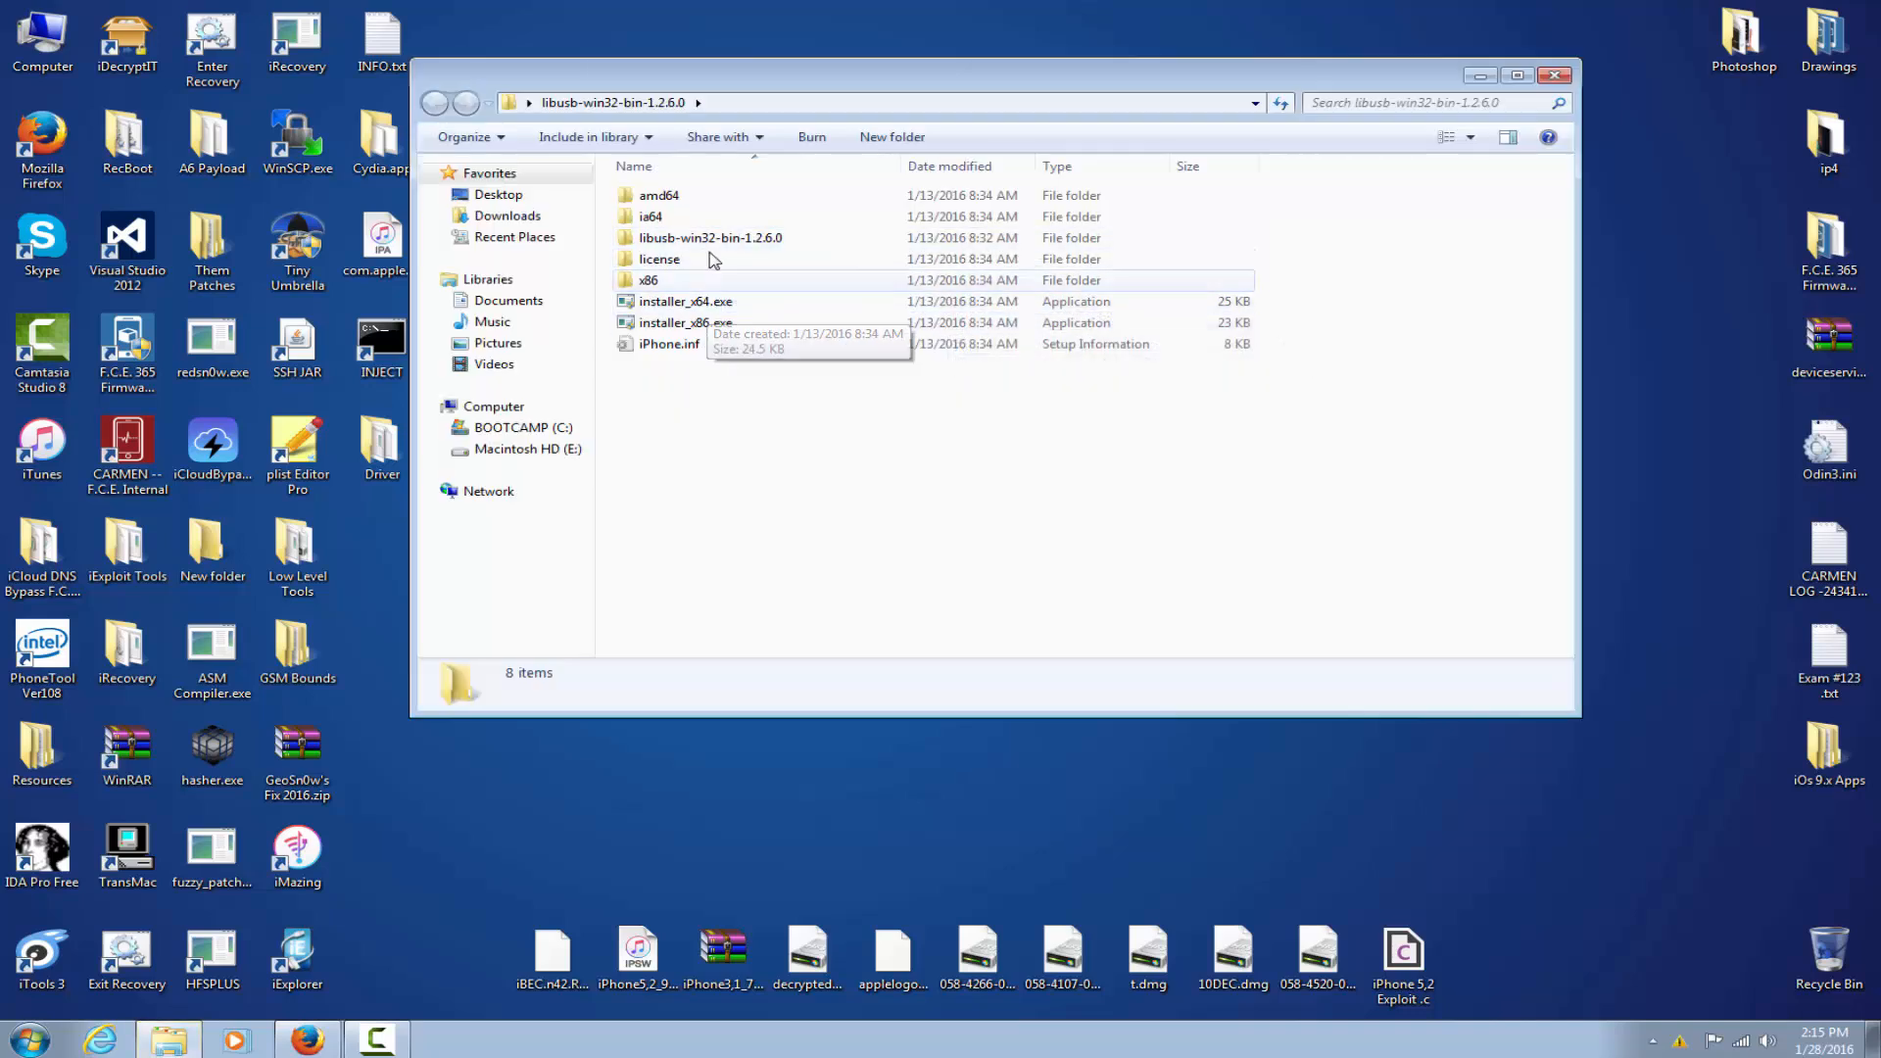
double_click(711, 237)
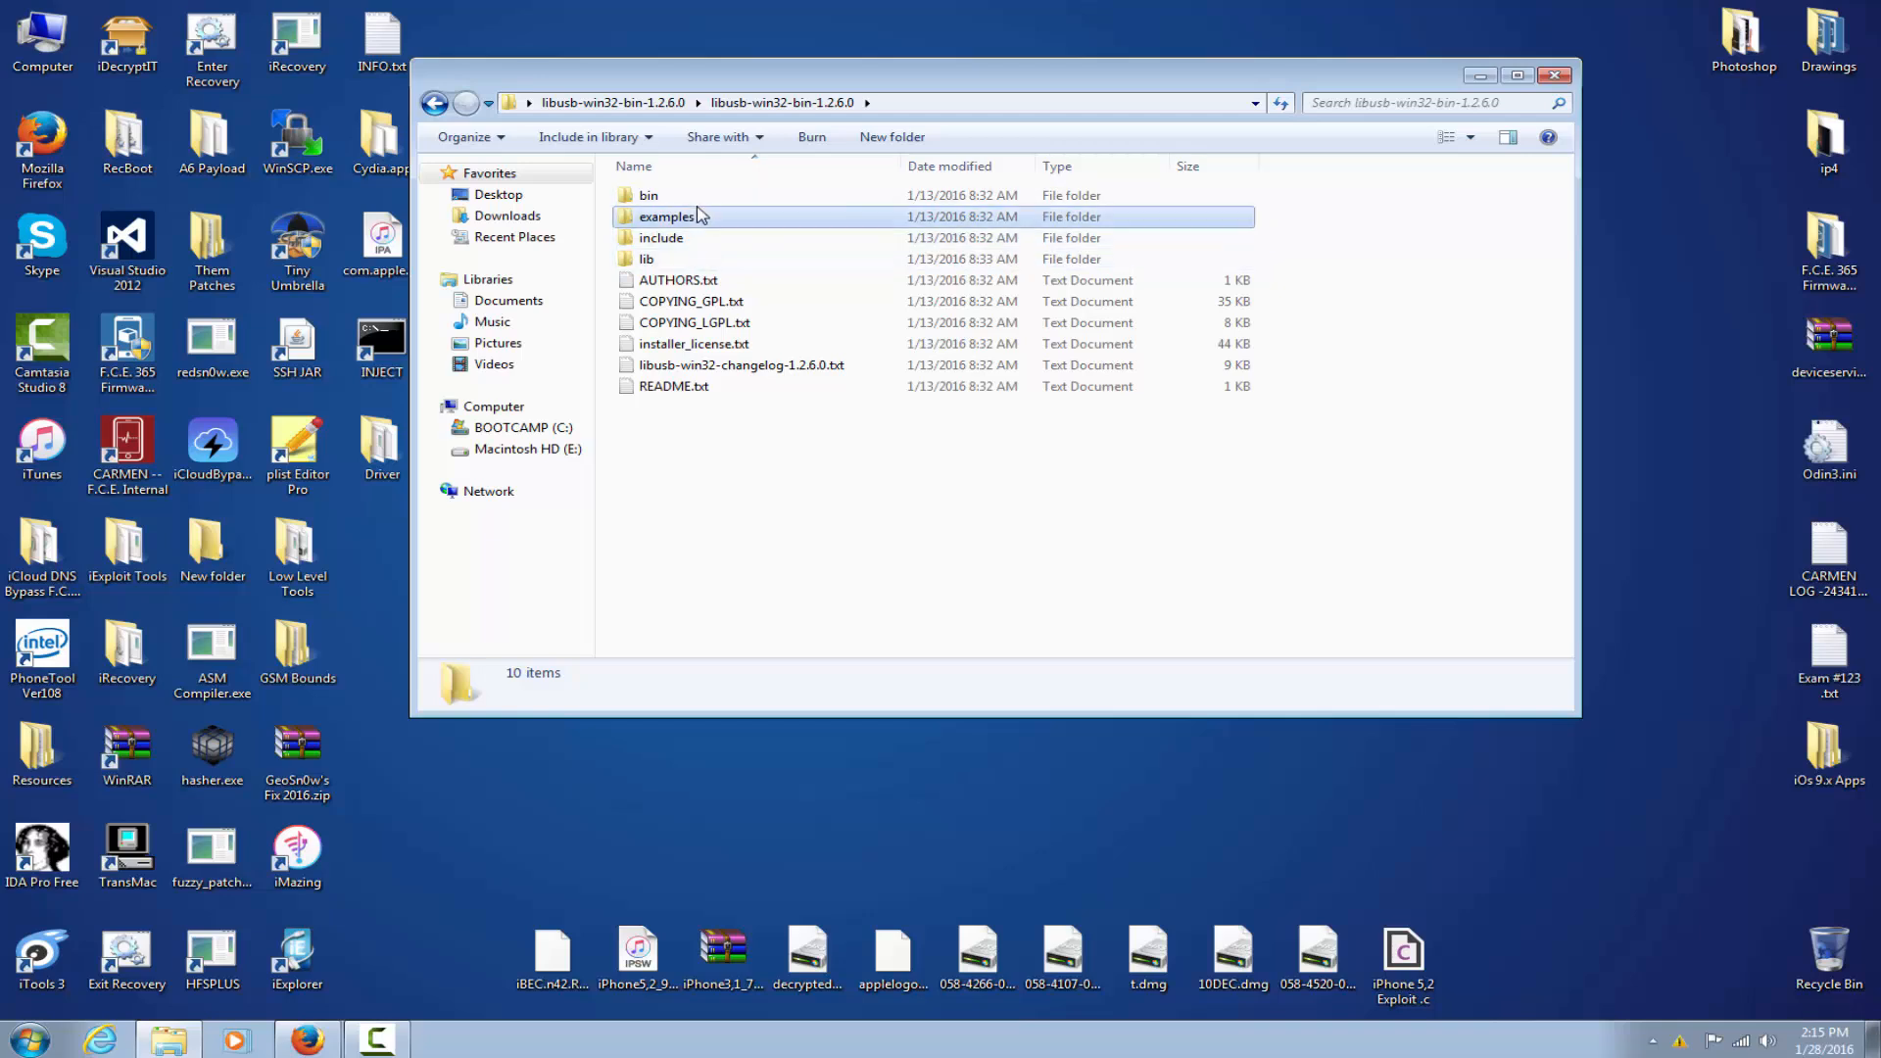
left_click(1553, 72)
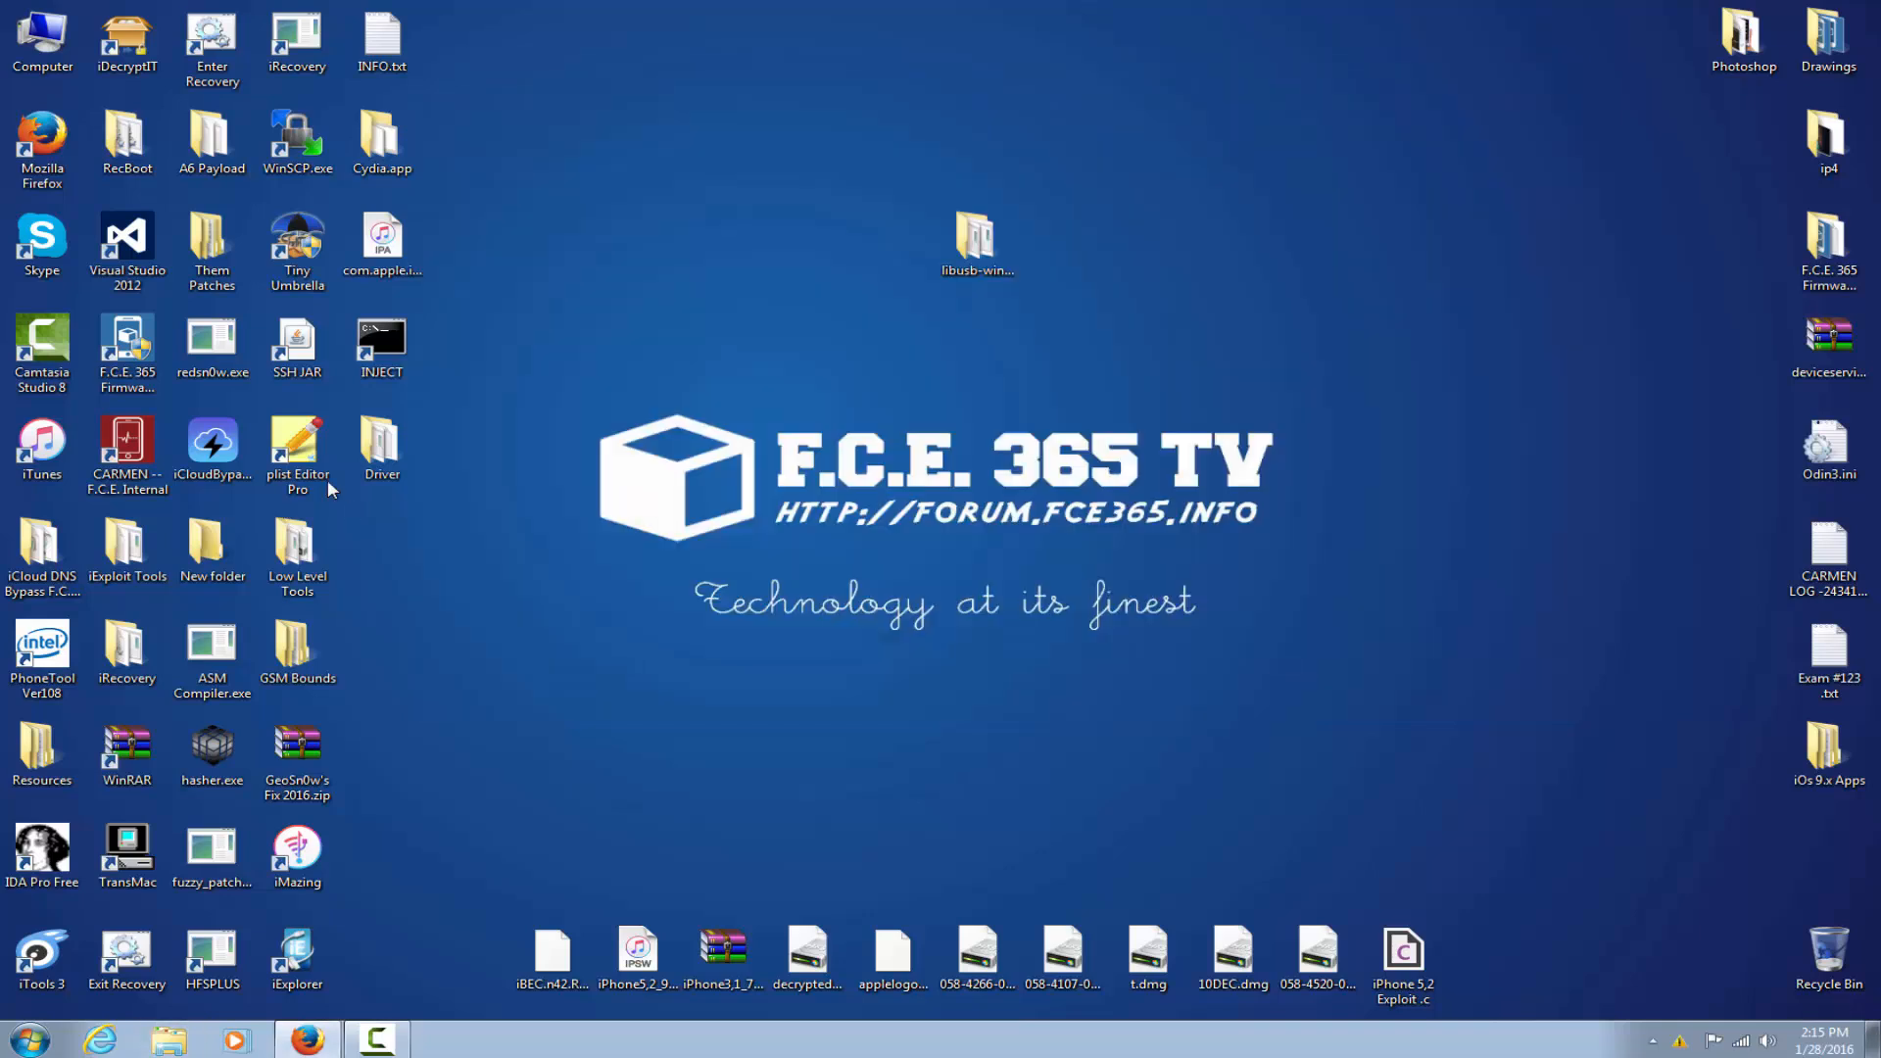
- Enter the Driver folder's x86 subfolder holding libusb0.sys and libusb0_x86.dll
double_click(380, 443)
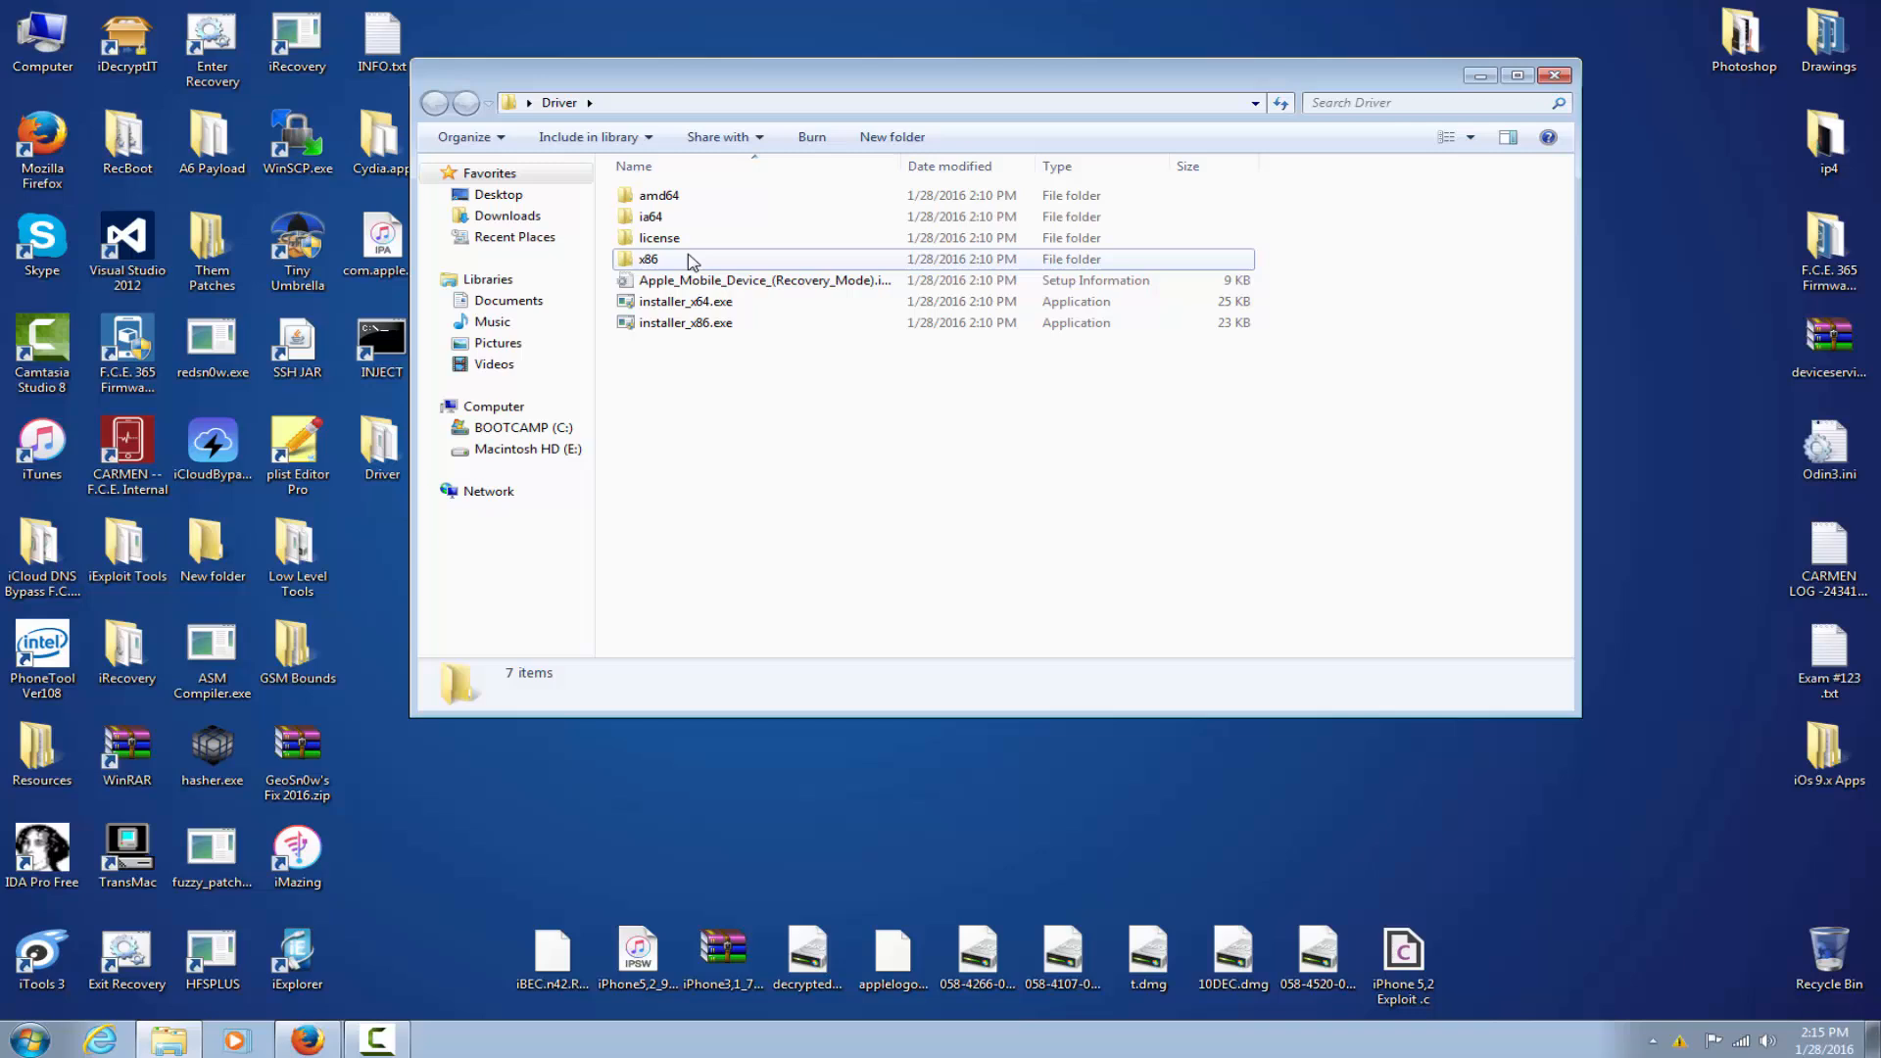
double_click(649, 259)
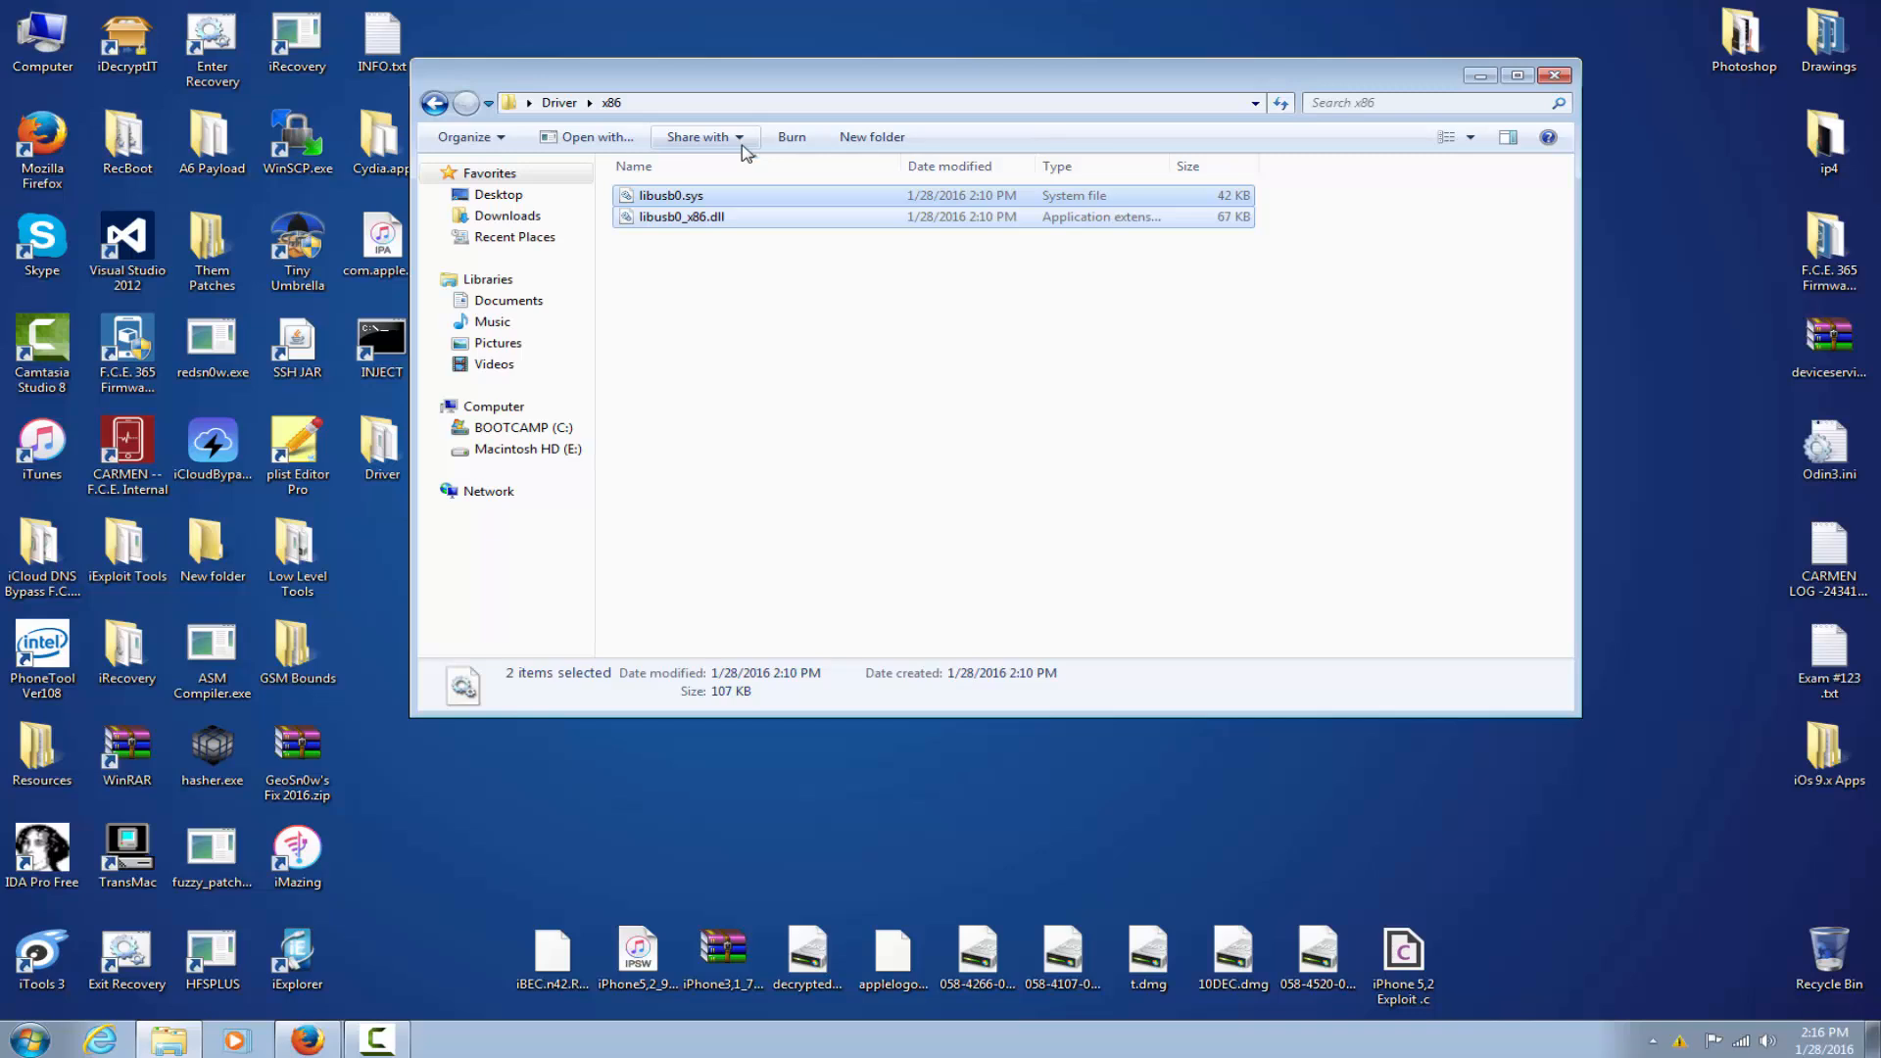
mouse_move(1694, 35)
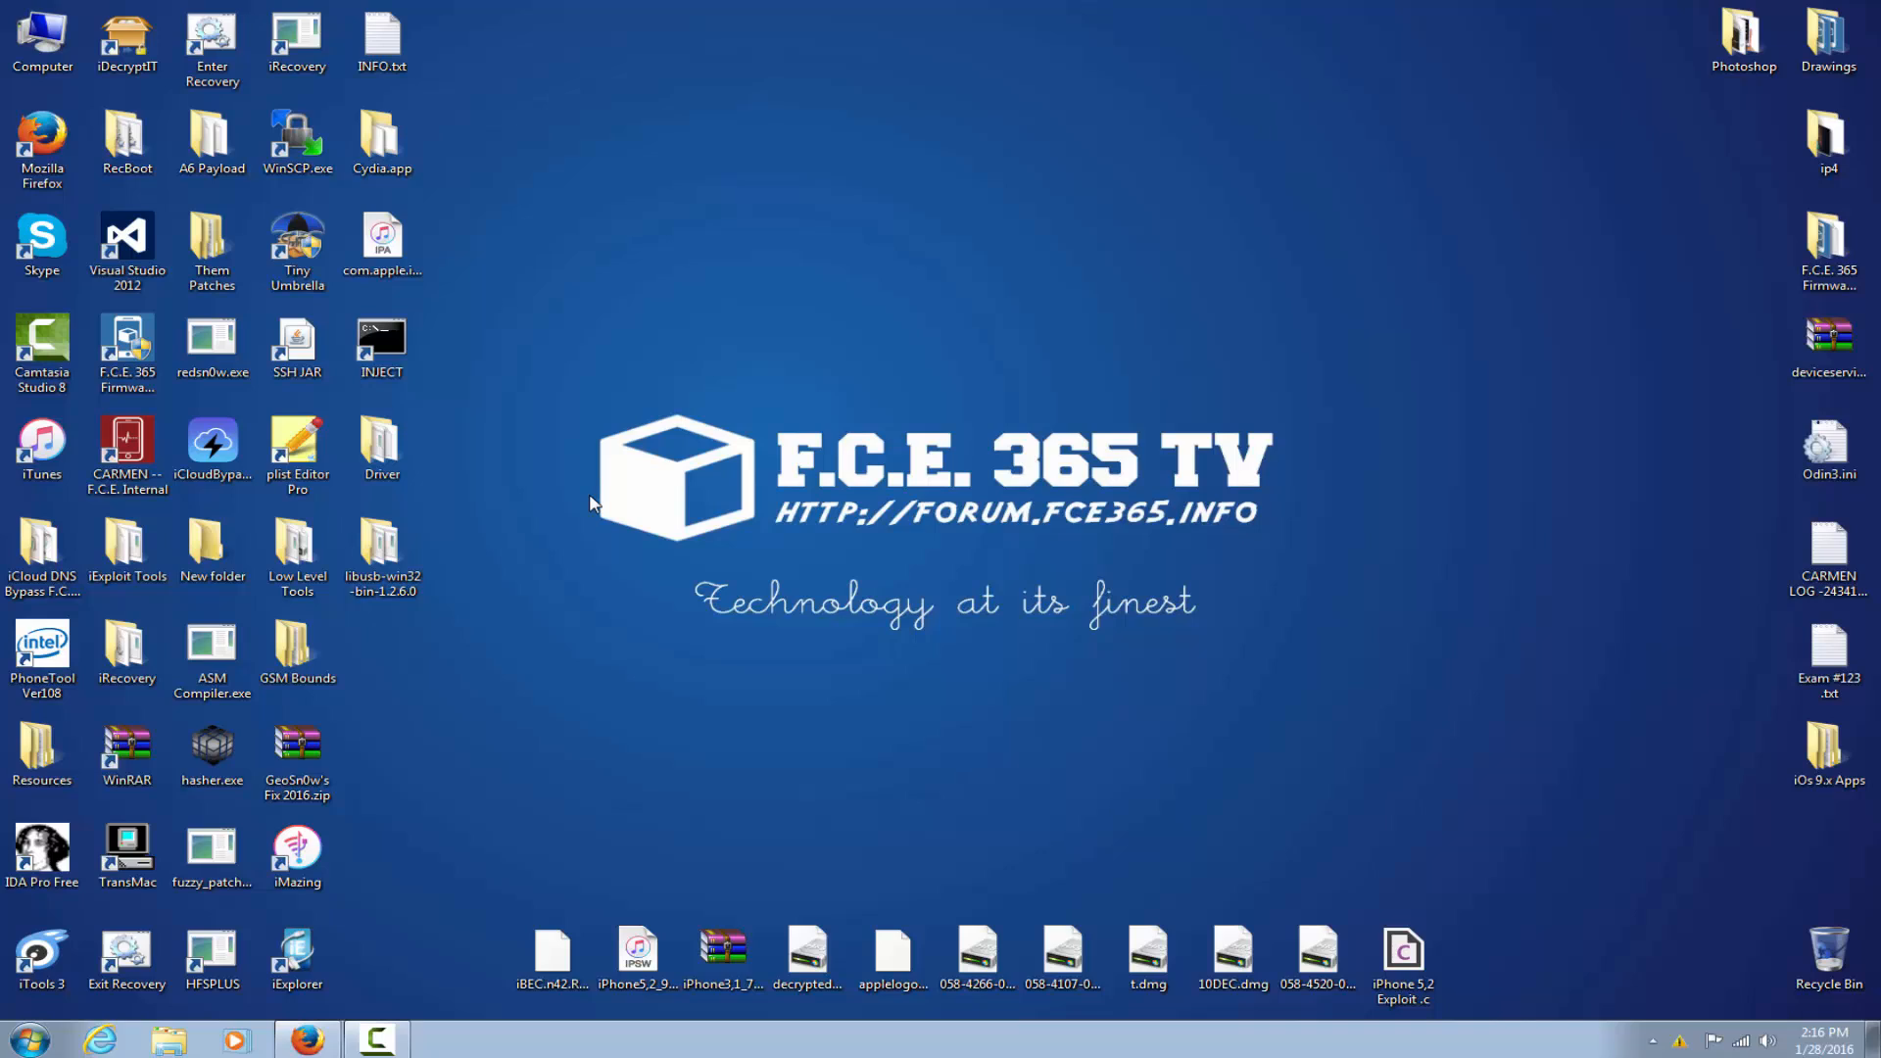
- Select the iPhone 5,2 Exploit .c file on the desktop
left_click(1403, 960)
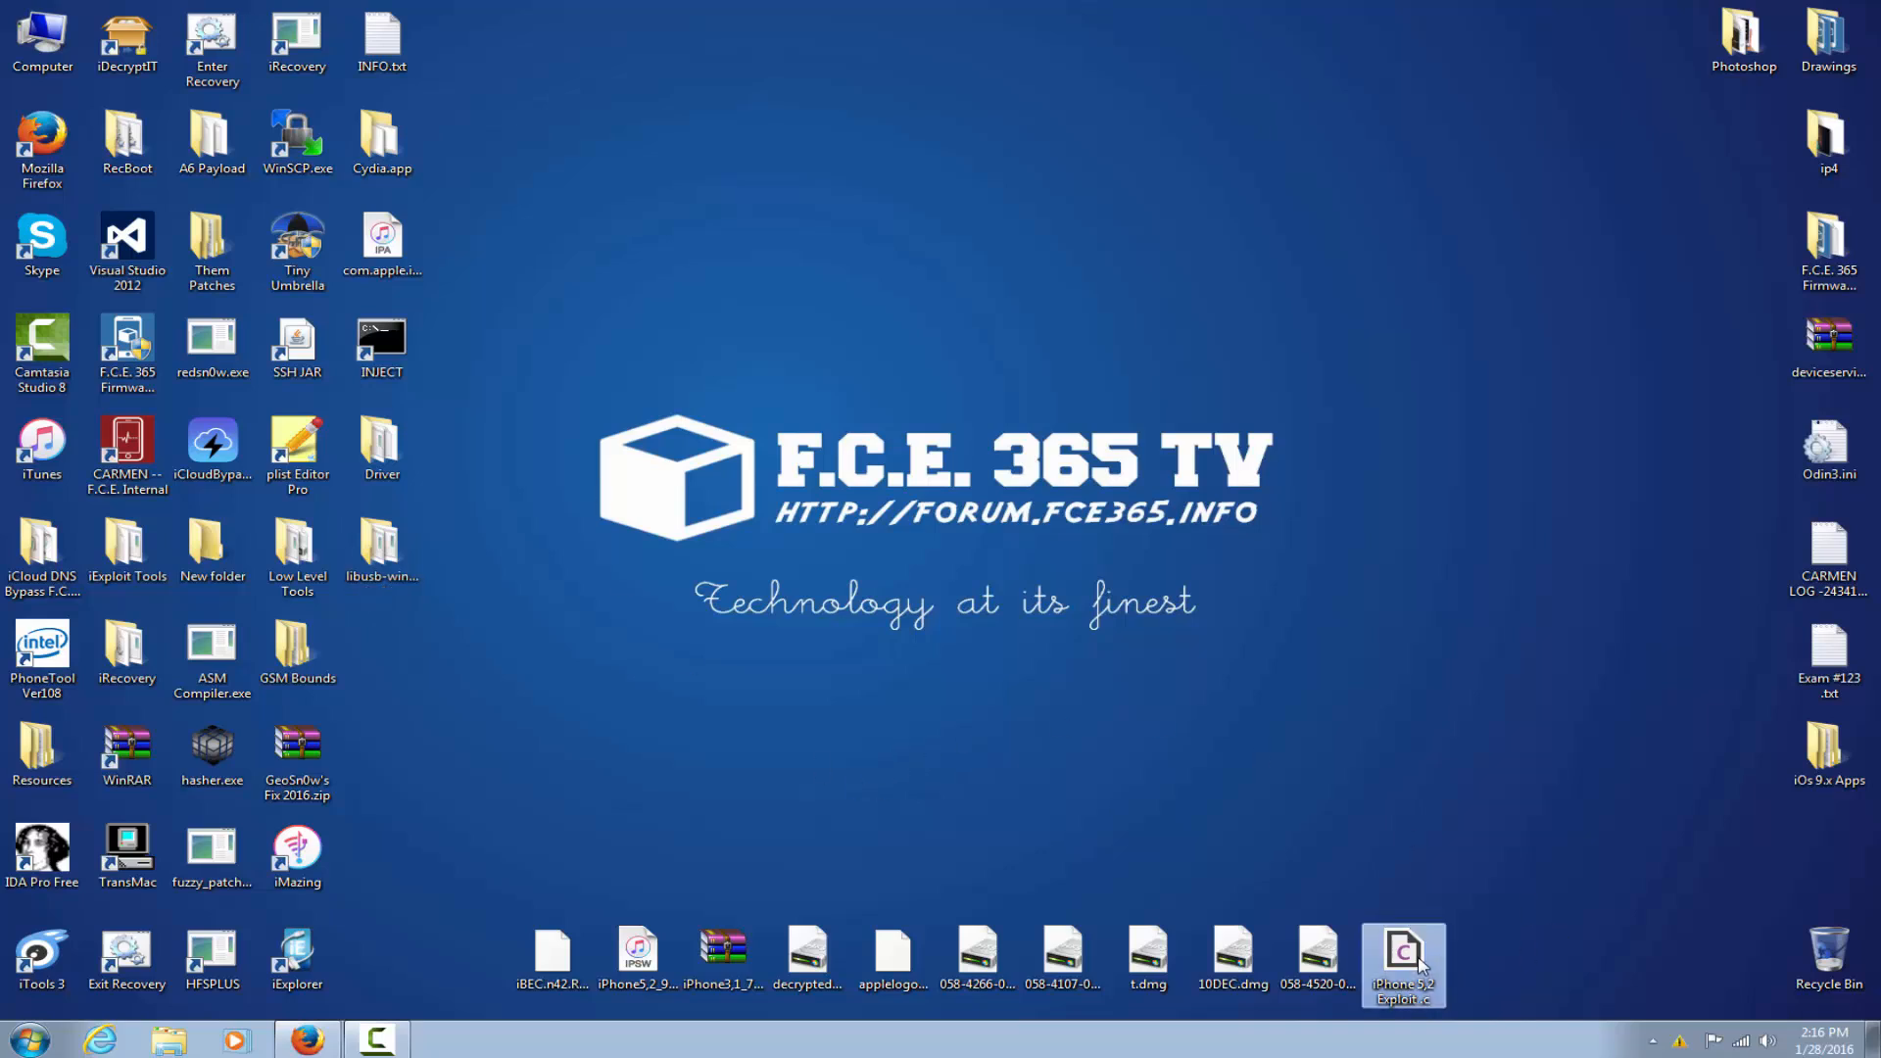